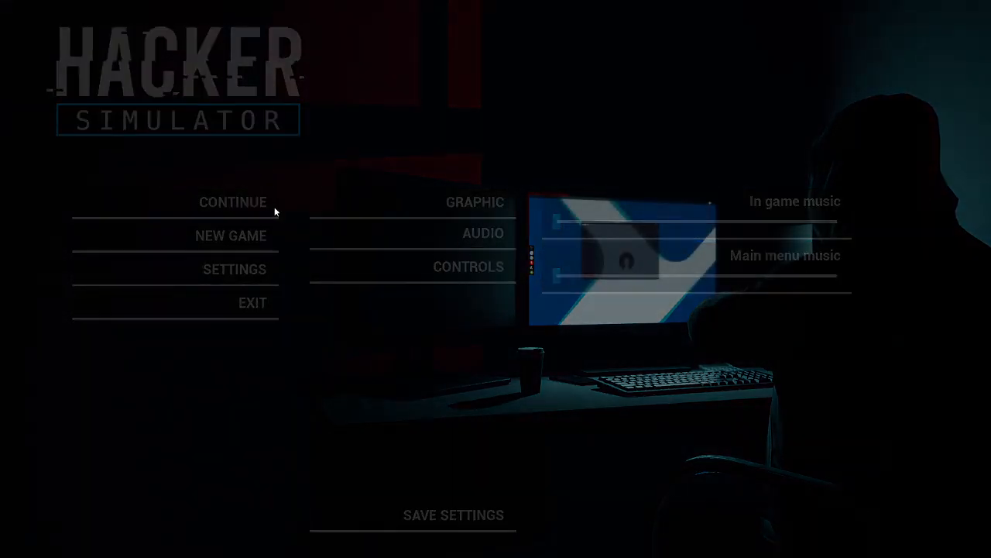
Step: Resume the saved game via CONTINUE and reach the in-game computer desktop
click(232, 201)
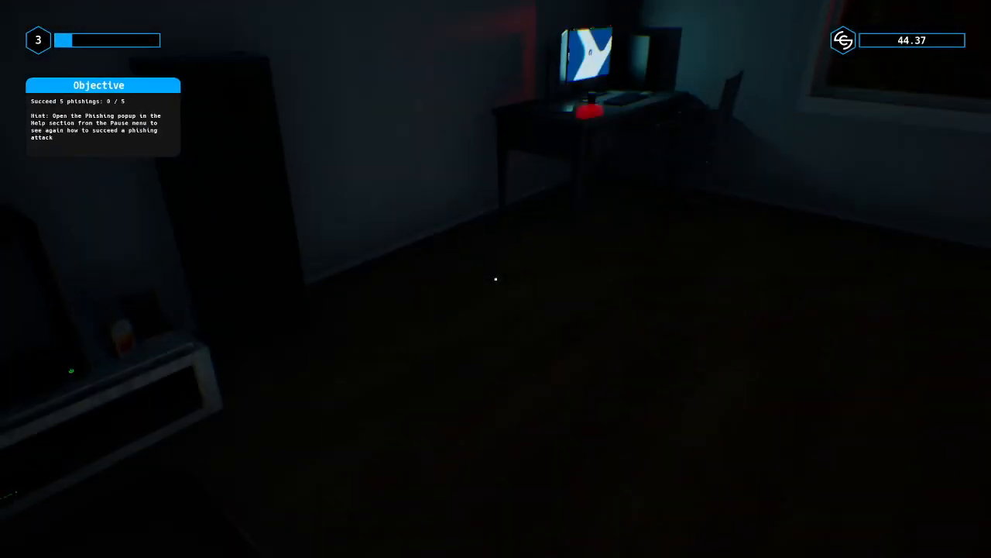
mouse_move(496, 279)
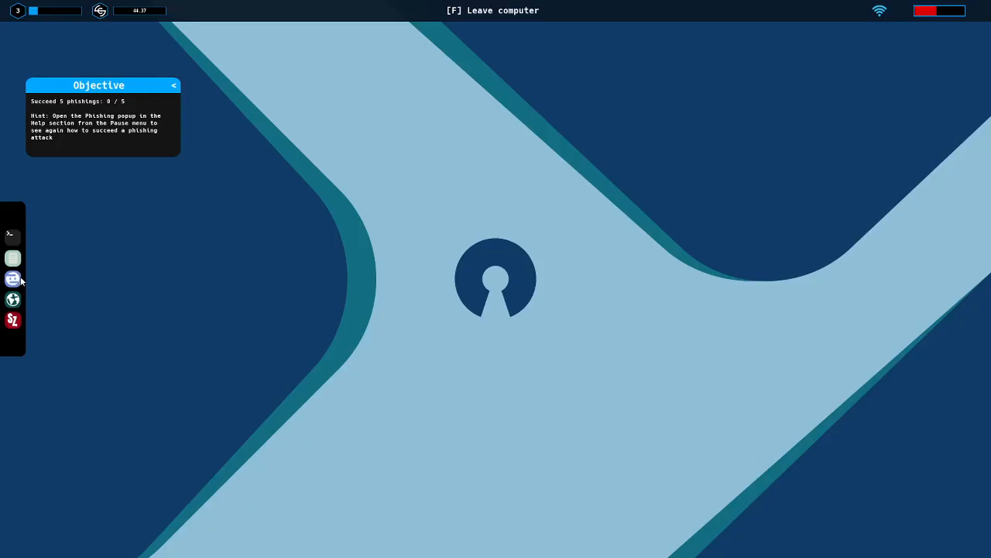
Step: Read Perplexed's and Ricochet's contract requests in the Ziscord messenger
click(12, 278)
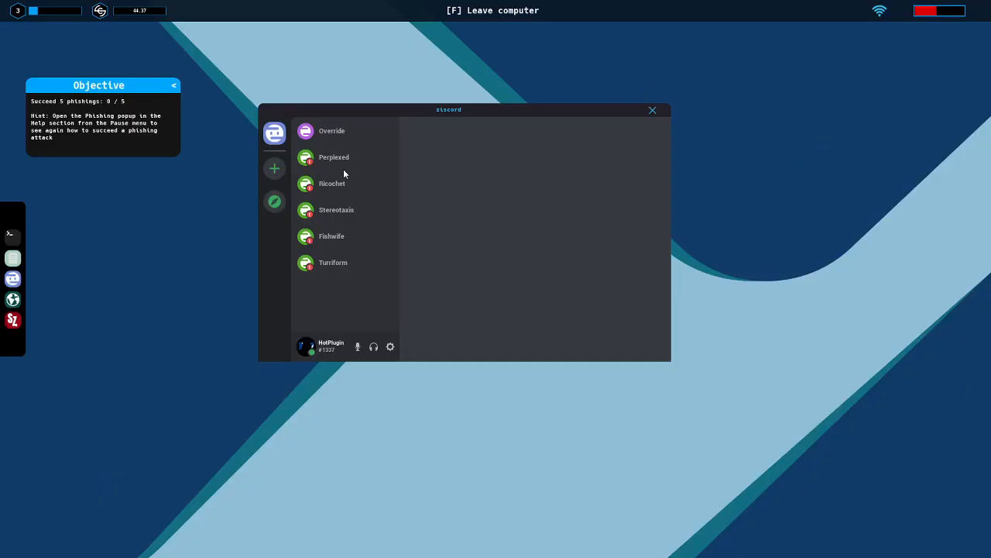
click(333, 157)
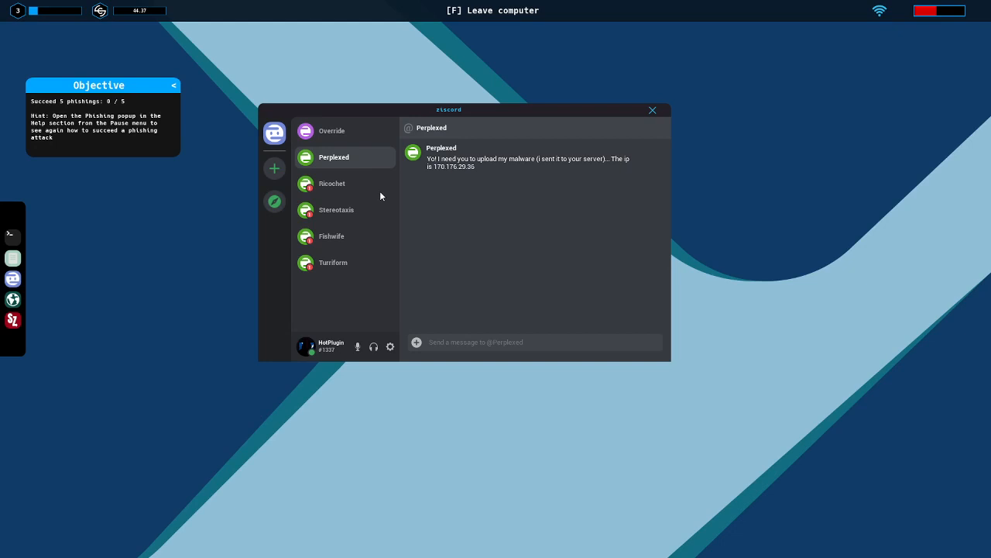
mouse_move(348, 187)
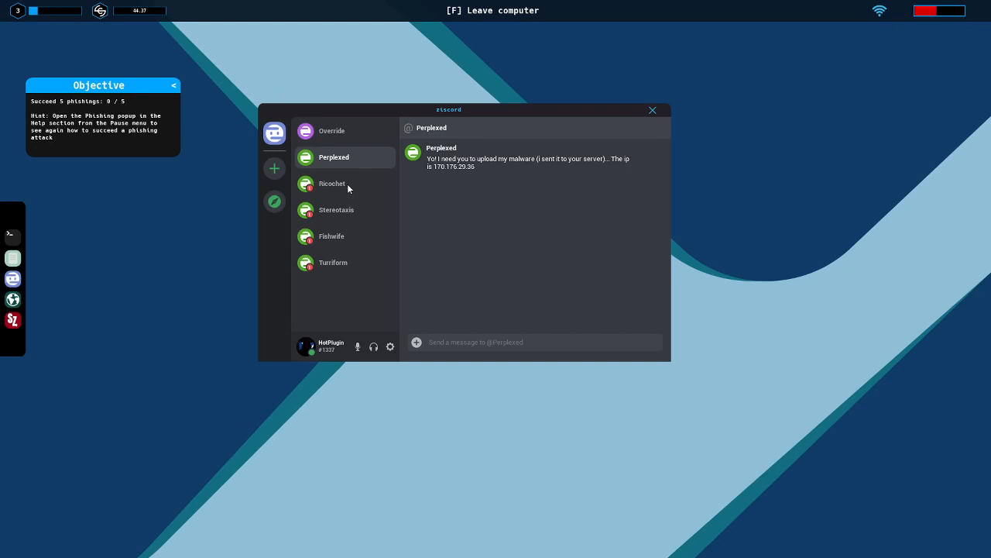
click(332, 183)
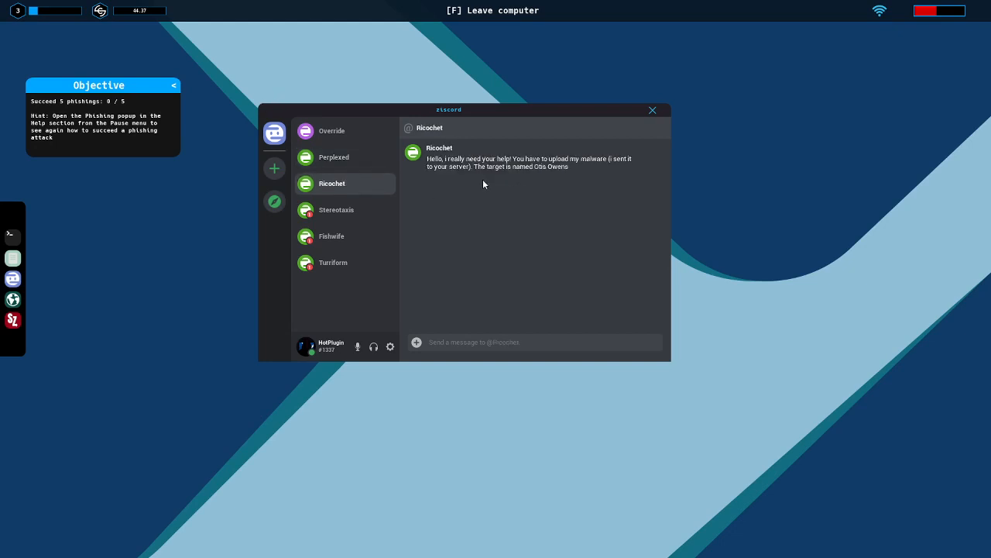
Step: Read Stereotaxis's and Fishbelle's contract requests, ending at the server file transfer tool
click(333, 211)
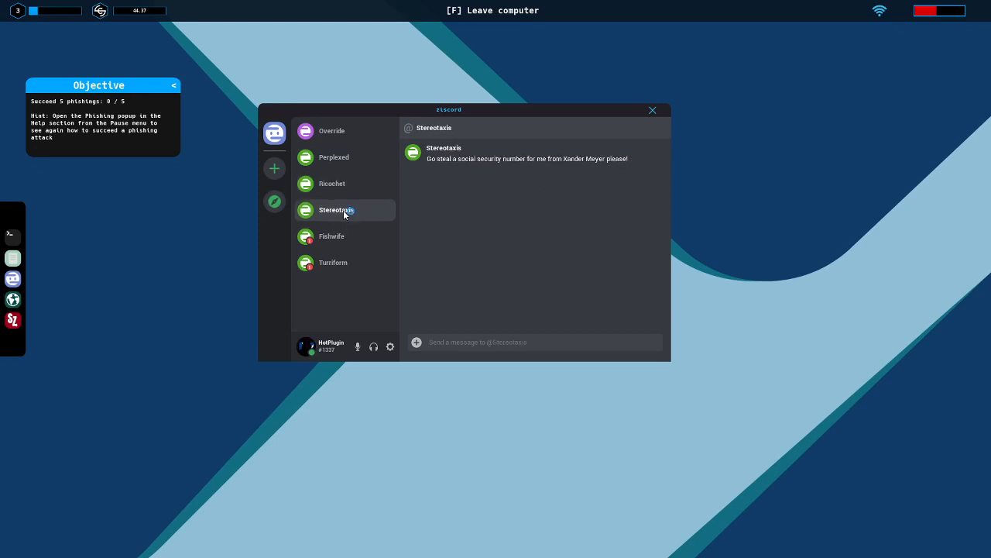
click(332, 235)
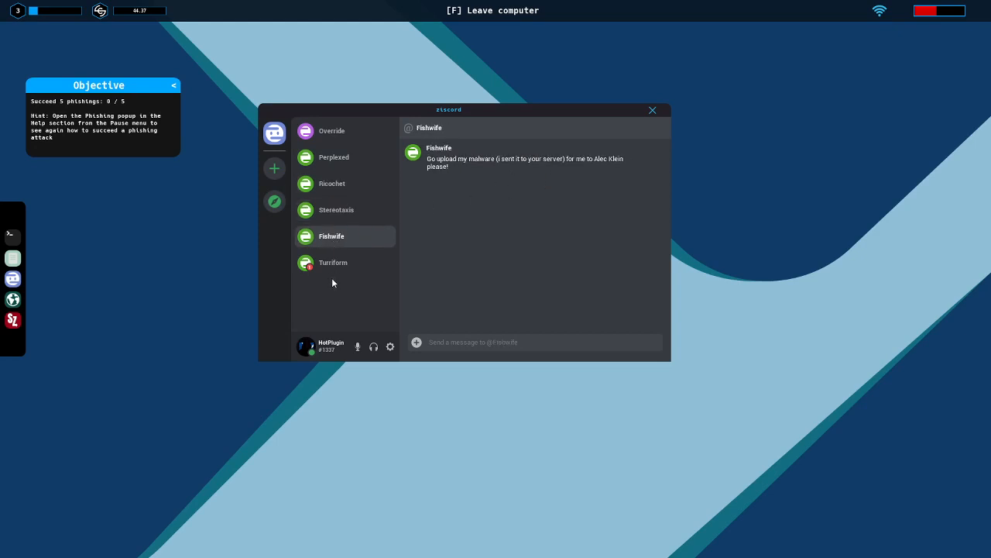
click(333, 262)
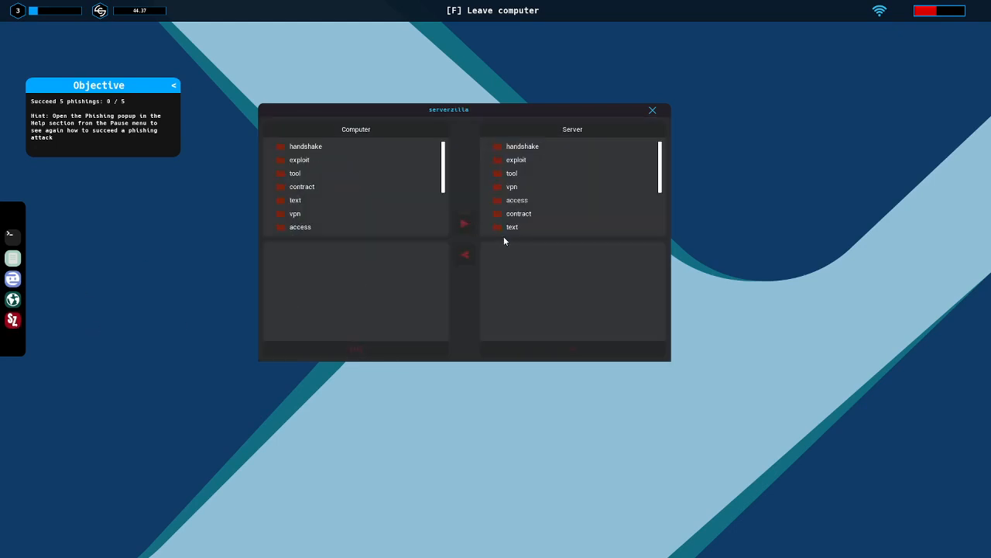
Step: List the server's malware folder in Serverzilla showing Fishbelle, Ricochet and Turnform files
scroll(down, 3)
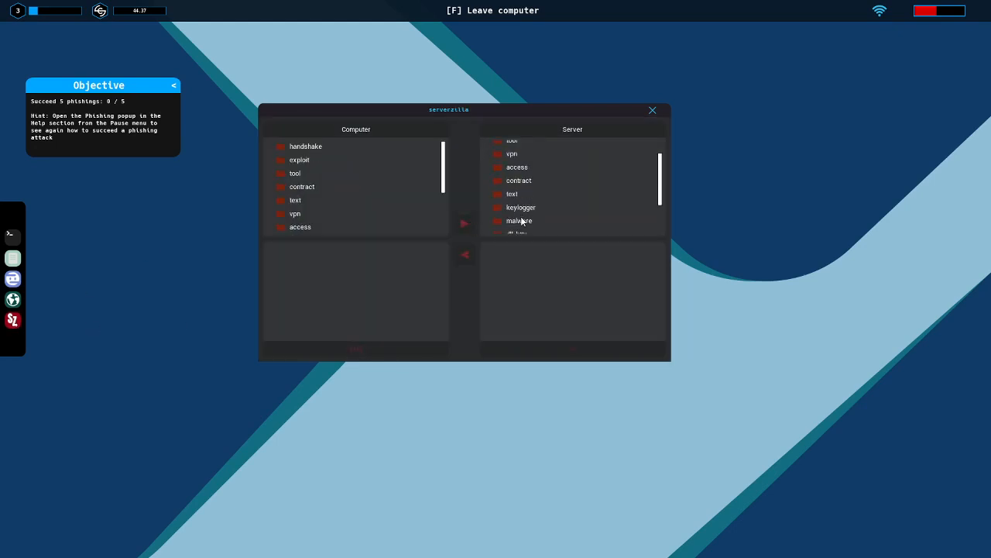
click(519, 220)
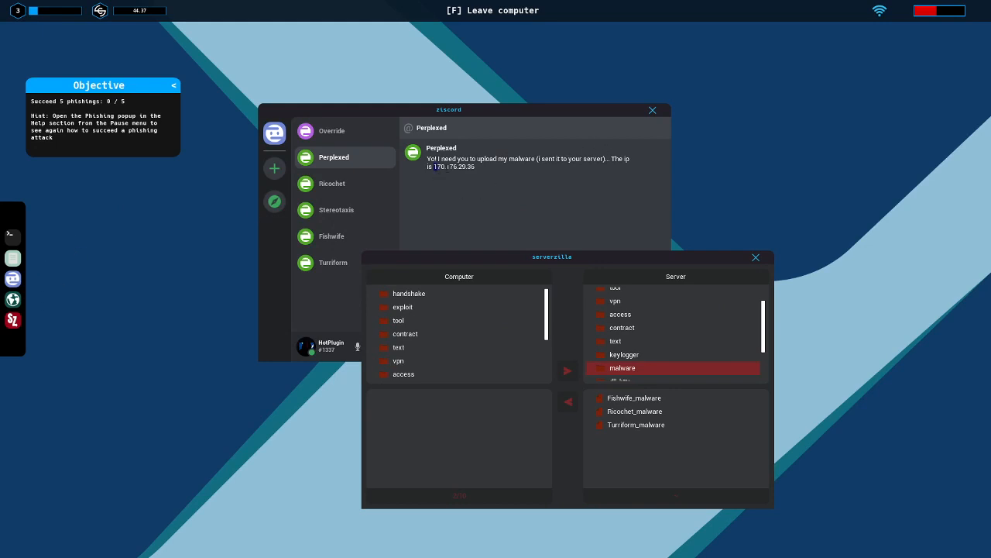
double_click(454, 167)
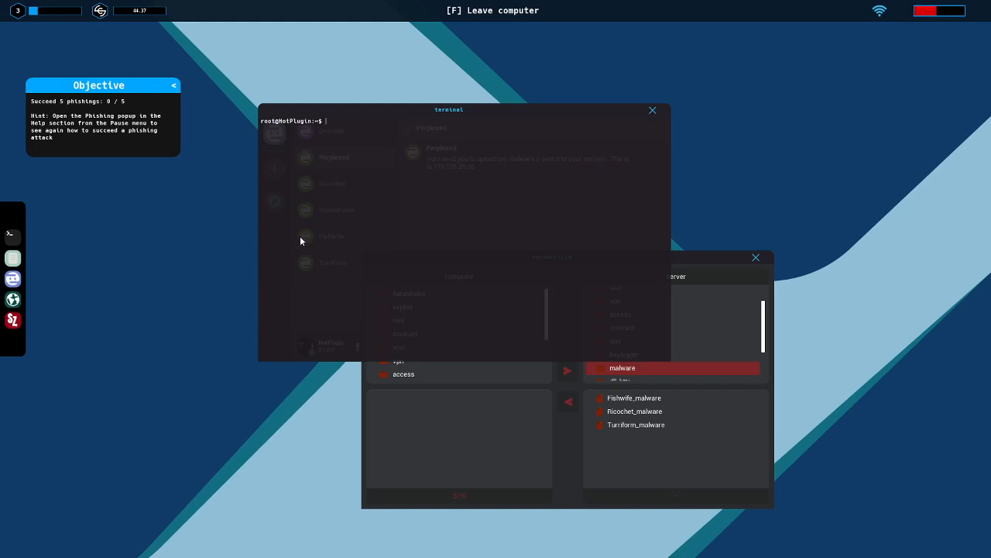
Step: Scan 170.176.29.36 with nmap and run the httpoverflow125 exploit on its open http service
text(nmap 170.176.29.36)
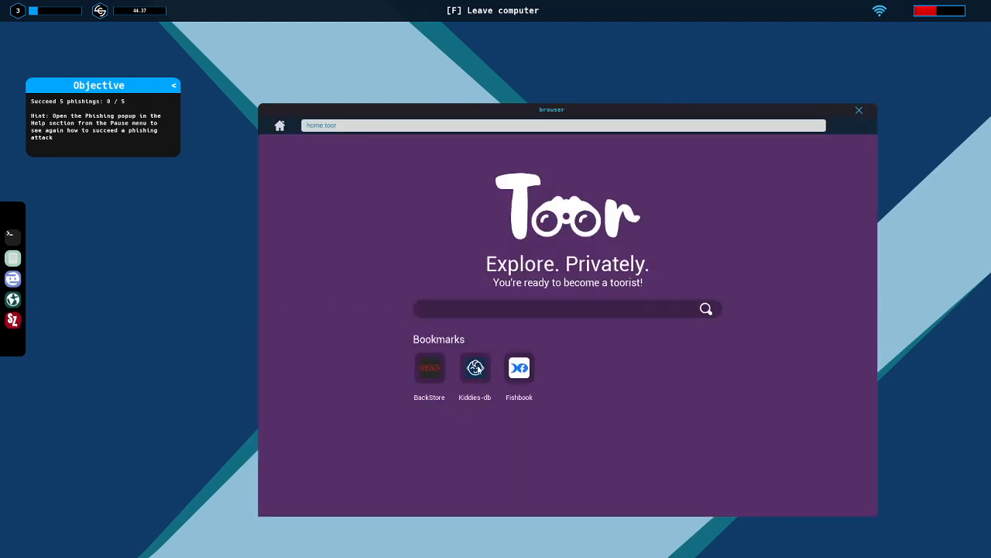
click(474, 369)
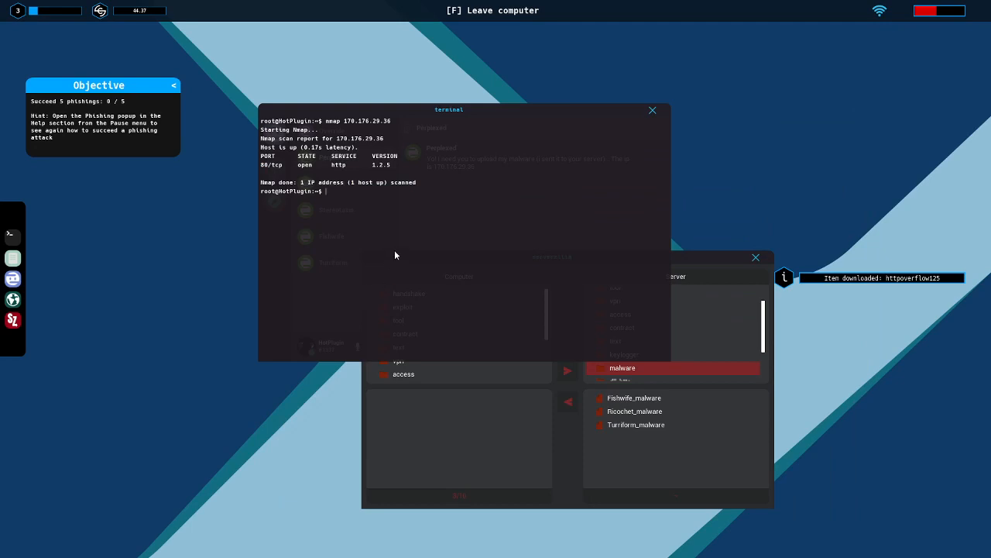
text(httpoverflow125 170.176.29.36)
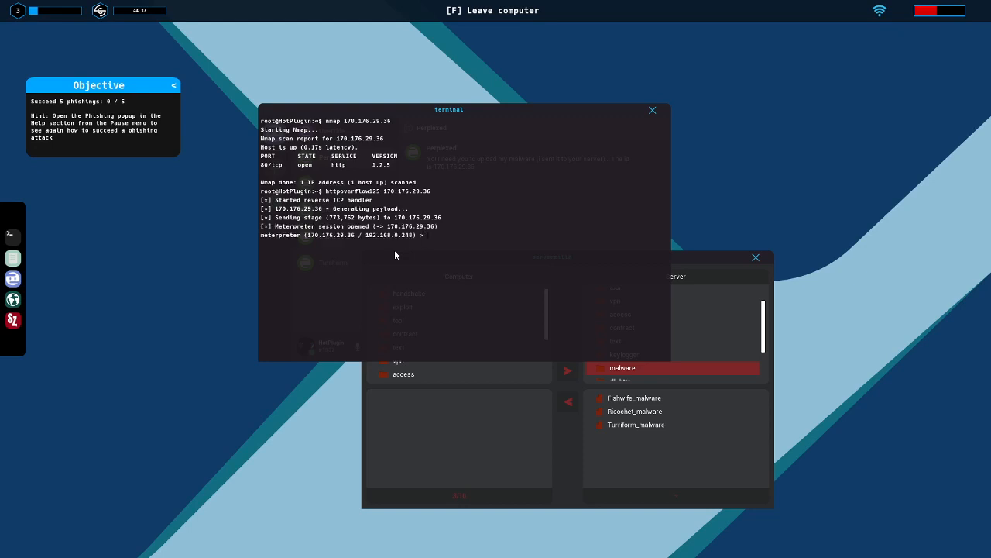
Step: Upload malware/Perplexed_malware into the target's clothes folder from the meterpreter session
text(ls)
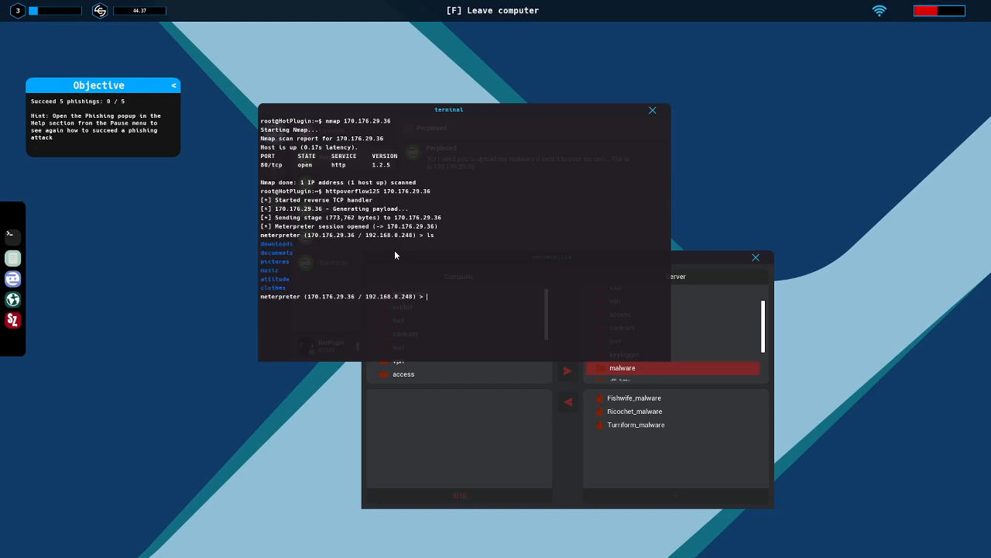
text(upload)
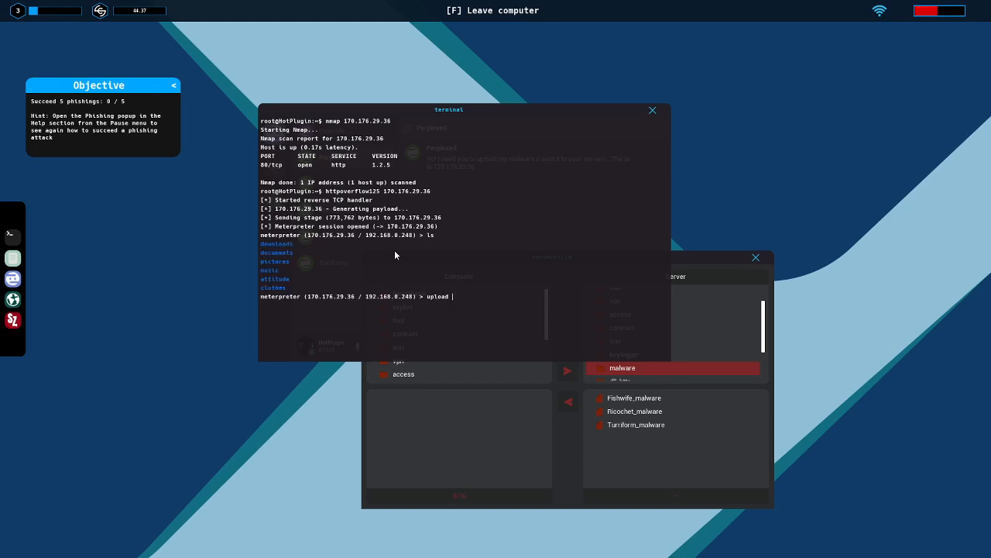
text(malware)
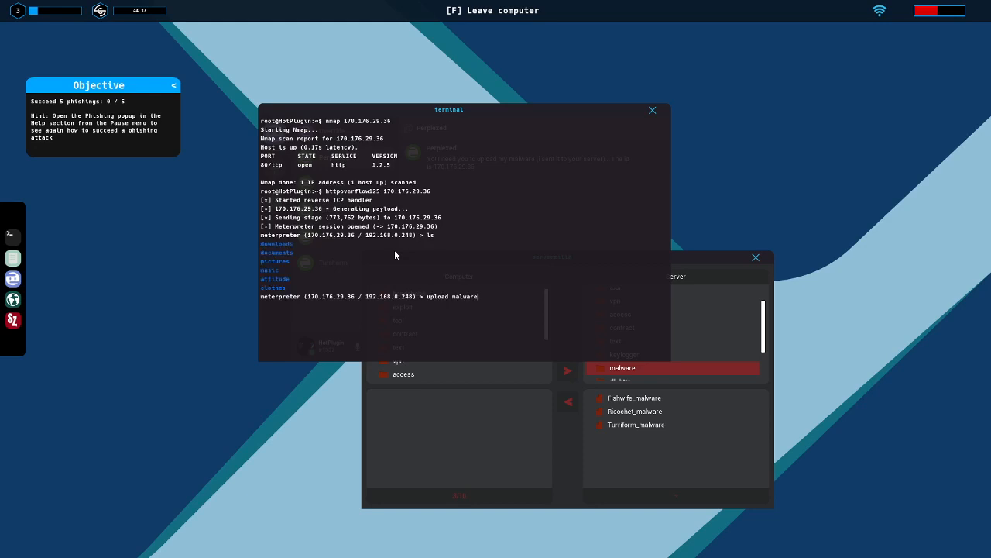
text(/Perplexed_malware)
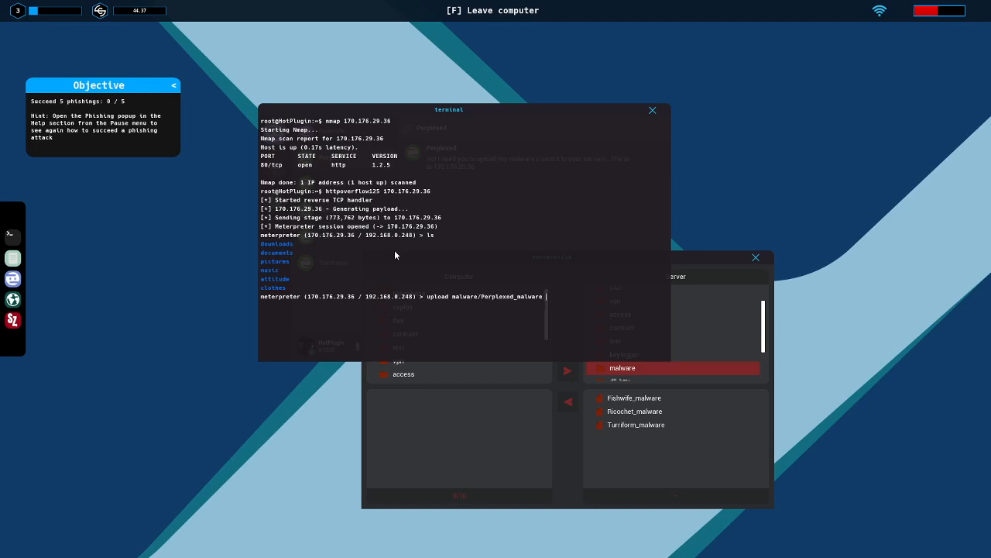
text(clothe)
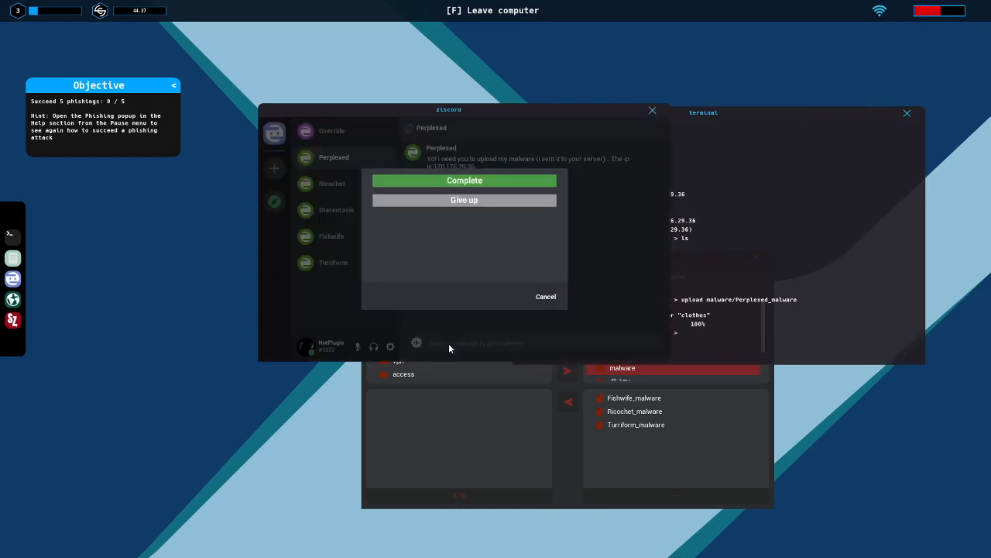
Step: Mark Perplexed's contract complete, then return to Ricochet's request
click(465, 180)
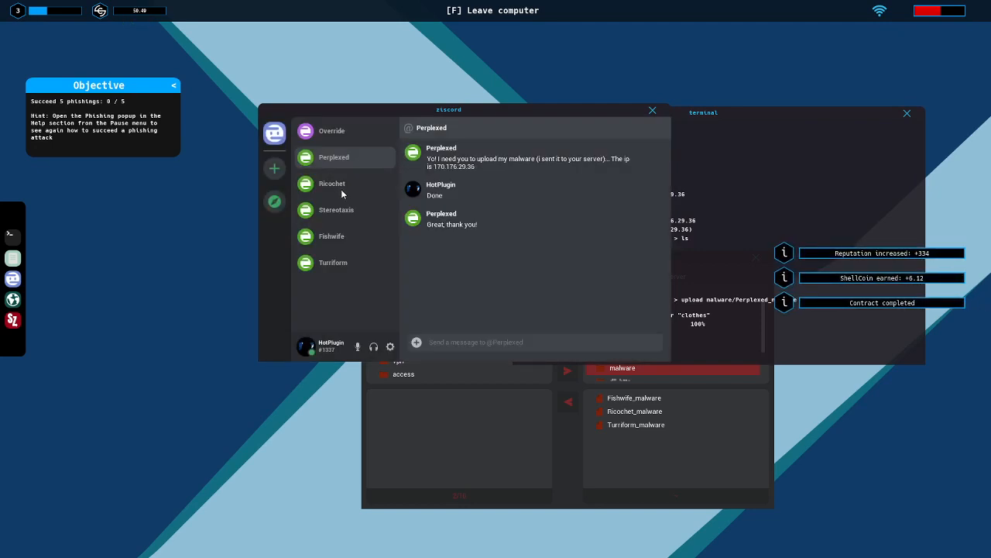
mouse_move(345, 195)
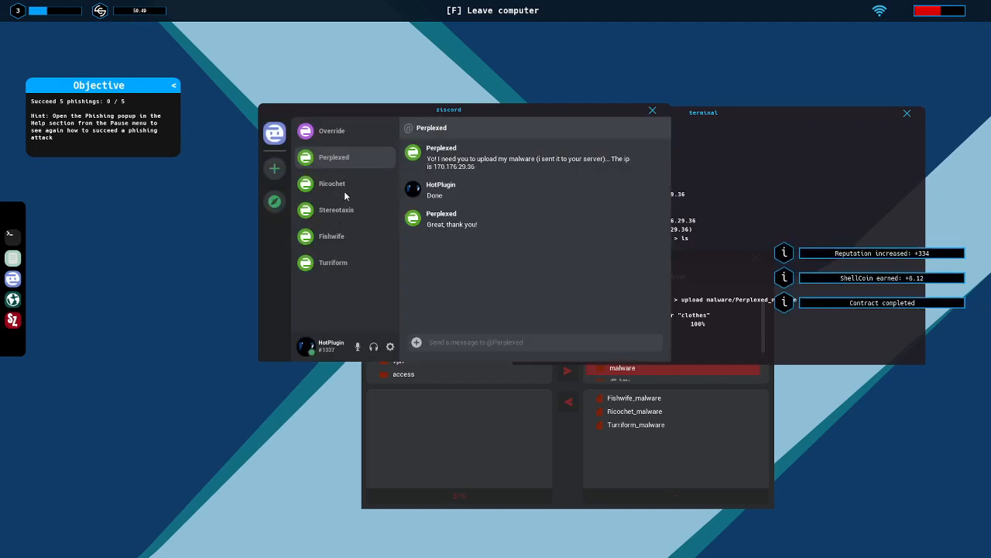
mouse_move(330, 347)
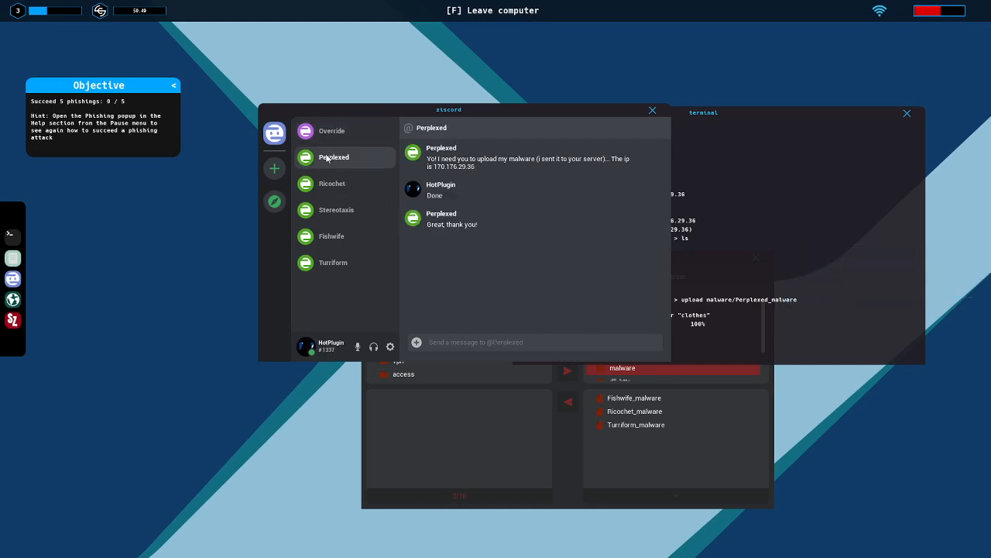
click(332, 183)
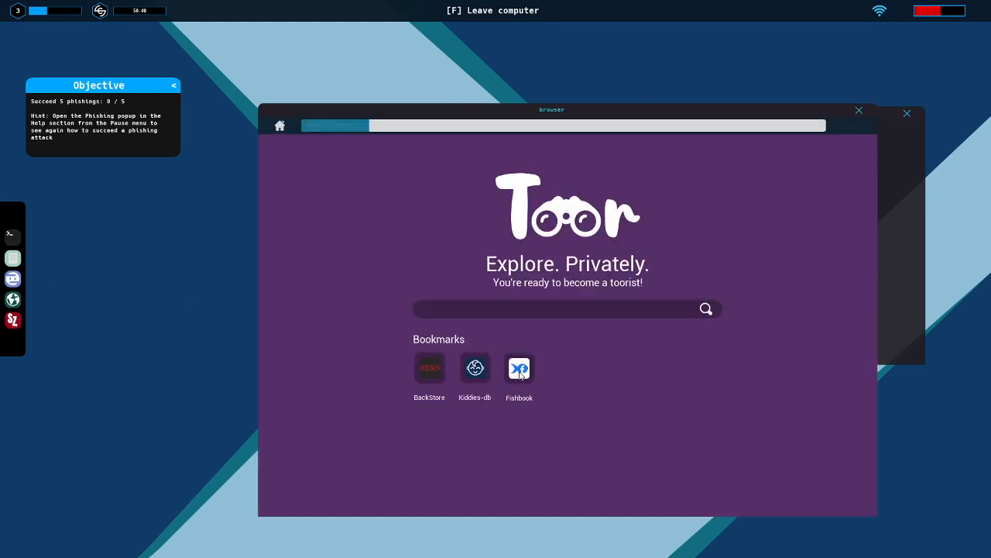
click(519, 367)
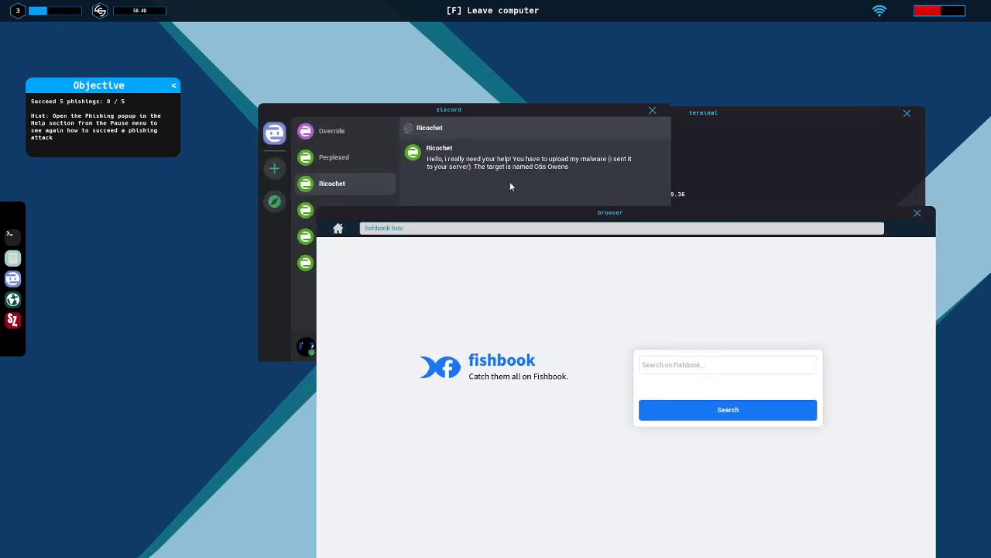
double_click(550, 168)
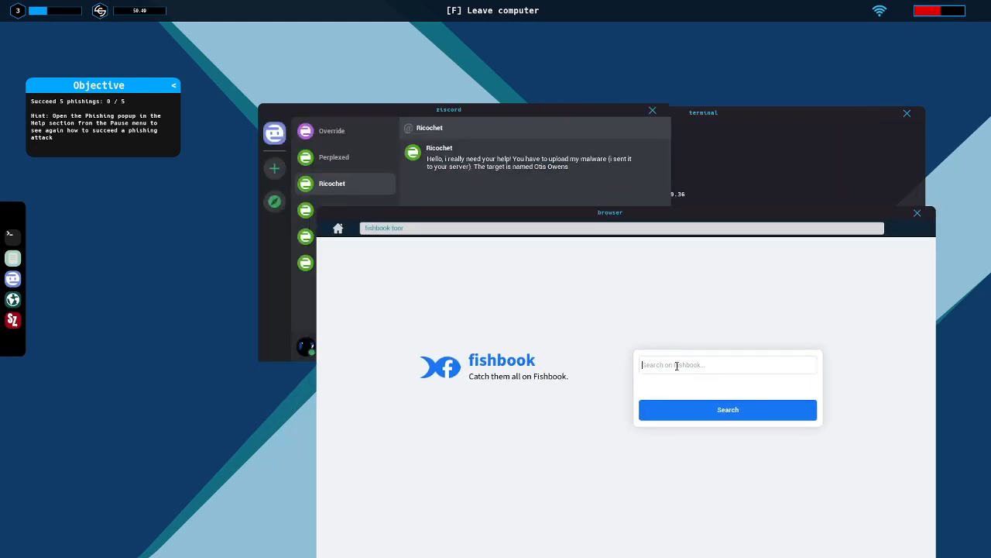
click(728, 409)
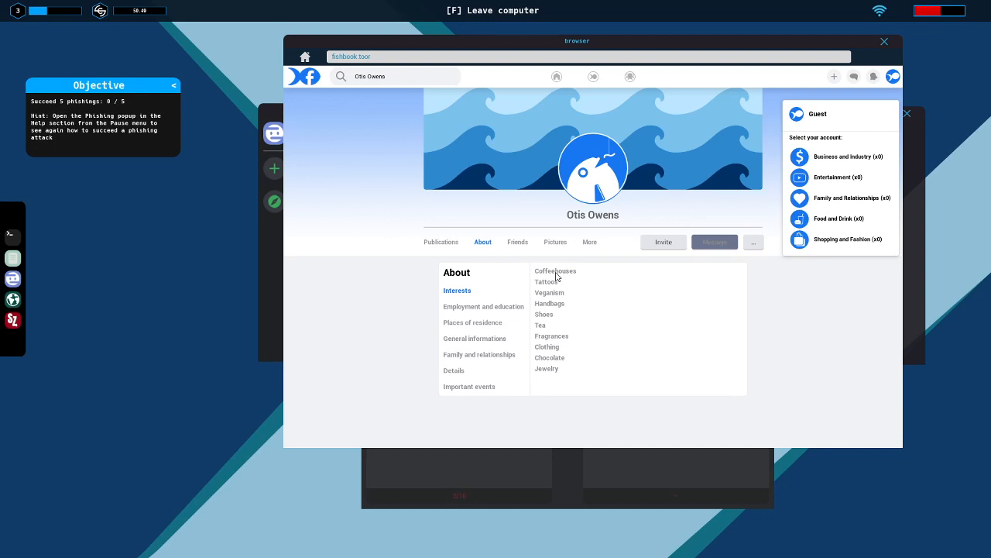
mouse_move(502, 310)
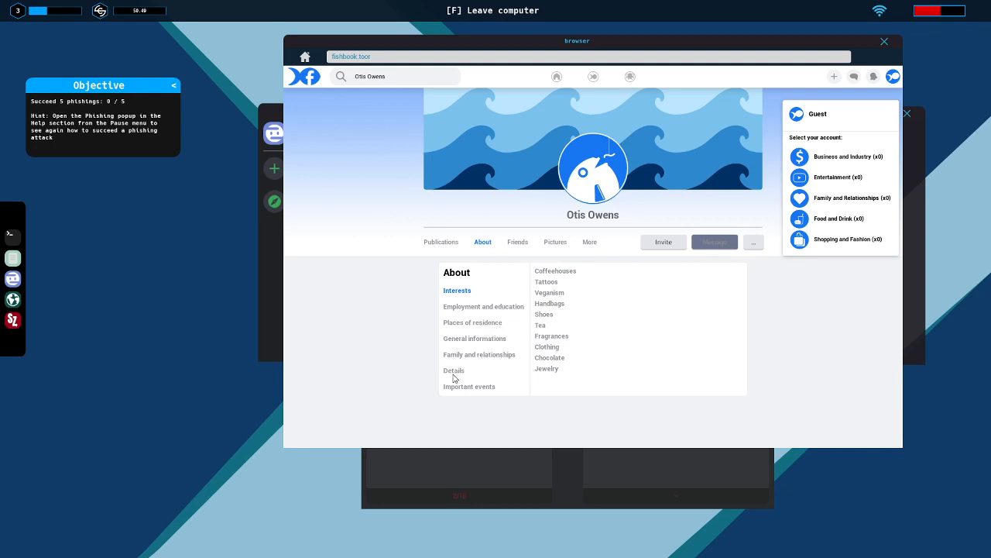
mouse_move(449, 242)
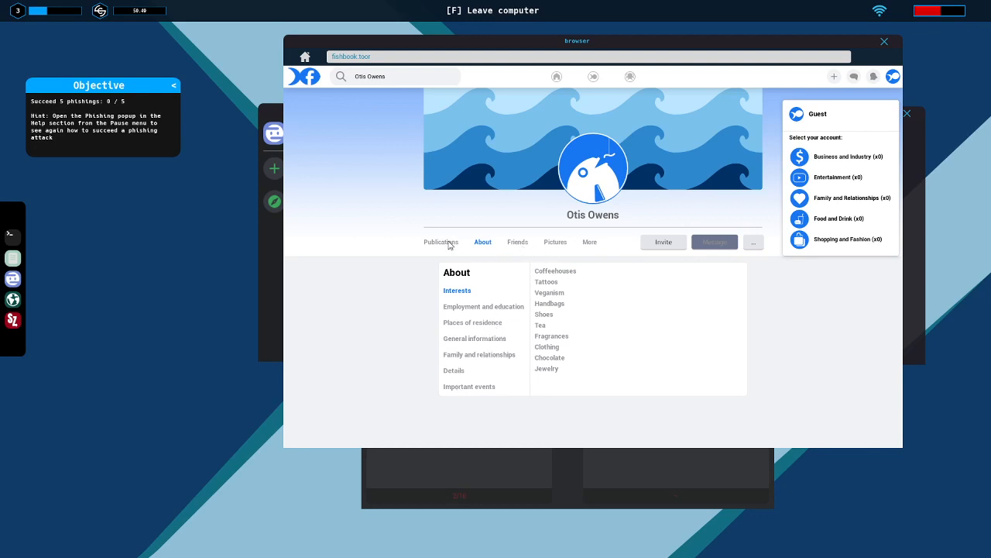
mouse_move(601, 269)
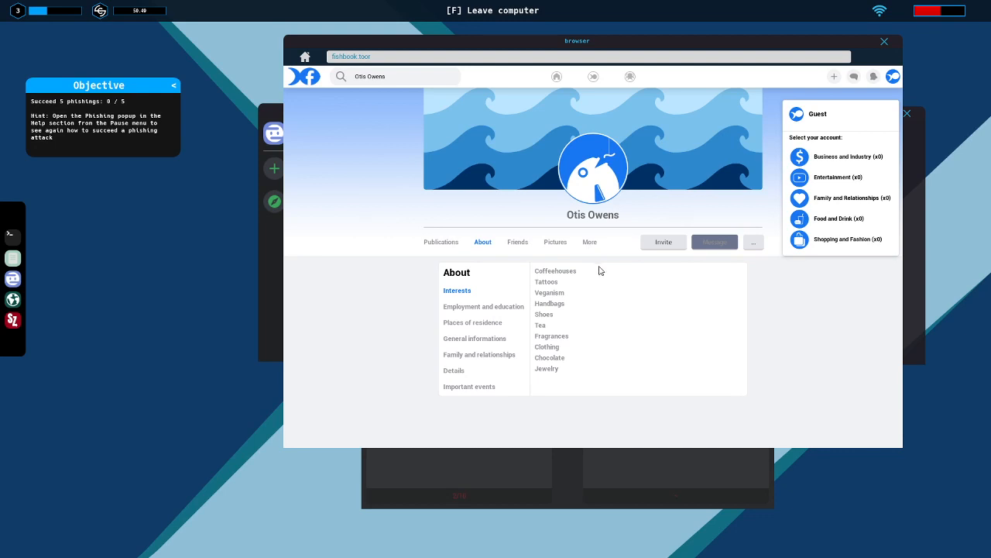
mouse_move(347, 280)
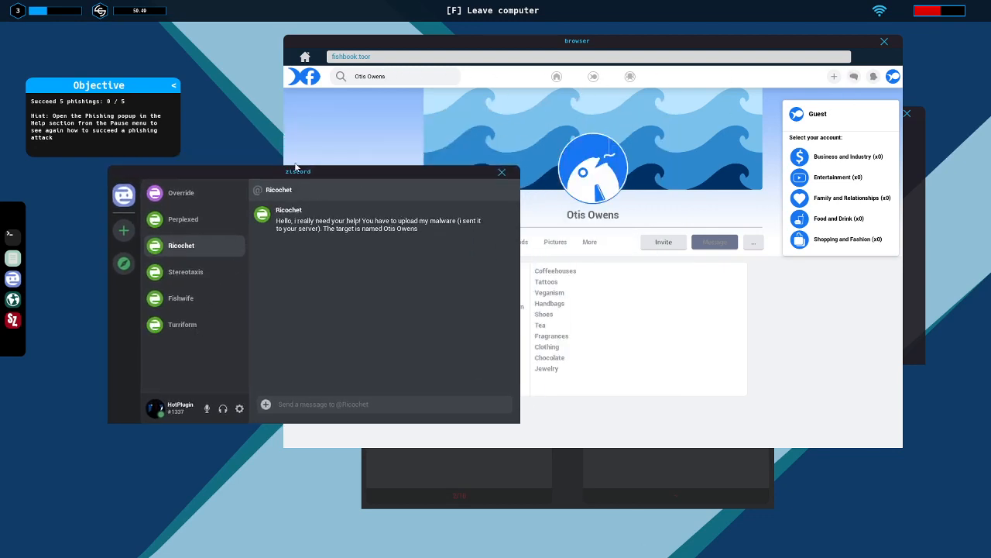
Step: Move the Ziscord chat window left and bring the Fishbook page back to front
drag(298, 171, 269, 180)
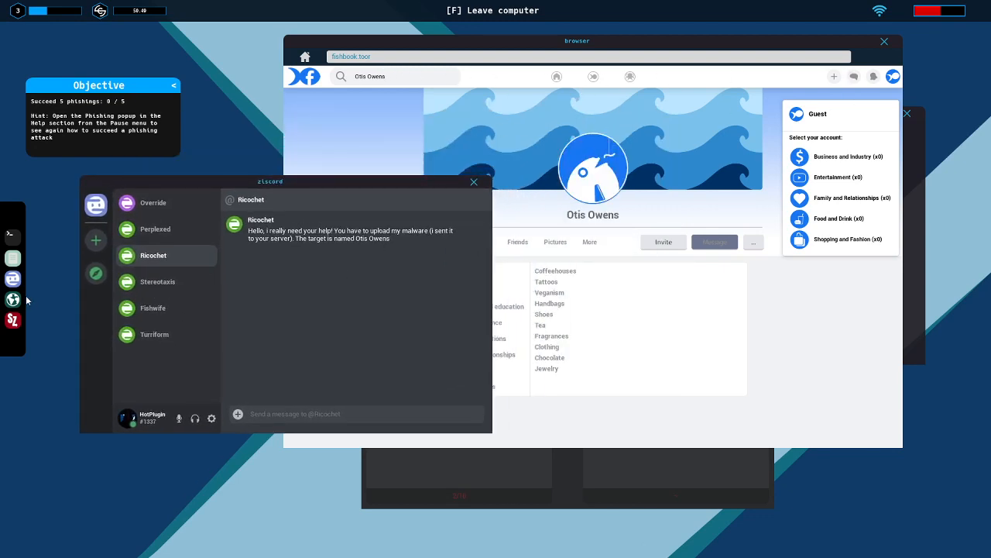
click(474, 181)
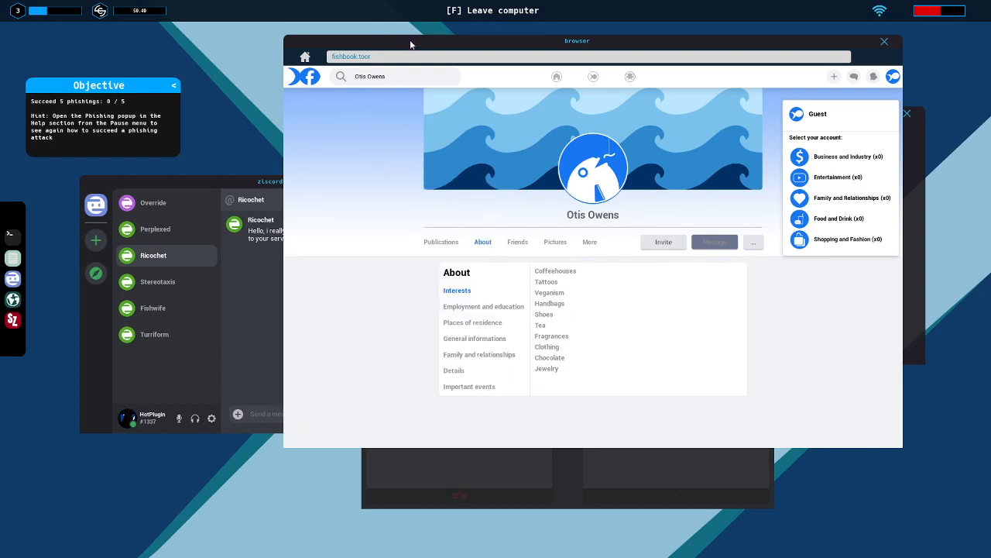
Step: Buy the Food and Drink Fishbook account from The Back Store and return to Fishbook
click(303, 56)
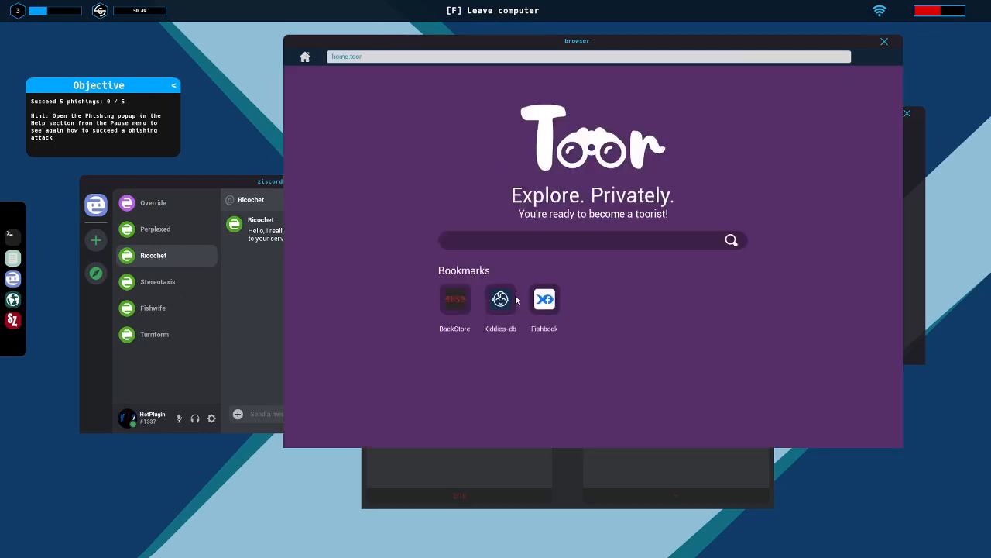
click(456, 299)
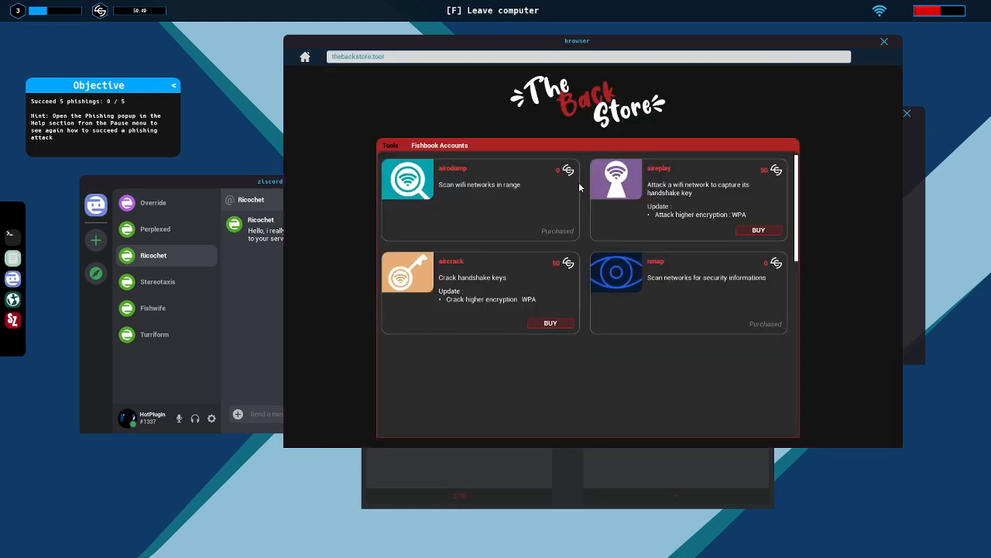
click(440, 146)
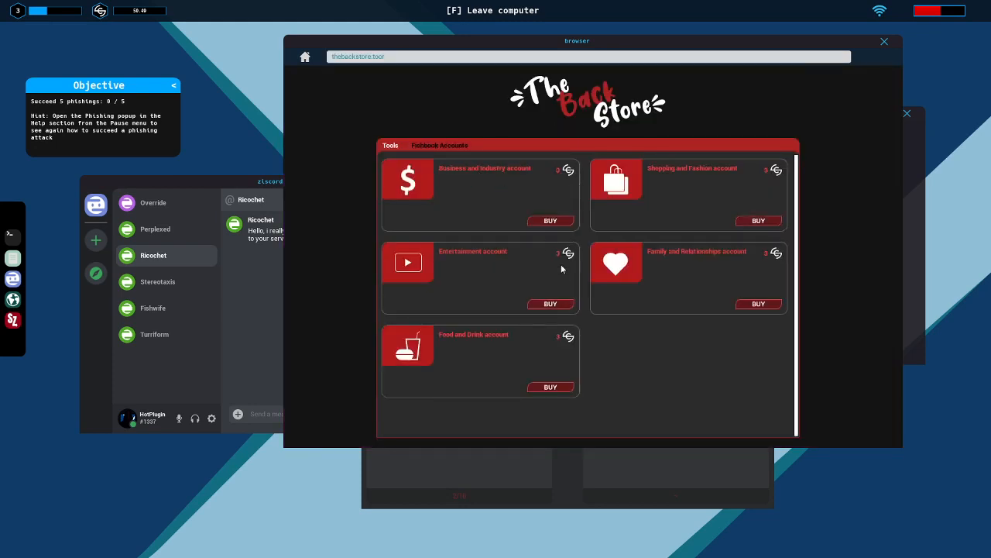
mouse_move(603, 202)
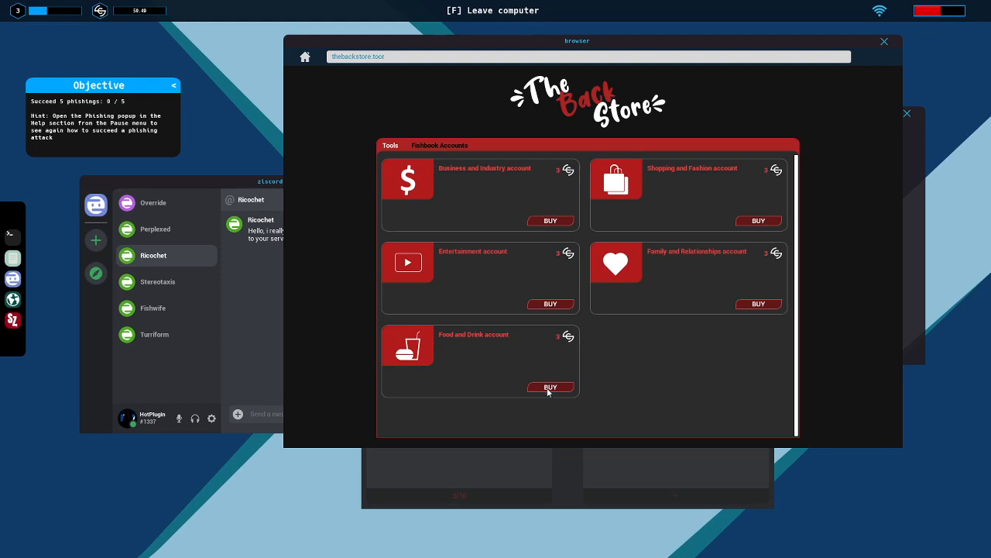
click(550, 387)
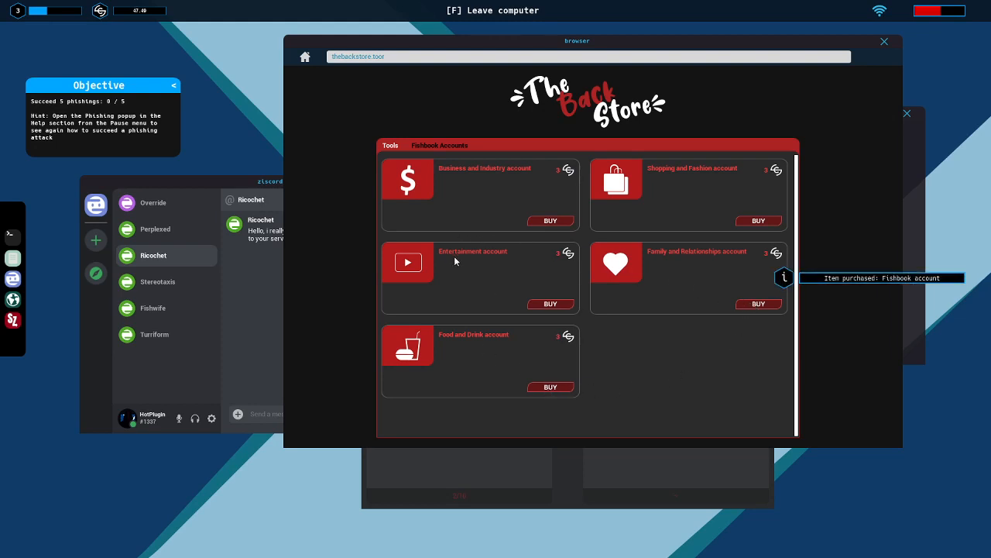
click(303, 56)
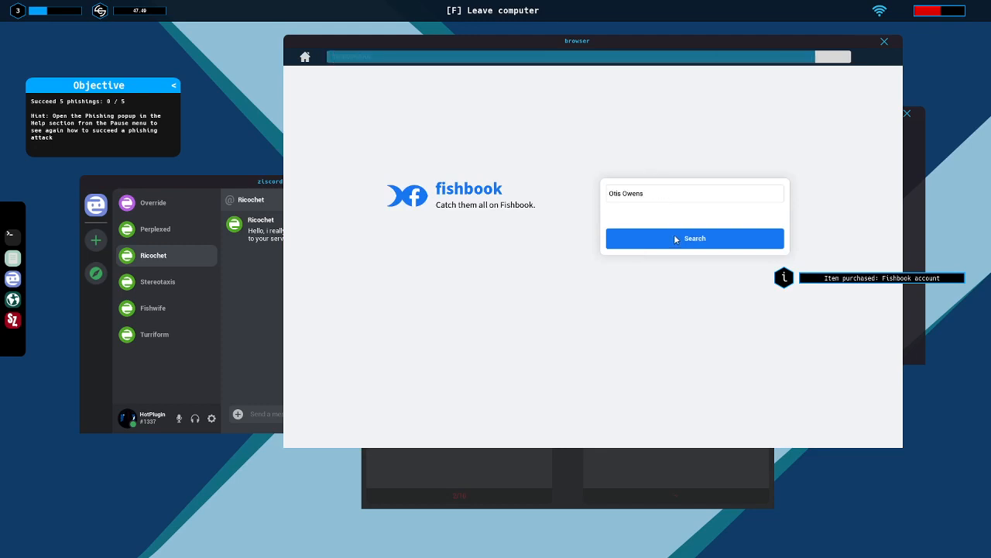
click(694, 238)
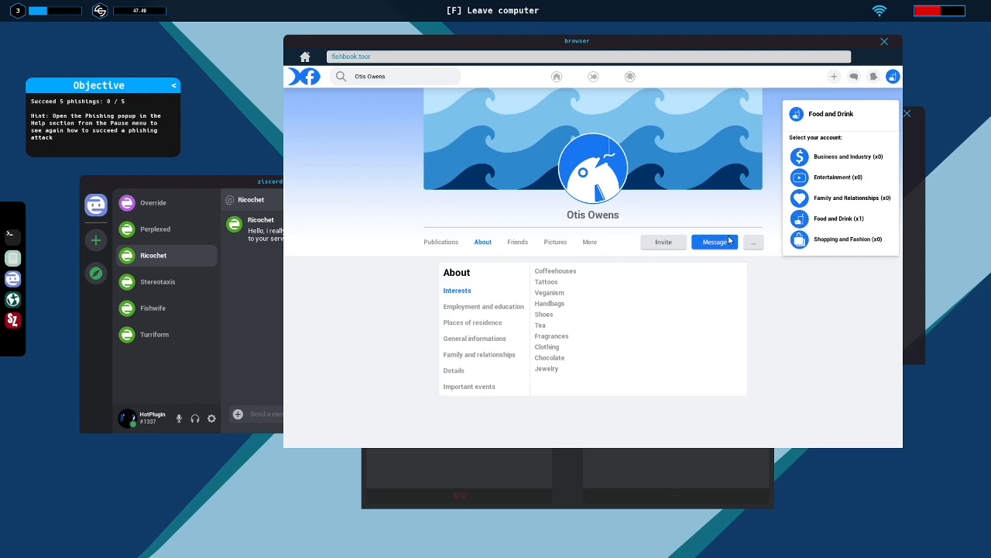
click(712, 241)
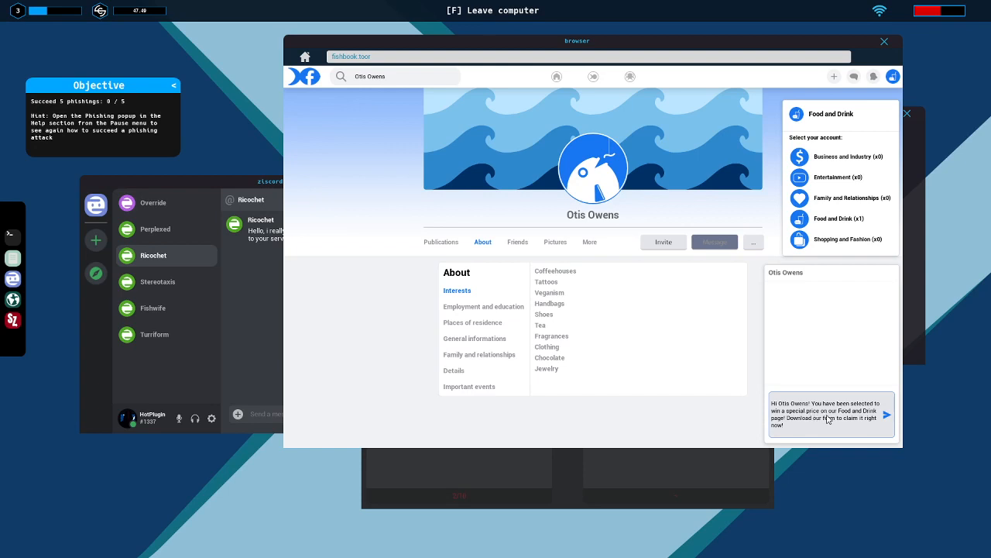
mouse_move(852, 418)
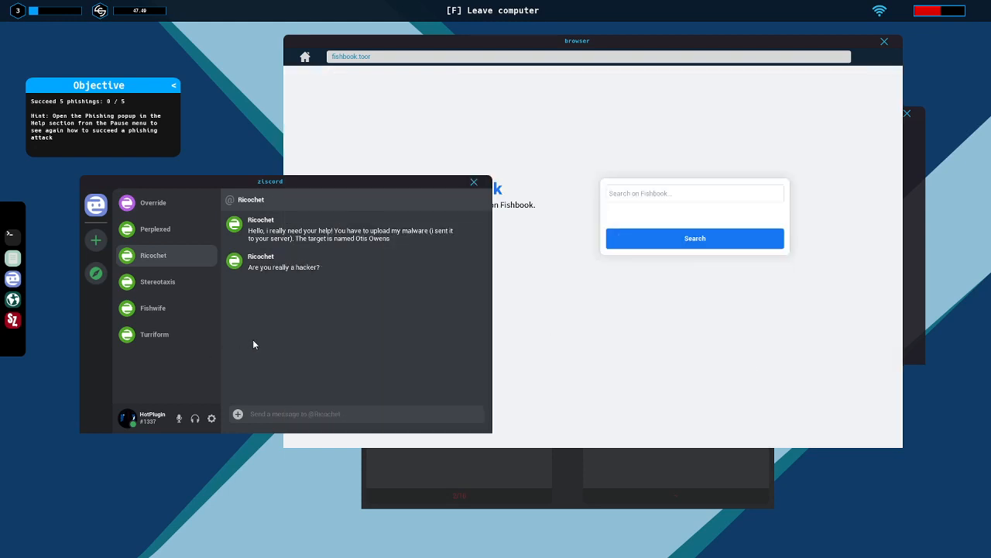
mouse_move(672, 350)
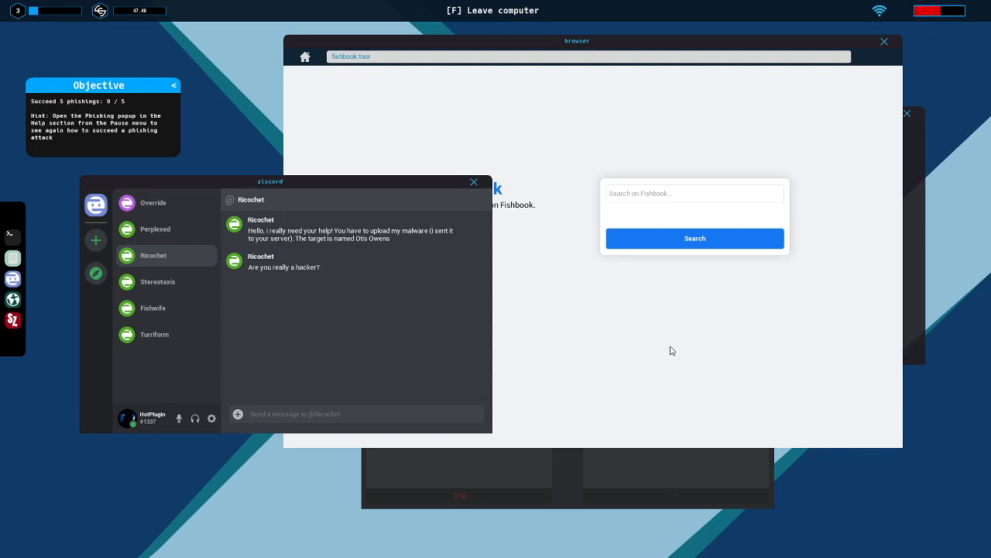
click(694, 192)
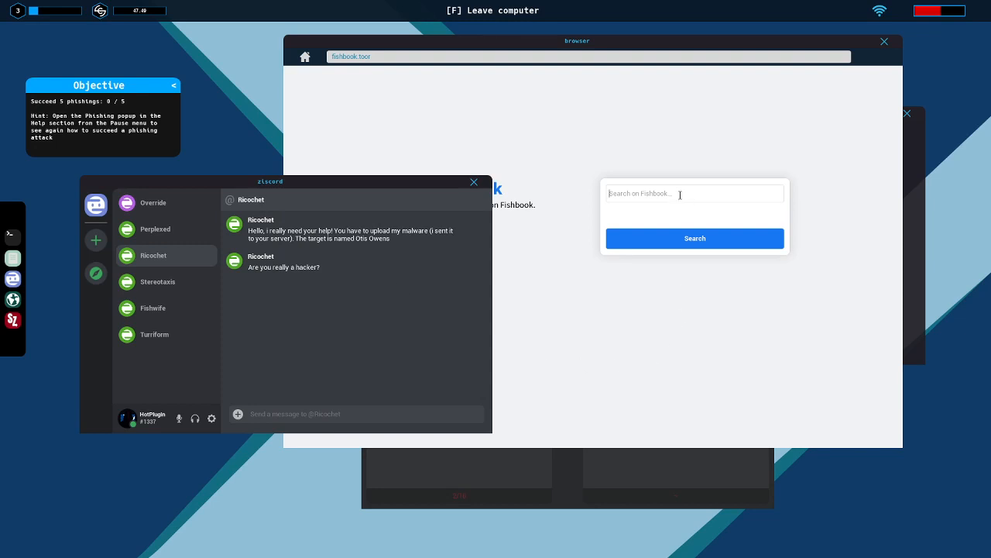
click(694, 239)
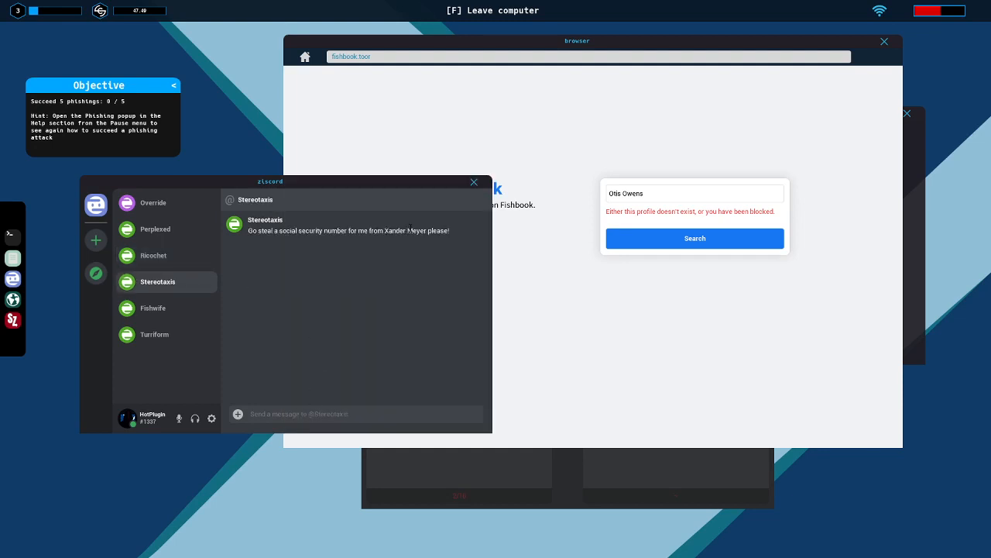
double_click(404, 231)
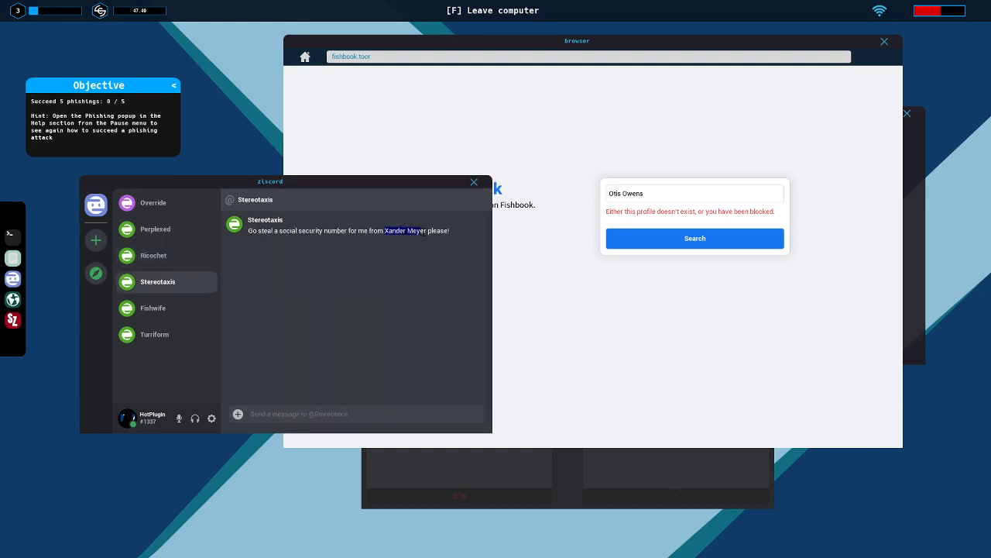
mouse_move(642, 211)
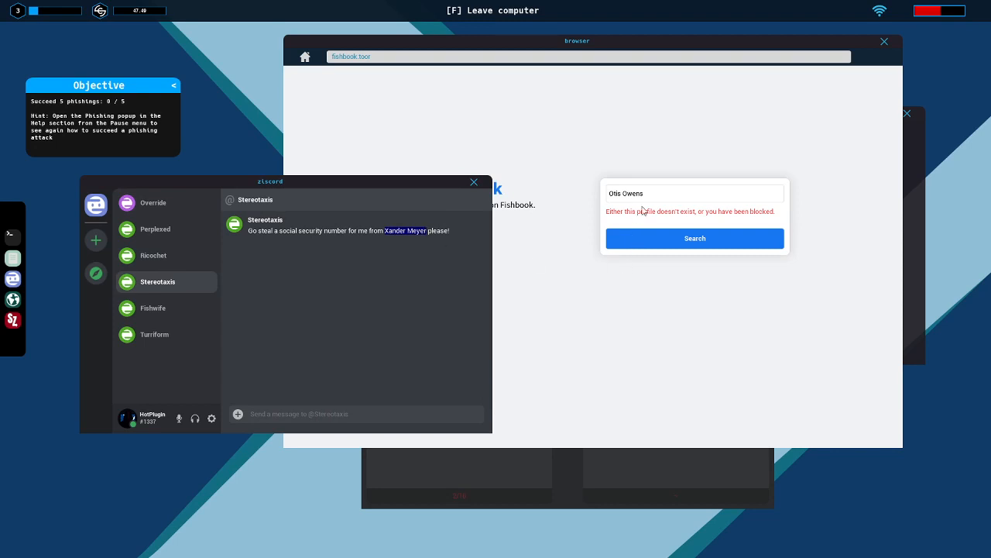
text(Xander Meyer)
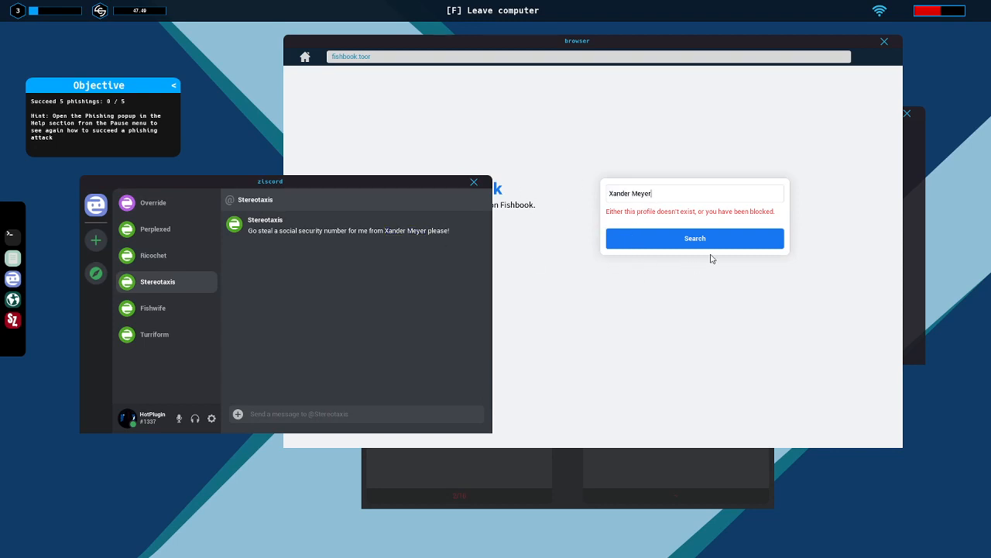
click(694, 239)
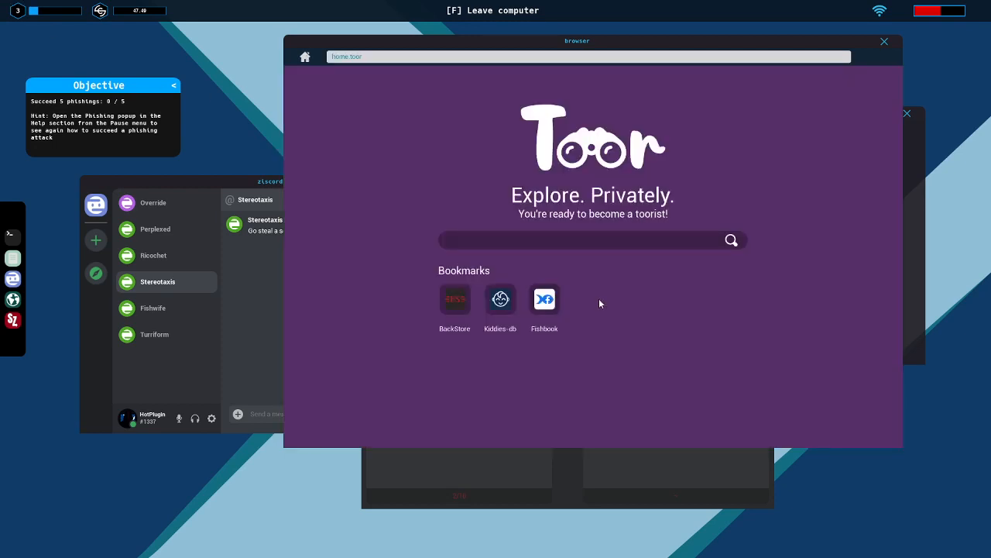
Step: Buy the Business and Industry account from The Back Store and search Fishbook for Xander Meyer
click(455, 299)
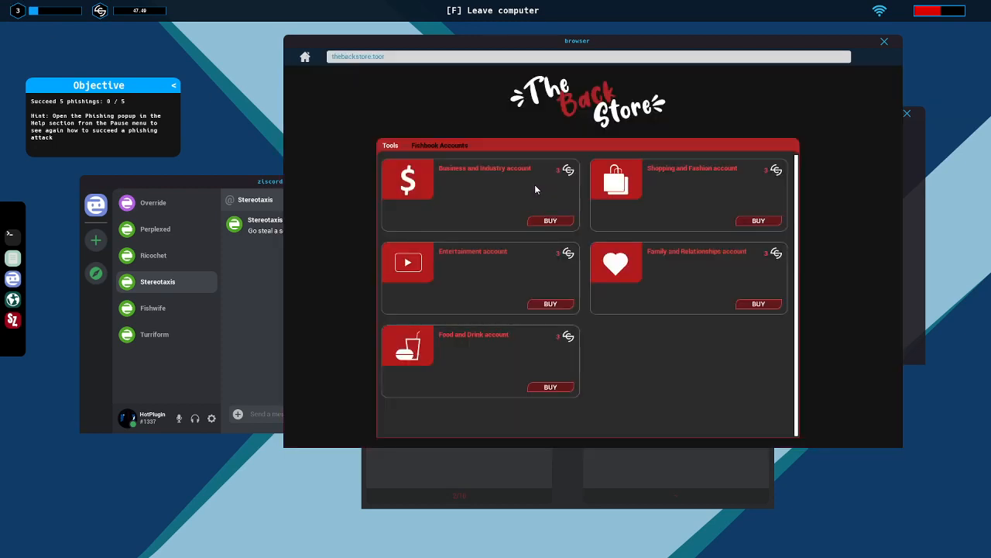
mouse_move(716, 205)
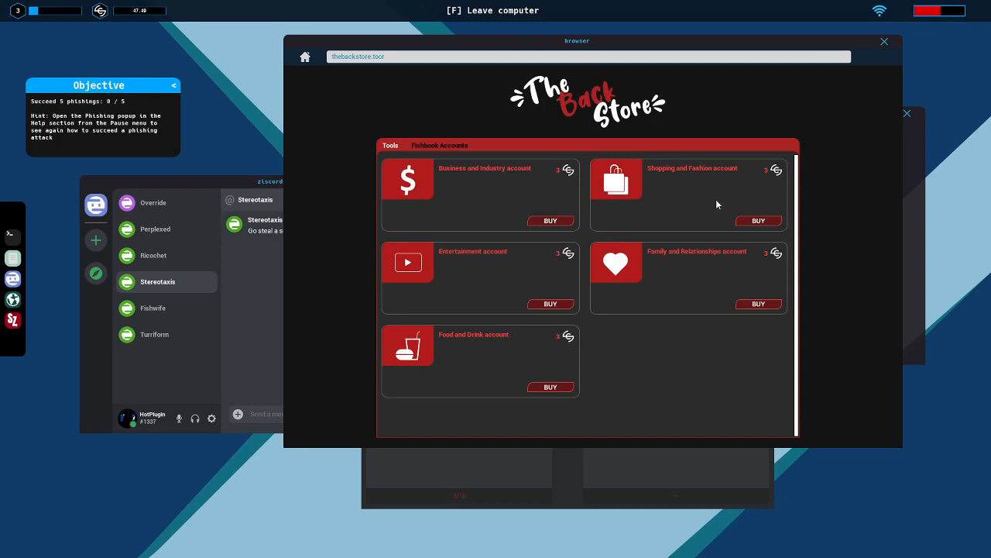
mouse_move(583, 220)
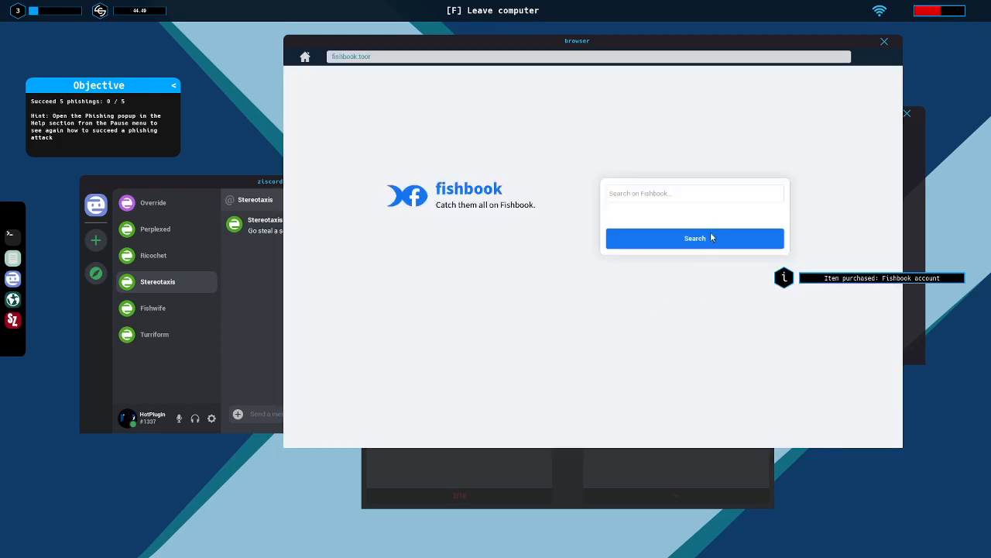
click(694, 239)
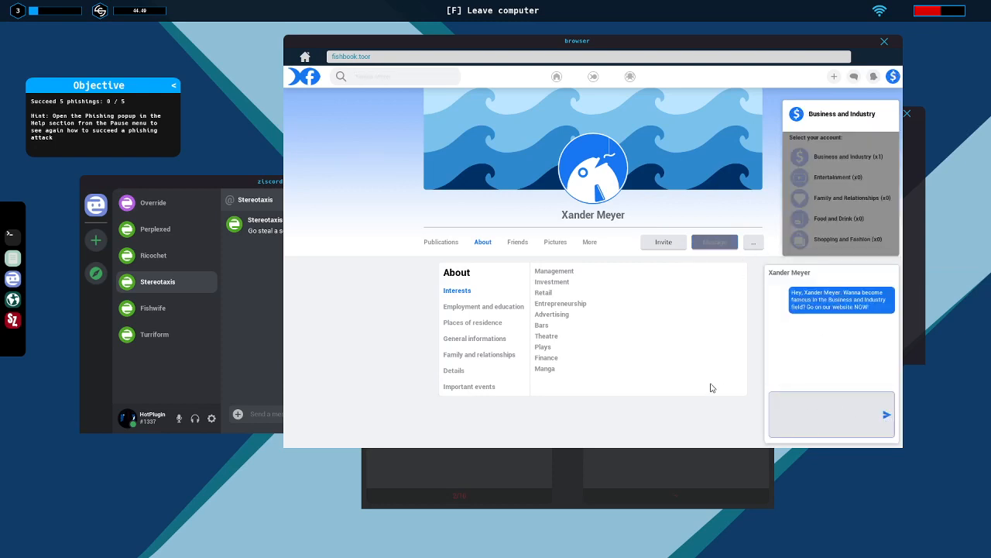
Step: Send Xander Meyer the Business and Industry fame lure and get his eager reply
text(Xander Meyer)
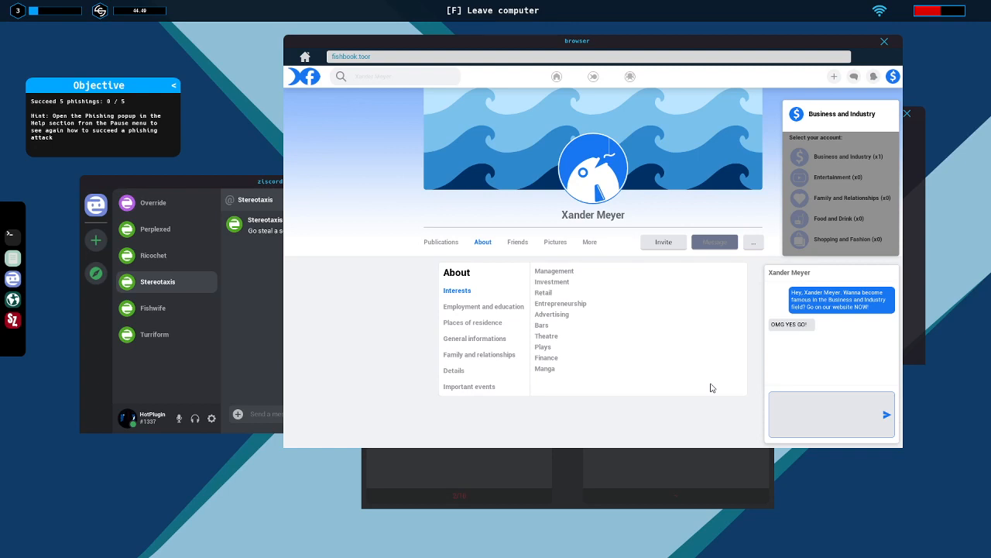
mouse_move(730, 398)
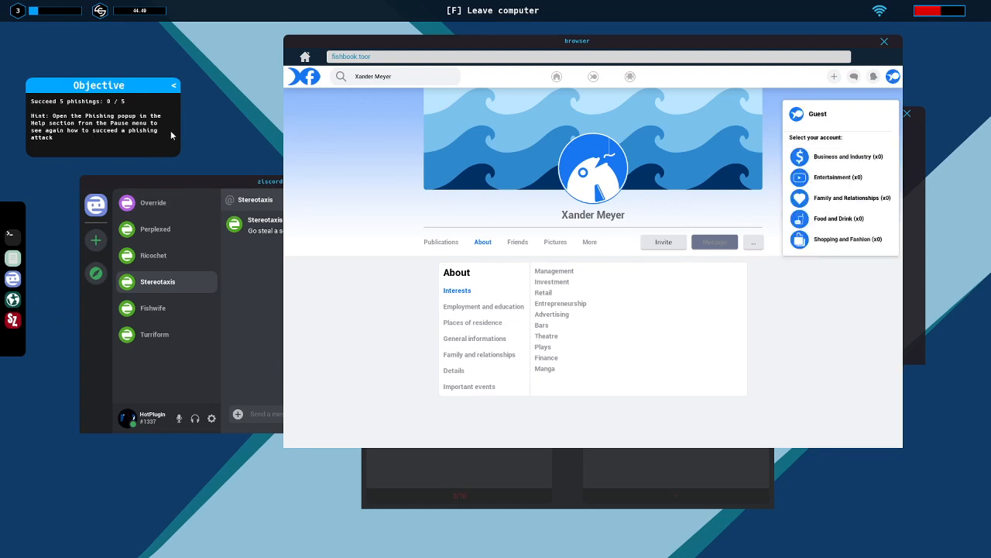
mouse_move(604, 313)
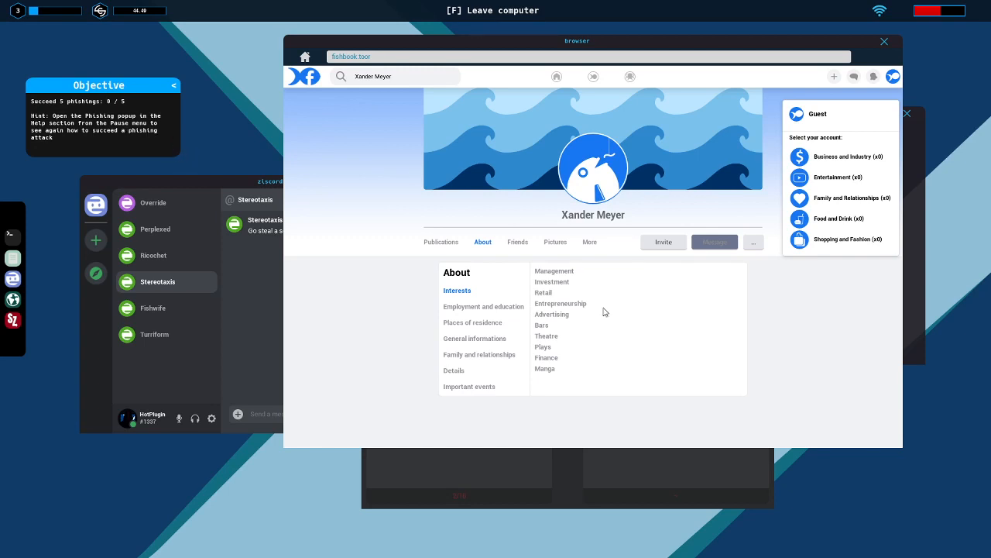
mouse_move(461, 344)
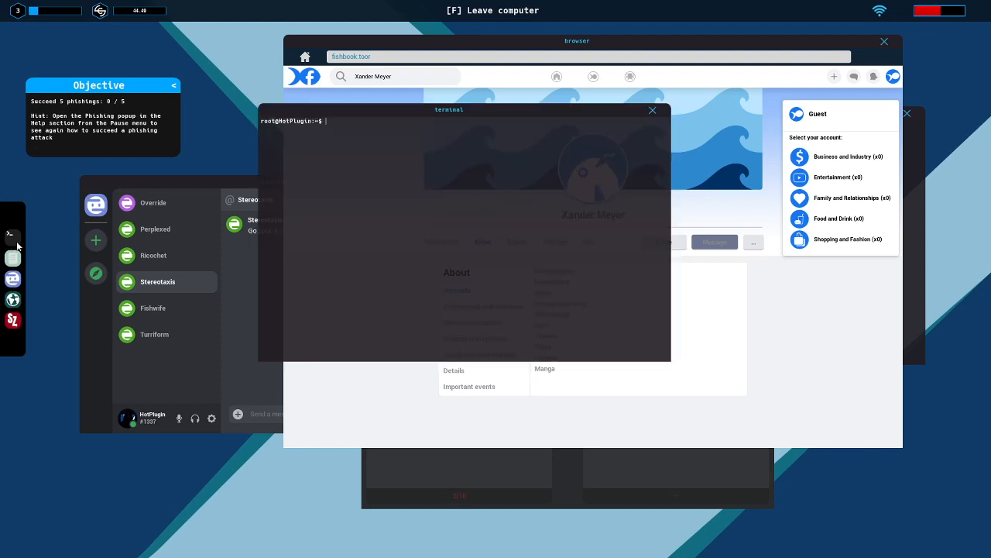
Step: Start a netcat listener in Terminal, then bring up the pause menu's Help topics
text(netcat)
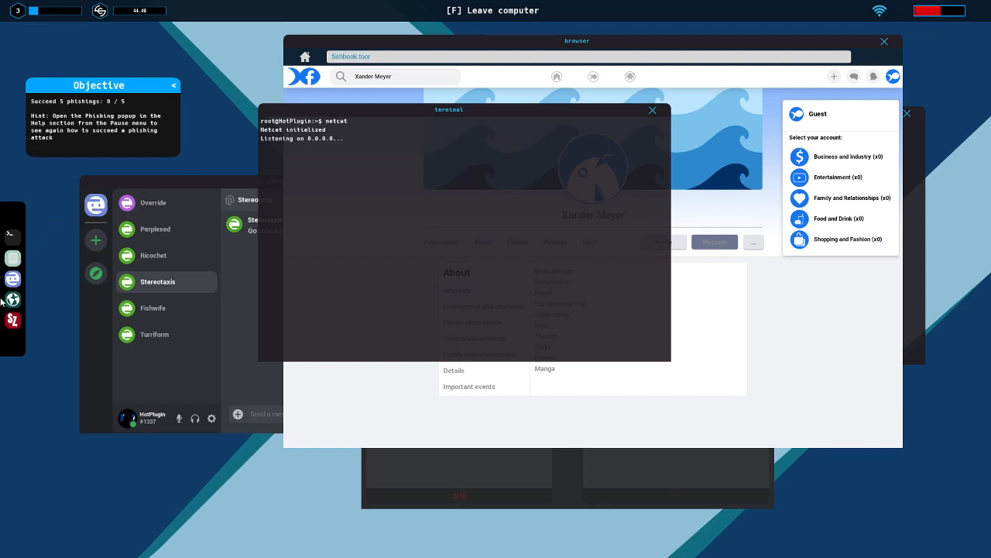
key(Escape)
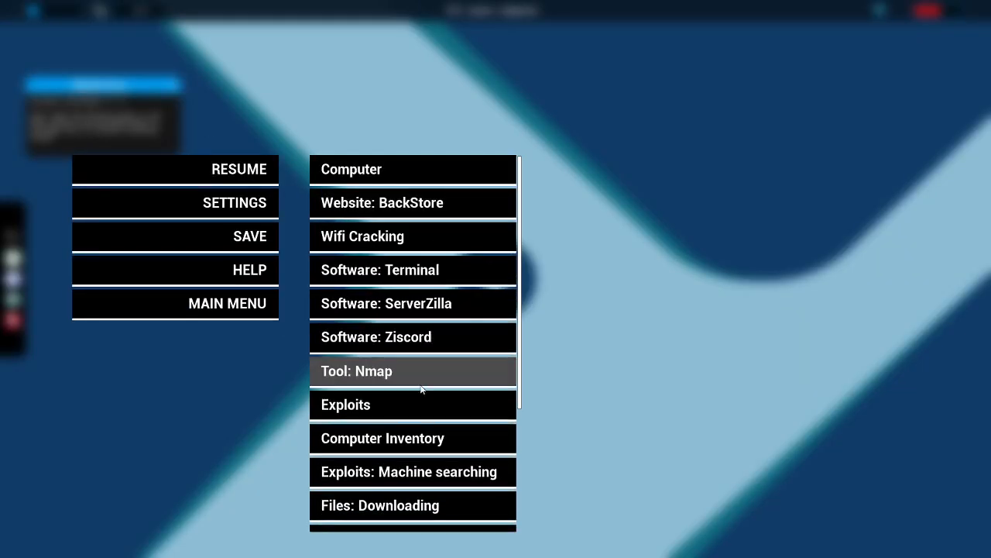
Step: Read the Phishing help guide, then resume play back on the hacker desktop
scroll(down, 3)
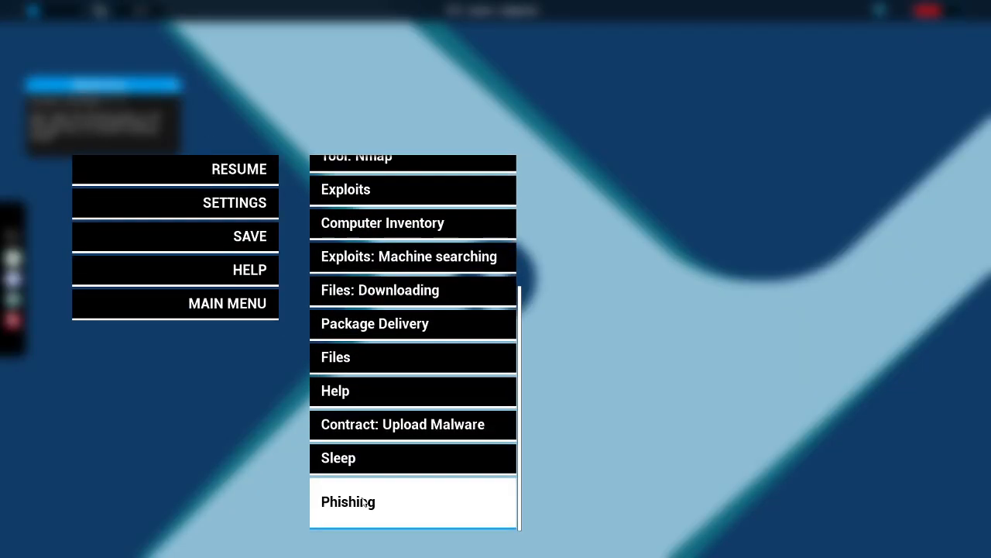
click(347, 502)
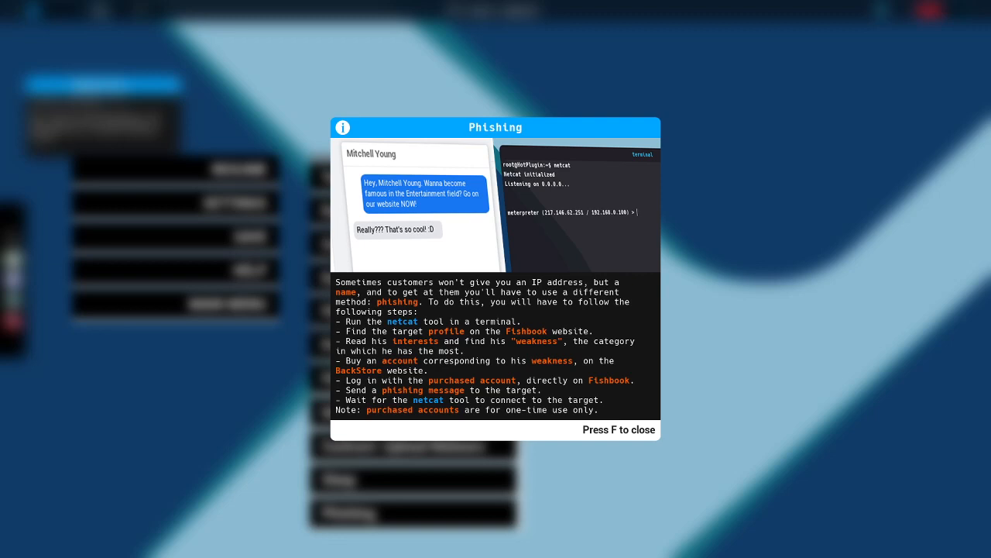
key(f)
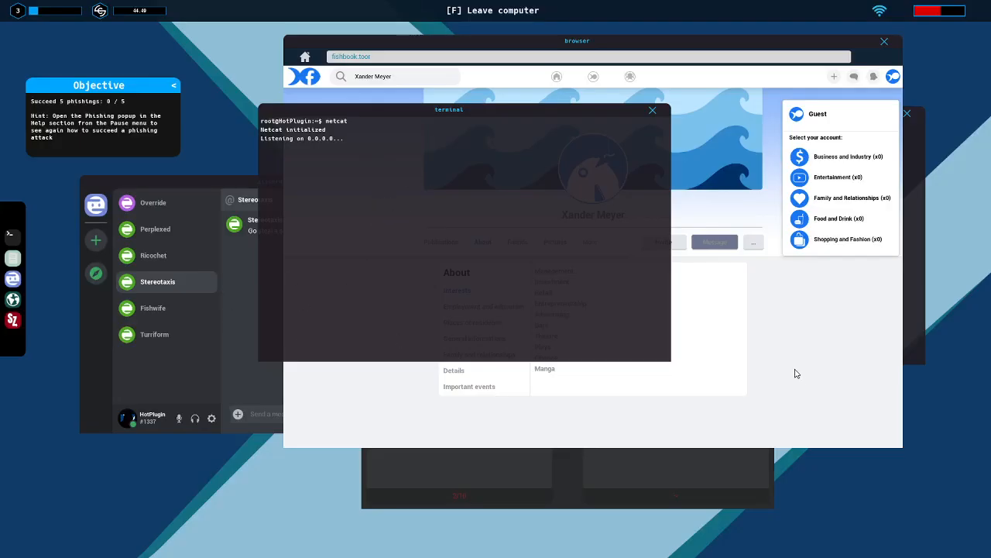
Step: Buy a Business and Industry account from BackStore via the contract chat's link
click(651, 110)
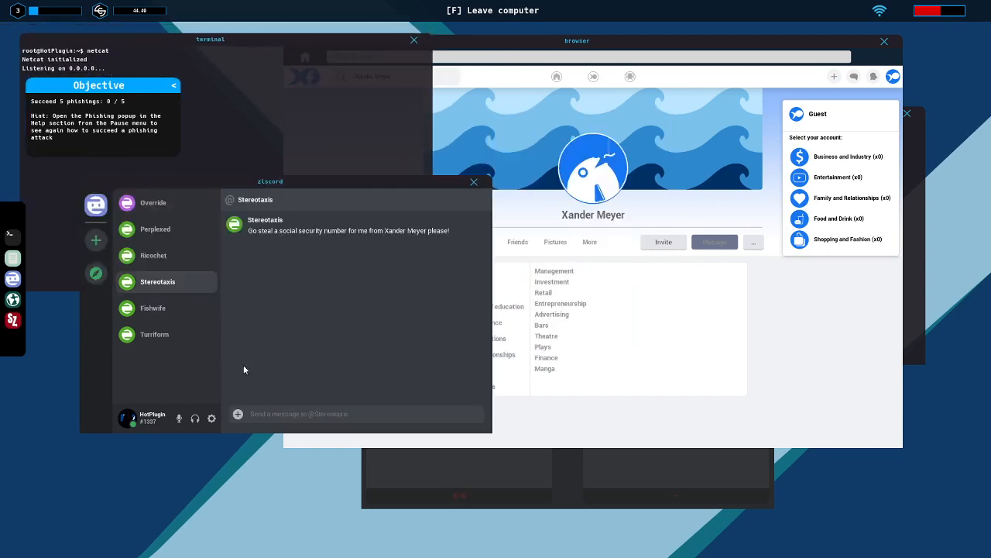
mouse_move(612, 304)
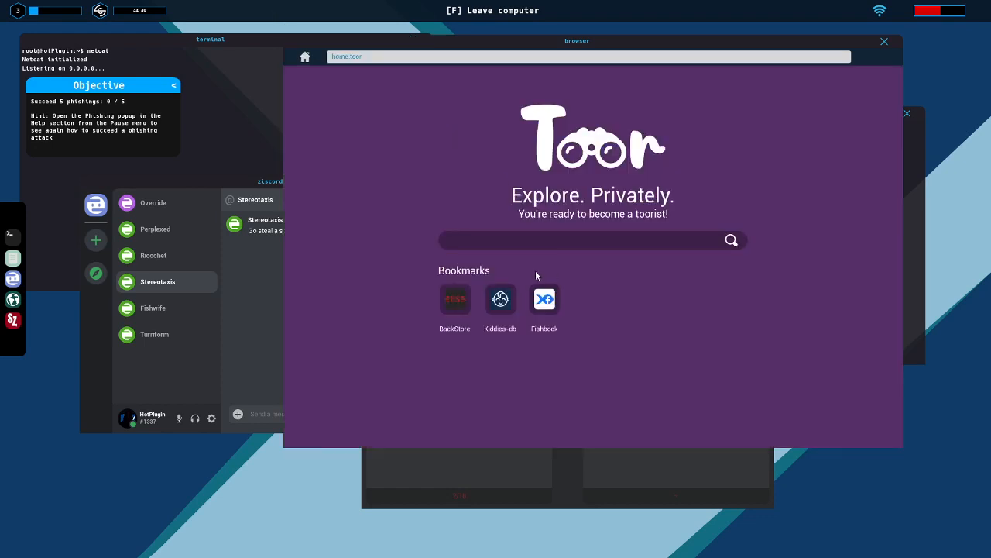
click(455, 297)
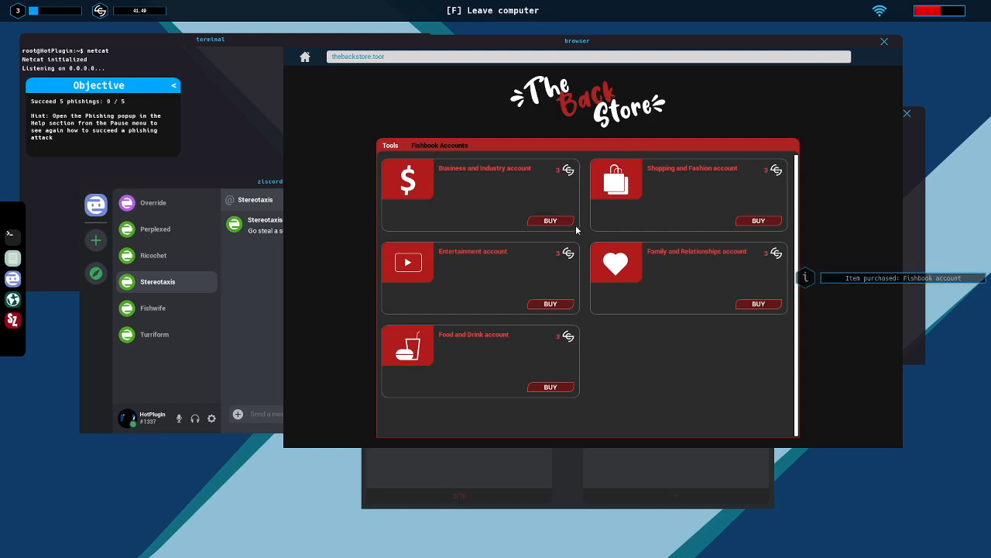
click(305, 56)
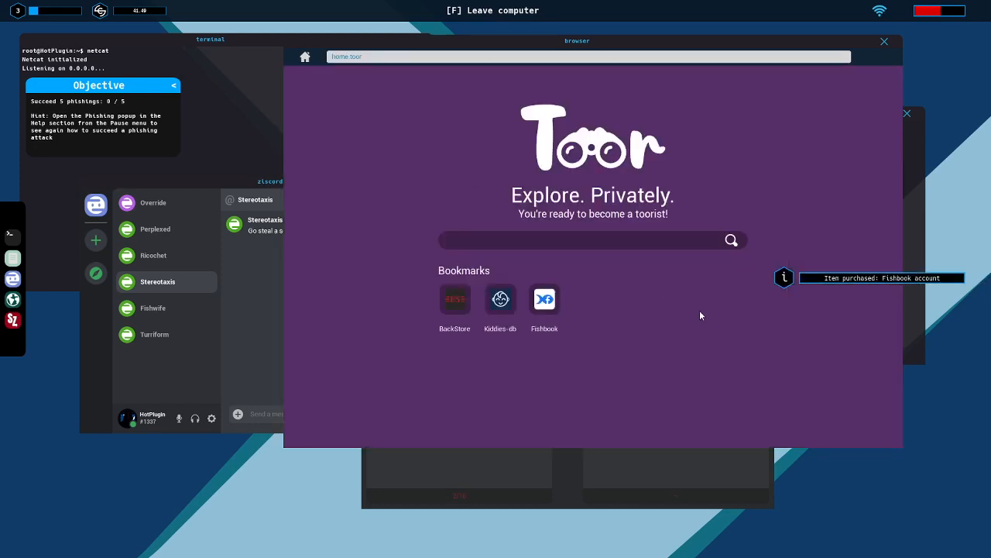
Step: Message Xander Meyer on Fishbook with the phishing text, landing a meterpreter session
click(545, 299)
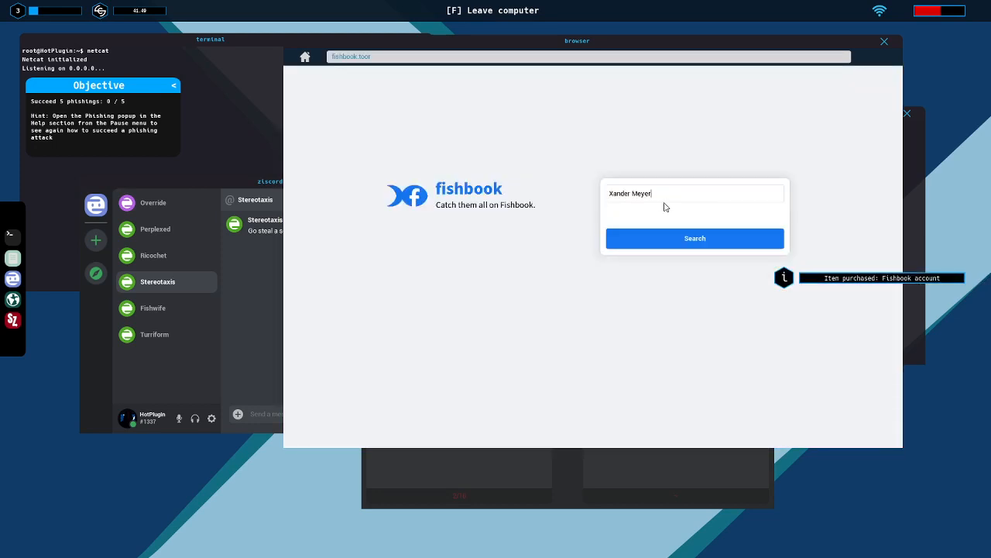
click(694, 239)
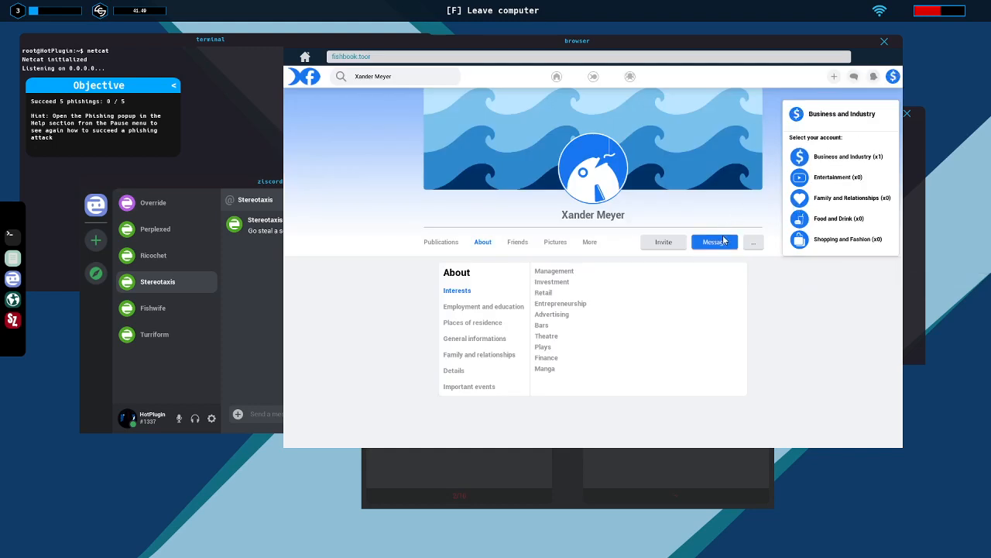
click(712, 241)
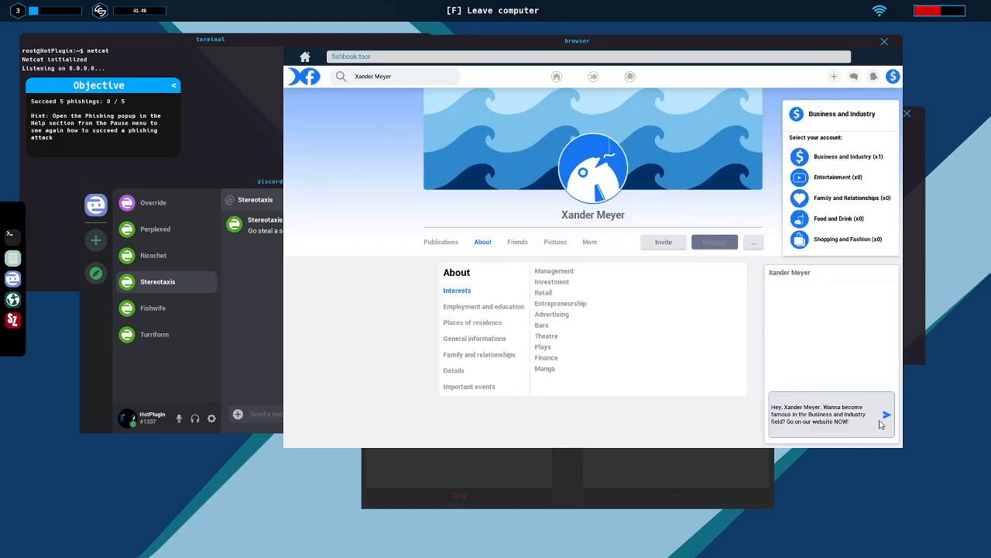
click(886, 415)
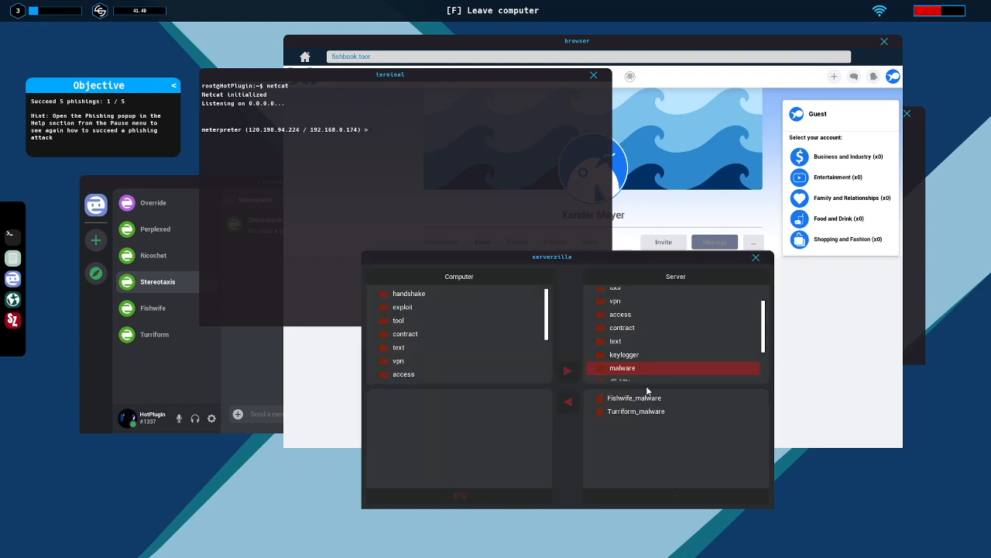
mouse_move(215, 350)
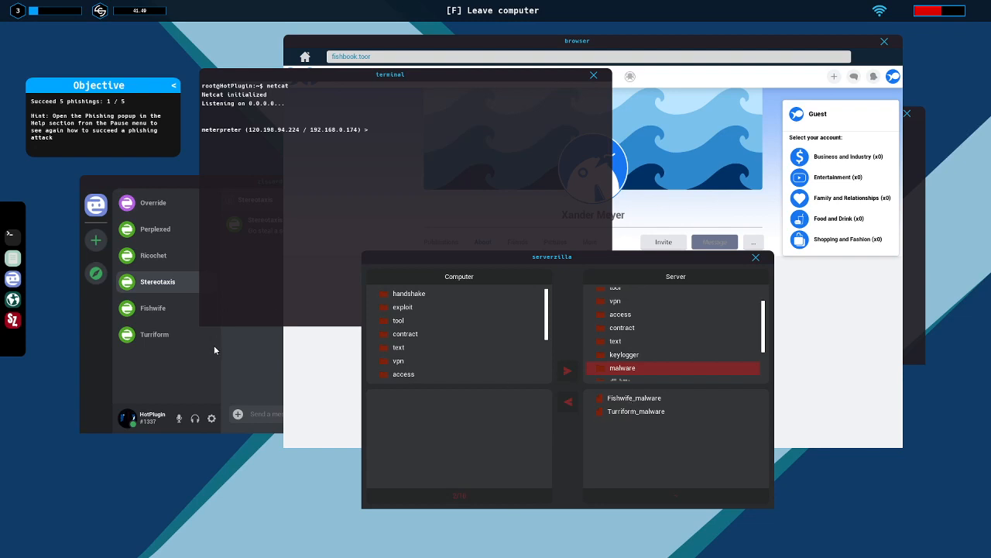
mouse_move(179, 193)
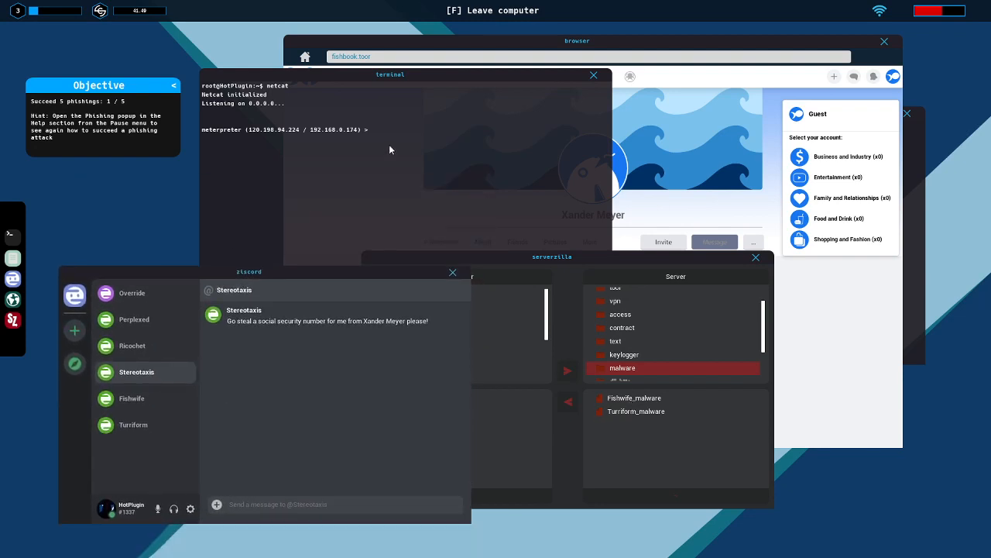
text(ls)
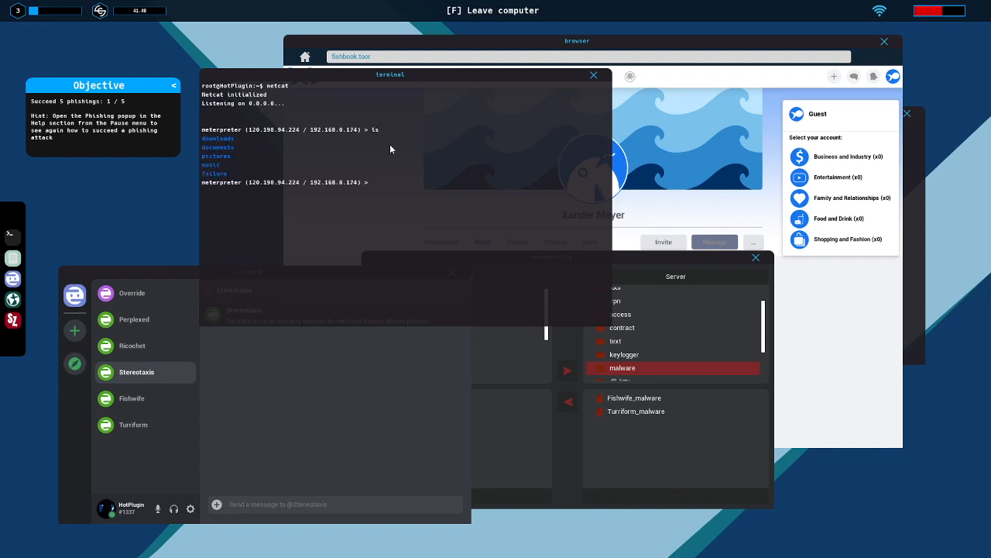
text(ls downloads)
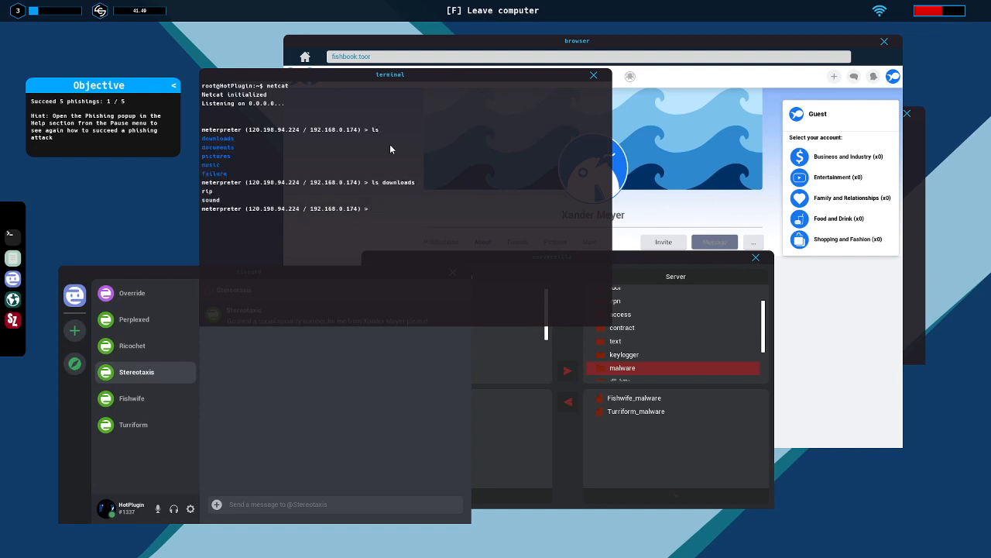
text(ls documents)
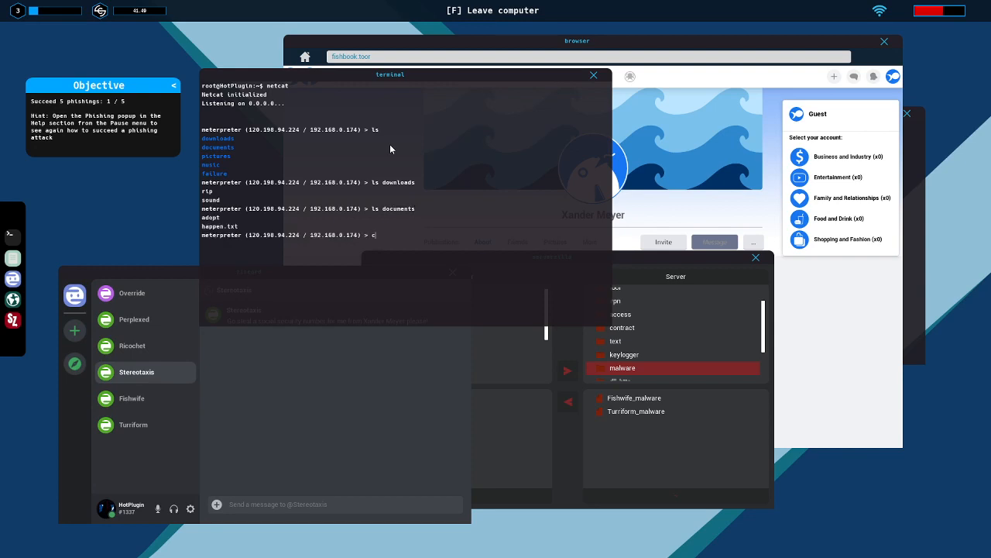
Step: Read documents/happen.txt showing his social security number and download it
text(at documents/happen.txt)
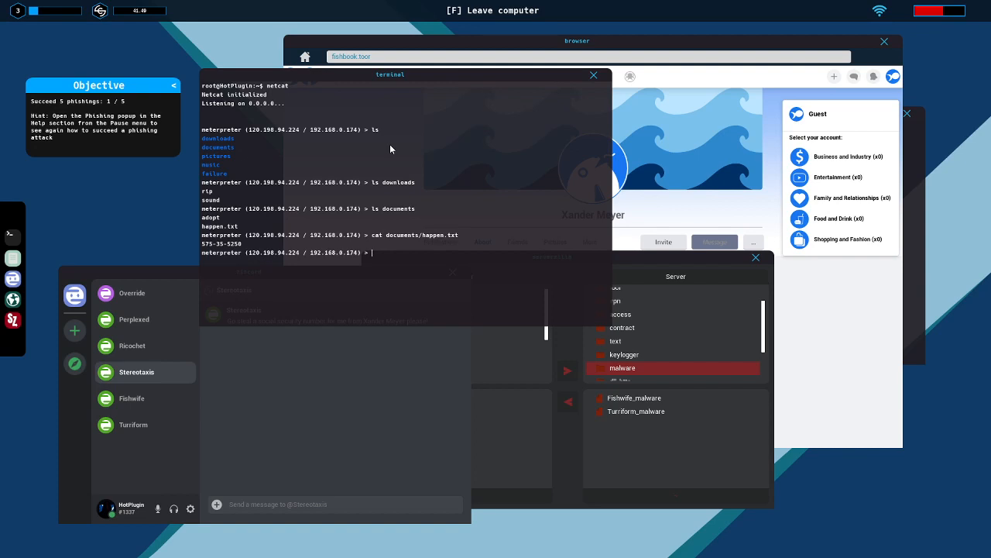
text(gel)
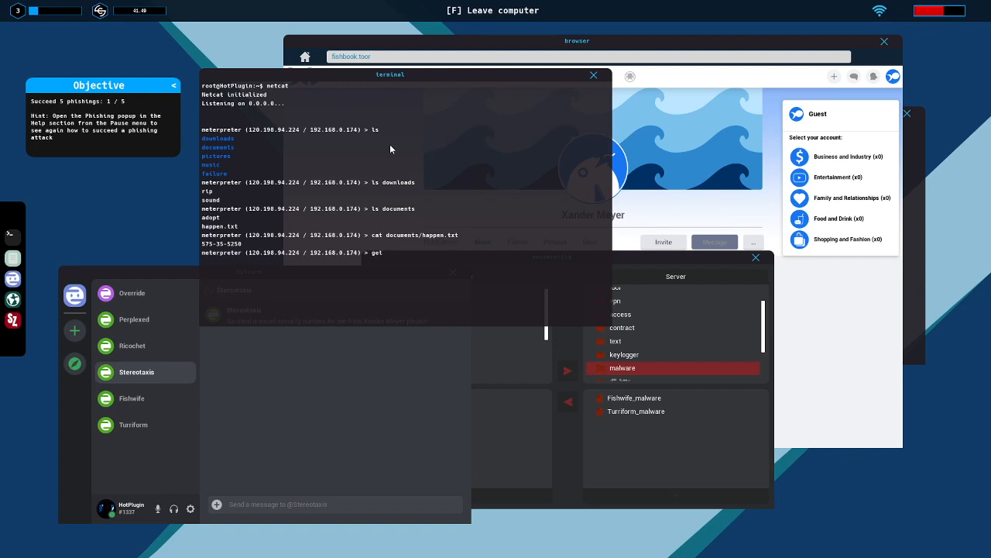
text(documentshappen.txt)
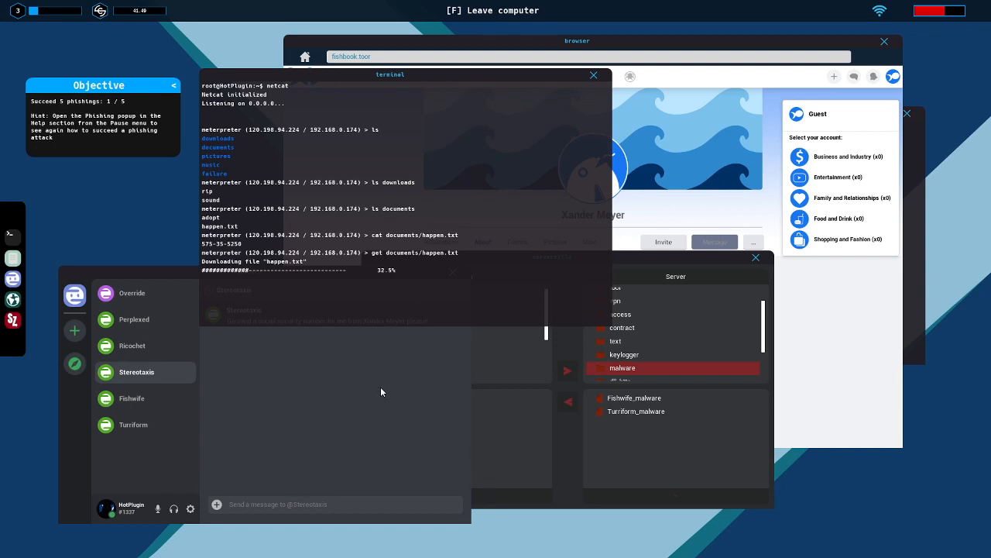
mouse_move(384, 376)
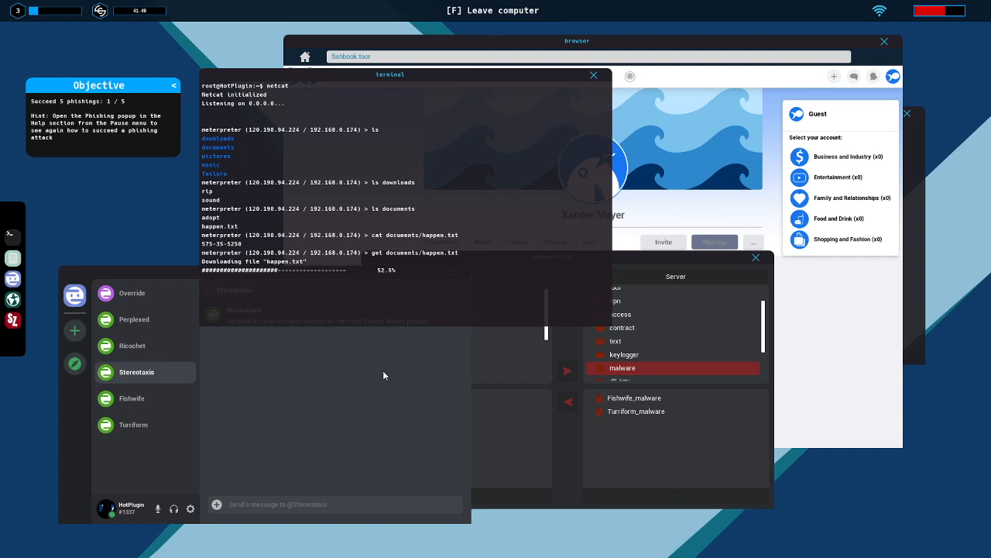
mouse_move(397, 425)
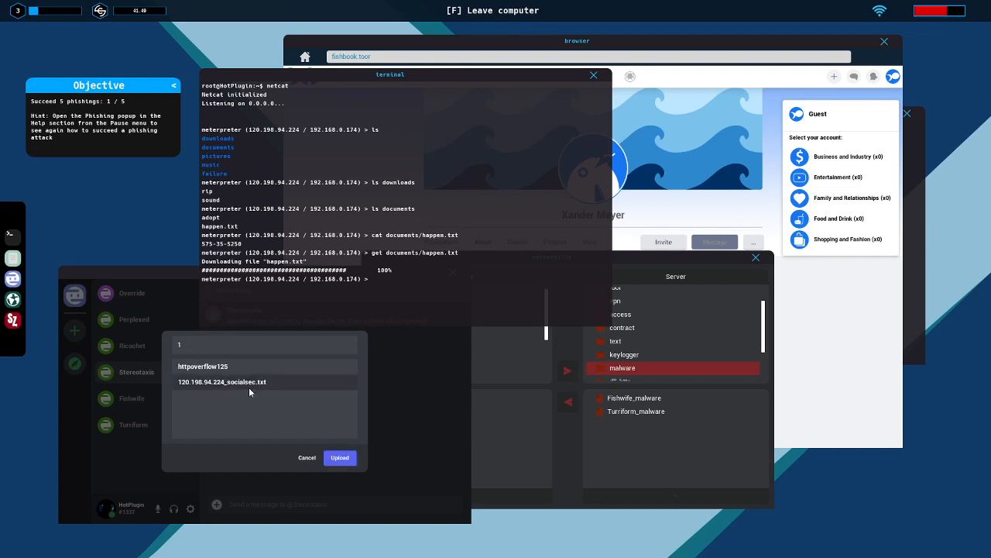
Step: Upload happen.txt to Stereotaxis, completing the contract, and switch to the Fishwife chat
click(339, 458)
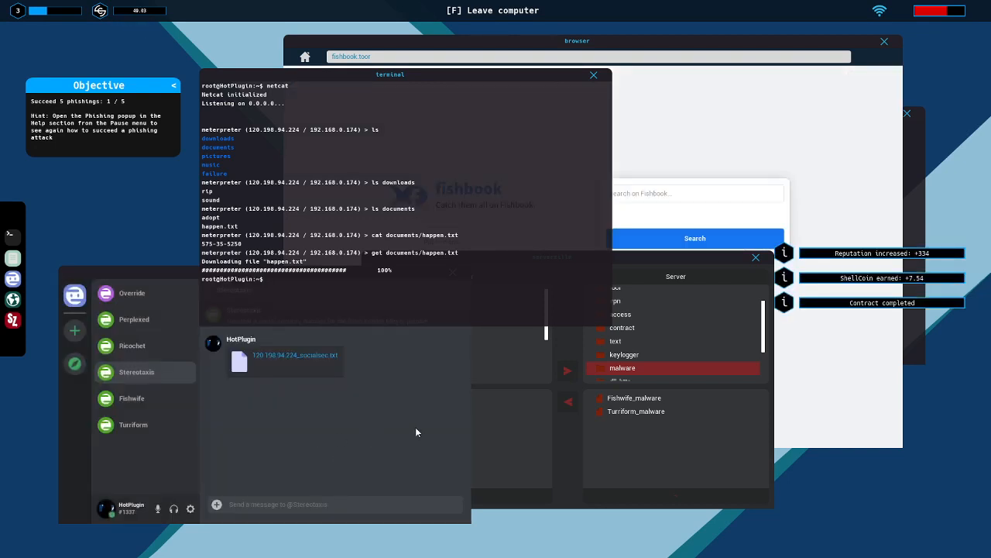
click(131, 398)
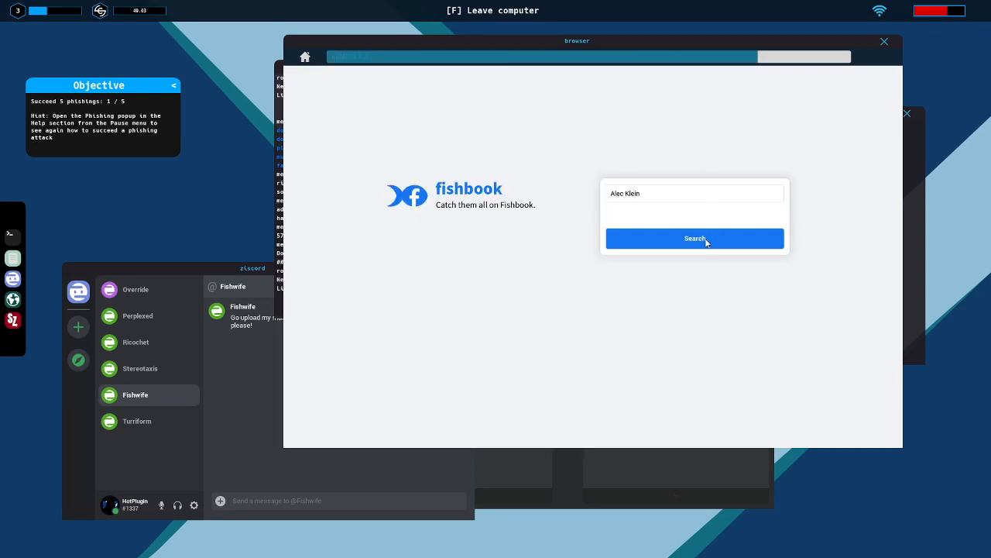
Step: Search Fishbook for Alec Klein and view his family-themed interests
click(694, 239)
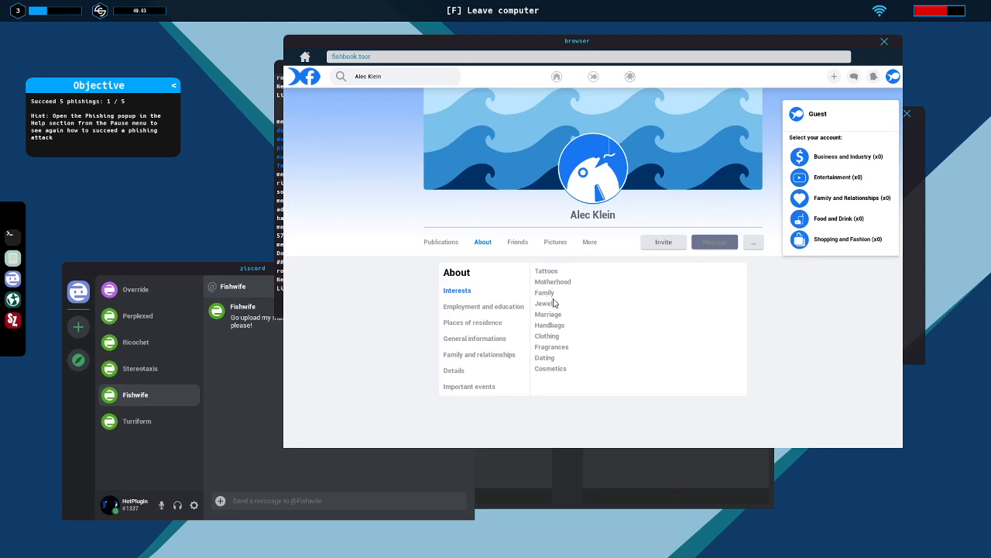
mouse_move(564, 347)
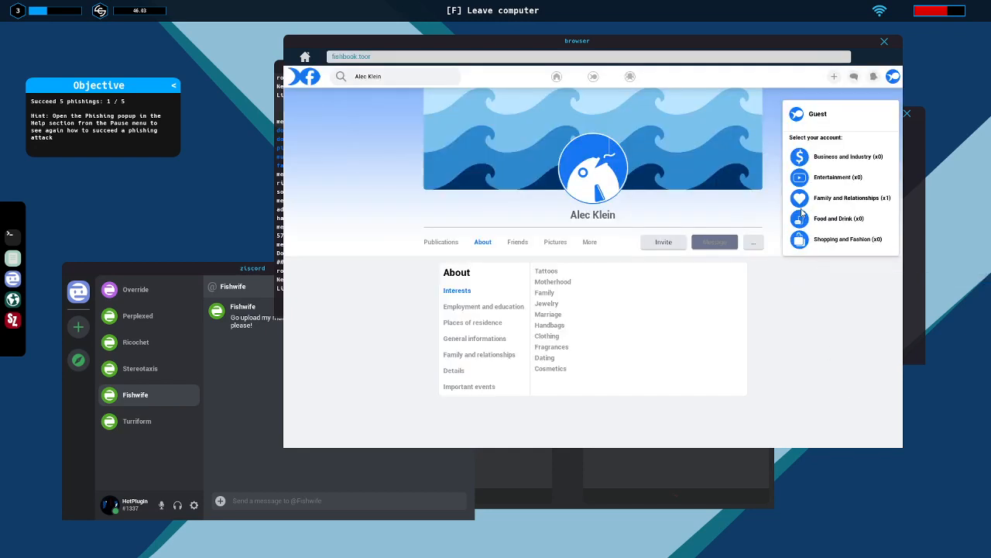
Step: Send Alec Klein the Family and Relationships lure, which he rejects, and return to Fishbook home
click(800, 198)
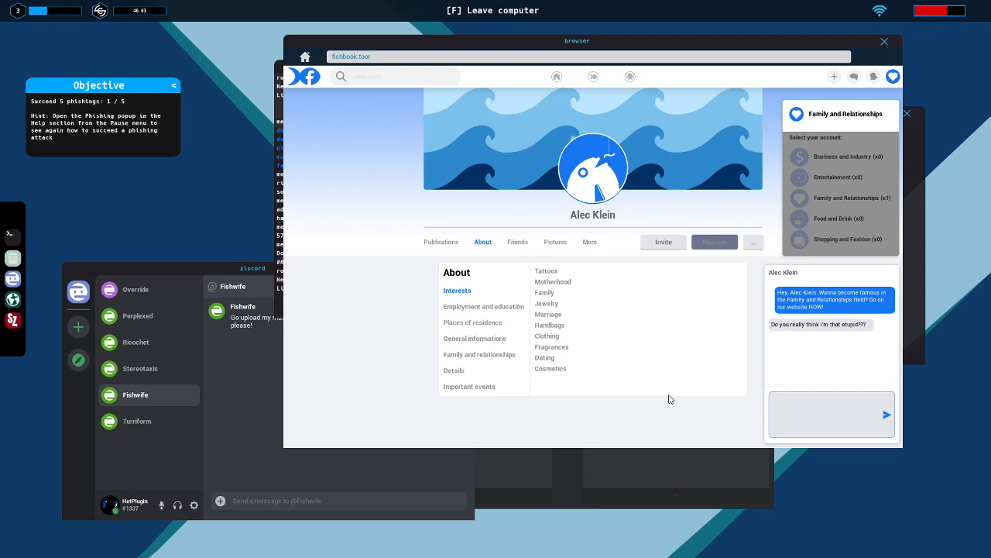
click(305, 56)
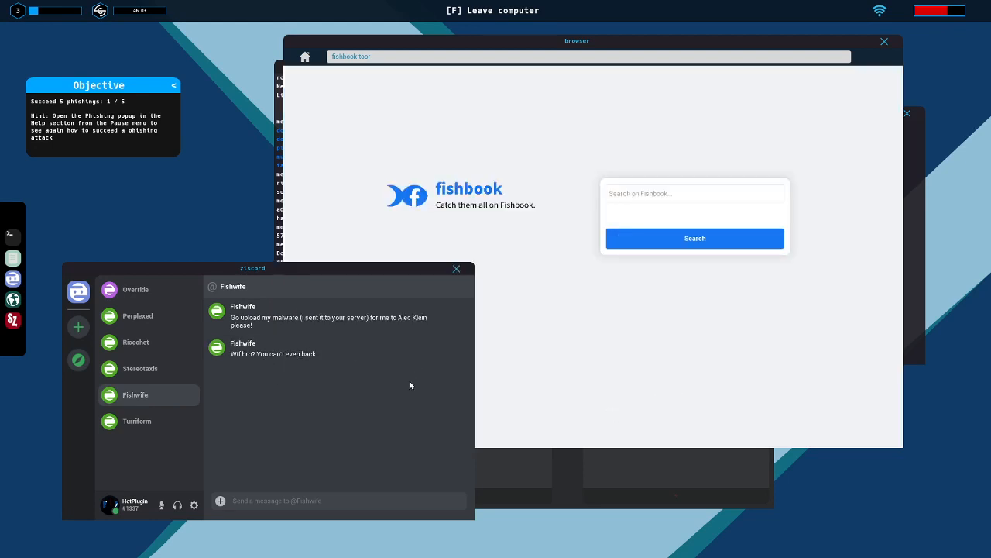
click(136, 421)
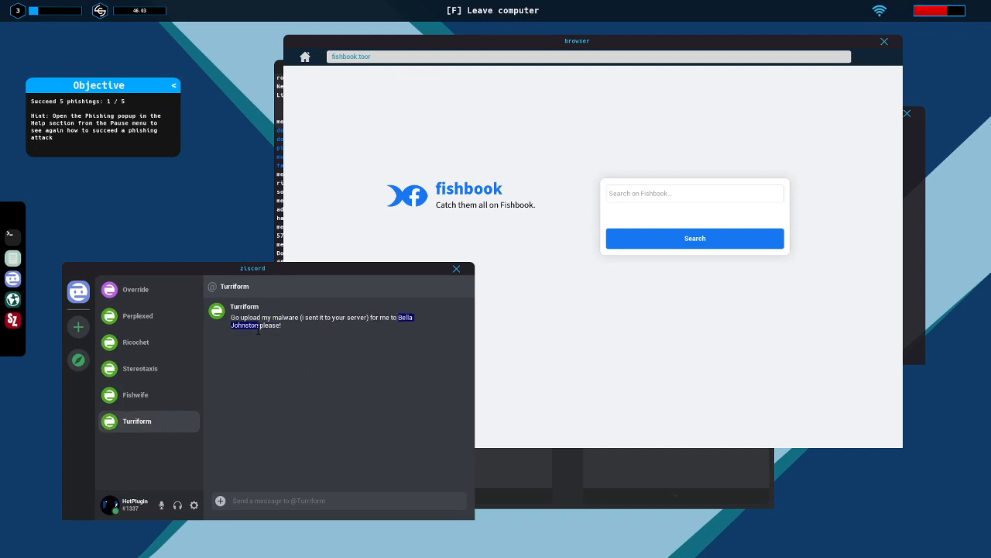
text(Bella Johnston)
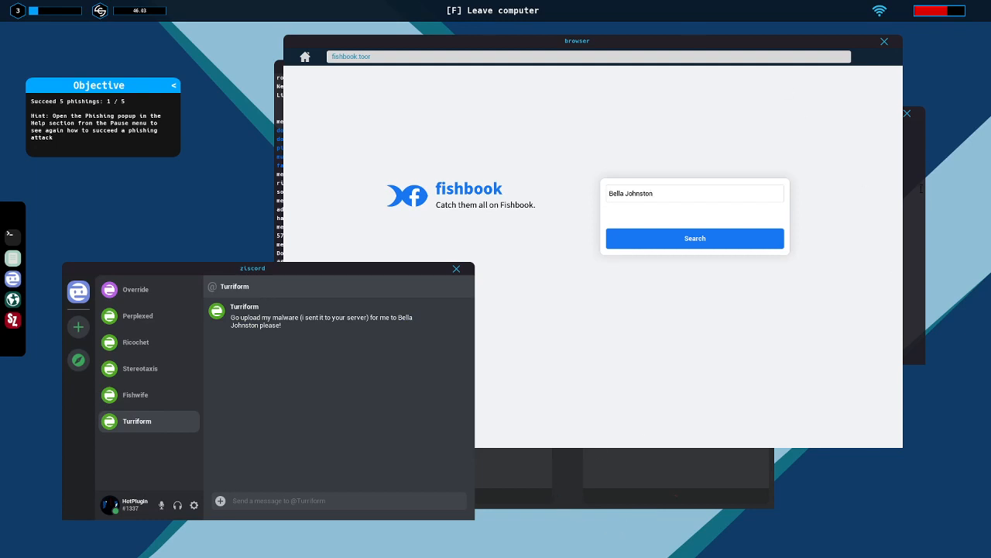
mouse_move(700, 56)
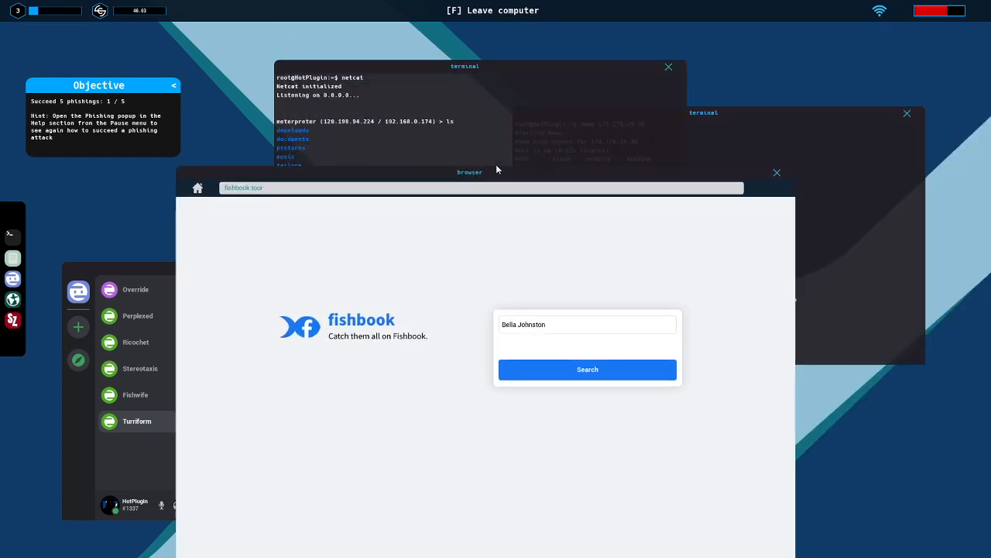
click(704, 111)
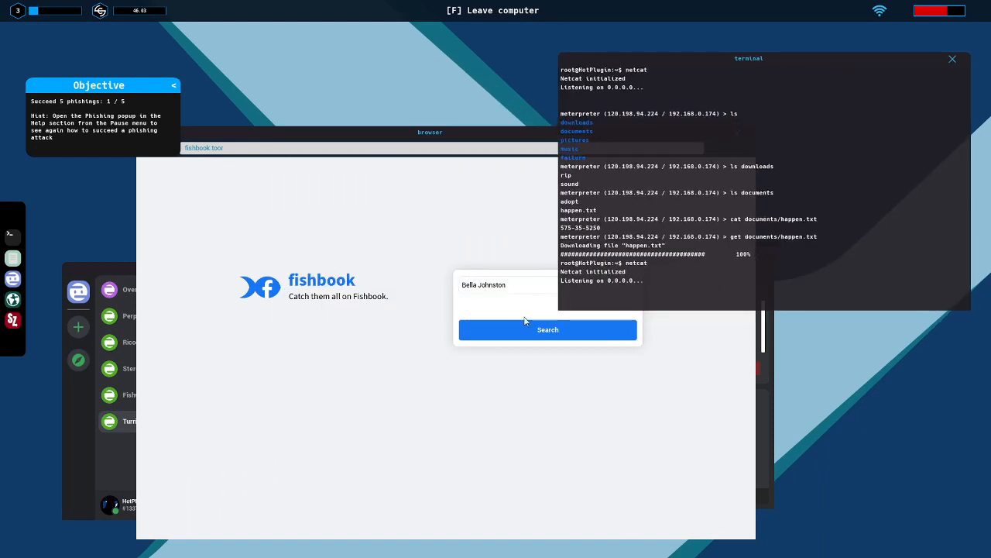
click(549, 328)
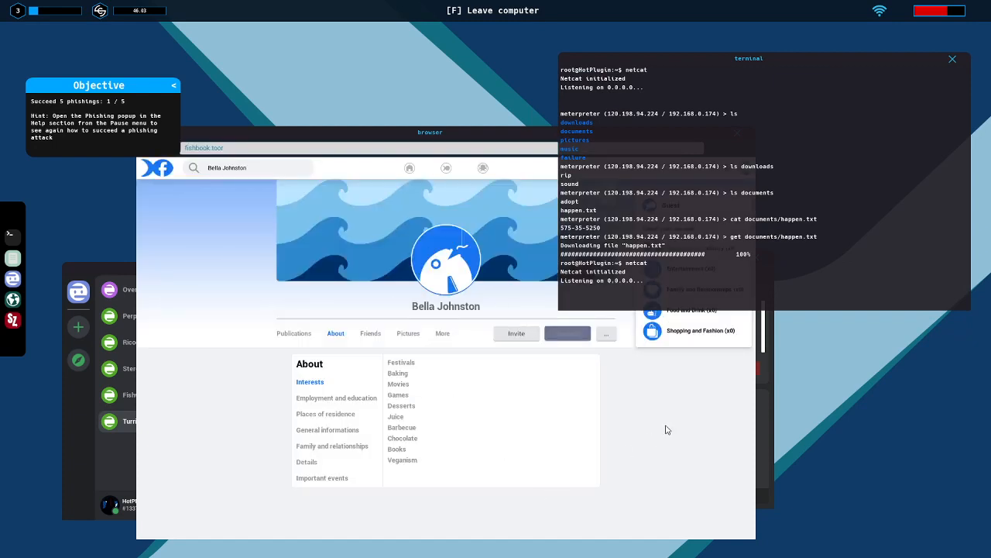
mouse_move(654, 493)
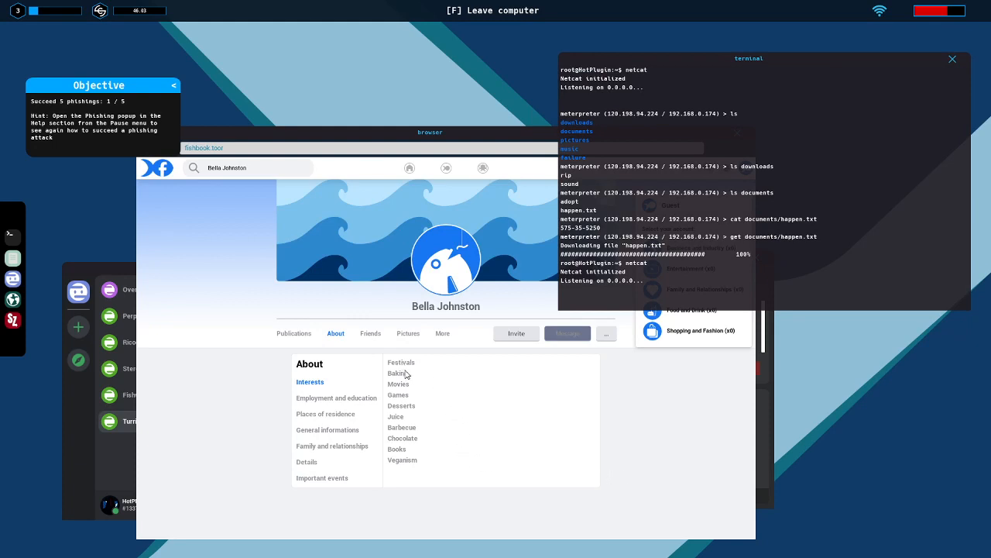
mouse_move(412, 415)
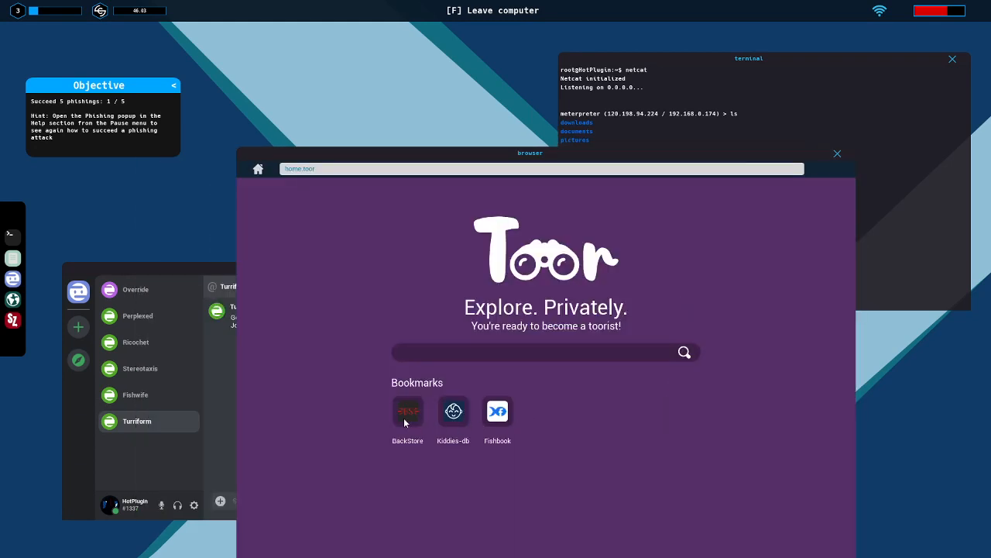
click(407, 412)
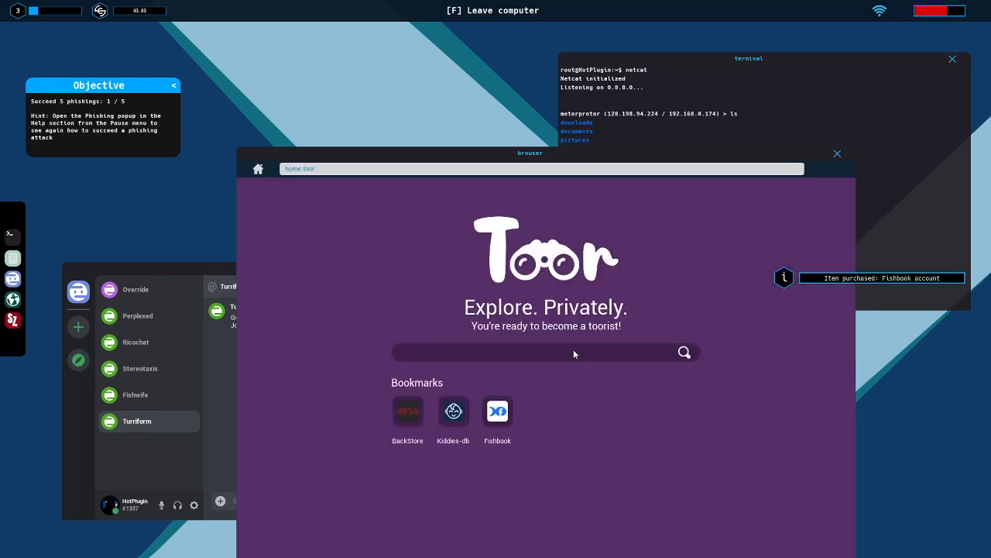
click(497, 413)
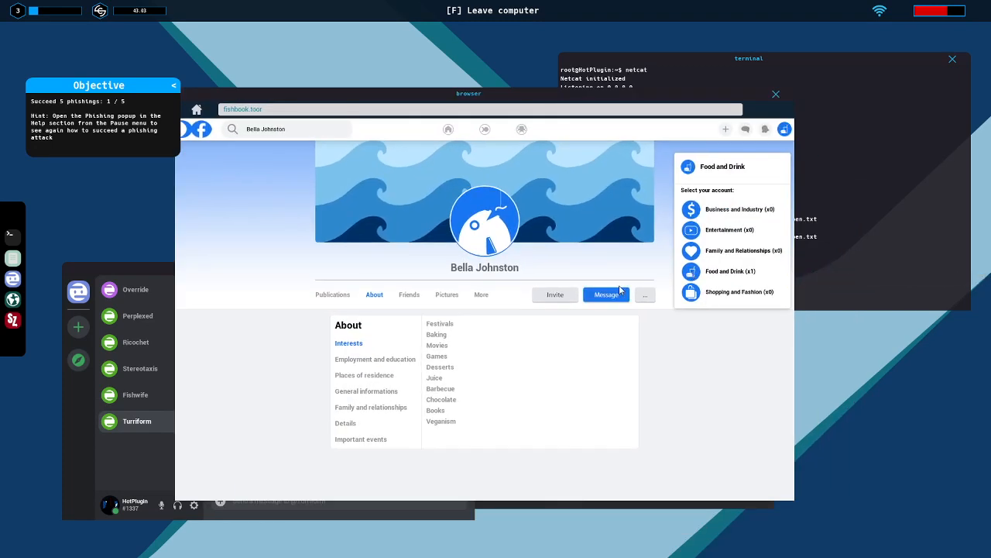
click(605, 295)
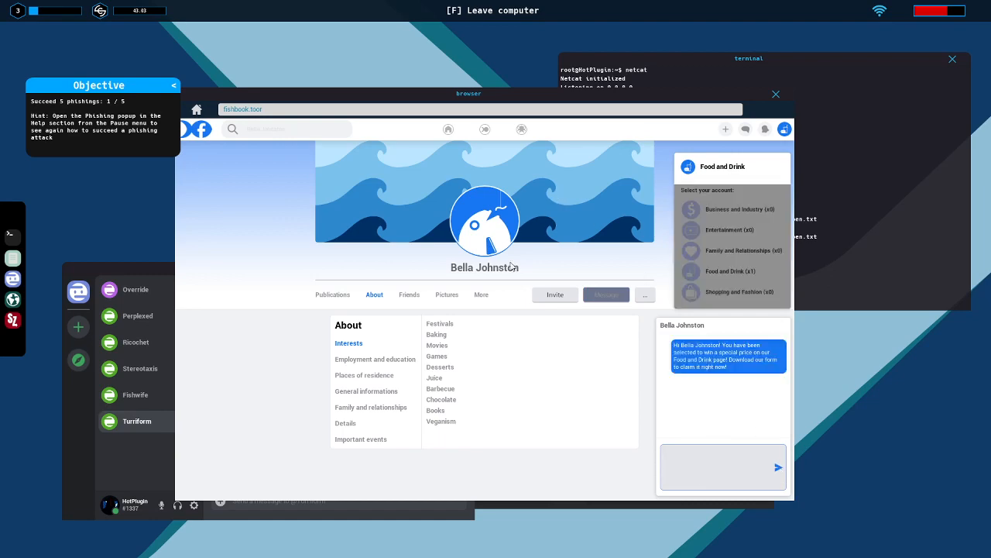
click(746, 48)
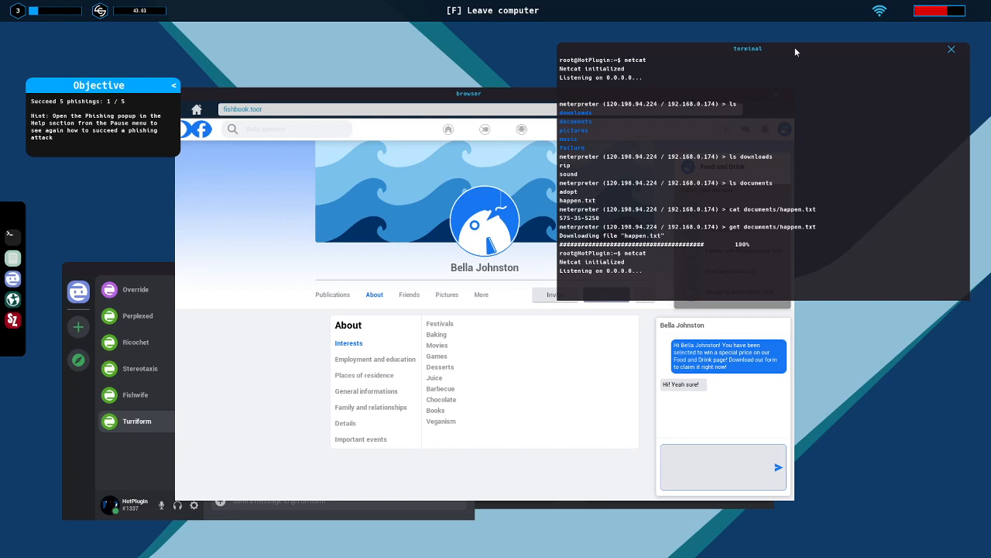
mouse_move(303, 401)
text(u)
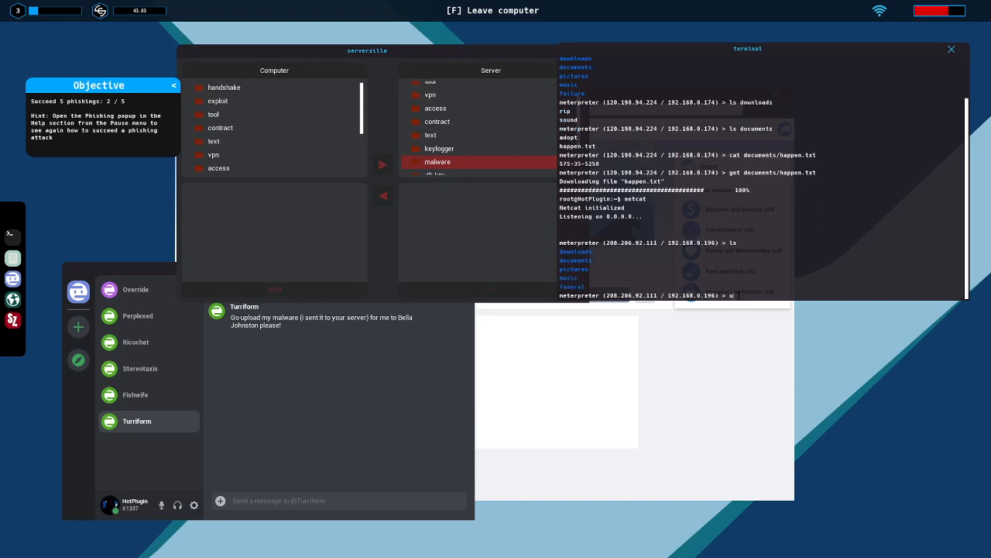
text(pload)
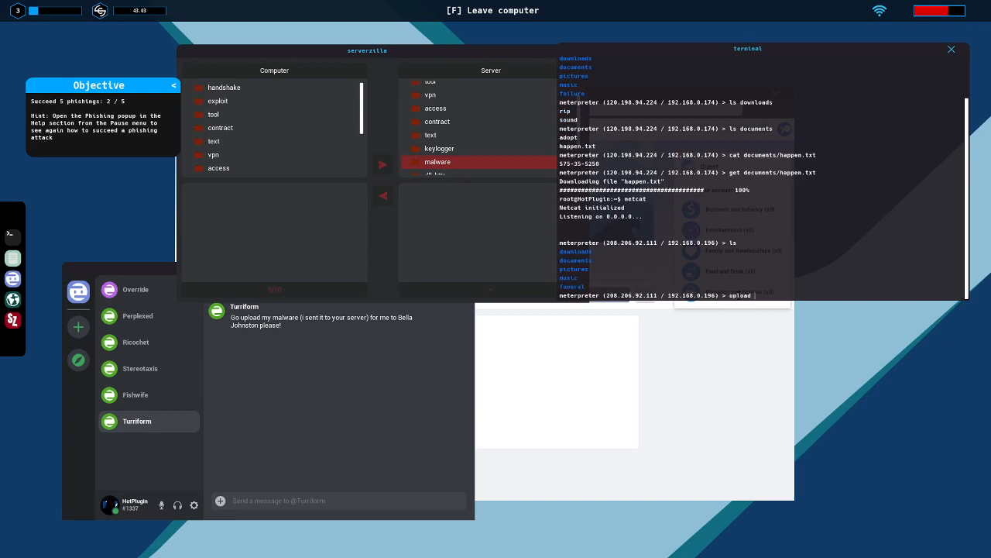
text(n)
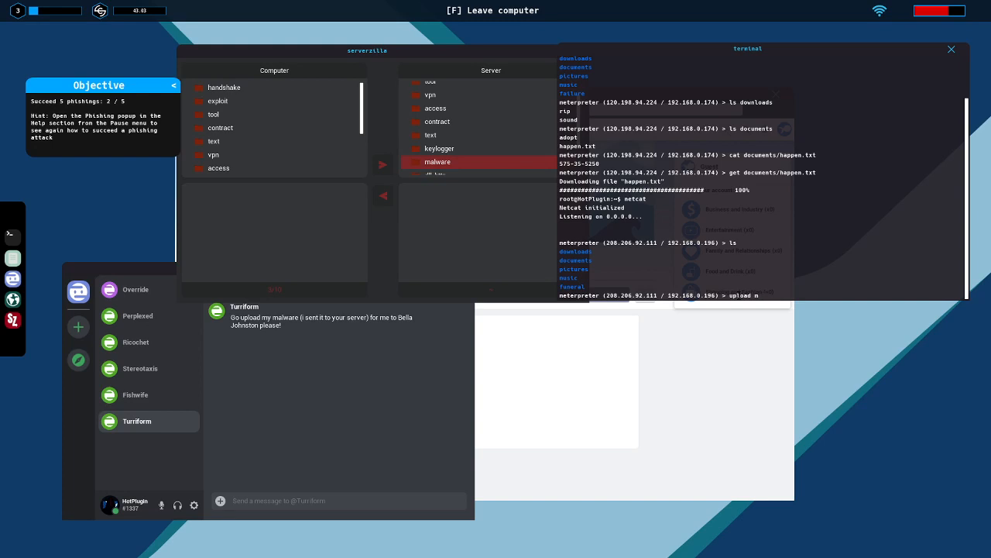
text(alware/)
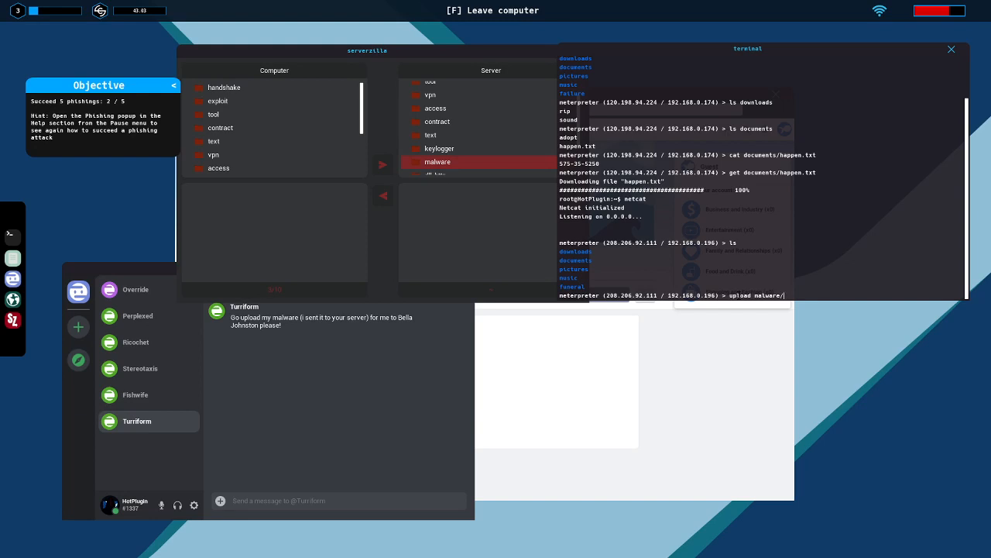
text(Turriform_malware)
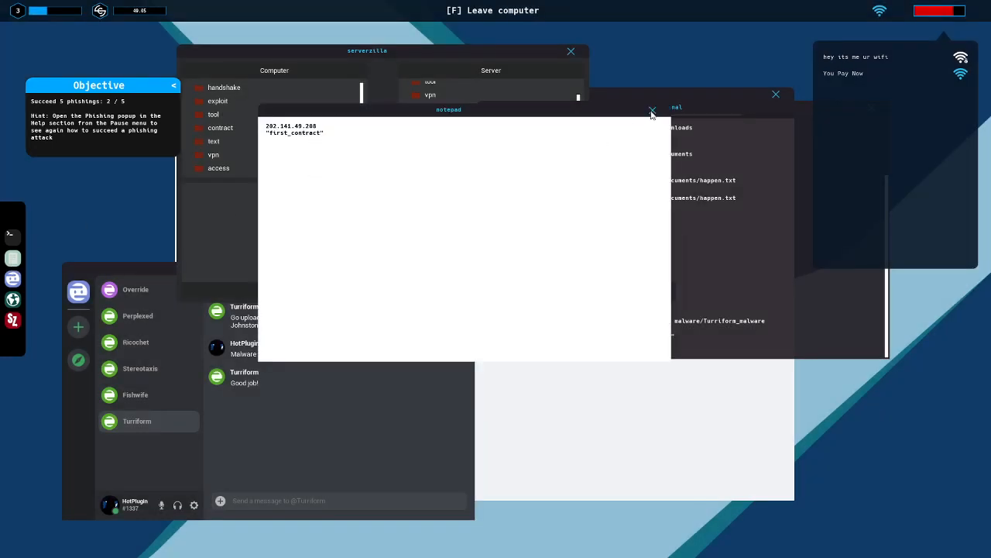
Step: Close the notes and copy the wireless tool folder from the server to the computer in Serverzilla
click(654, 110)
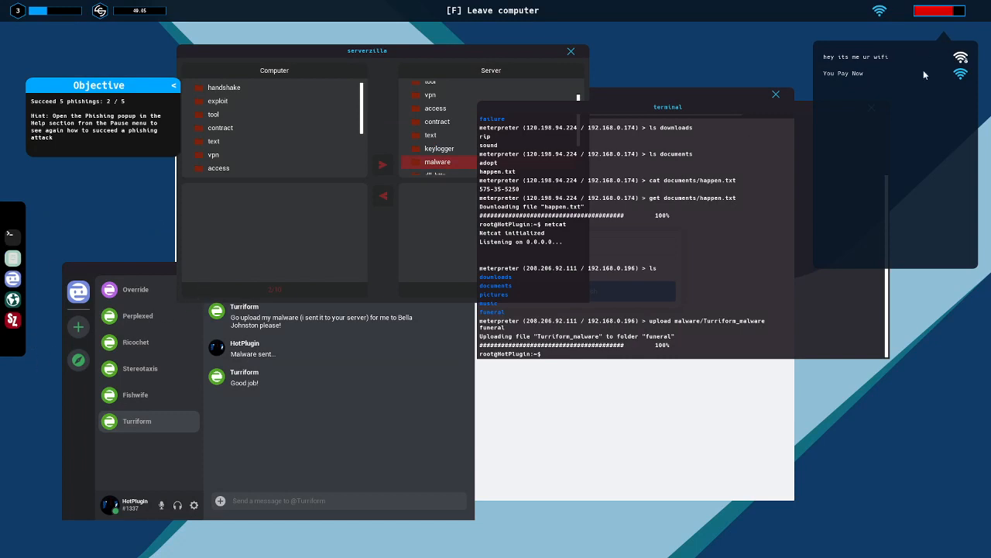
mouse_move(416, 56)
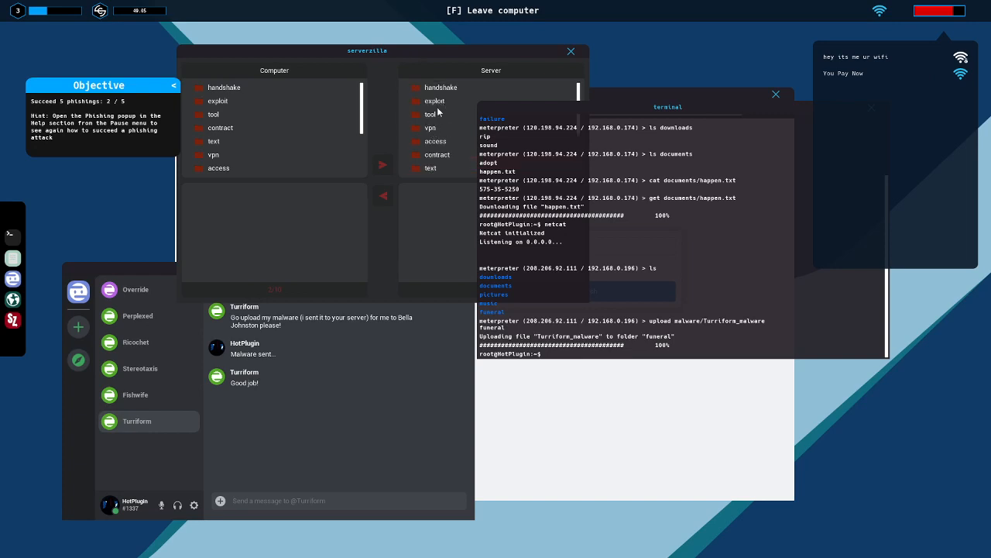
click(434, 101)
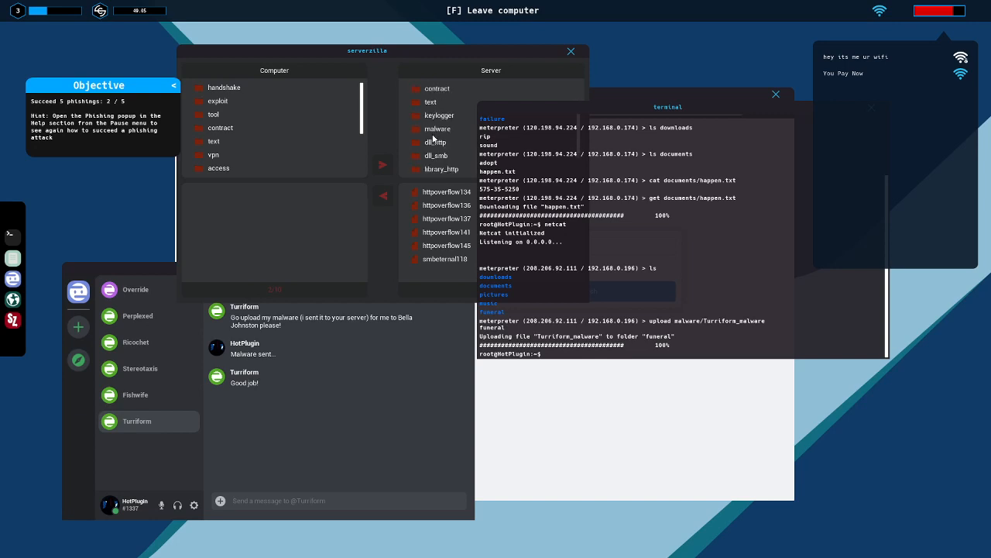
scroll(down, 3)
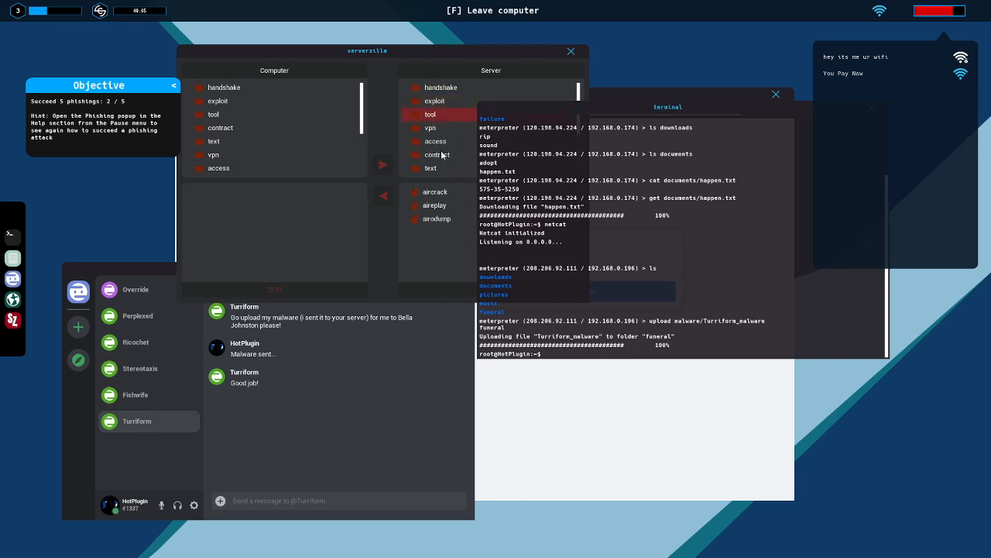
click(434, 192)
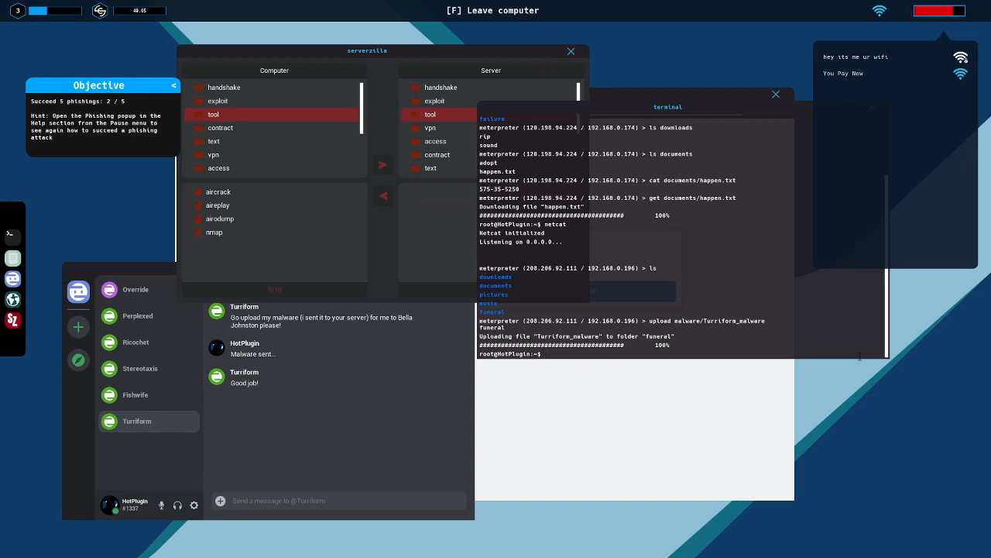
Step: Run aireplay and airodump to scan nearby WEP networks and broadcast deauth packets
text(aireplay)
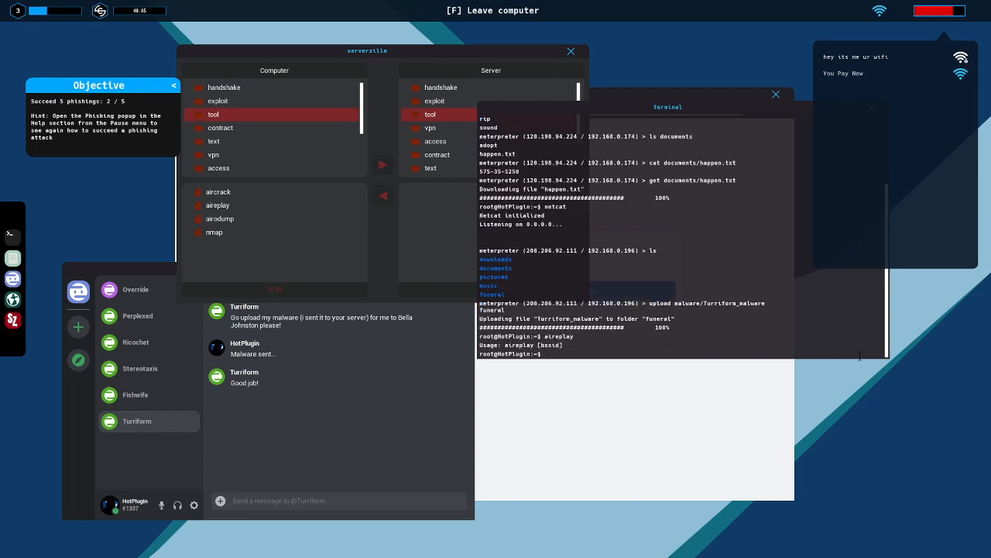
text(a)
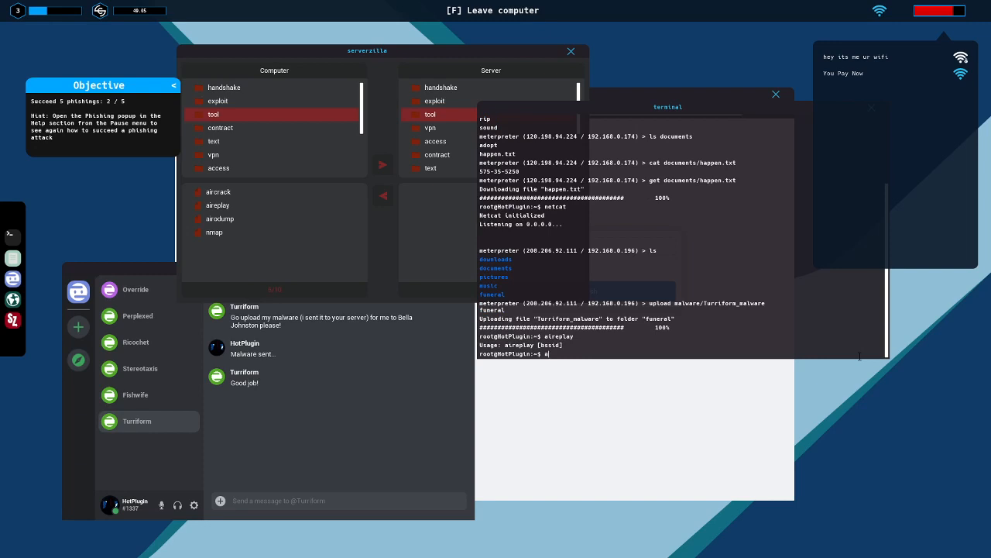
text(irodump)
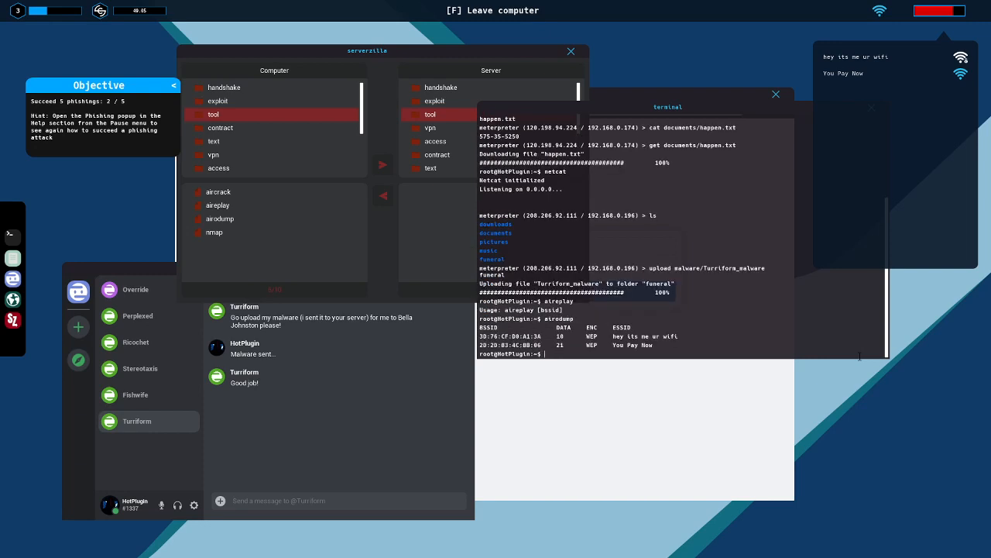
text(aireplay 3D:76:CF:D0:A1:3A)
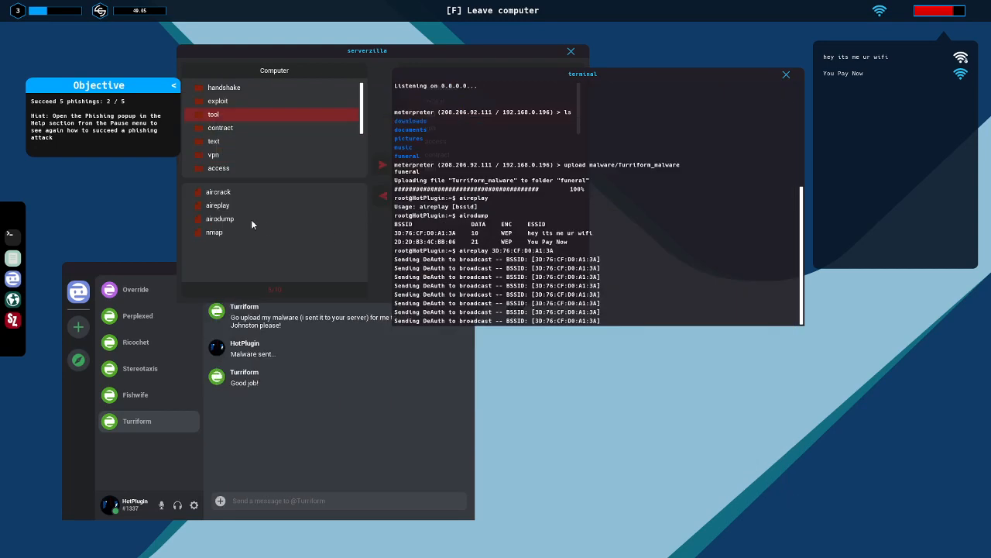
click(220, 127)
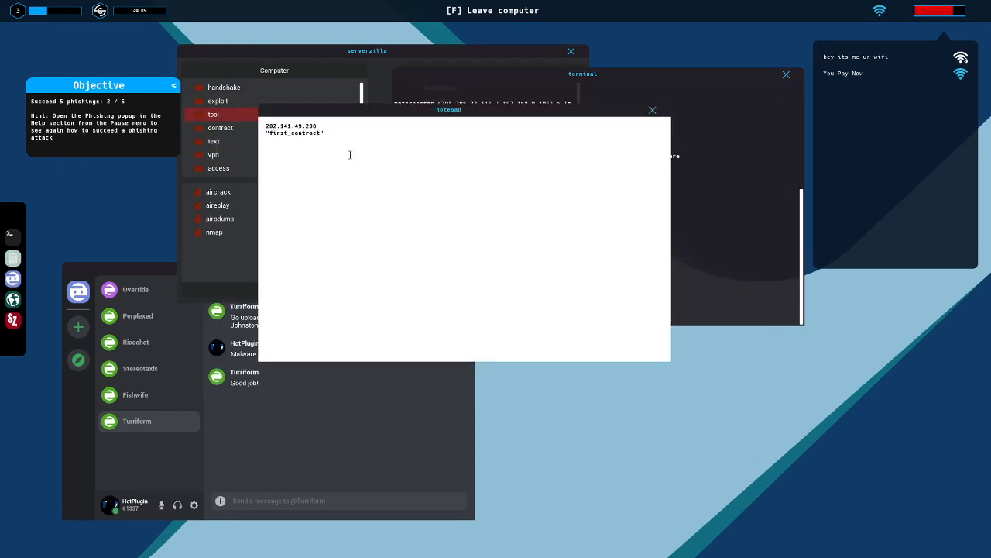
text(hey)
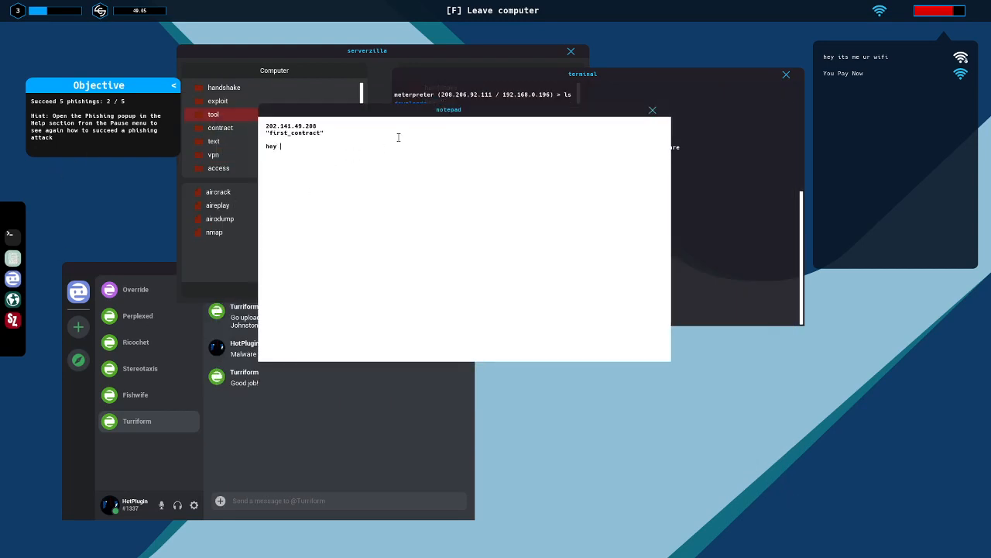
text(its me your wifi)
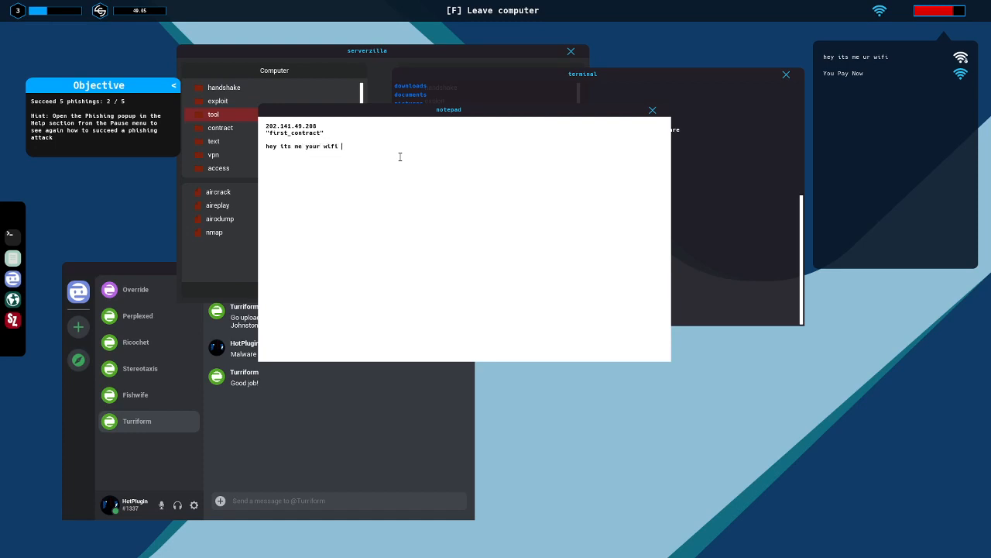
text(3D:76:CF:D0:A1:3A)
text(s me ur wifi)
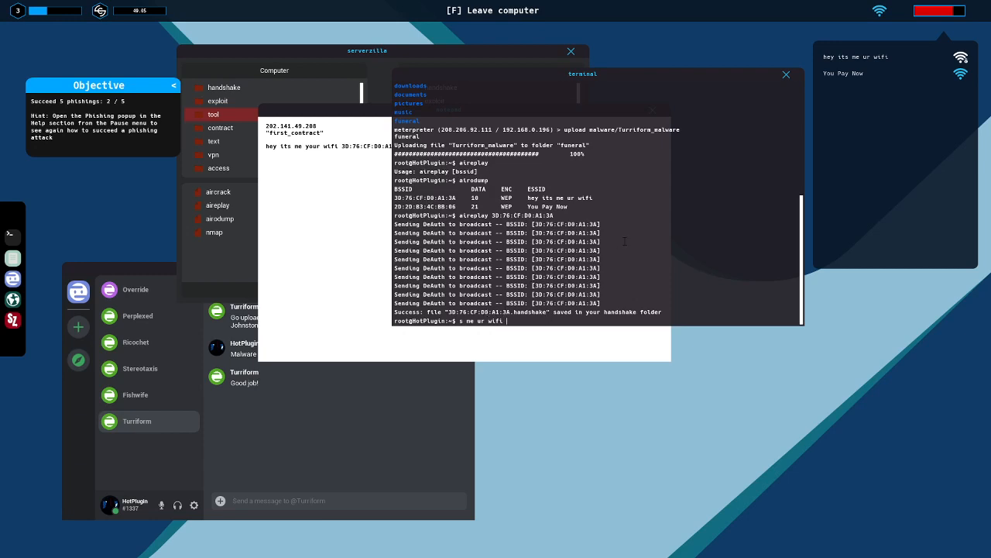
Step: Capture the handshake with aireplay, list it, and crack the key with aircrack
text(al)
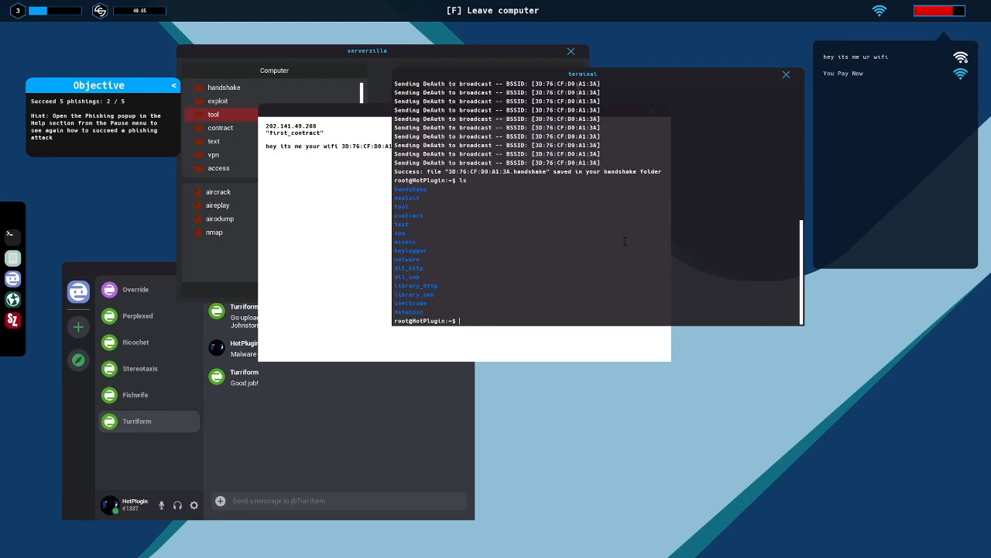
text(ls)
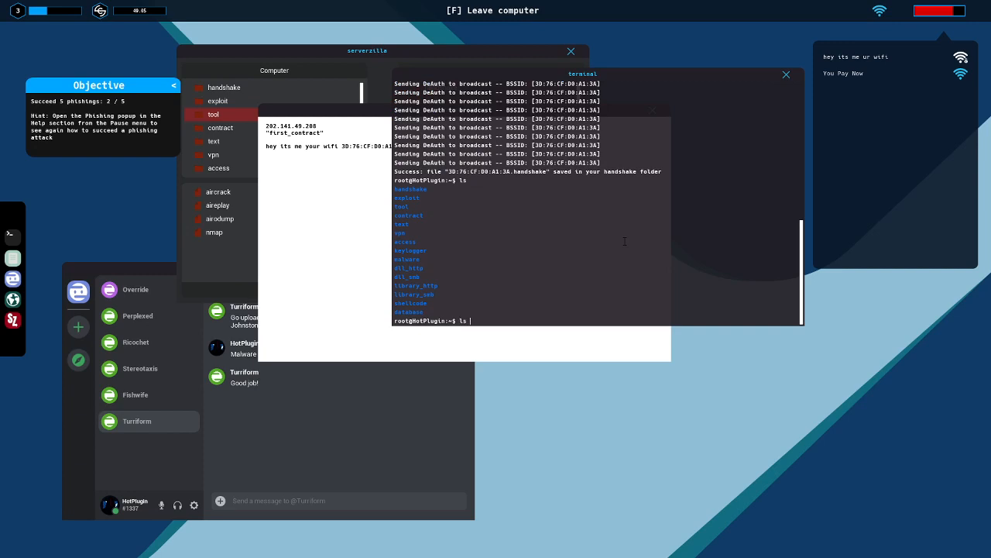
text(ls handshake)
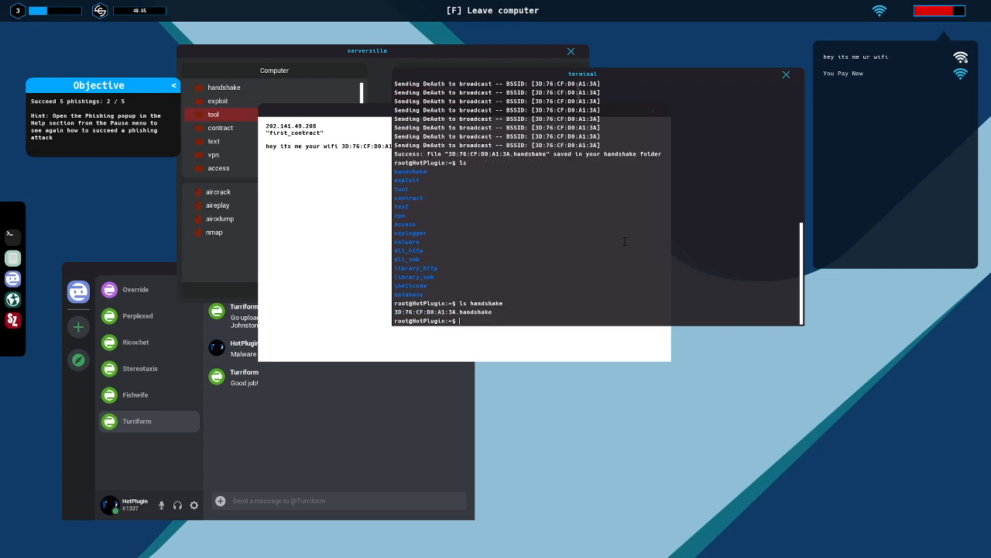
text(aircrack 3D:76:CF:D0:A1:3A.handshake)
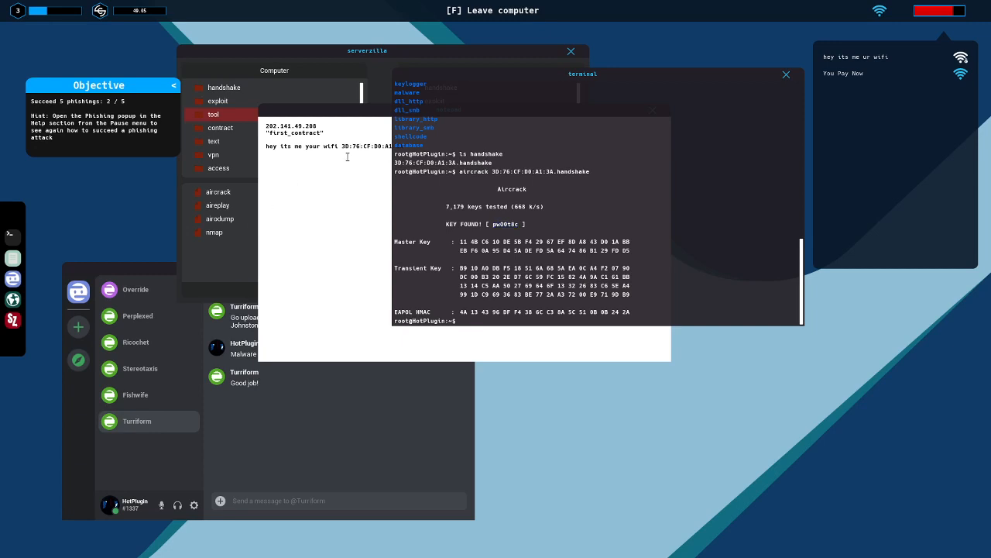
mouse_move(867, 68)
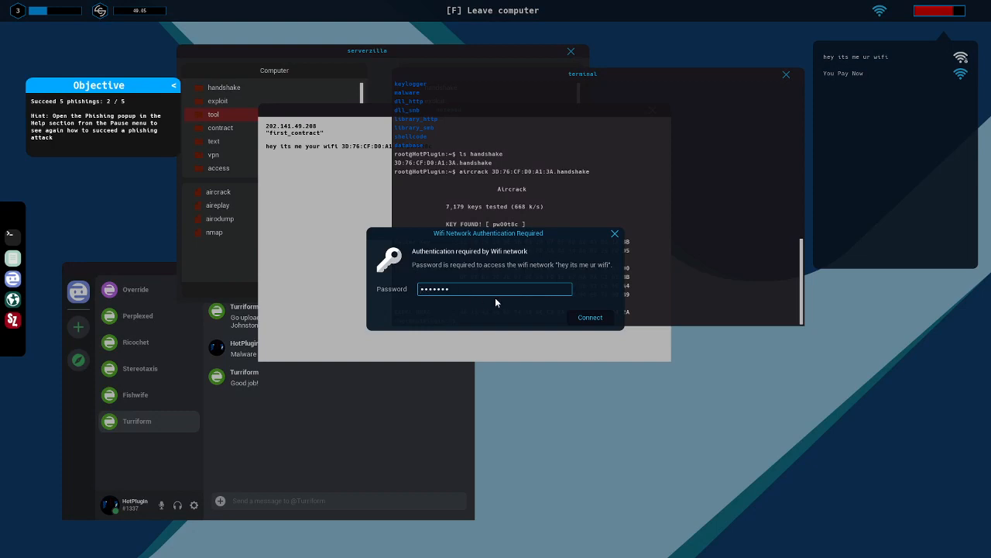
Step: Connect to hey its me ur wifi with the cracked key, check Fishwife's chat, then close Ziscord and the Terminal
click(589, 316)
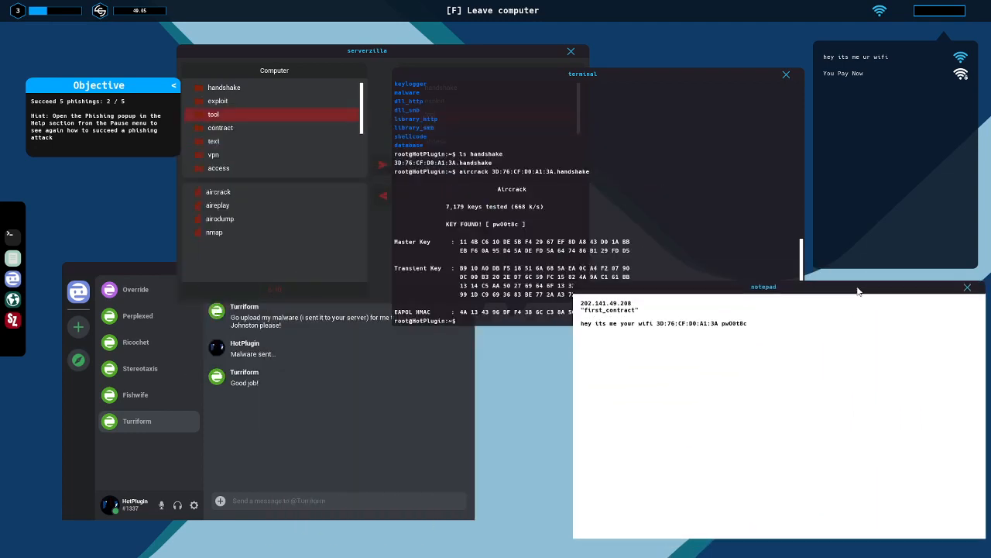
drag(858, 291, 775, 268)
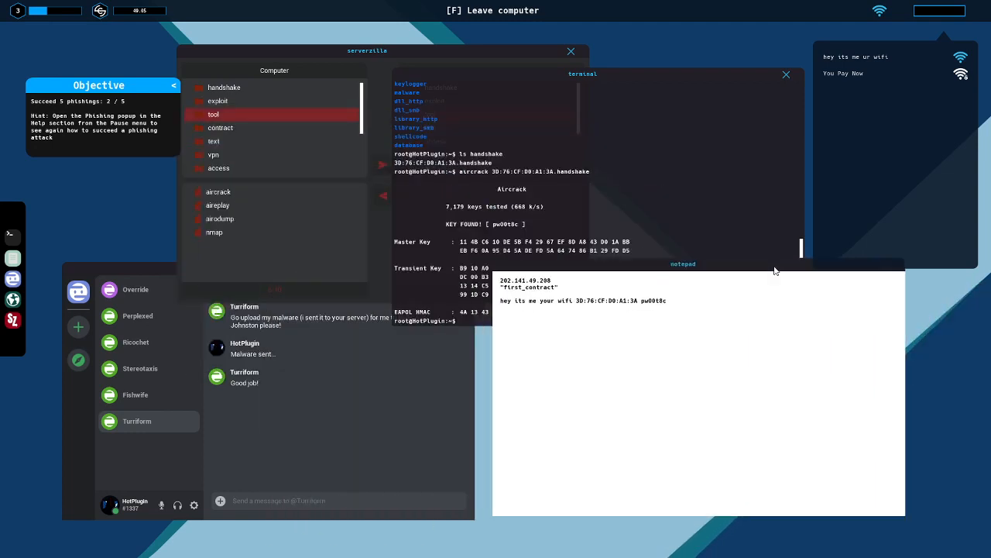
click(136, 395)
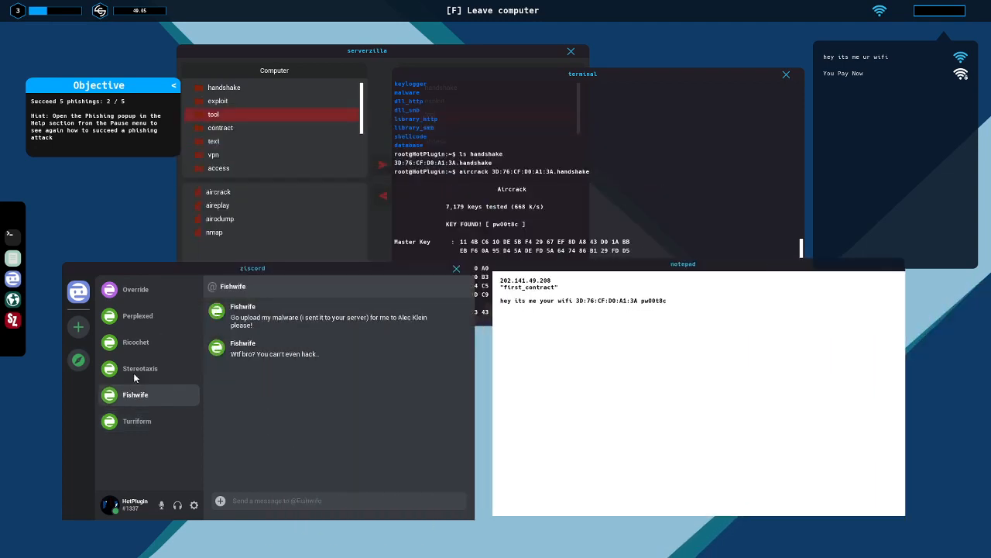
click(136, 316)
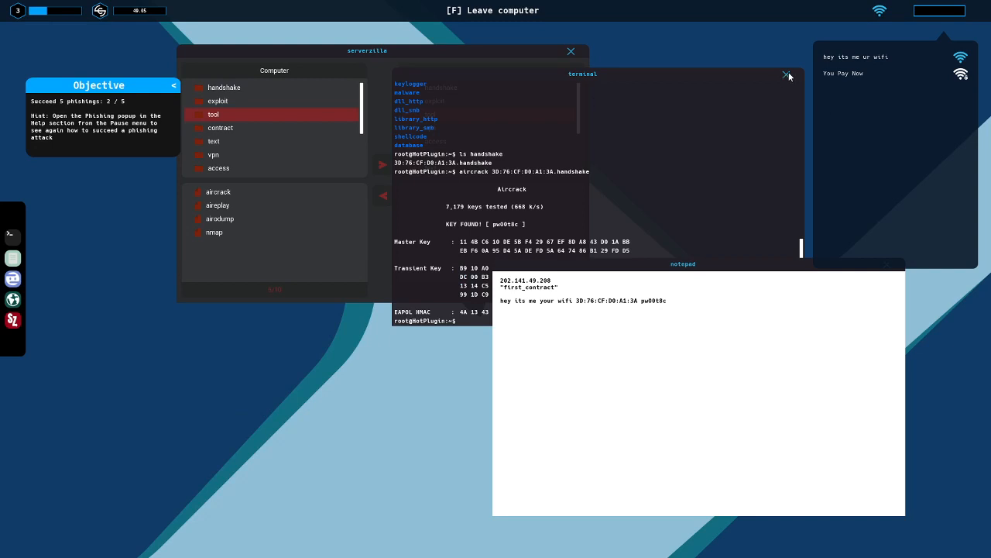
click(787, 74)
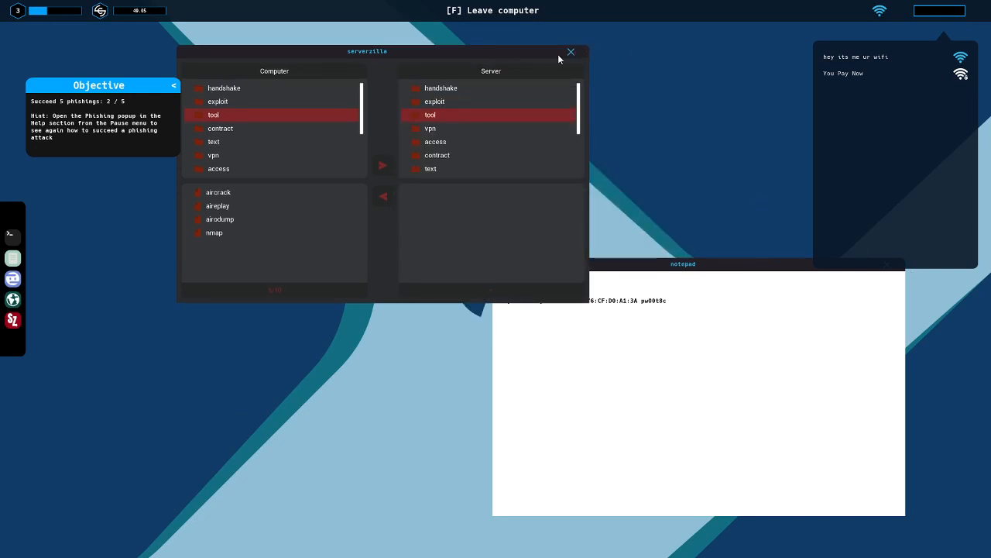
Step: Close the Serverzilla and Notepad windows to clear the desktop
click(570, 53)
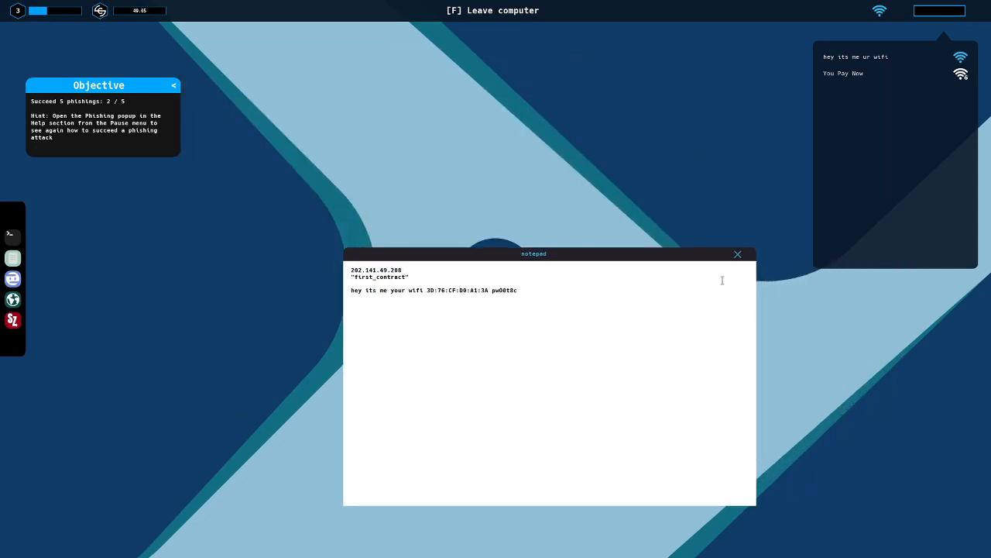
click(738, 254)
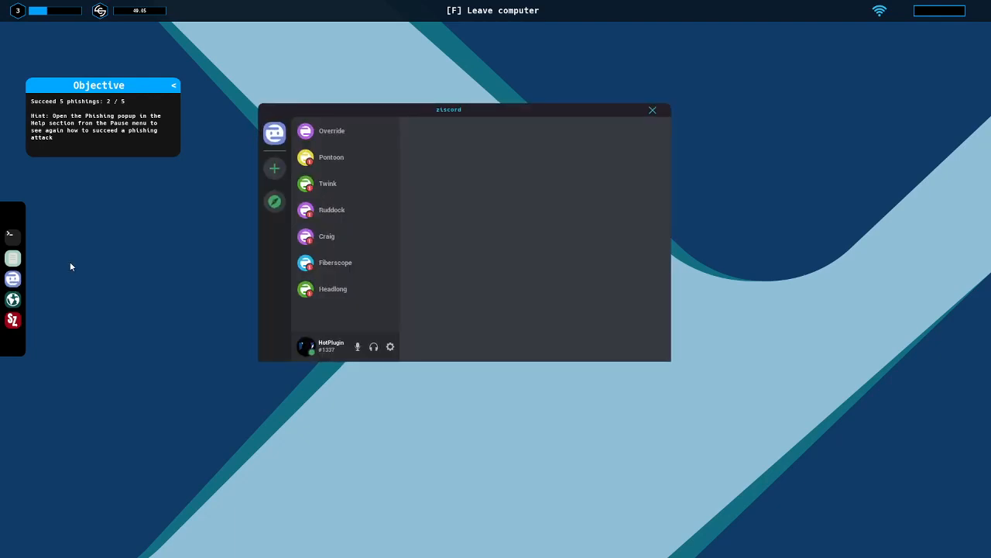
click(332, 157)
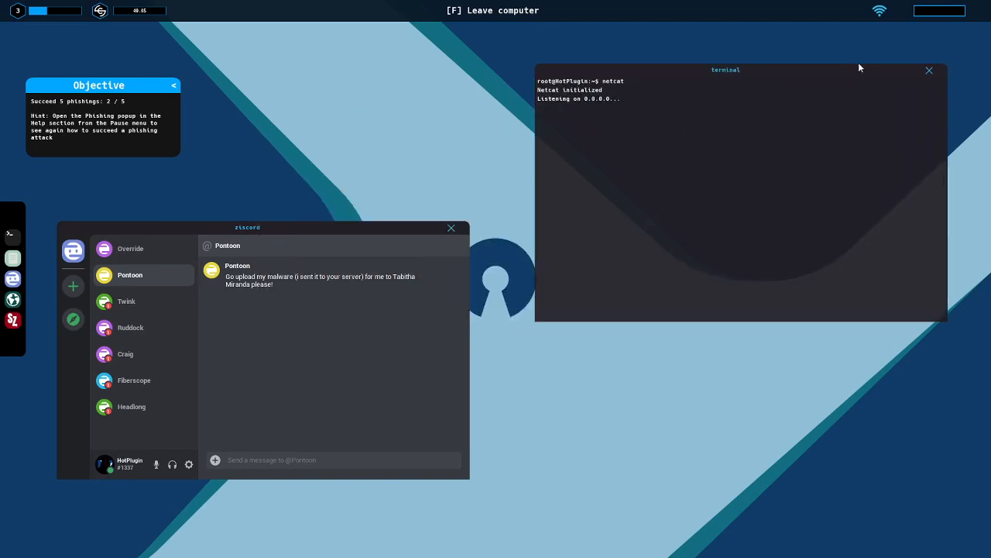
drag(725, 70, 753, 37)
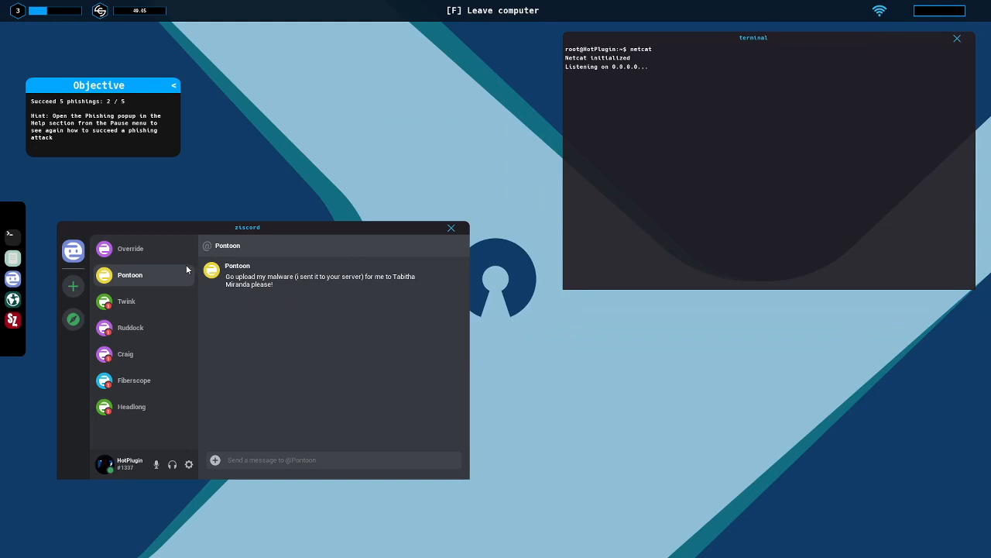
drag(393, 276, 273, 285)
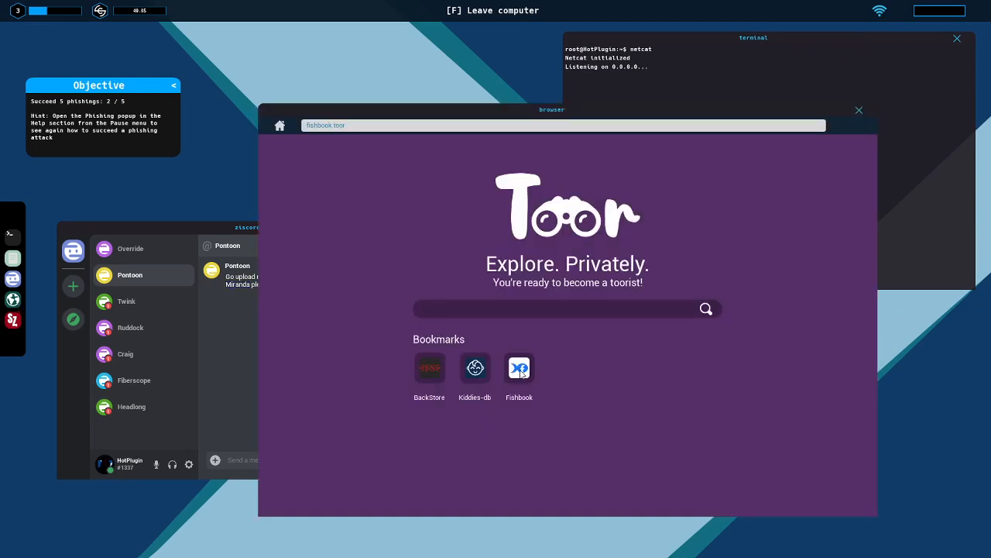
click(519, 367)
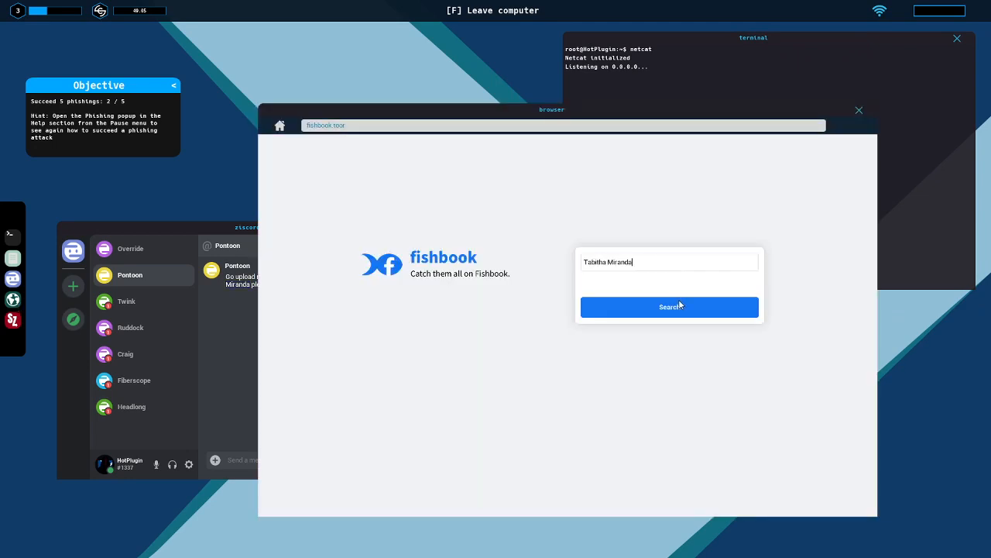
click(670, 306)
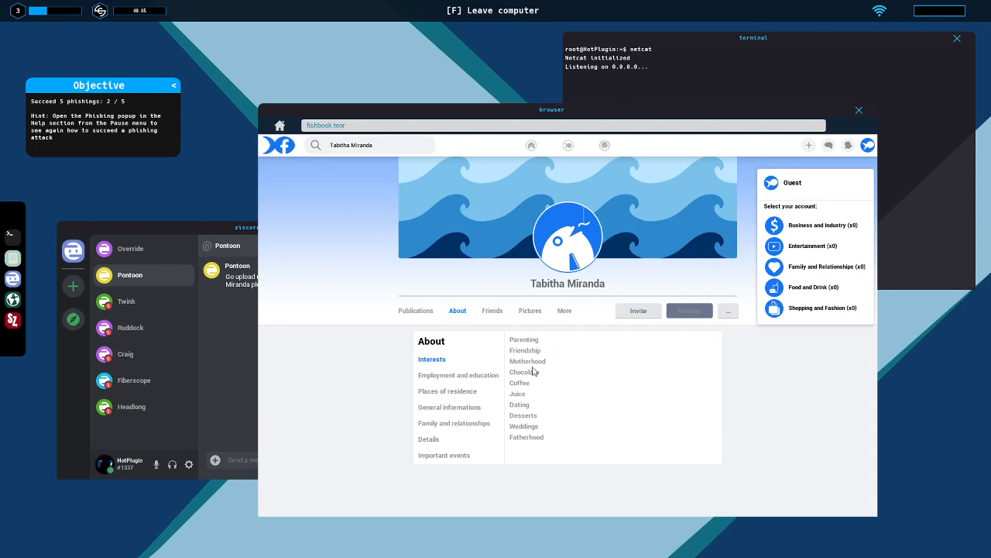
mouse_move(570, 411)
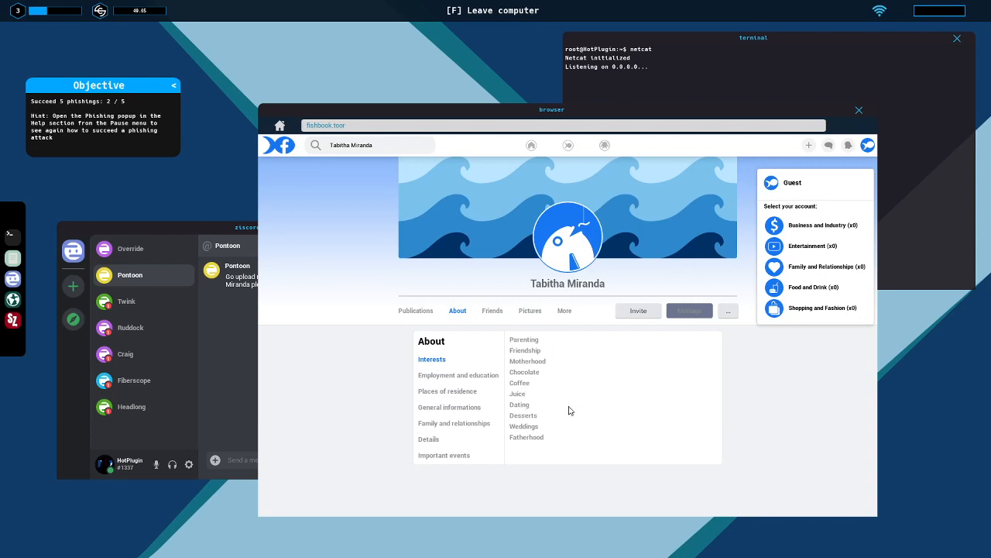
mouse_move(527, 442)
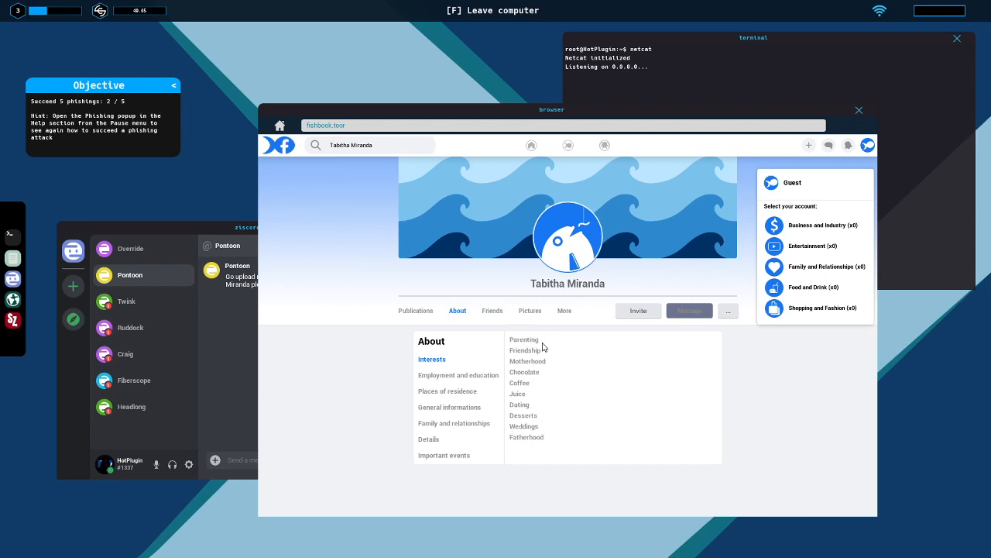
mouse_move(552, 437)
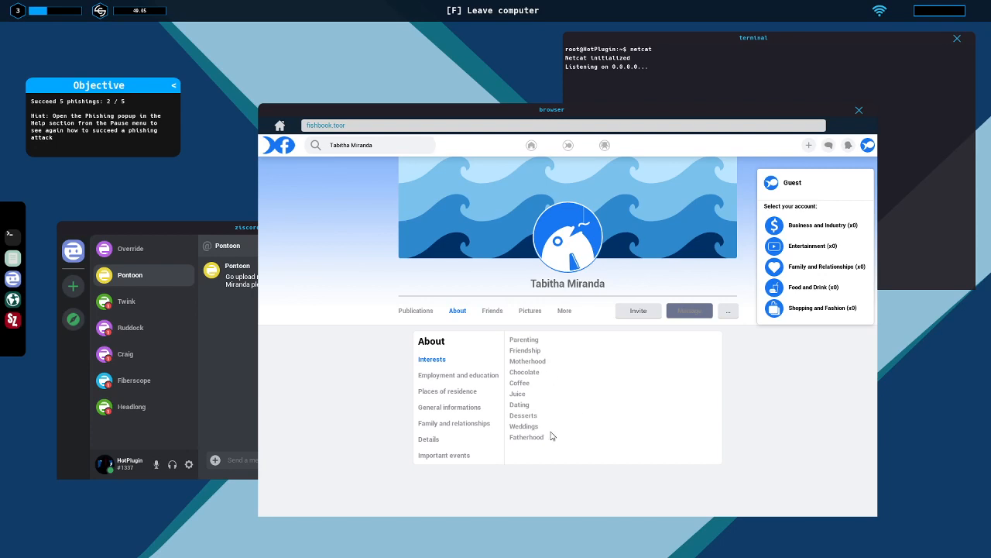
mouse_move(405, 213)
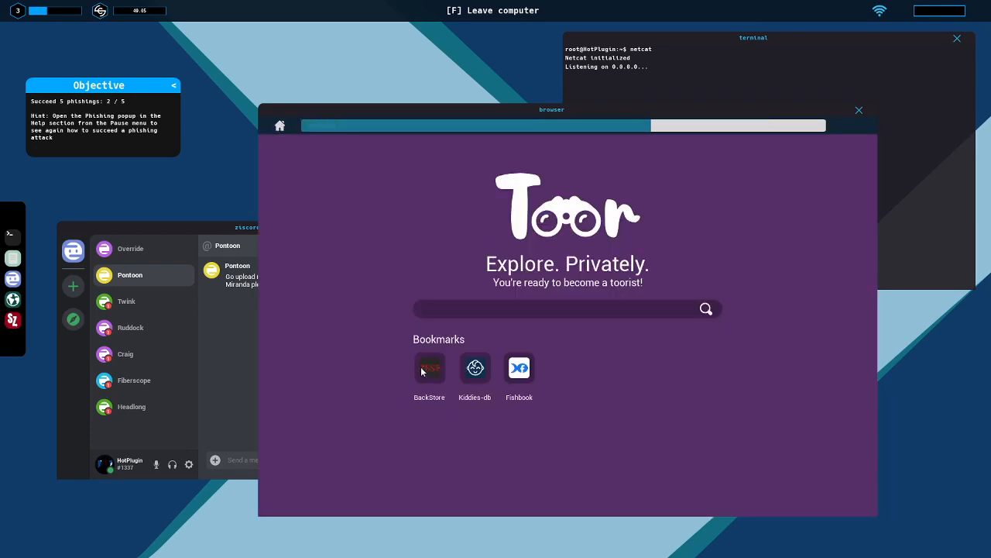
Step: Buy a Family and Relationships account in The Back Store and send Tabitha Miranda the phishing message
click(430, 367)
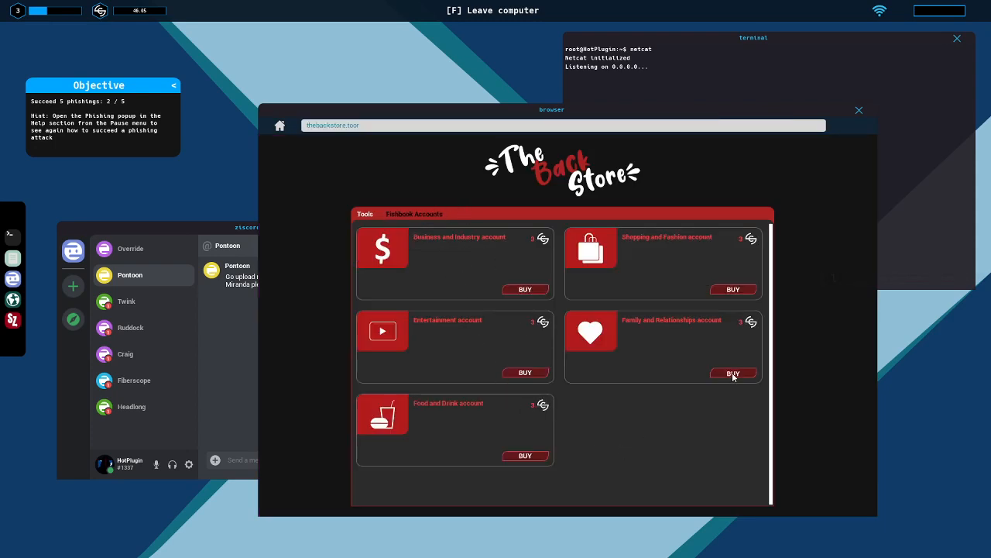
click(733, 372)
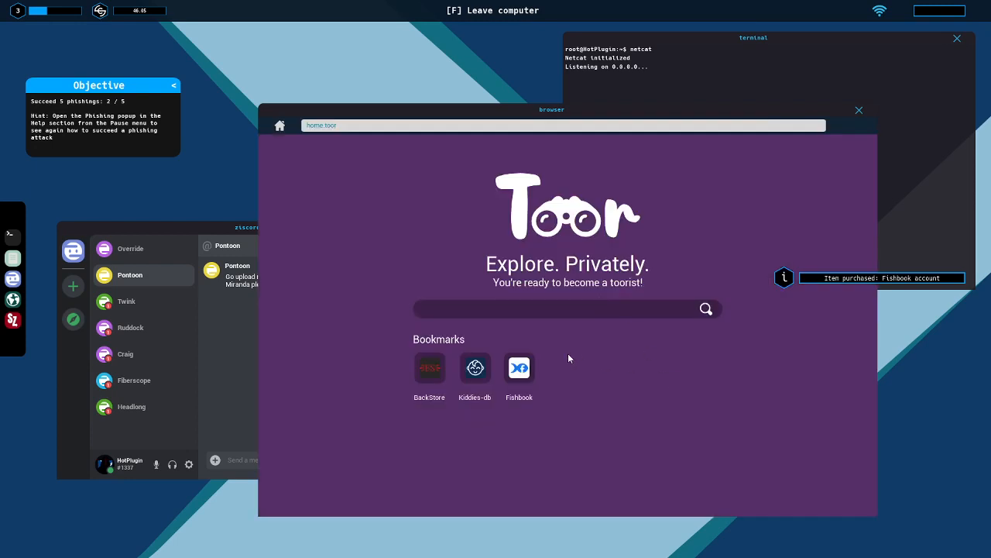
click(519, 367)
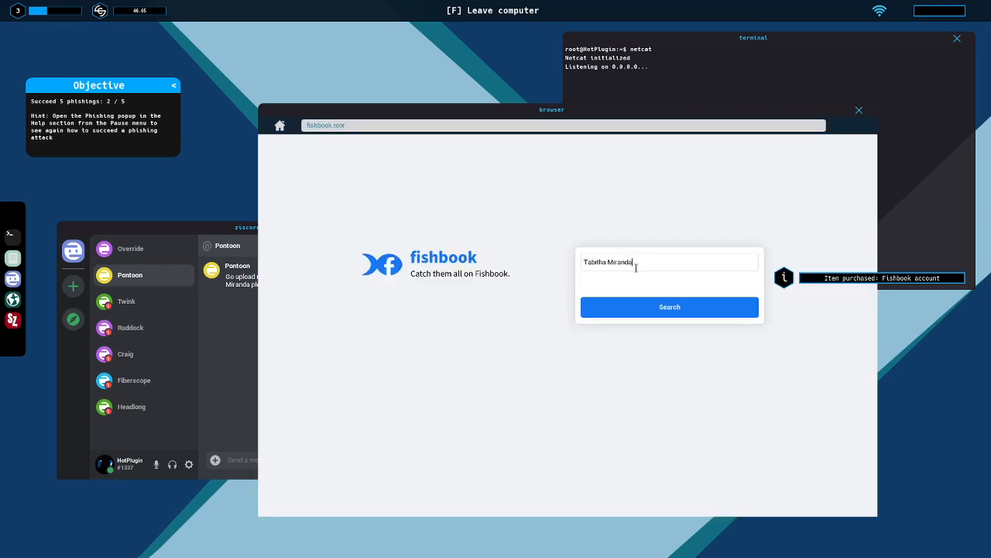
click(669, 307)
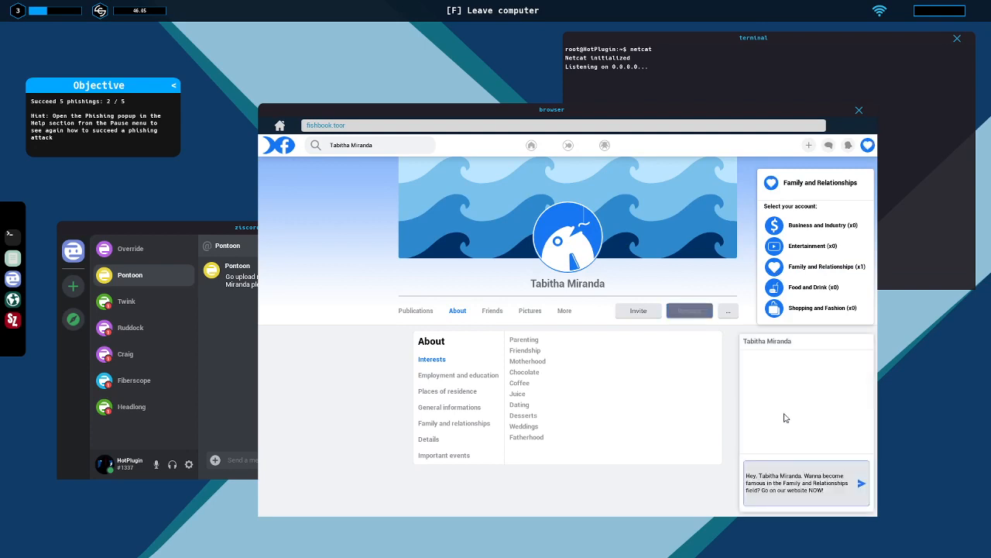
click(862, 483)
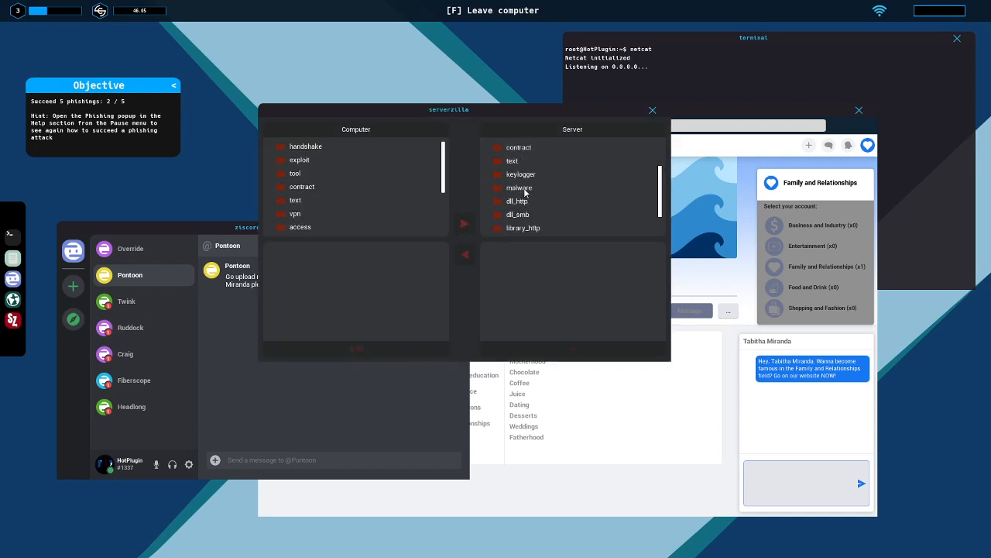
click(519, 187)
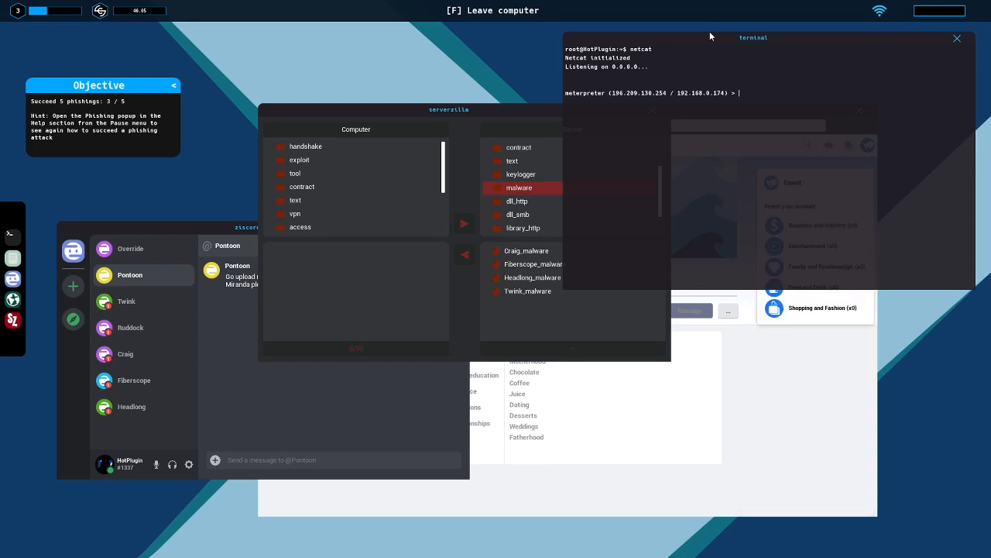
text(ls)
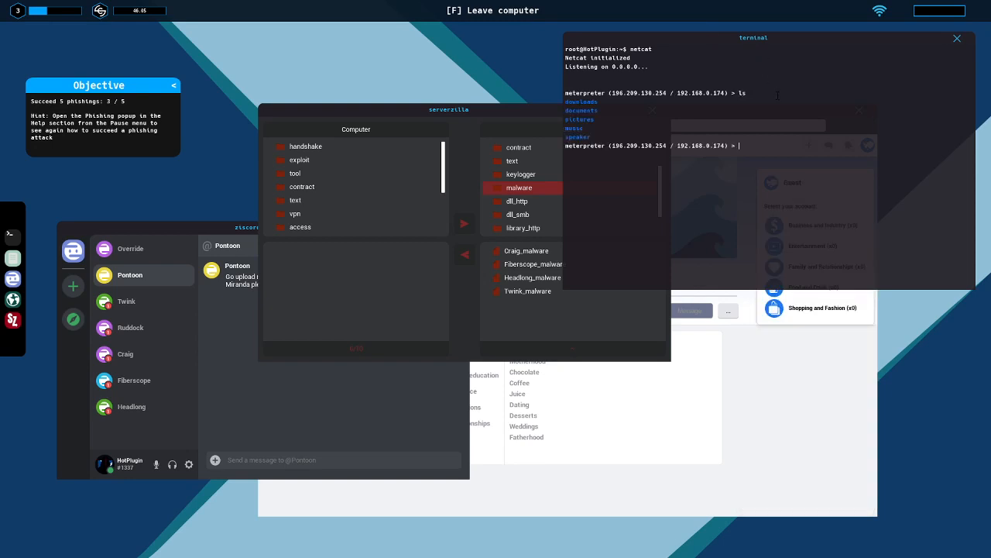
text(ul)
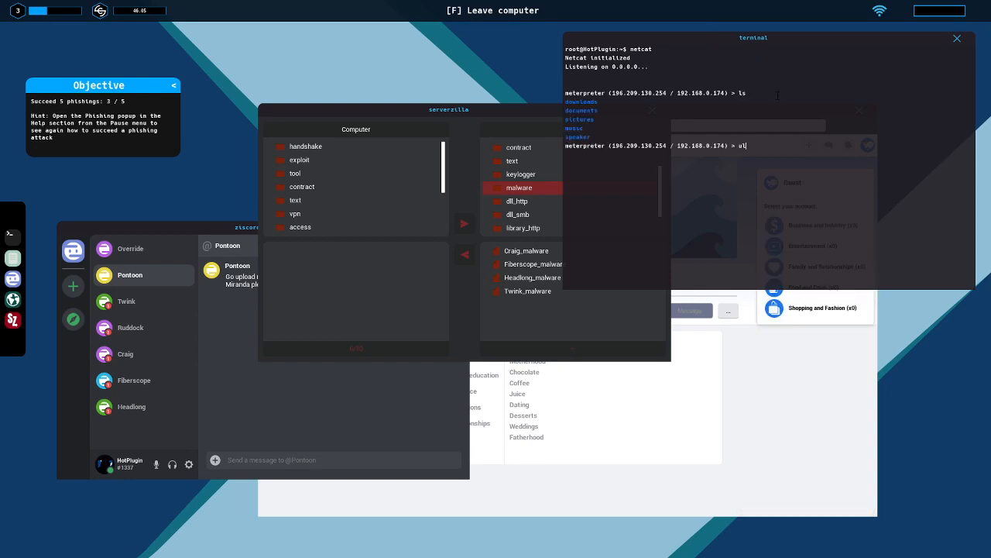
text(pload)
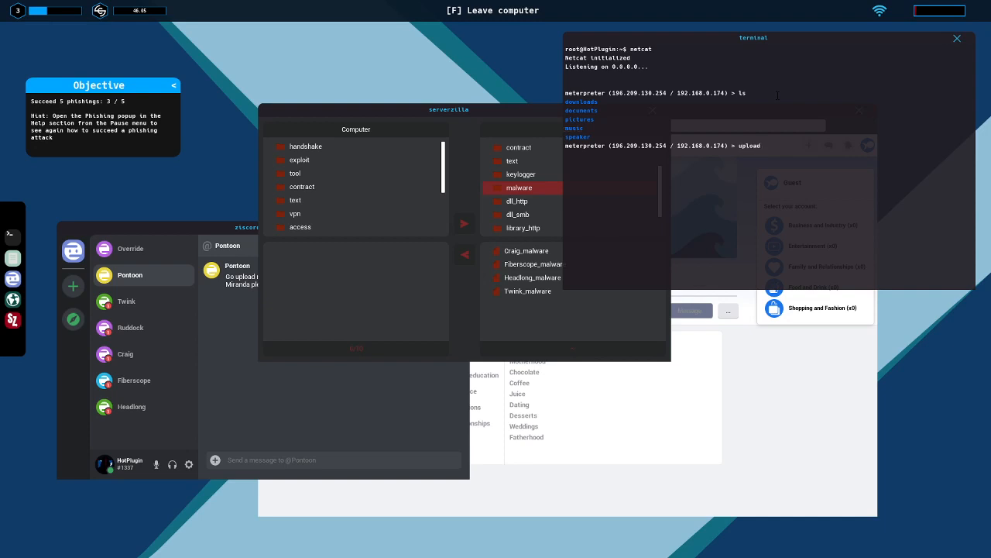
text(malware/)
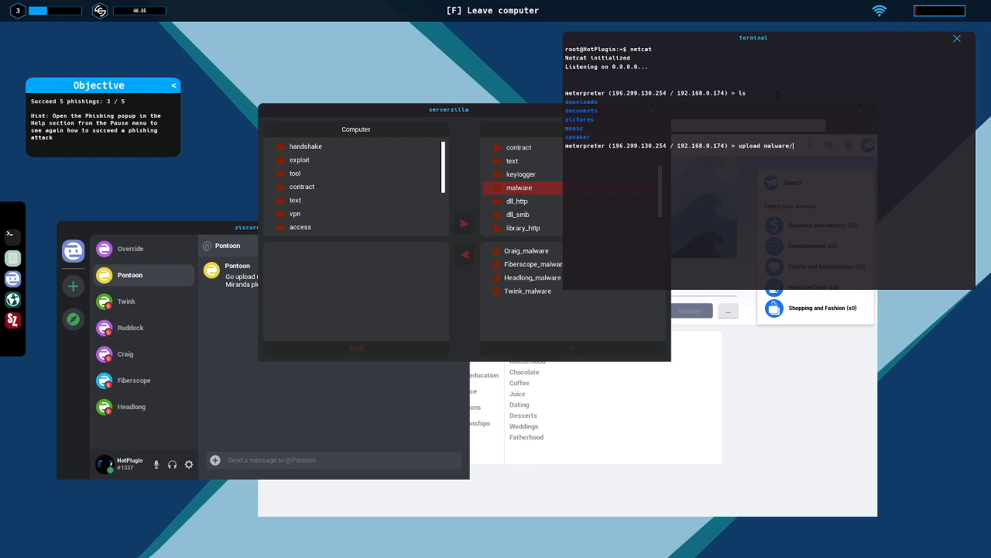
text(Pontoon_malware pic)
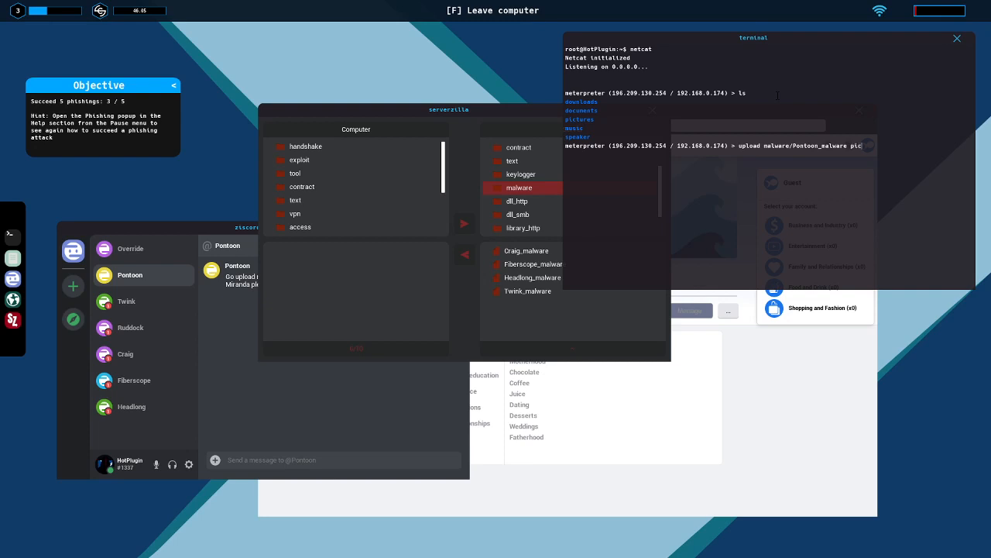
key(enter)
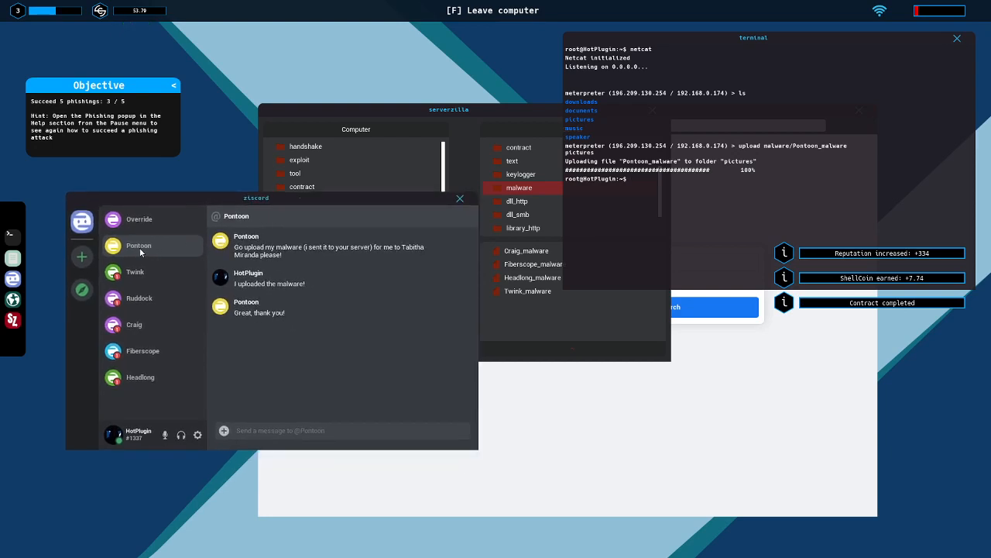
click(136, 271)
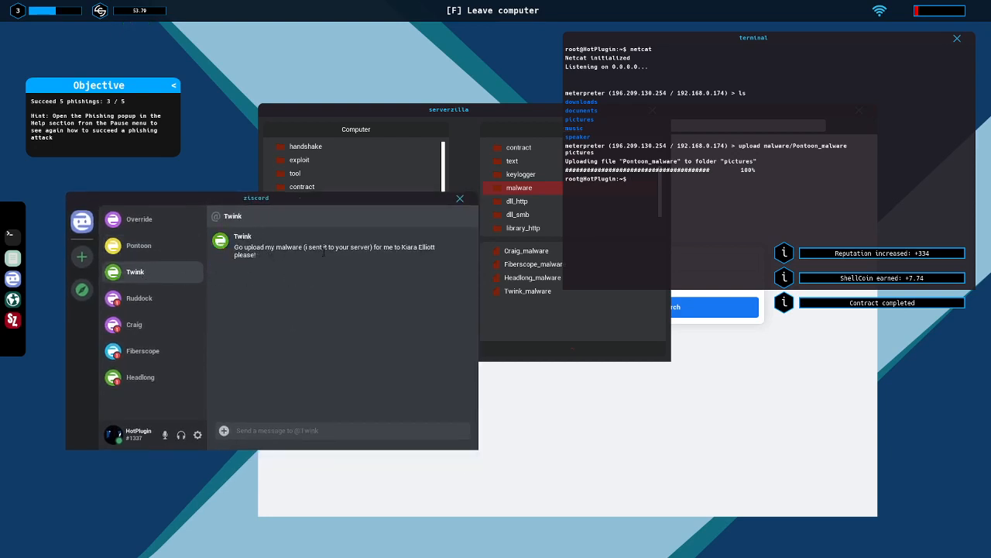
double_click(418, 246)
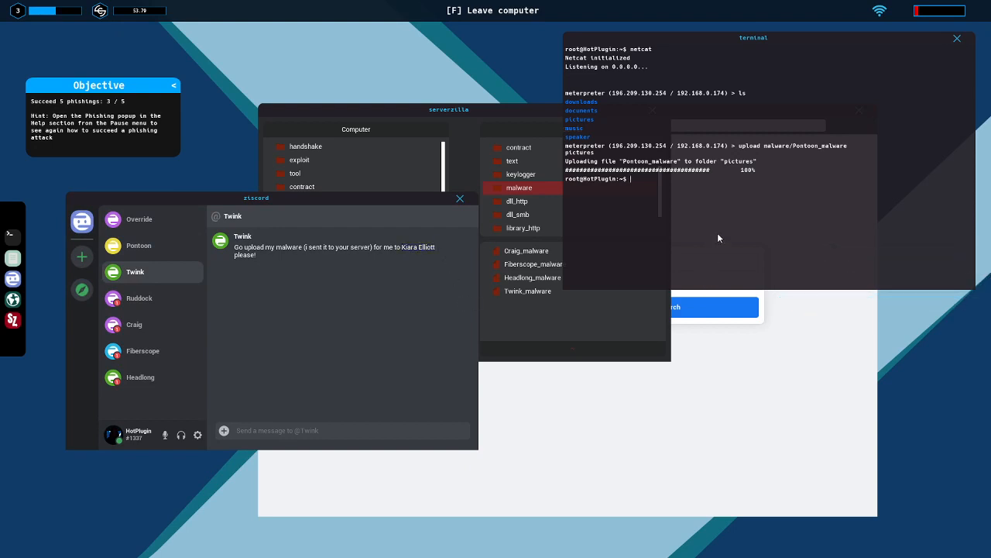
text(netcat)
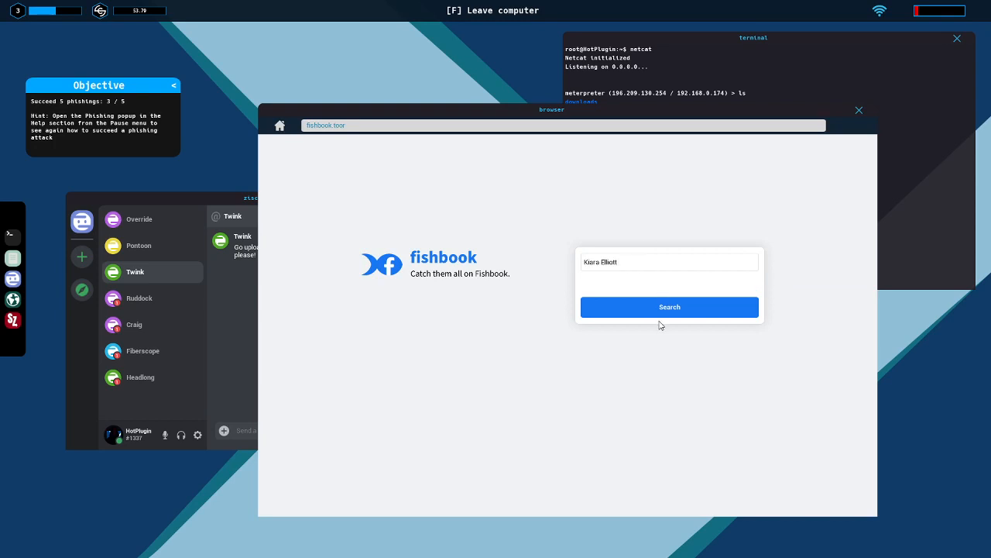
click(669, 307)
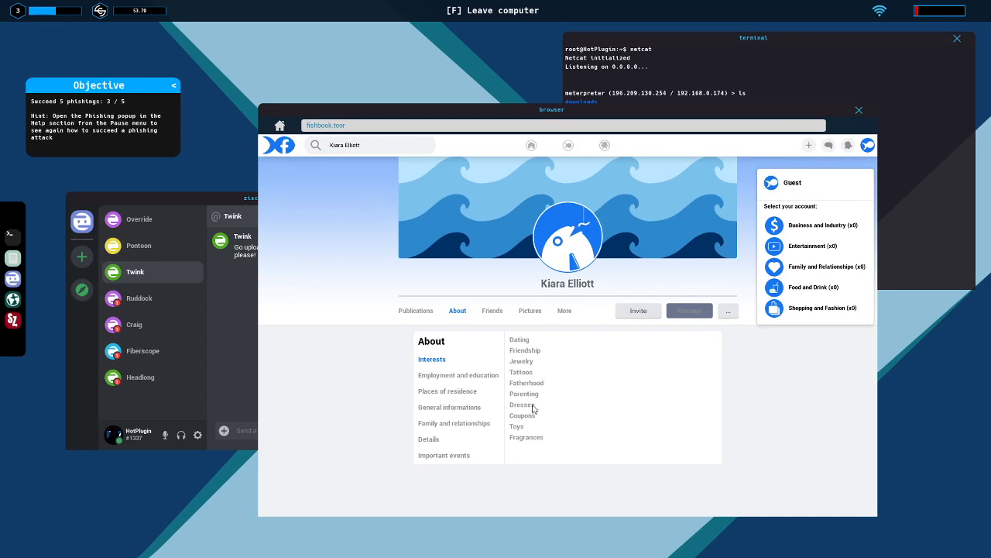
mouse_move(554, 353)
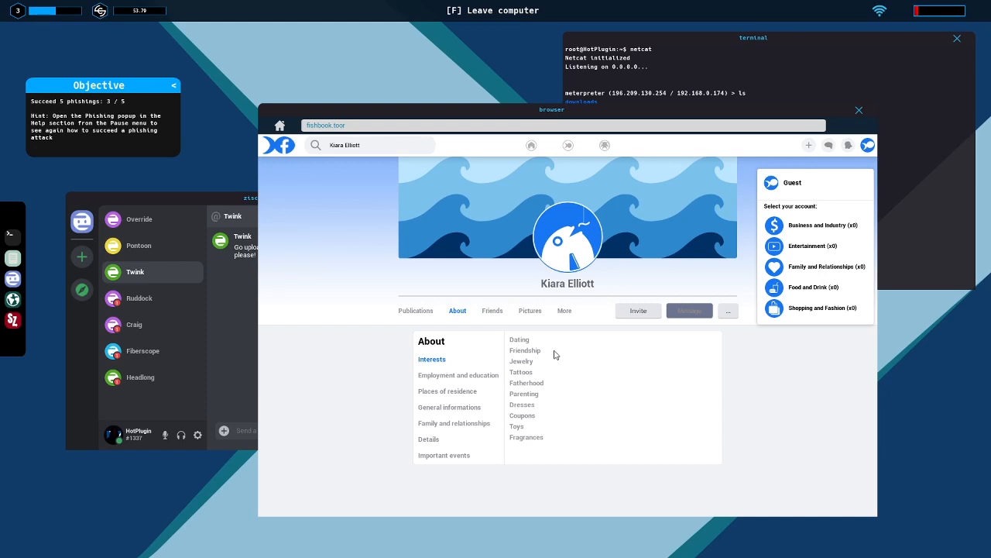
mouse_move(553, 325)
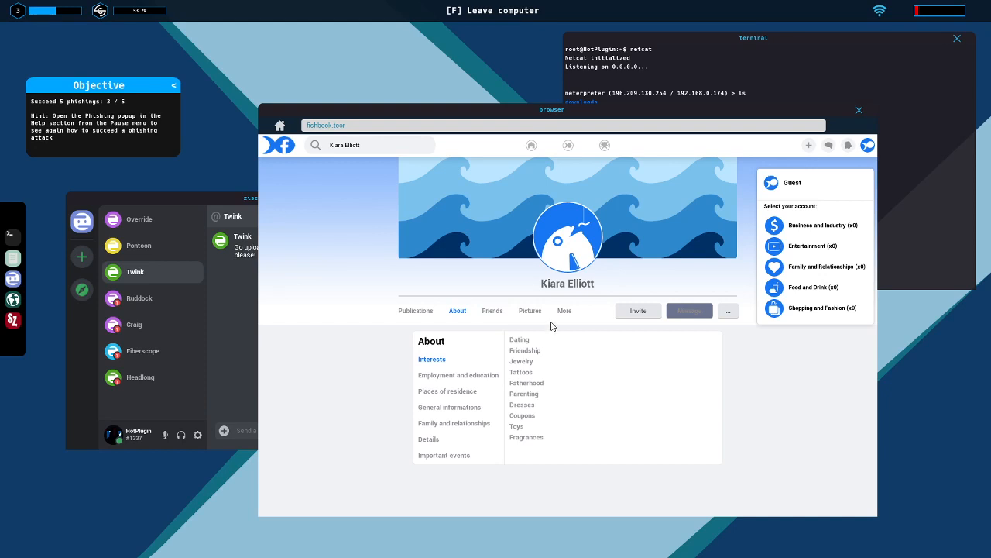
Step: Buy a Shopping and Fashion Fishbook account from the Back Store
click(279, 125)
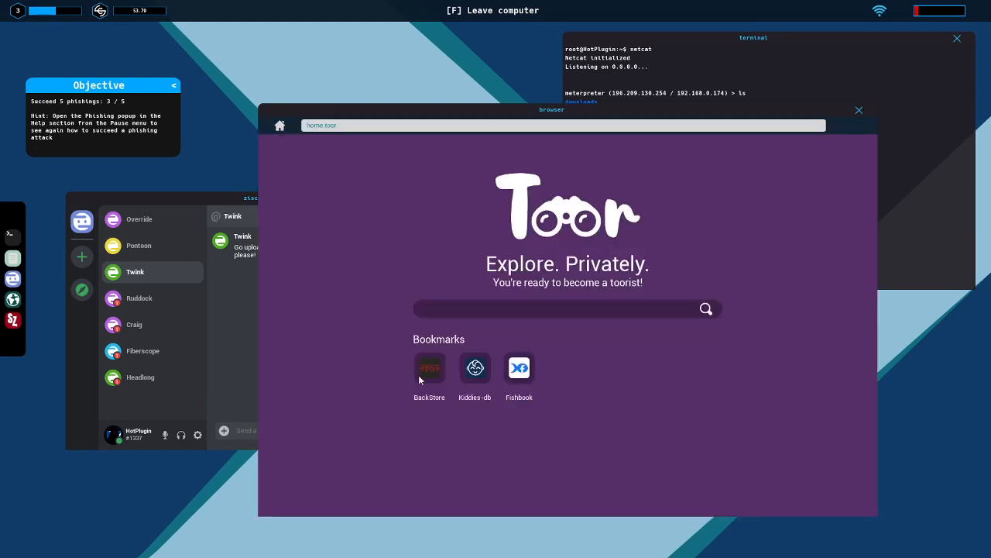
click(429, 367)
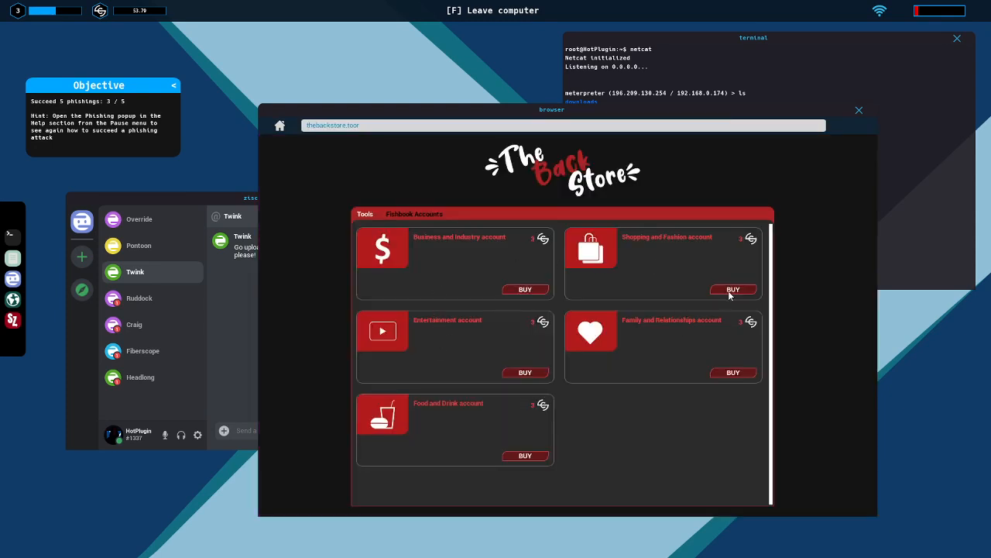
click(733, 290)
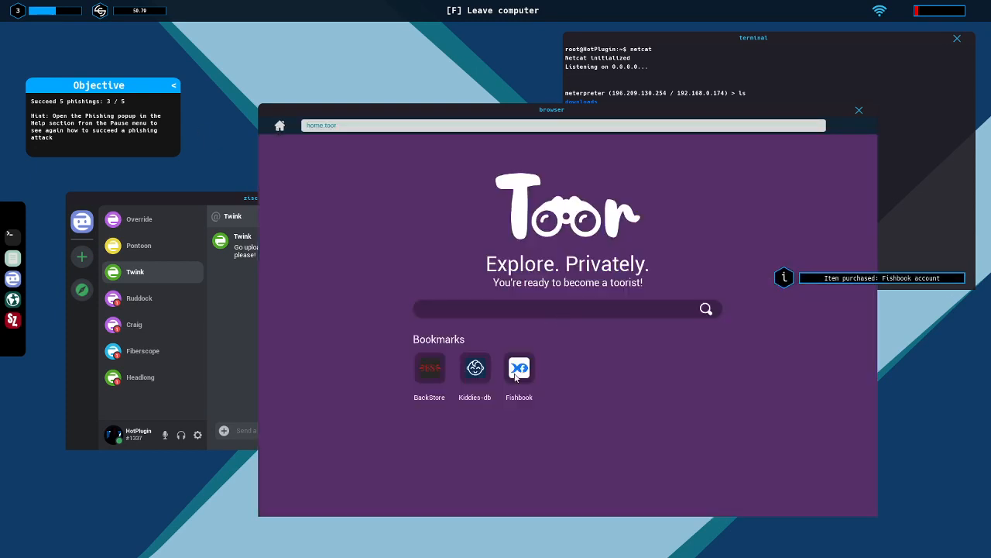
click(517, 367)
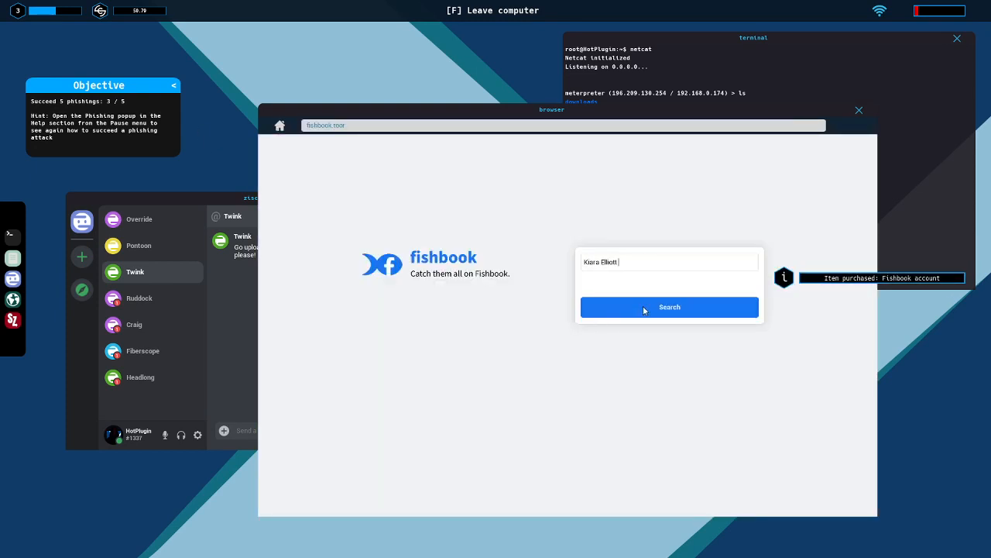
click(670, 306)
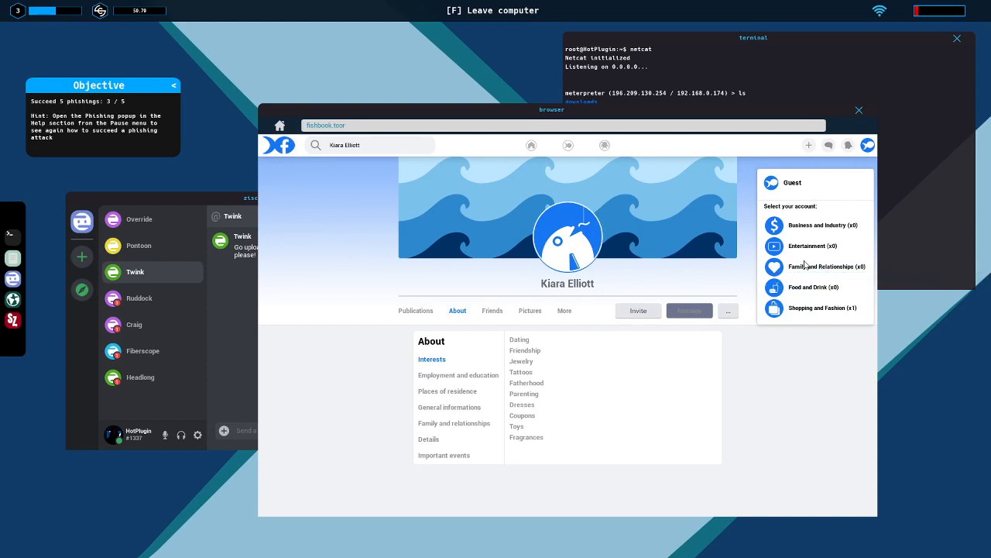
click(821, 307)
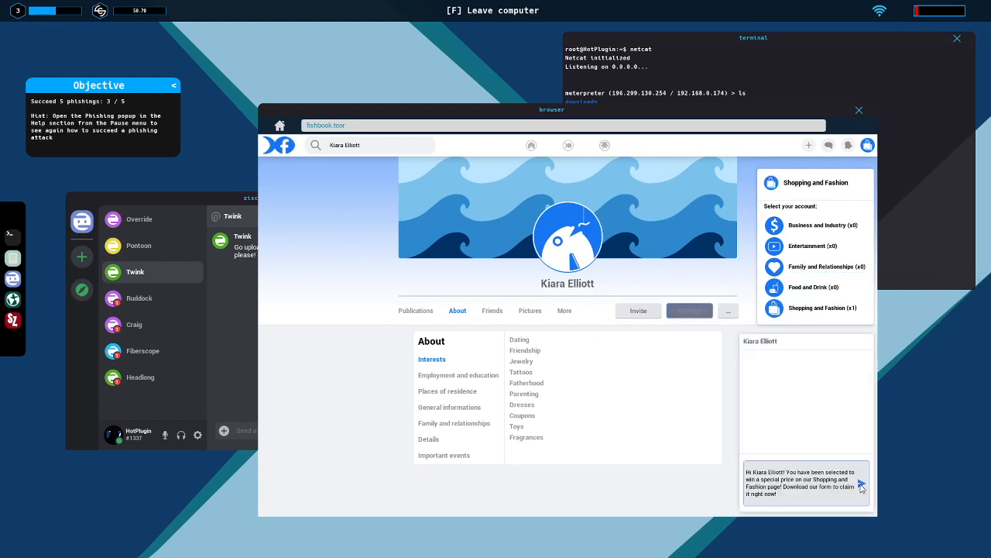
click(861, 483)
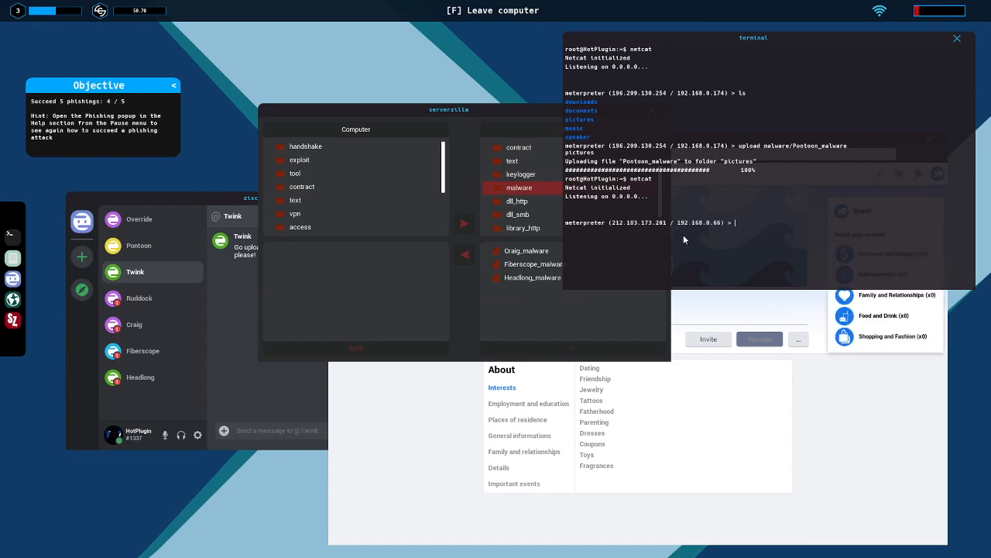
text(ls)
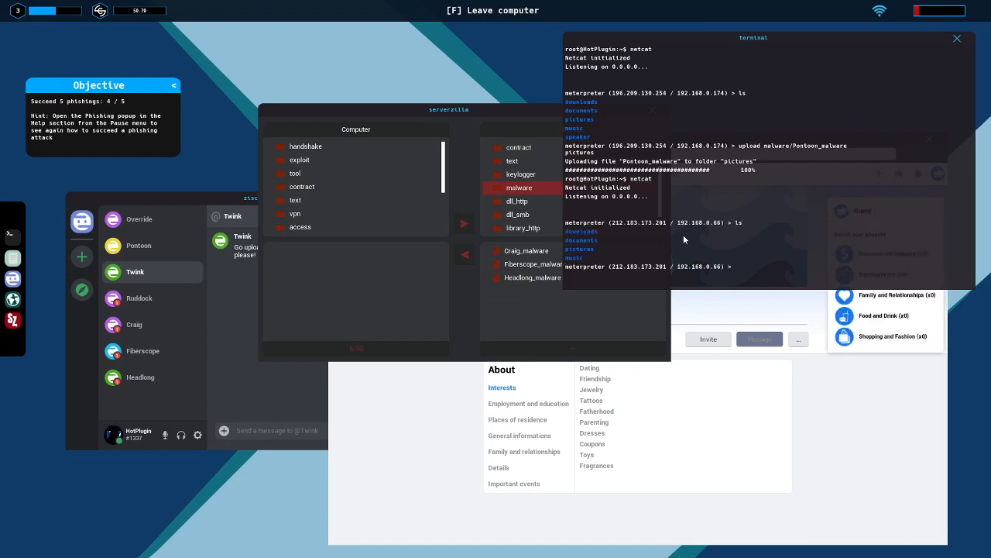
text(upload)
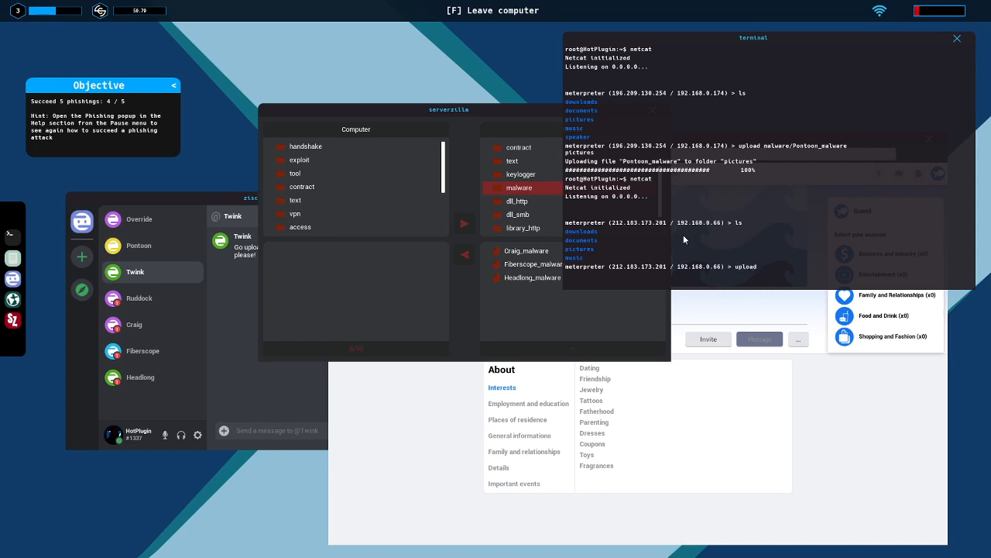
text(malware/Twink_malware music)
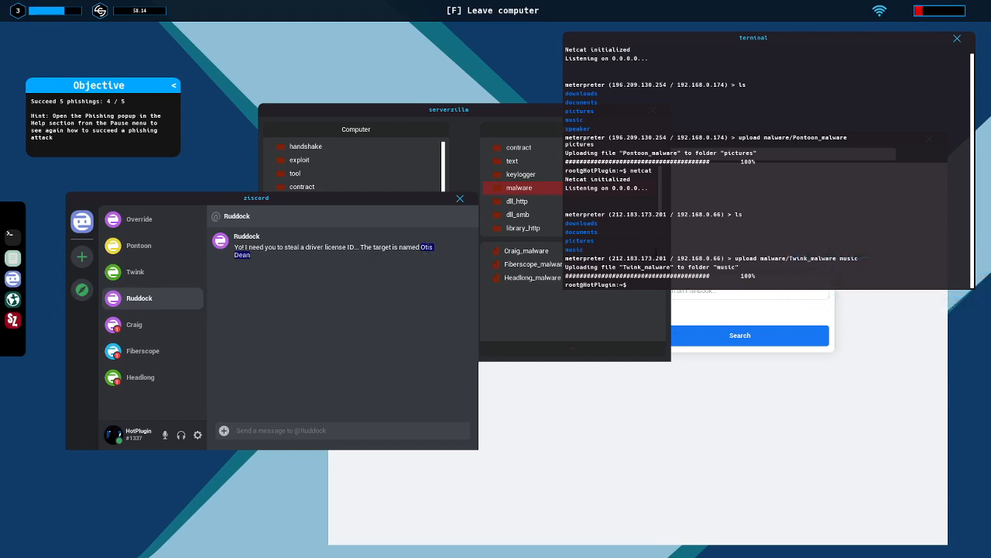
Step: Start another netcat listener in the Terminal
text(n)
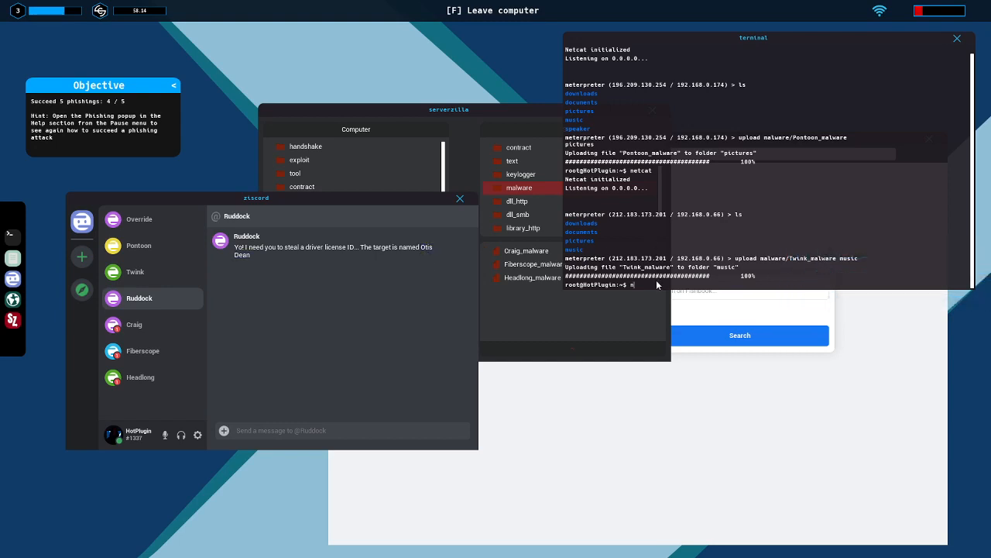
text(et)
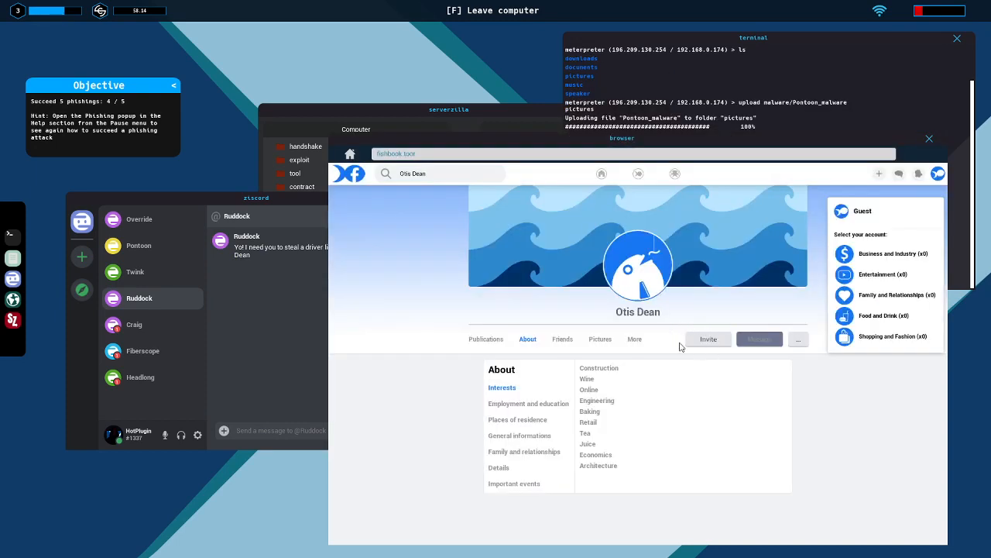
mouse_move(607, 394)
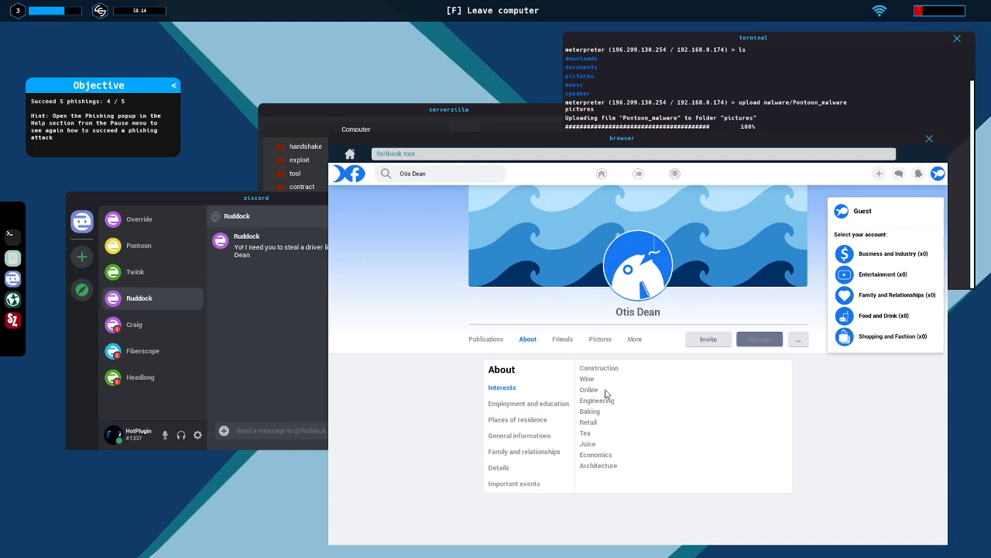
mouse_move(591, 418)
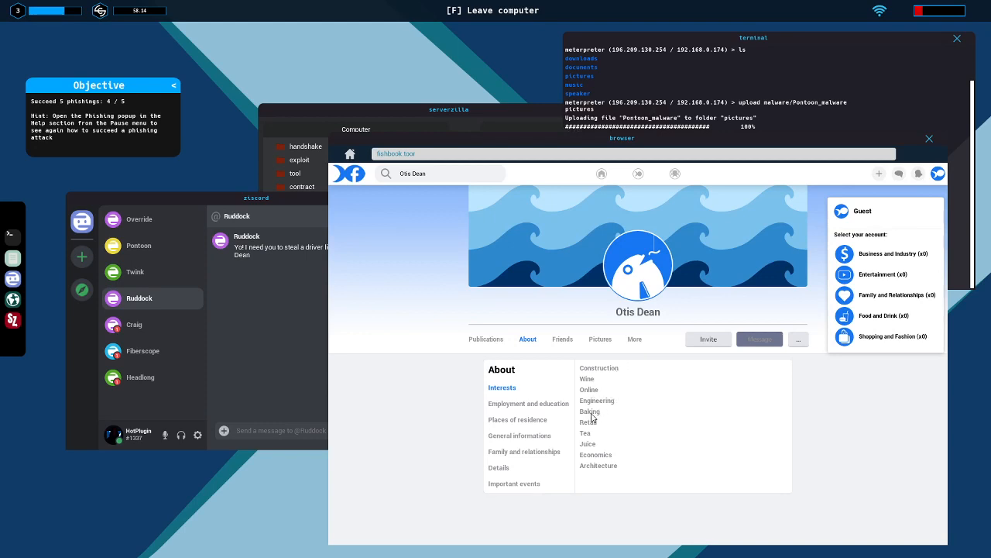
mouse_move(605, 456)
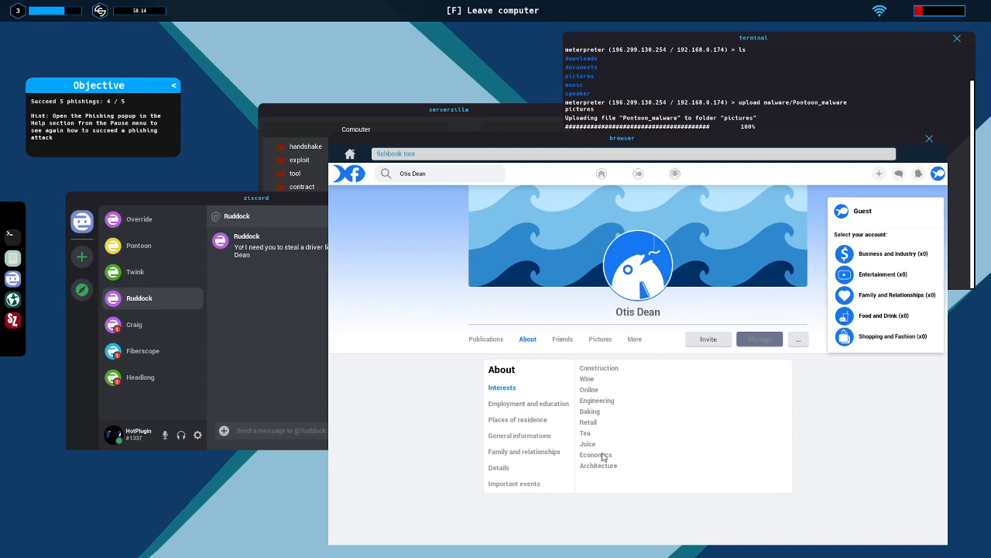
mouse_move(641, 478)
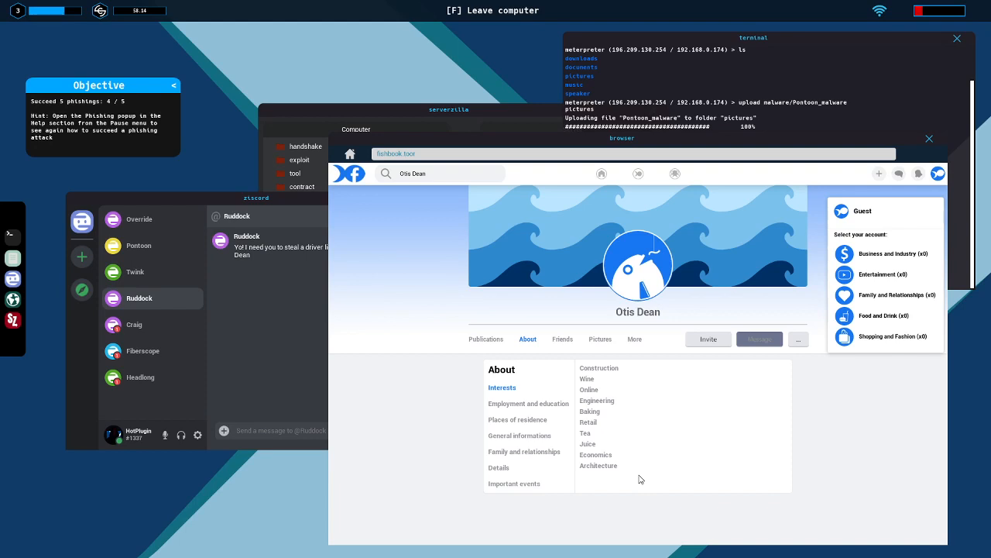
mouse_move(345, 162)
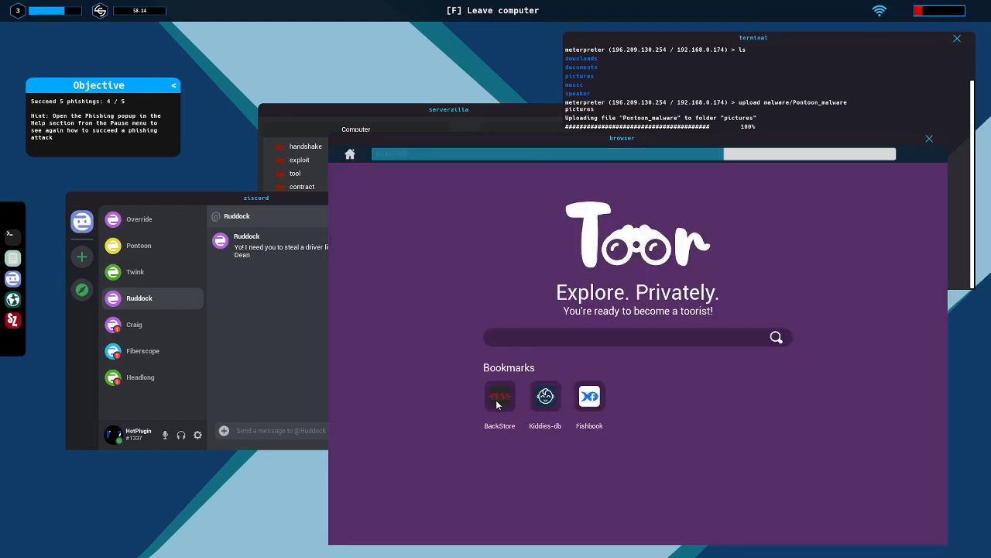
Step: Buy the Business and Industry account from the BackStore and message Otis Dean the prefilled lure
click(499, 397)
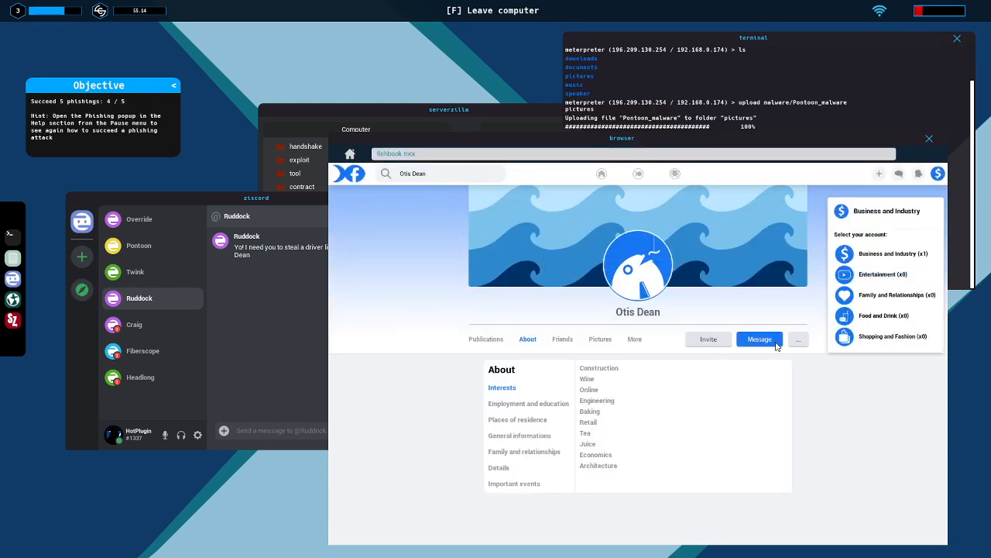
click(759, 339)
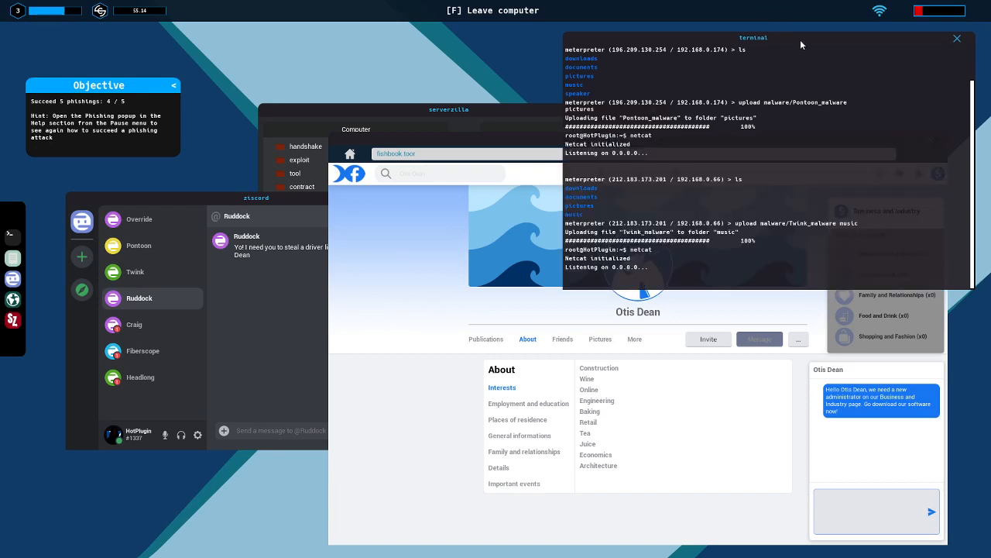
mouse_move(790, 59)
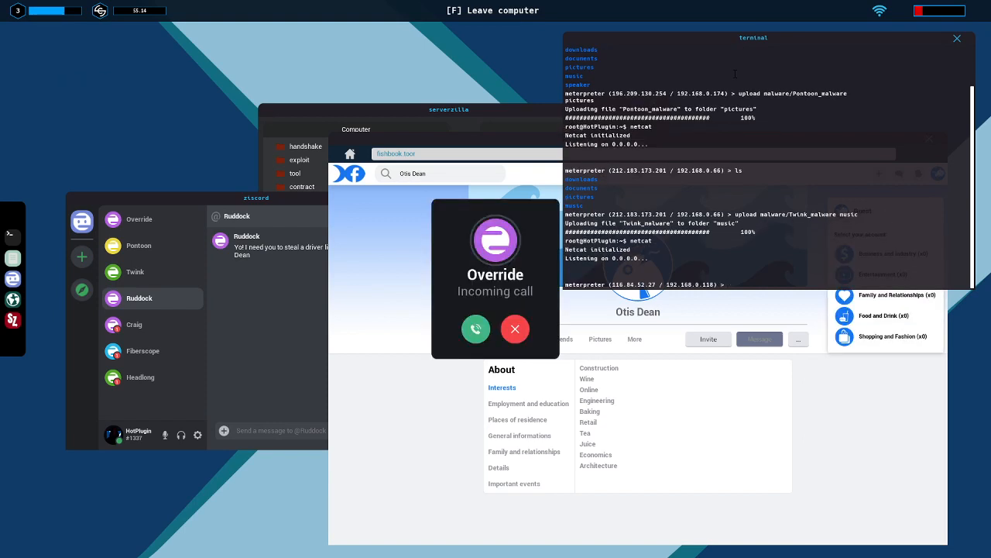
click(476, 328)
text(cat)
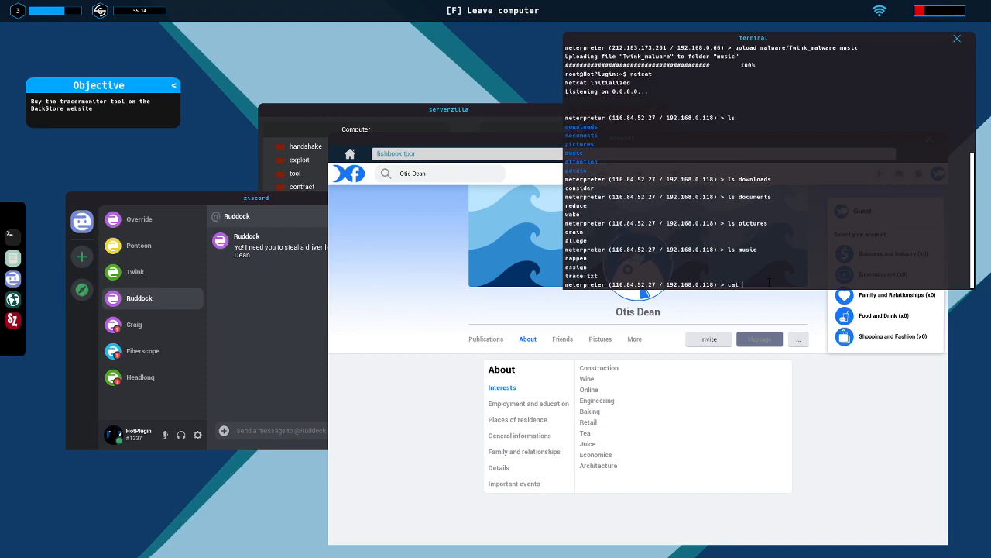
Step: Browse the remote folders and read potato/depart.txt in the meterpreter session
text(music/trace.txt)
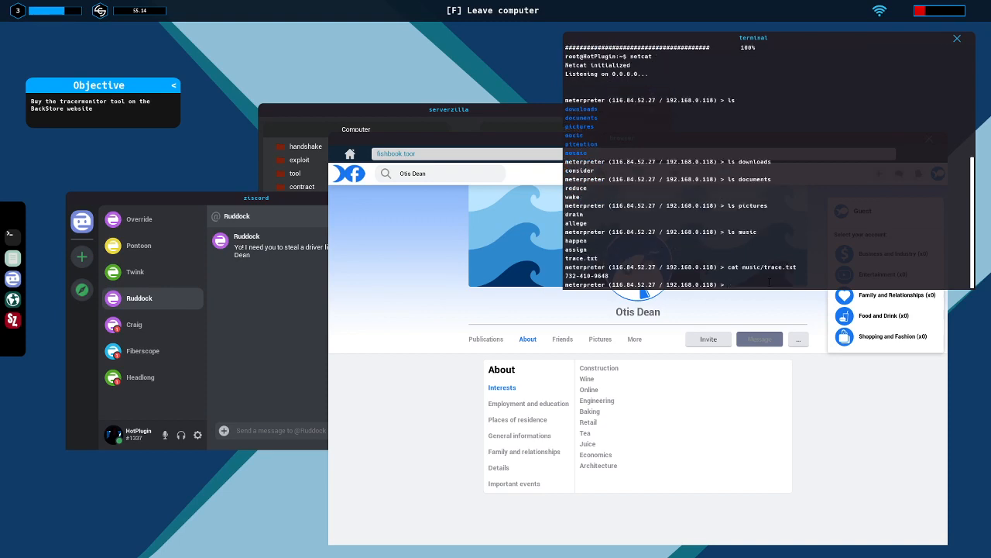
text(ls a)
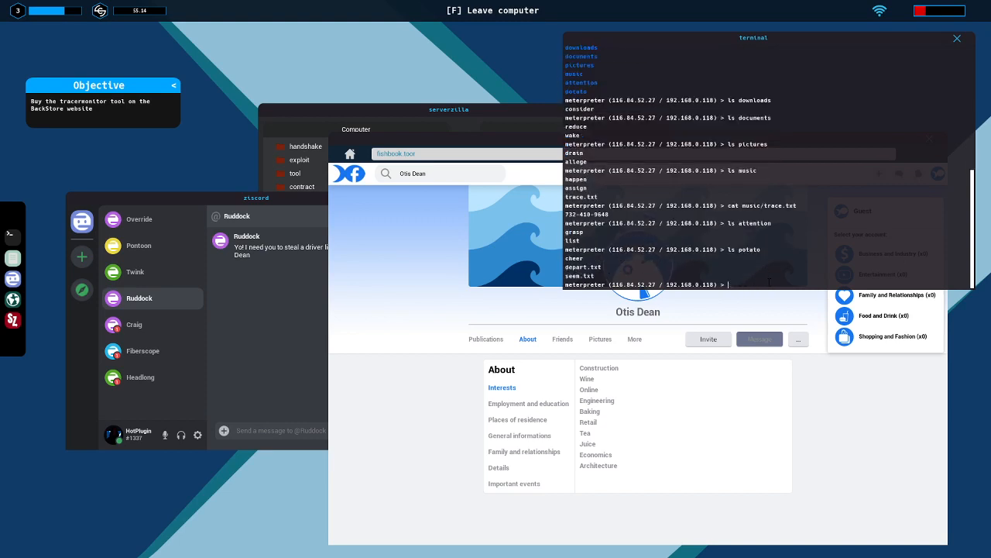
text(cat potato)
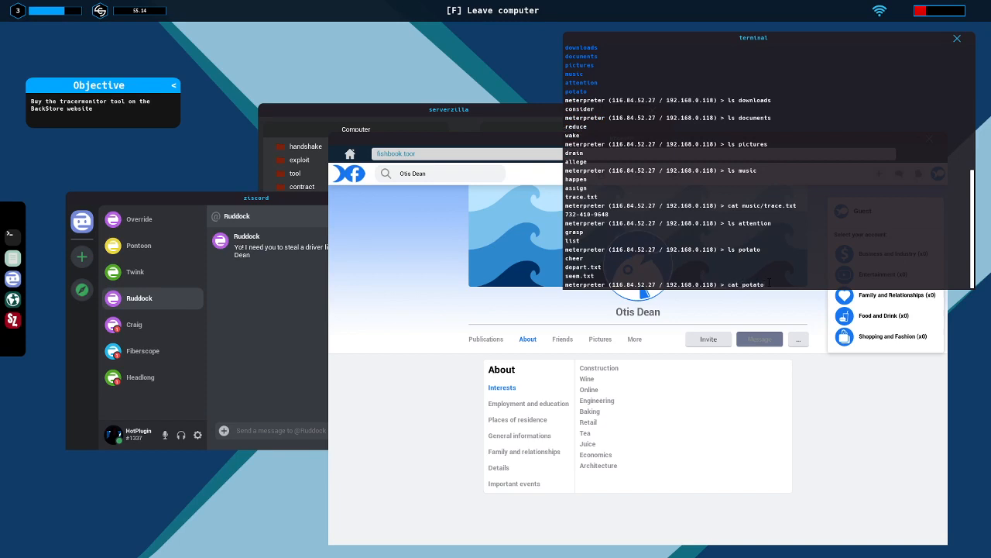
text(/depart.txt)
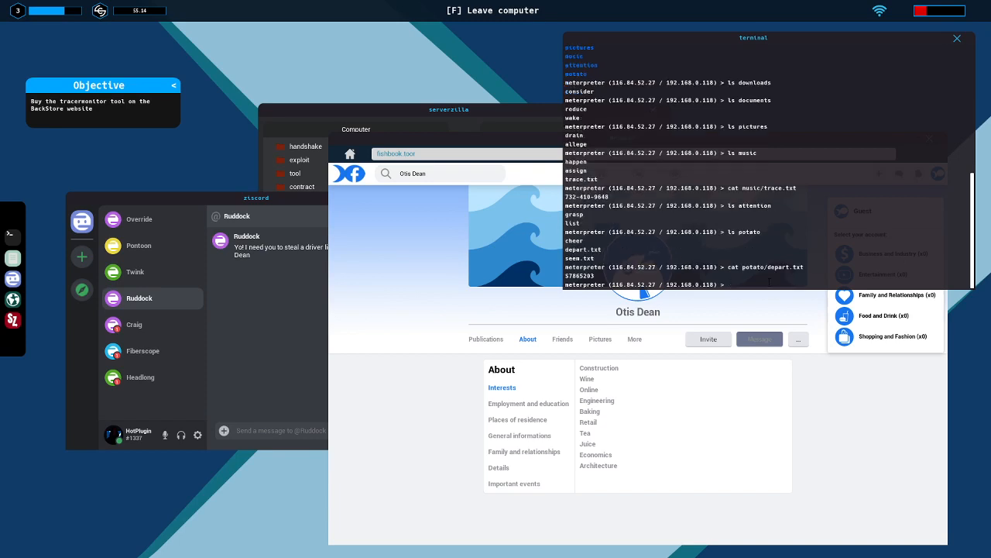
Step: Download depart.txt from the remote potato folder with 'get potato/depart.txt'
text(get)
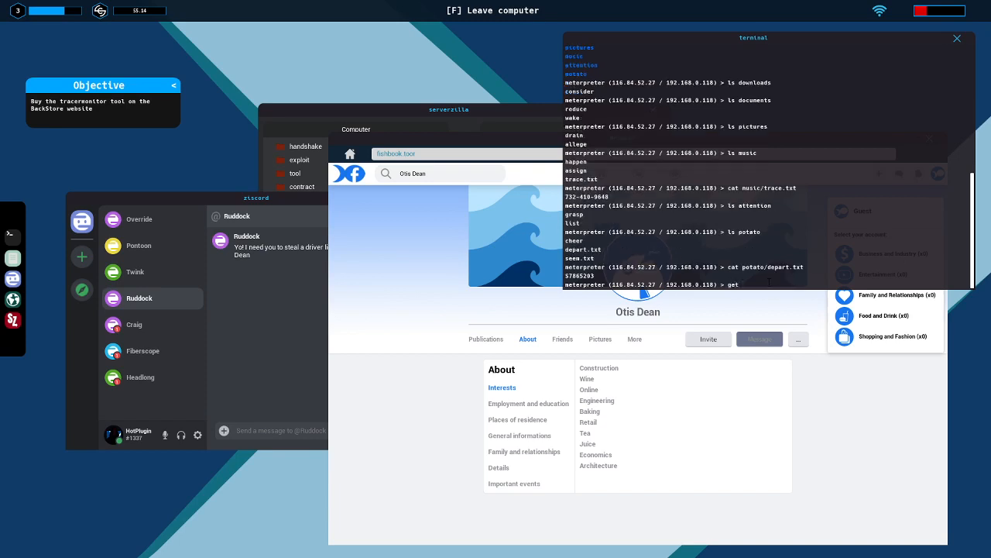
text(potato)
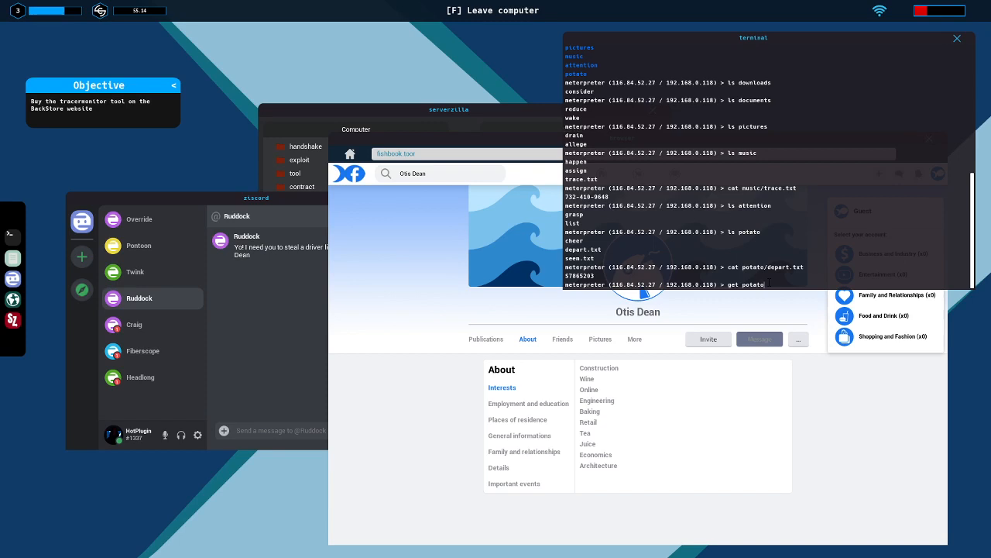
key(Return)
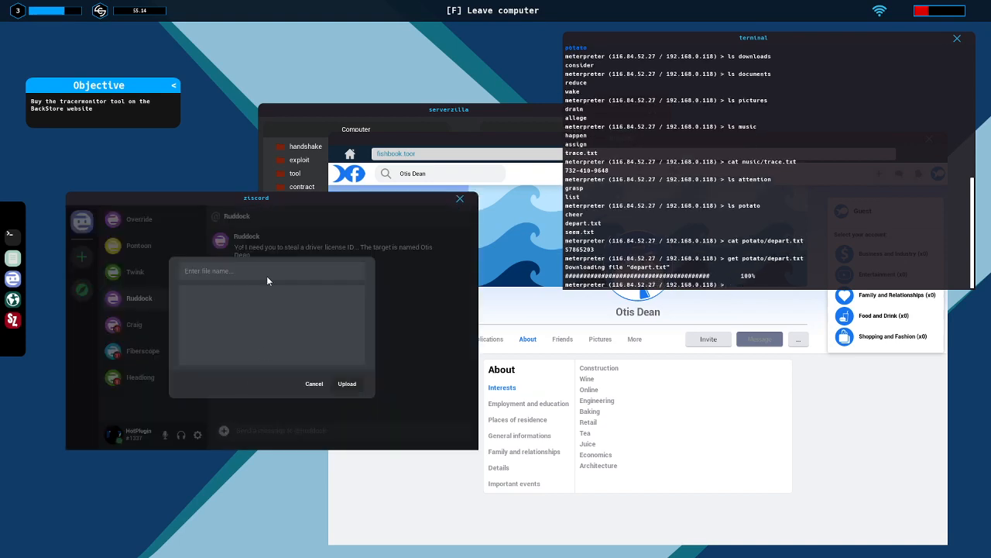
Step: Upload the driver licence file (found via '116') to Ruddock's Ziscord chat
text(116)
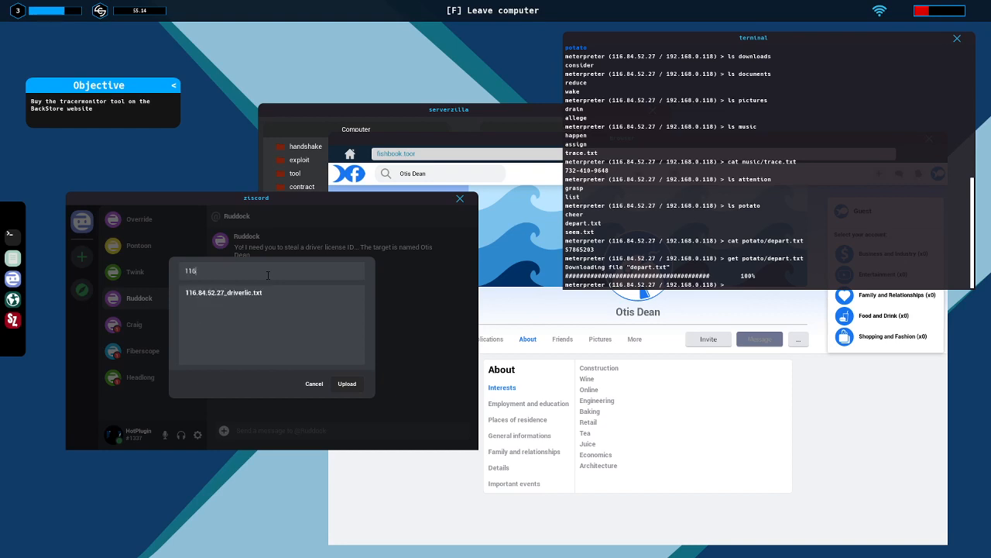
click(347, 385)
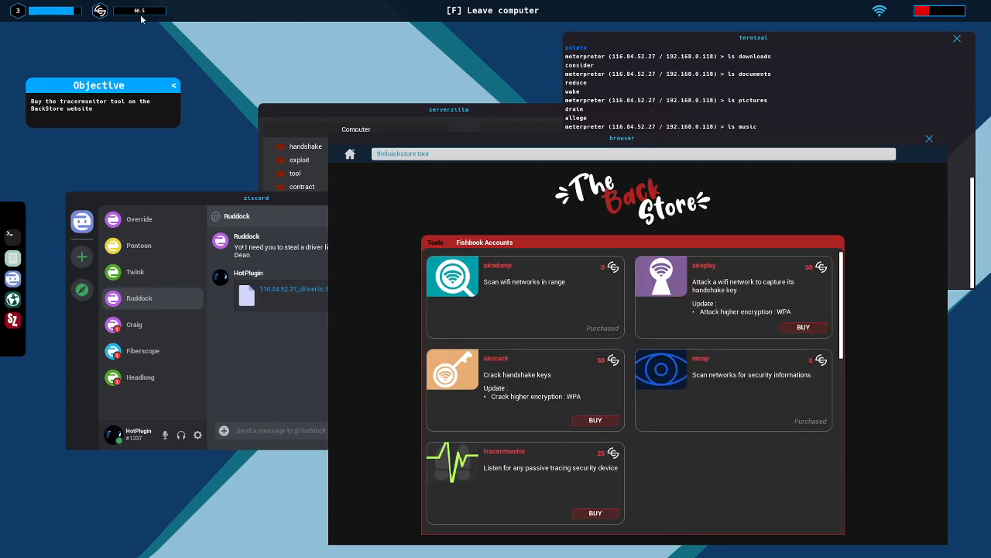
mouse_move(593, 495)
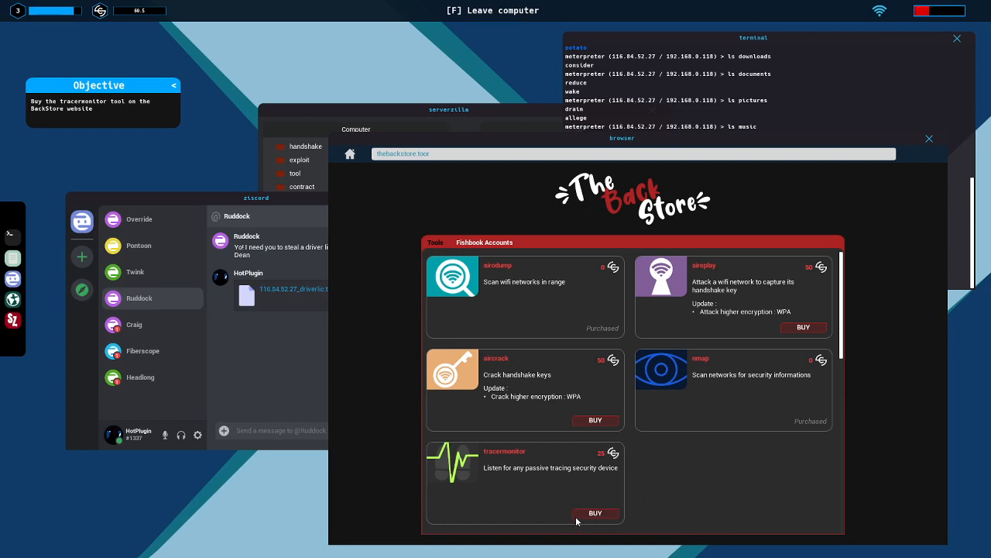
Step: Buy the tracemonitor tool on the BackStore Tools page
click(595, 513)
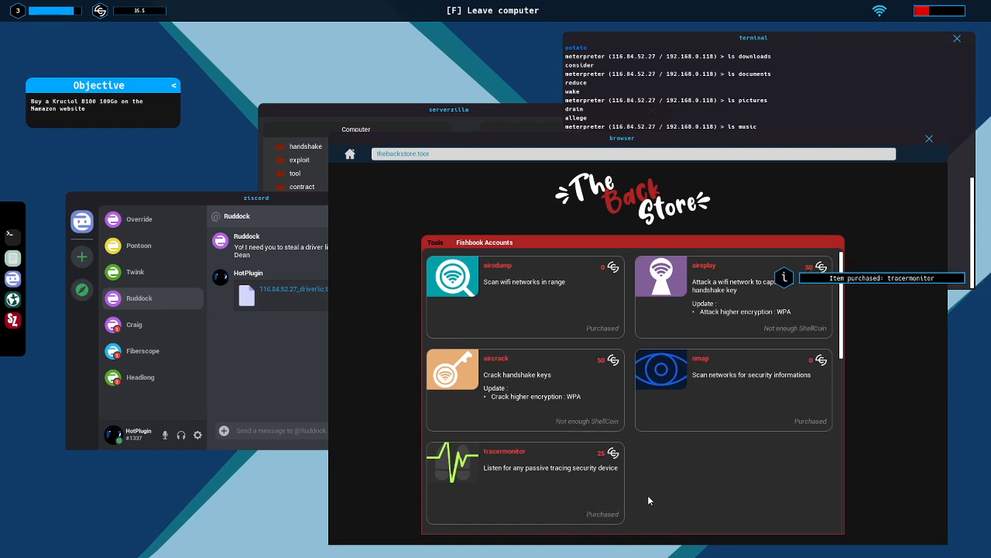
mouse_move(236, 280)
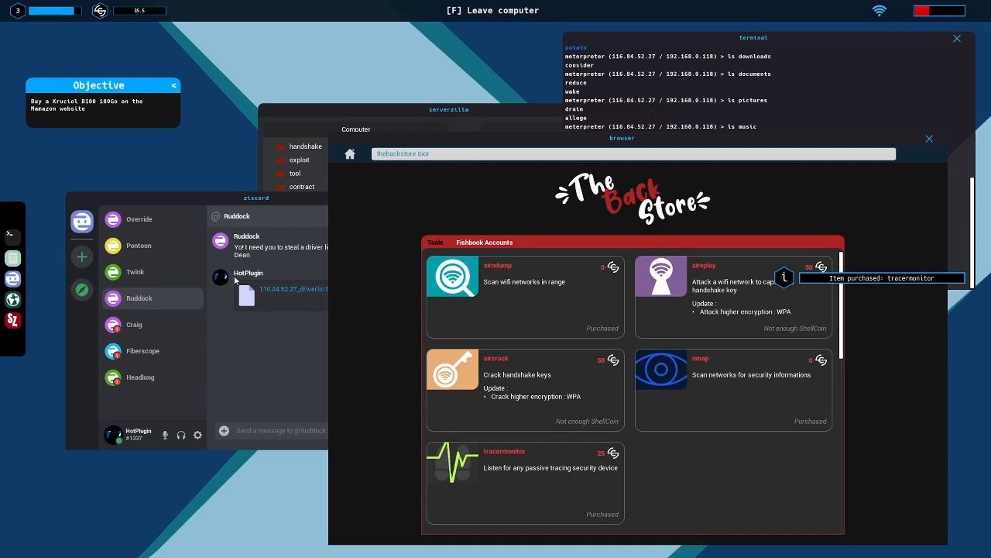
mouse_move(44, 130)
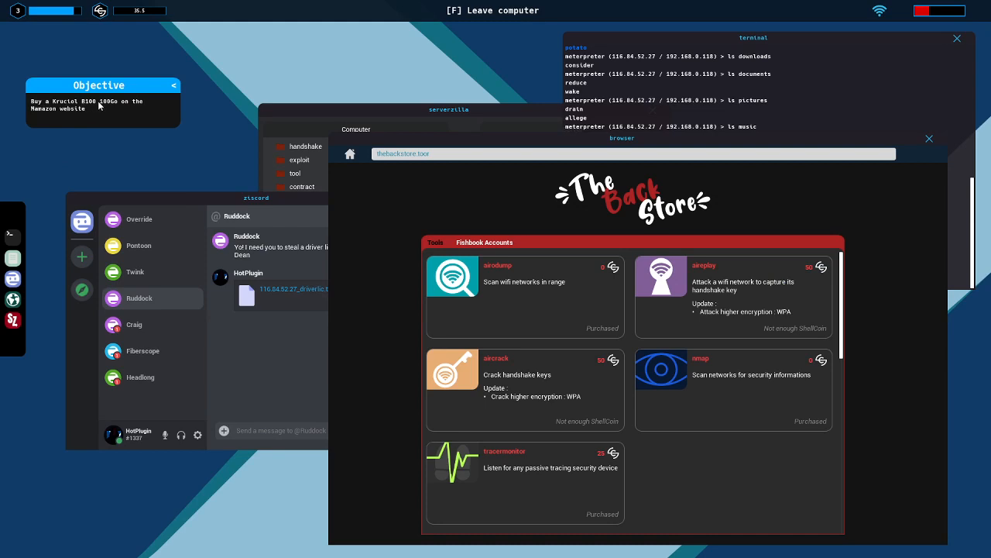
mouse_move(277, 155)
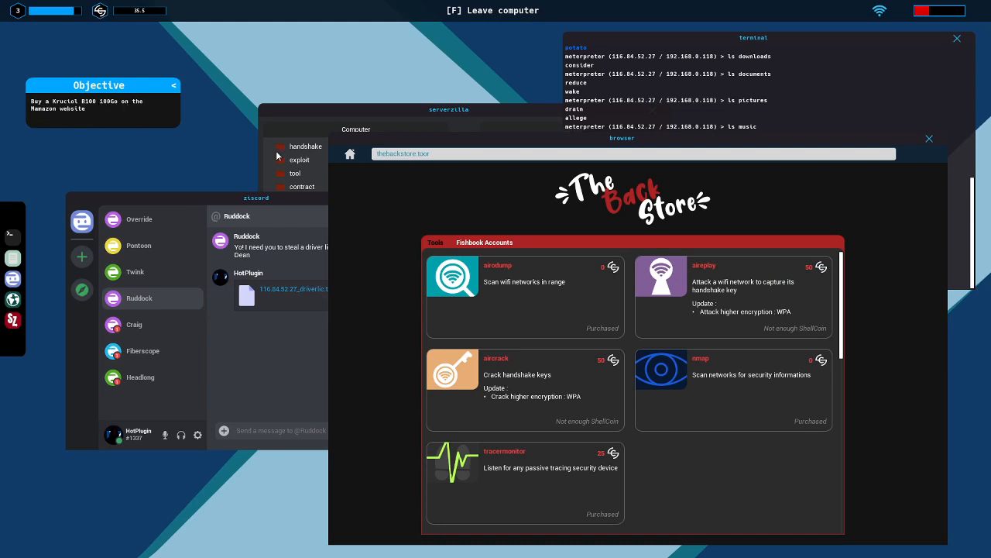
Step: Go to the browser home, enter Mamazon and sign in with the player's account
click(350, 154)
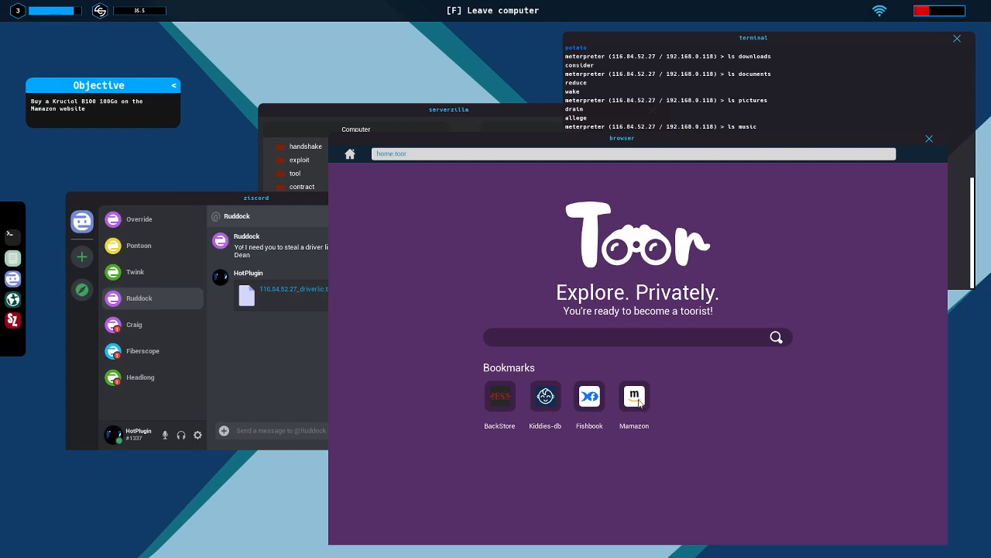
click(633, 397)
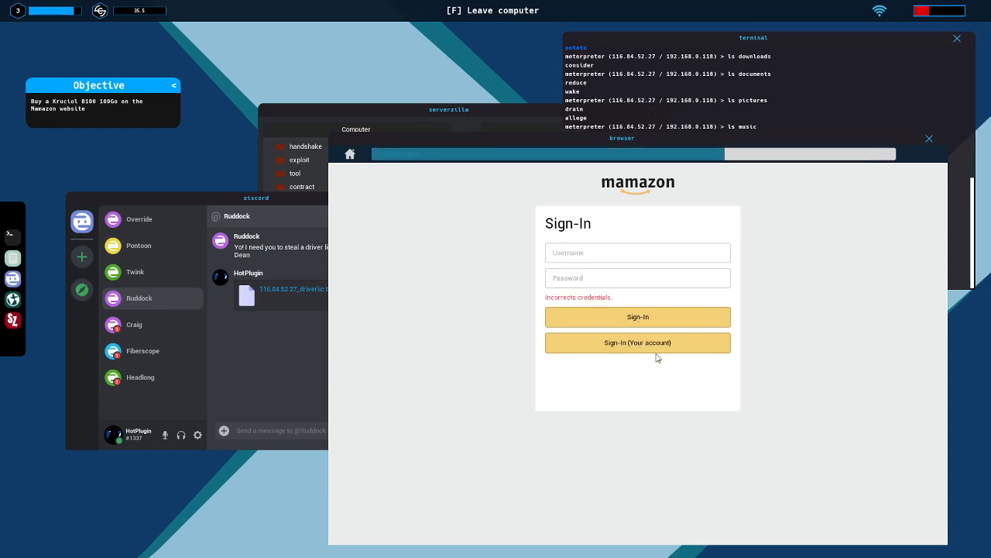
click(638, 343)
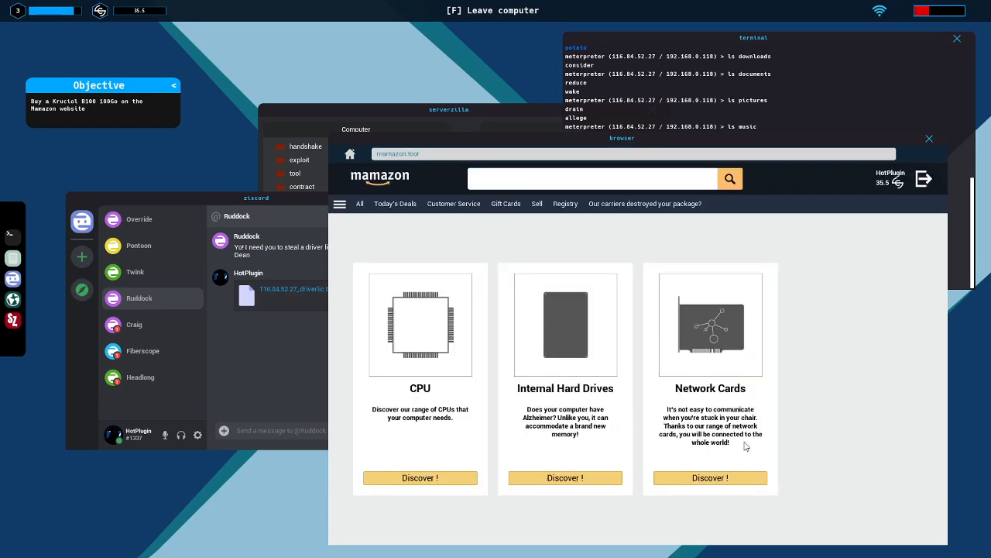
mouse_move(534, 484)
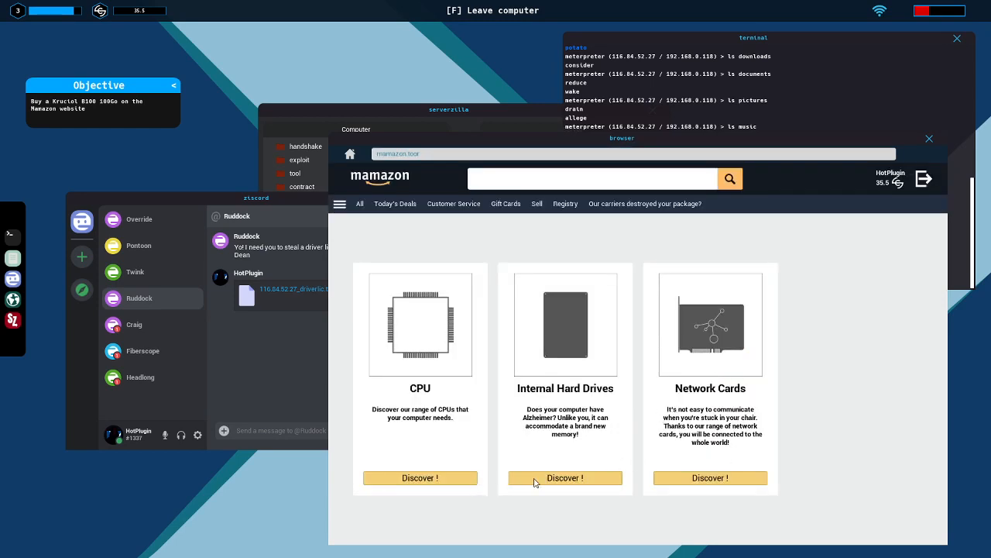
Step: Reach the Kruciol B100 100Go page through the Internal Hard Drives category
click(710, 477)
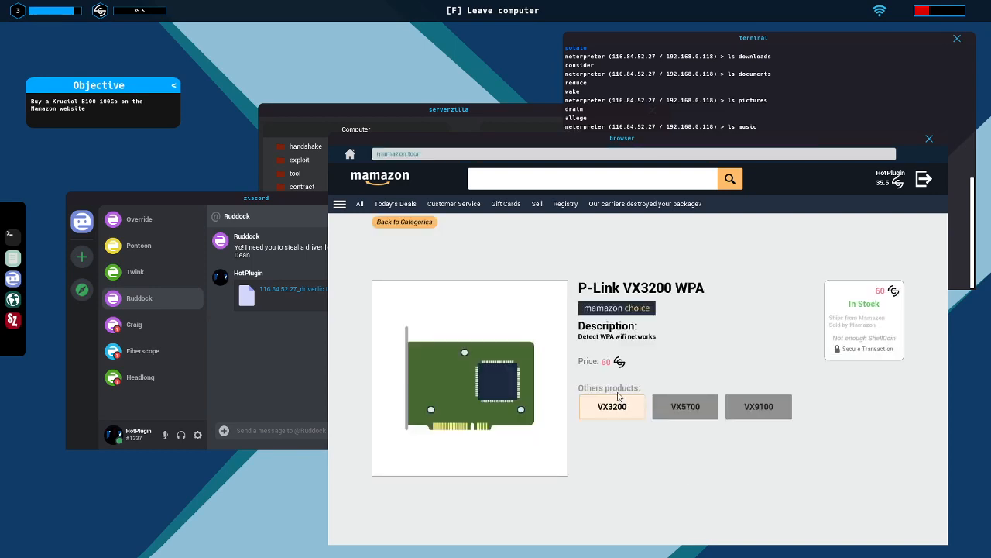
mouse_move(424, 263)
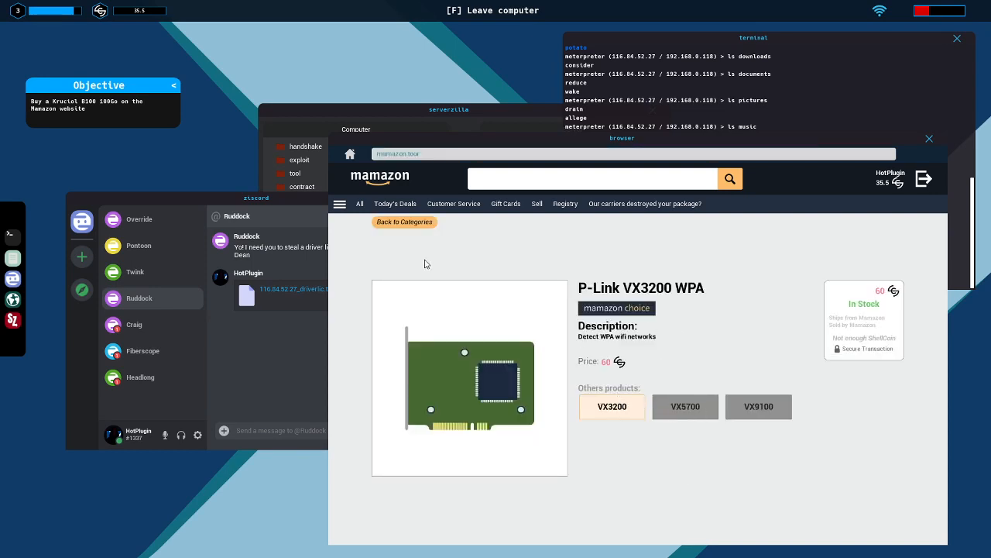
click(404, 223)
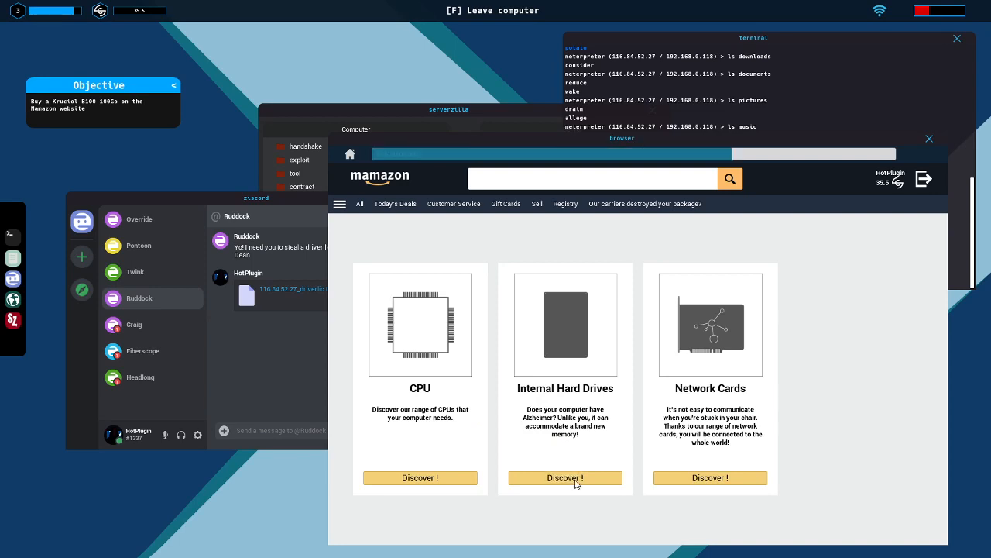
click(565, 477)
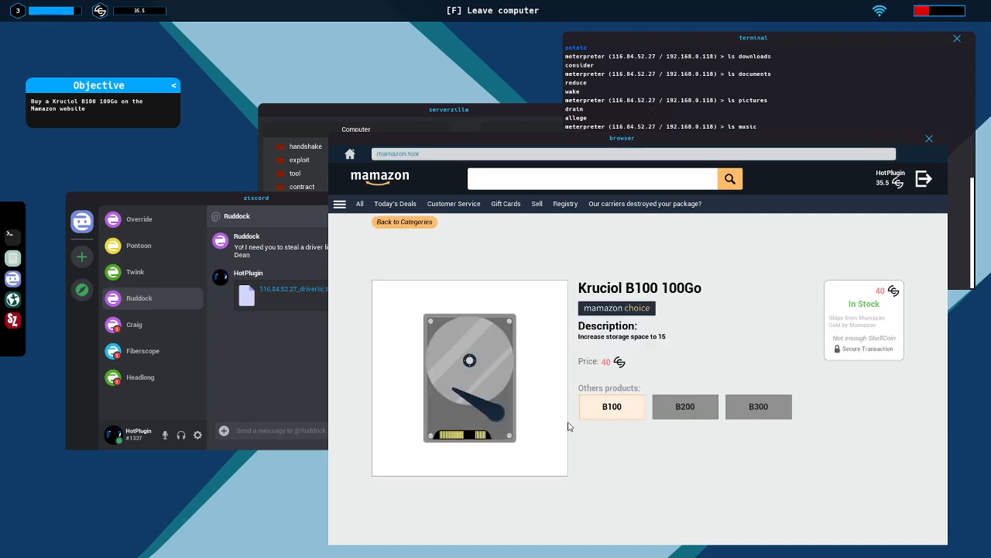
mouse_move(567, 429)
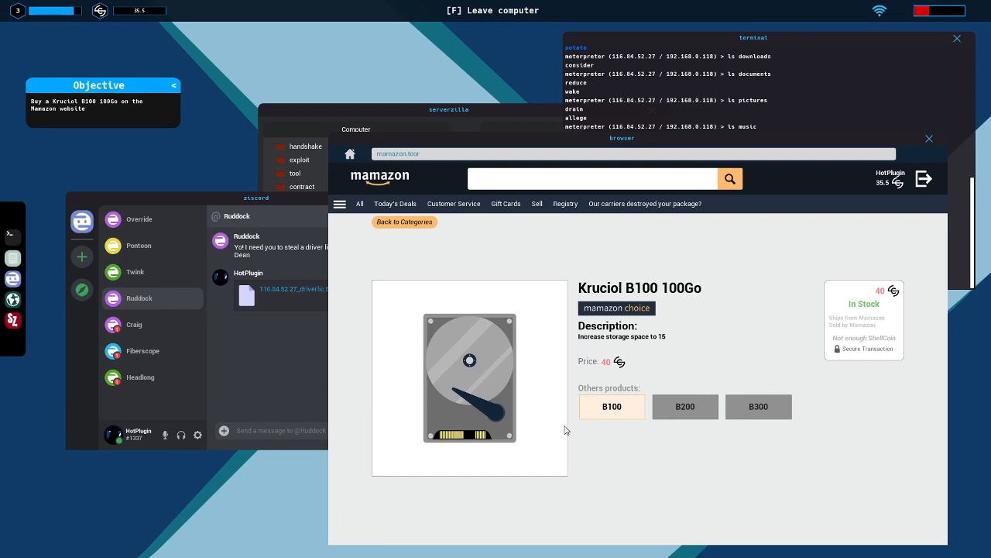
mouse_move(612, 418)
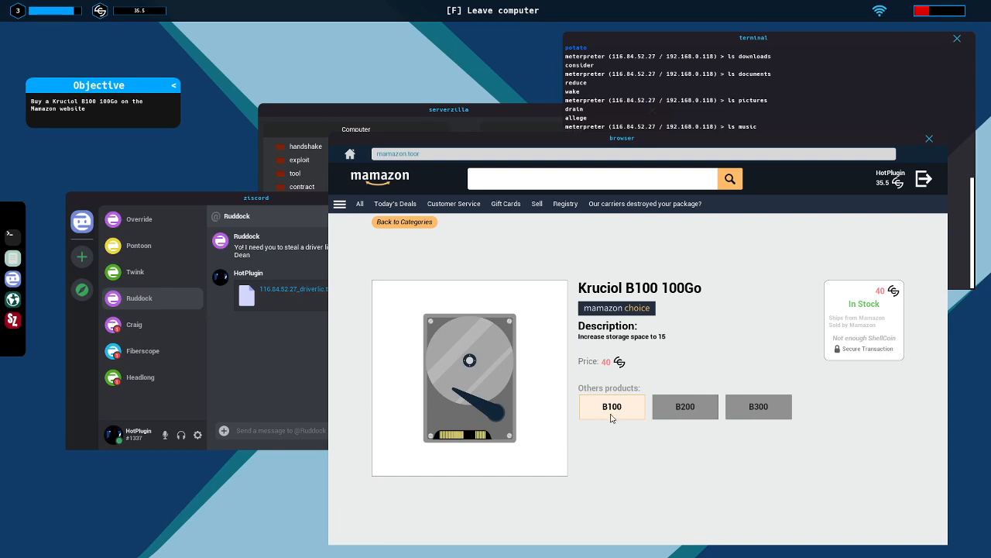
mouse_move(601, 422)
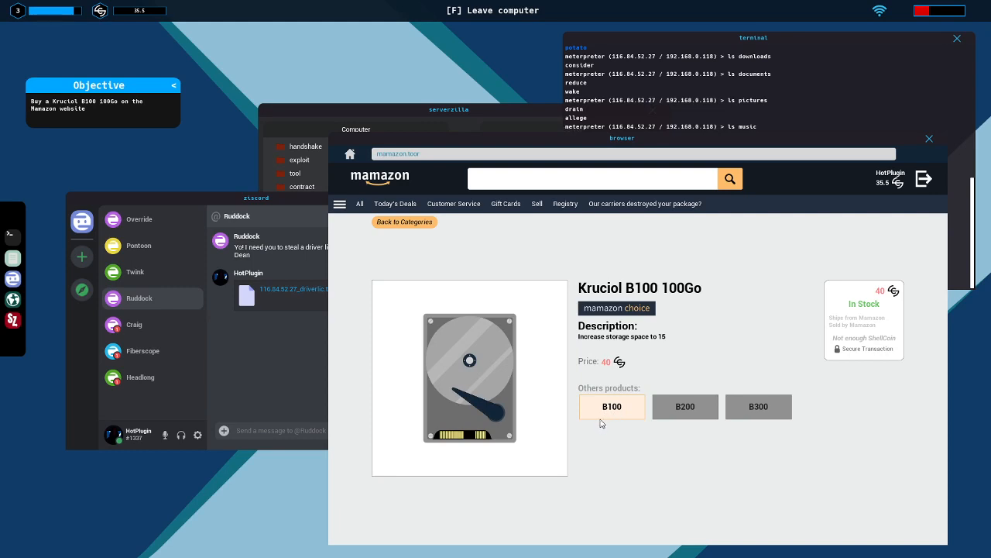
mouse_move(606, 415)
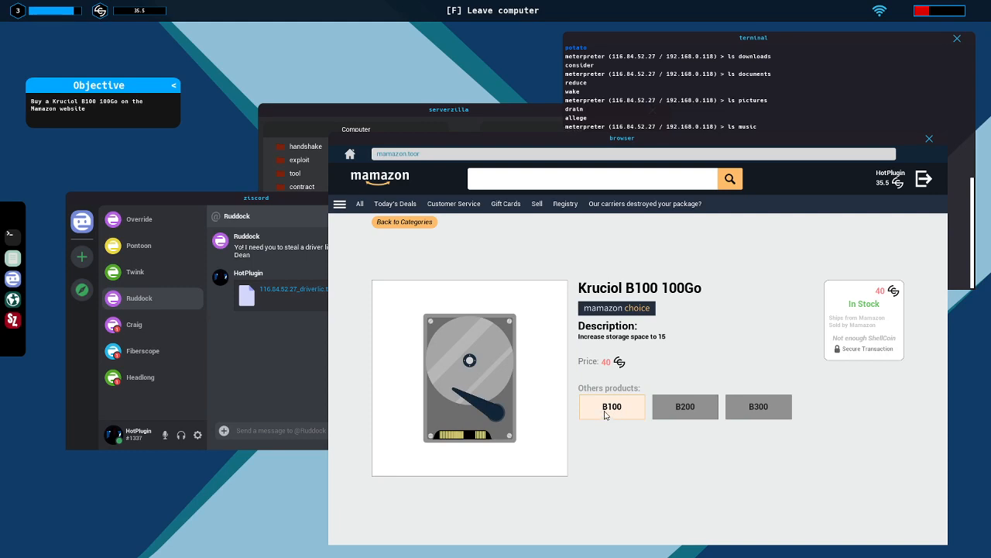
mouse_move(694, 363)
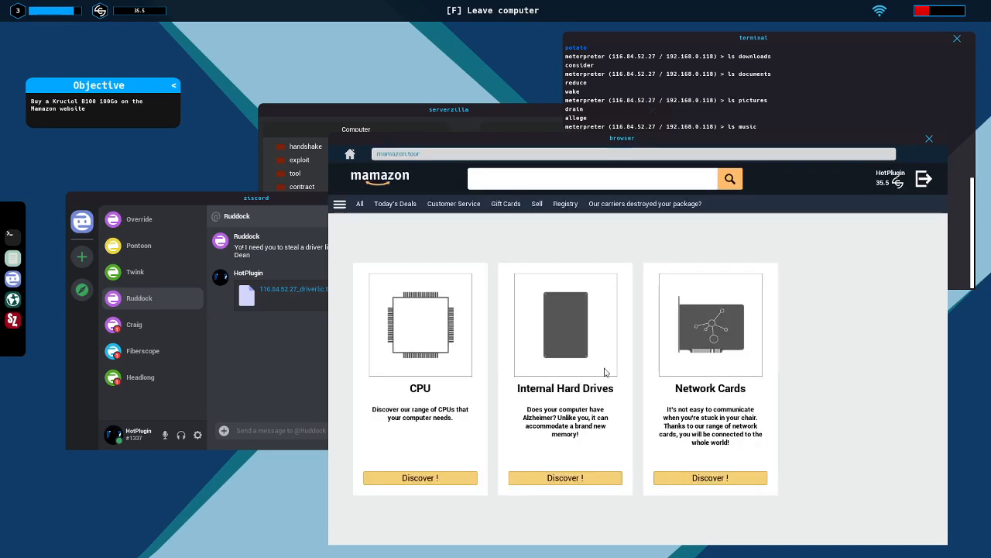
click(565, 477)
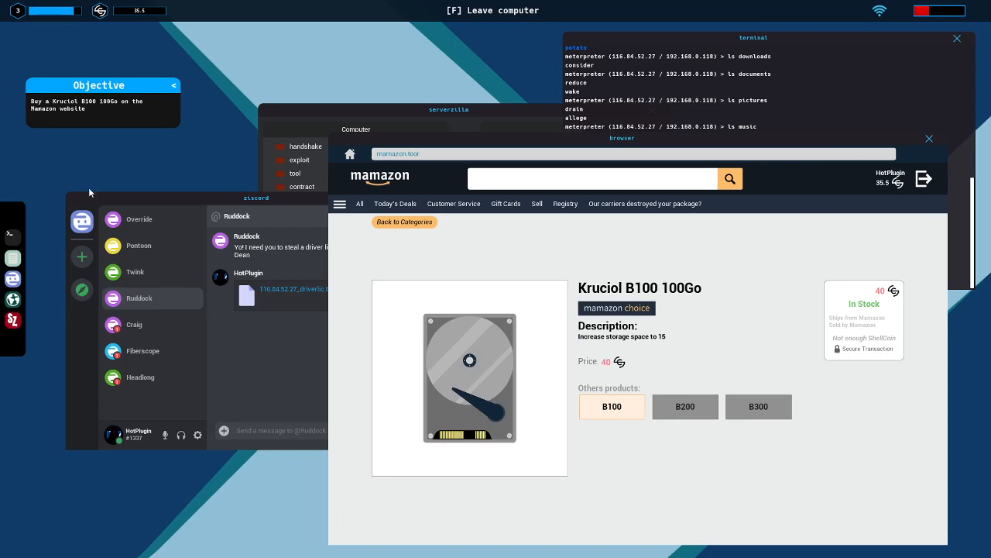
mouse_move(591, 275)
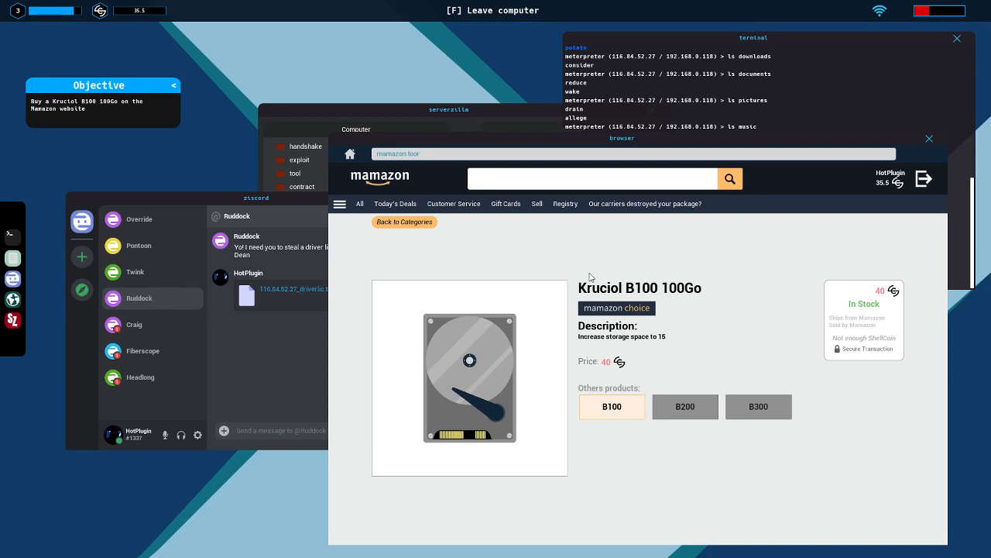
mouse_move(490, 342)
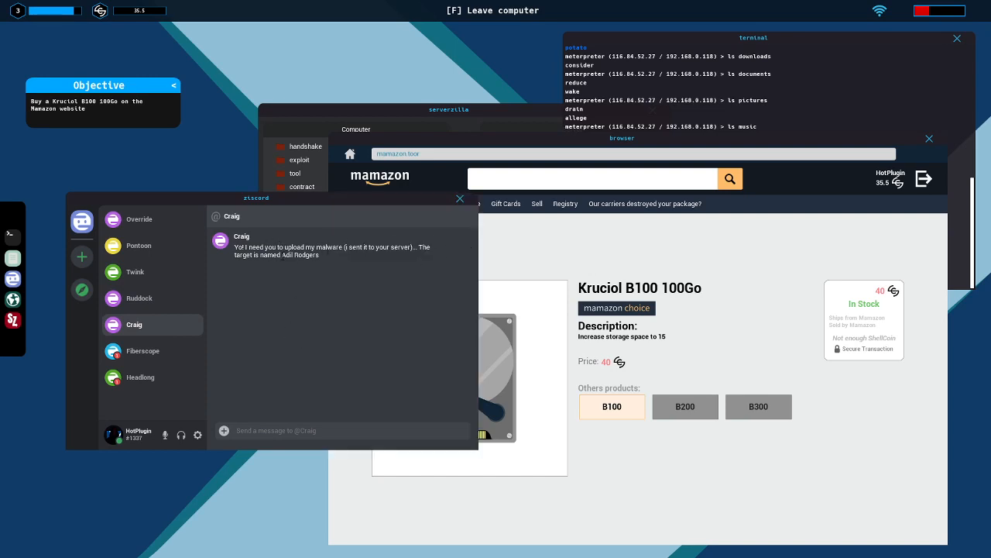
Step: Pick Adil Rodgers from Craig's message, start a netcat listener and view his Fishbook interests
double_click(300, 254)
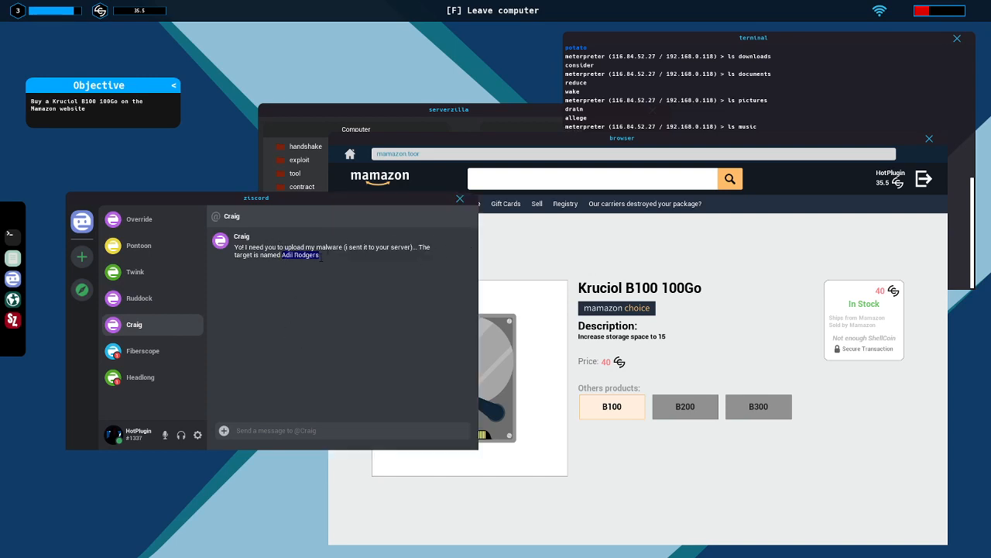
mouse_move(437, 137)
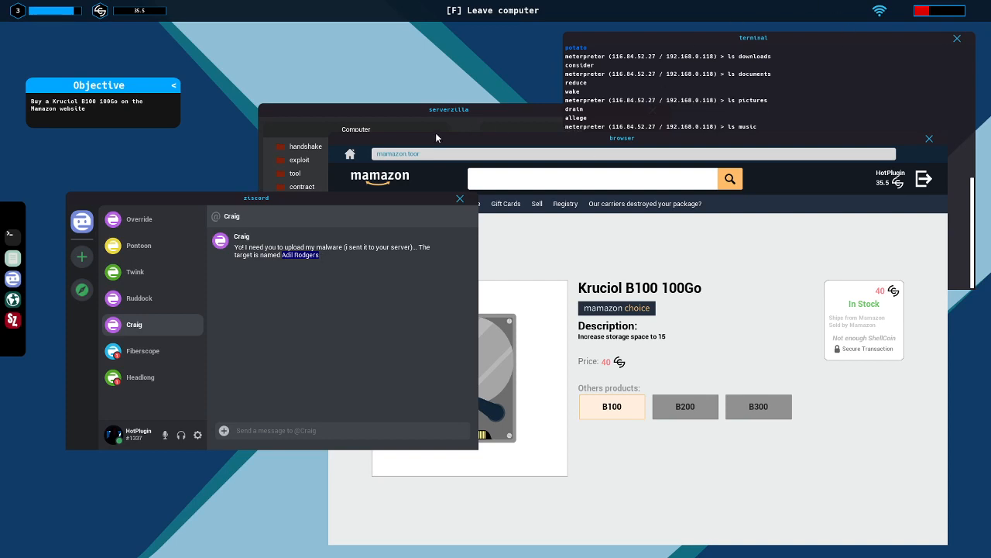
click(612, 153)
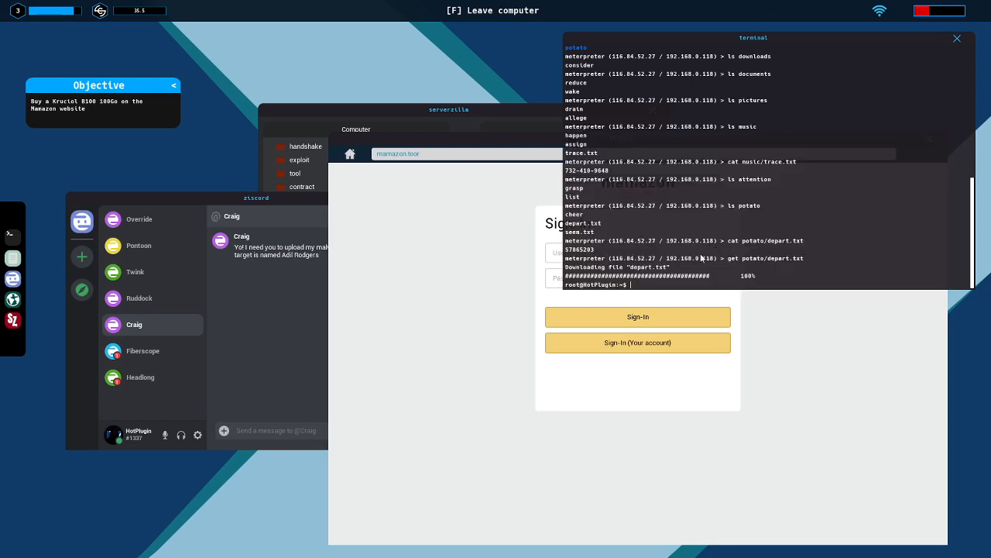
text(natcat)
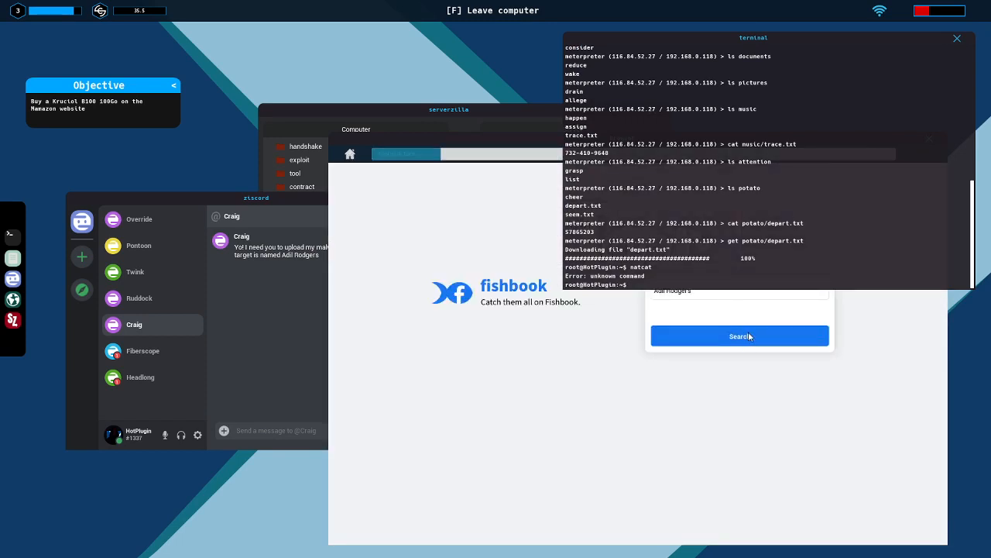
click(740, 335)
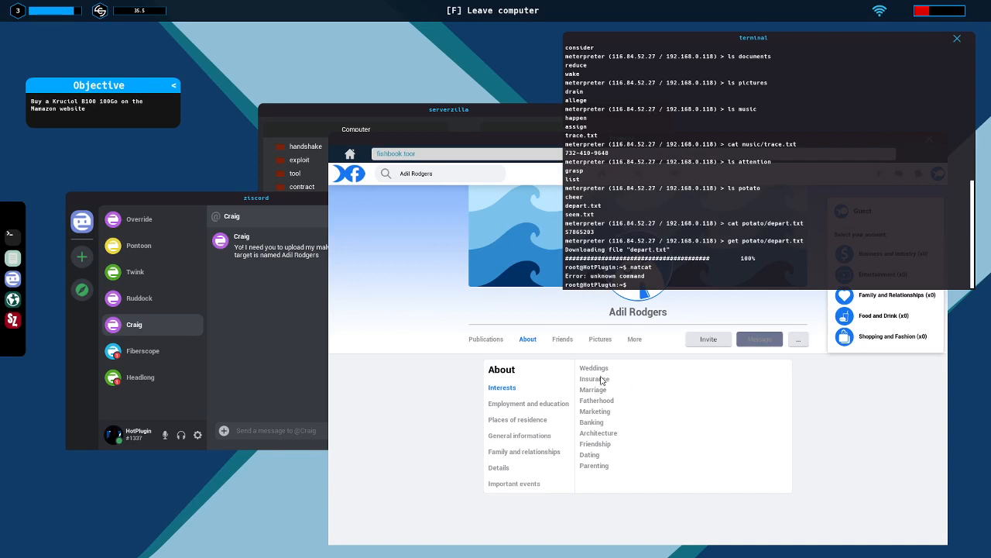
mouse_move(601, 415)
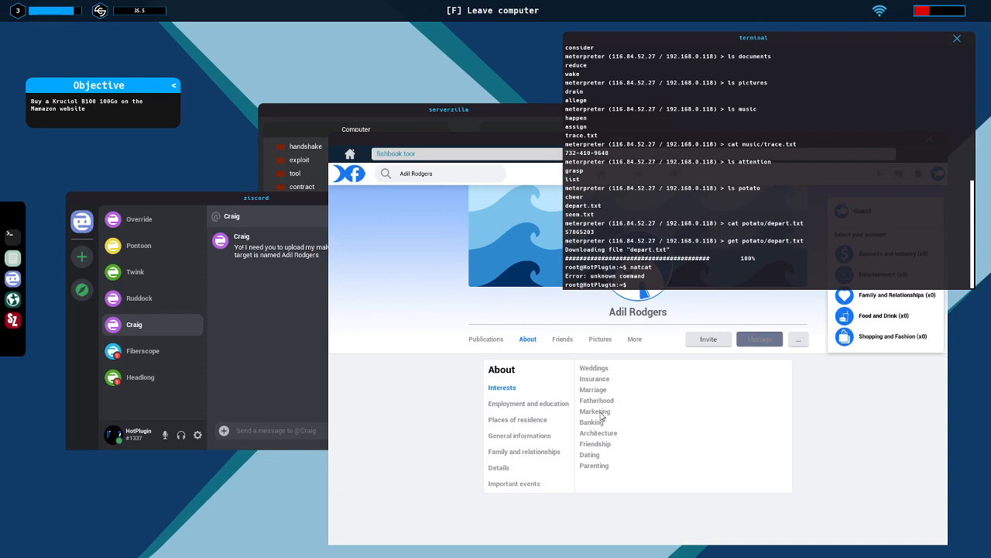
mouse_move(620, 455)
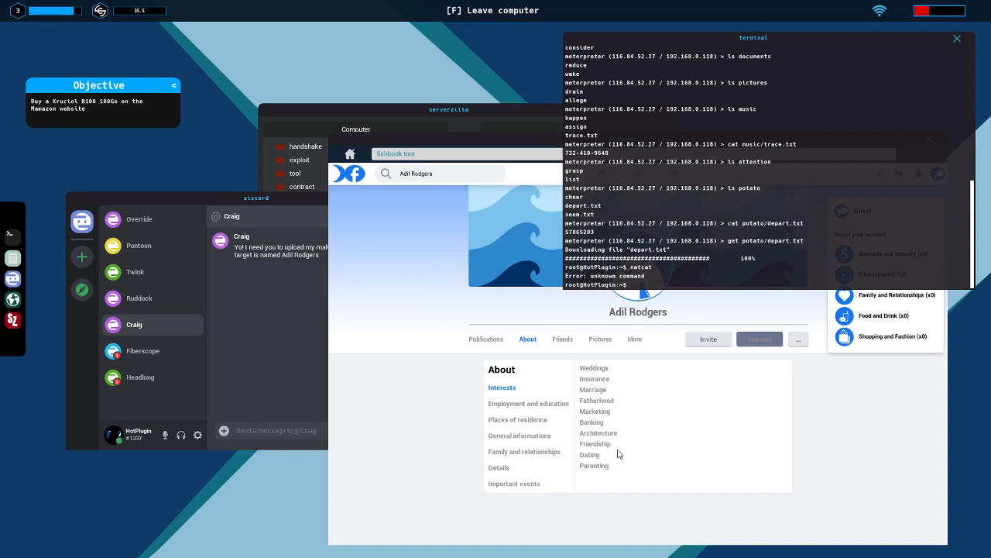
mouse_move(638, 461)
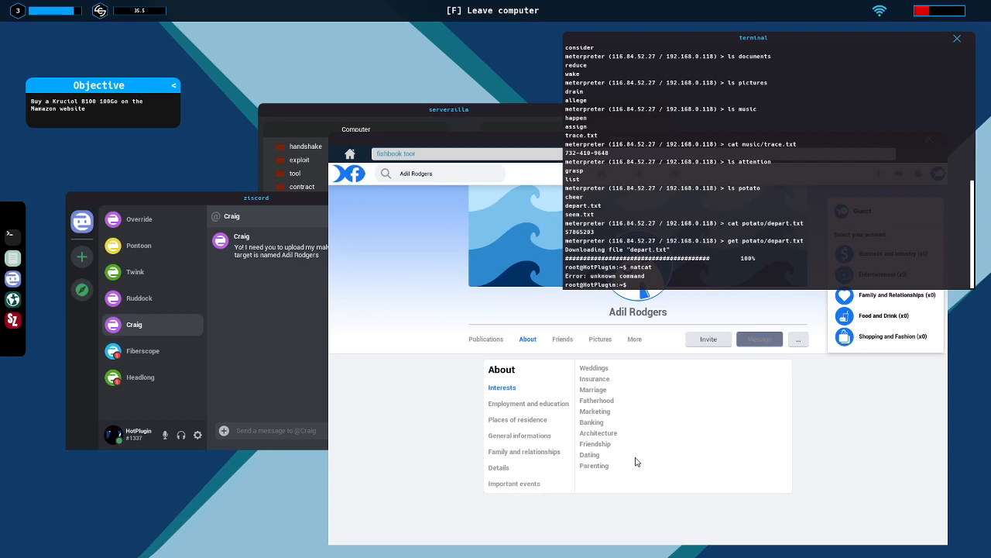
mouse_move(685, 421)
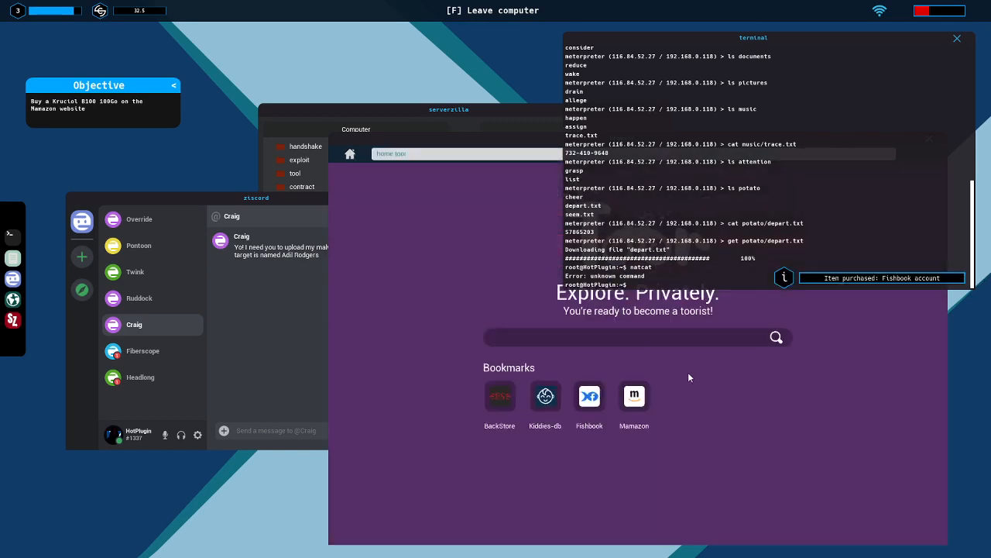
Step: Message Adil Rodgers on Fishbook with the Family and Relationships fame invite
click(589, 397)
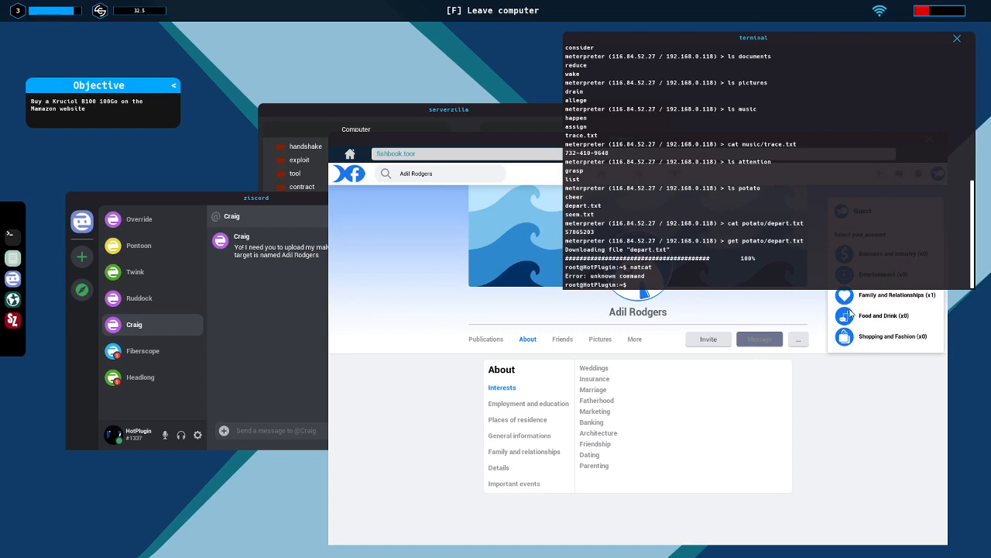
click(760, 339)
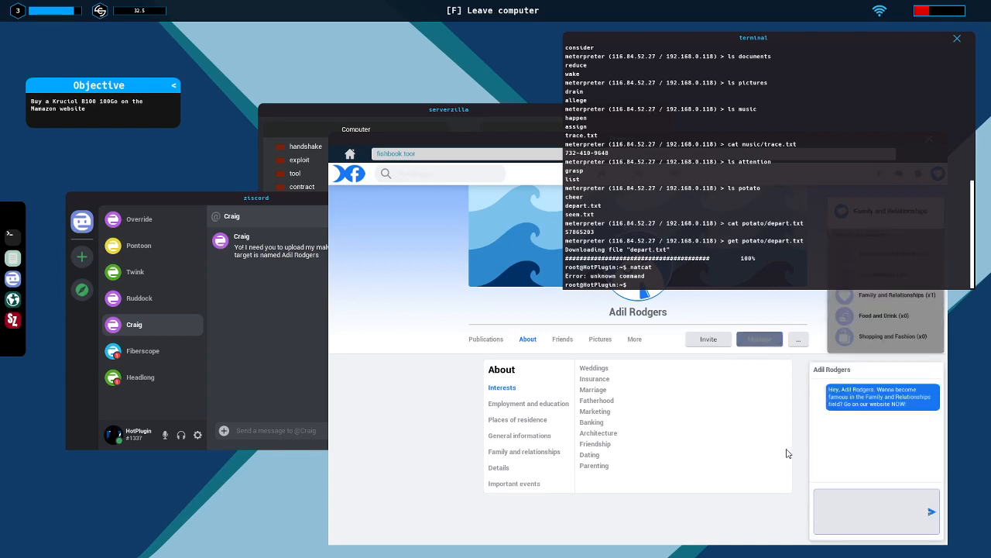
text(Adil Rodgers)
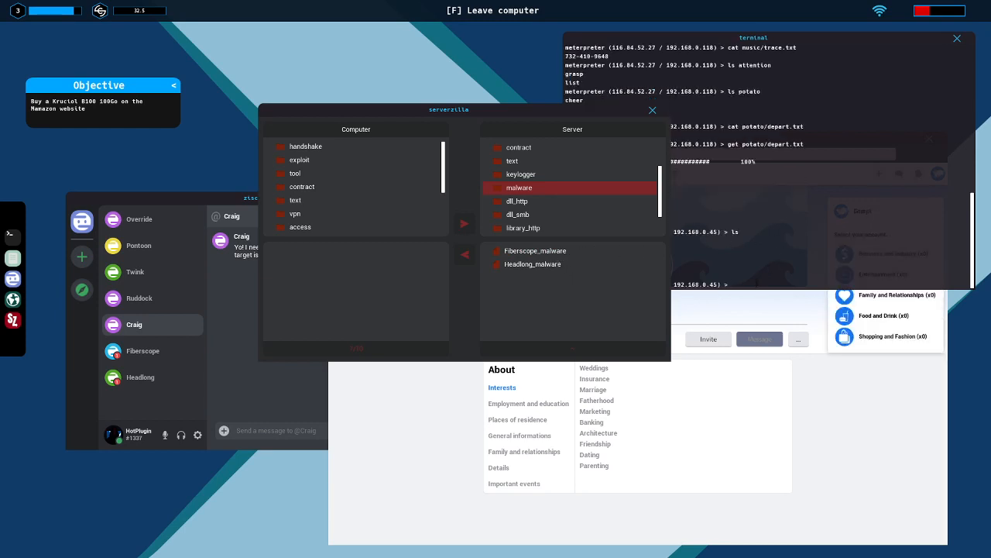
text(upload)
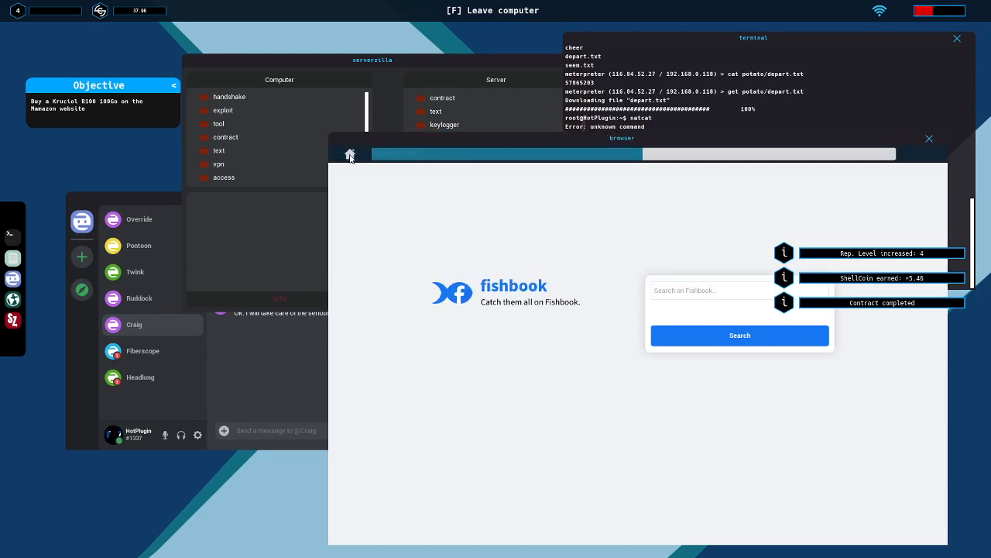
Step: Return to the browser home and reopen the Kruciol B100 100Go product page
click(350, 153)
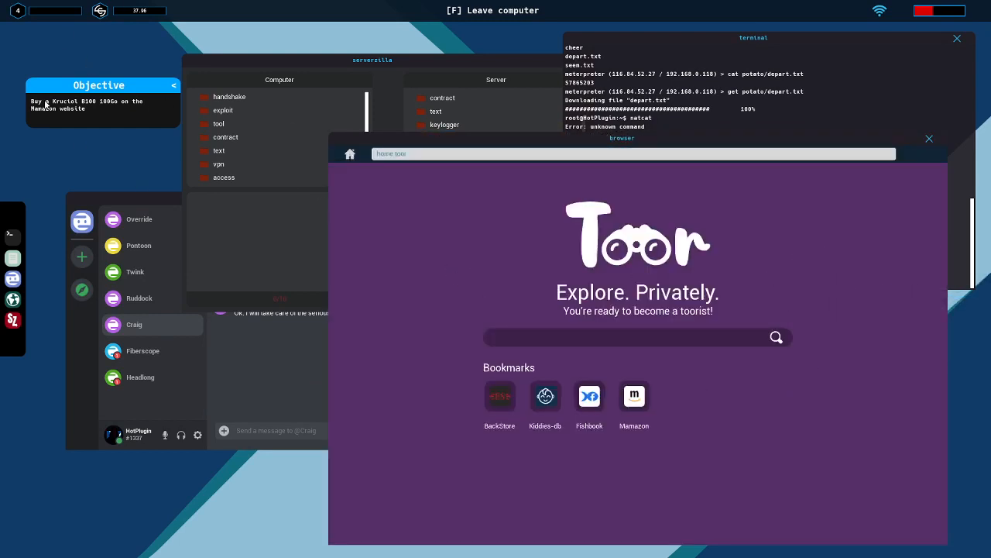
click(634, 397)
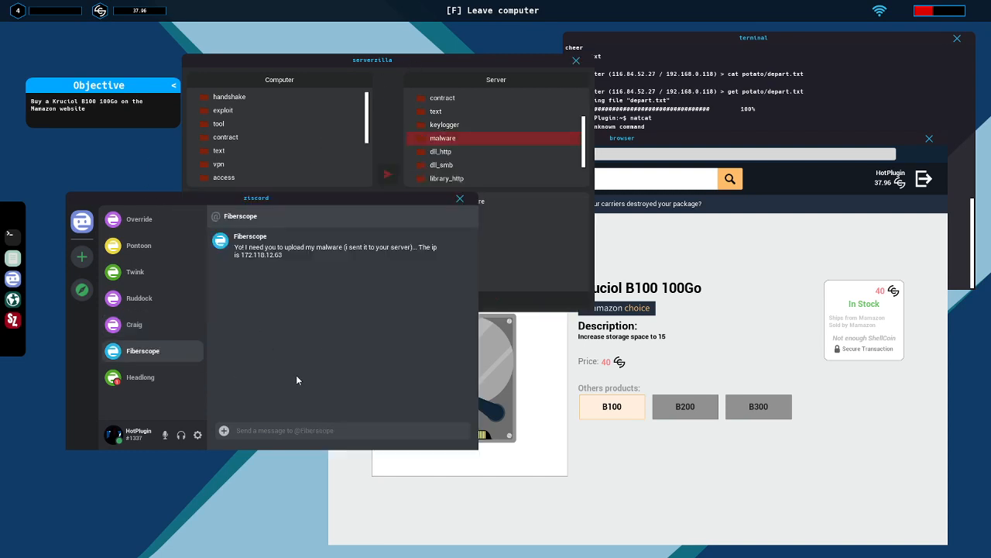
mouse_move(352, 313)
text(ls)
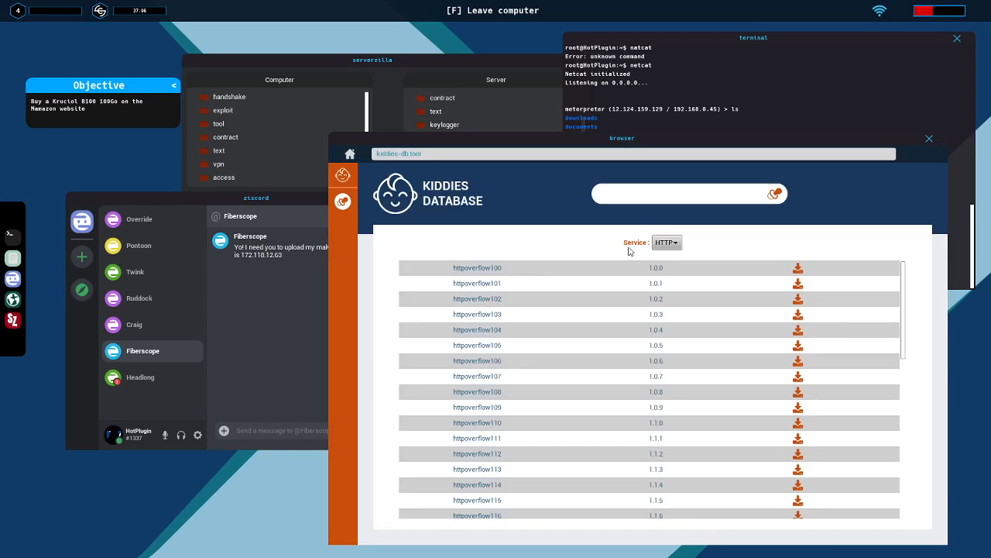
Step: Run the SMB exploit on 172.118.12.63 and upload Fiberscope_malware to its downloads folder
click(666, 242)
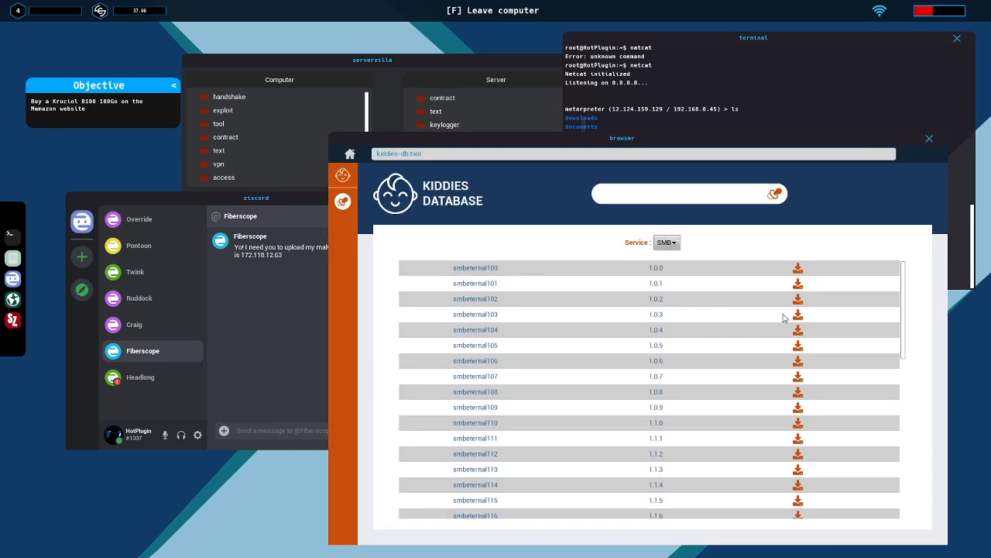
click(798, 314)
text(smbeternal103 172.118.12.63)
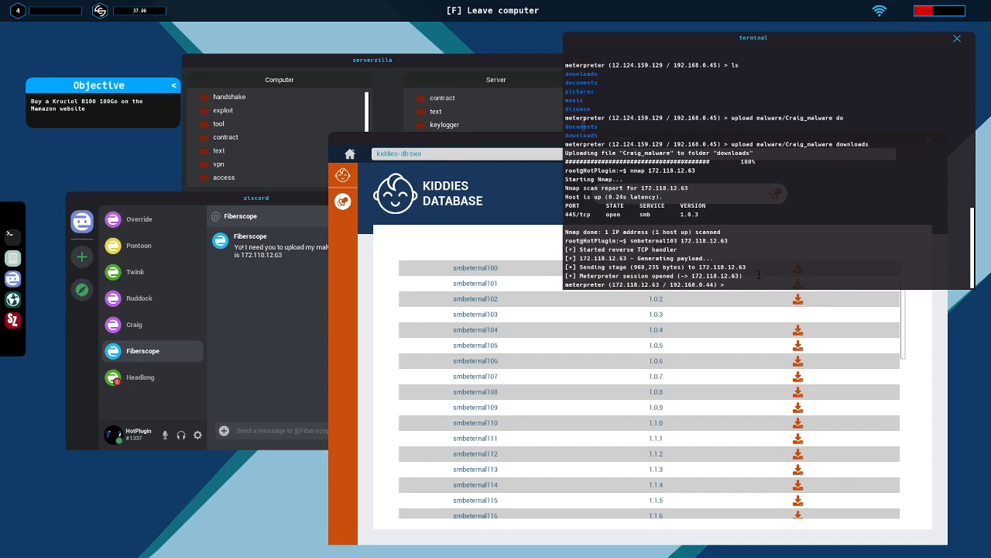
text(upload)
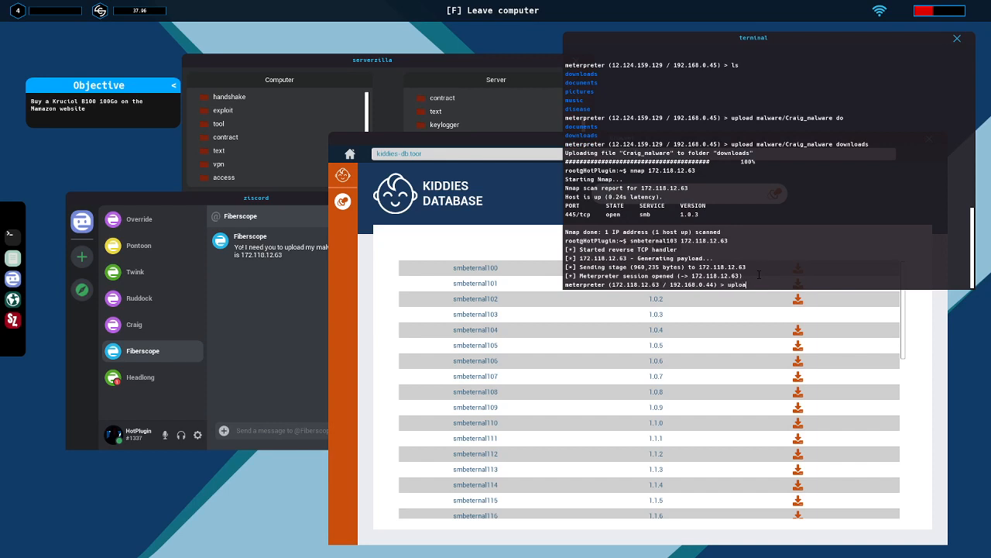
text(malware/Fiberscope_malware downloads)
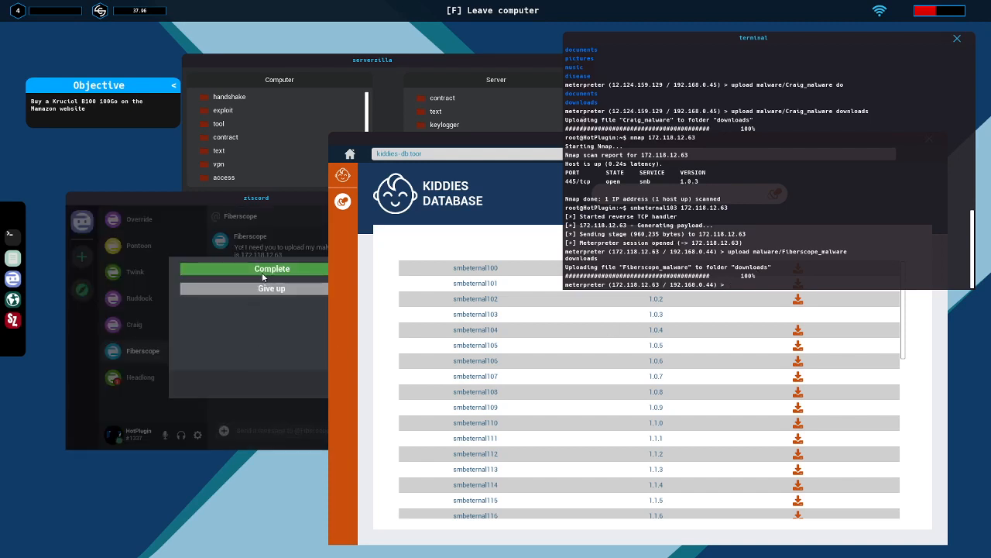
Step: Complete Fiberscope's contract, buy the Family and relationships Fishbook account, and search Hamish Dean
click(272, 268)
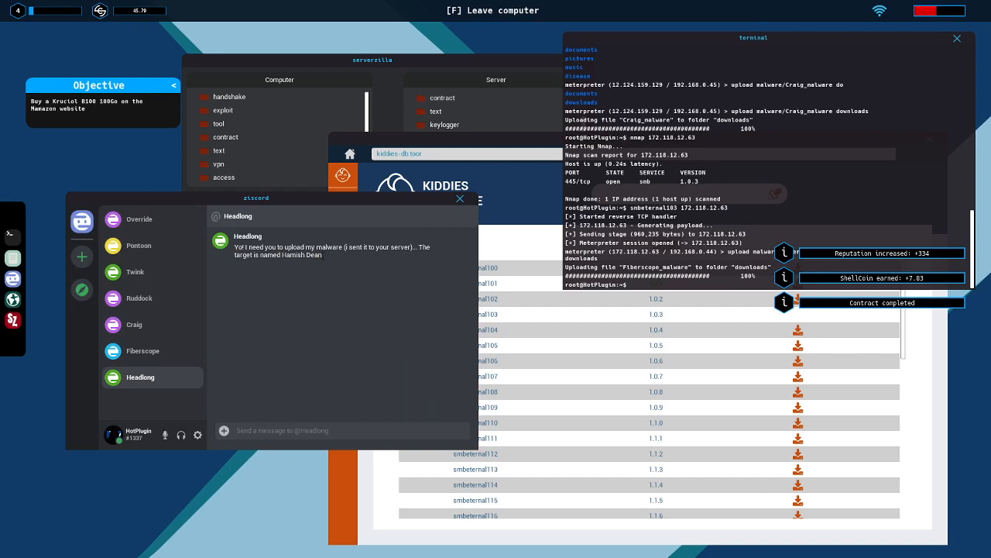
double_click(300, 254)
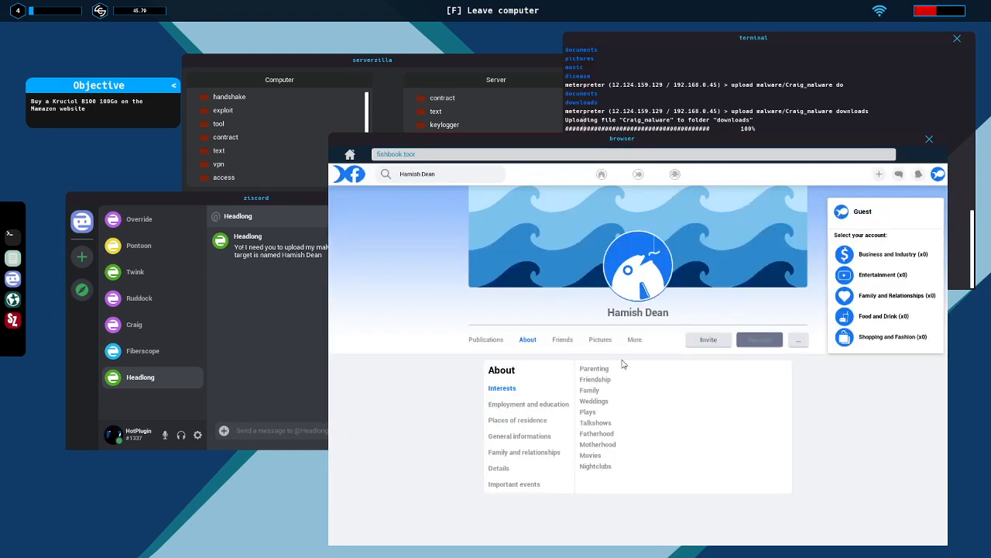
mouse_move(704, 431)
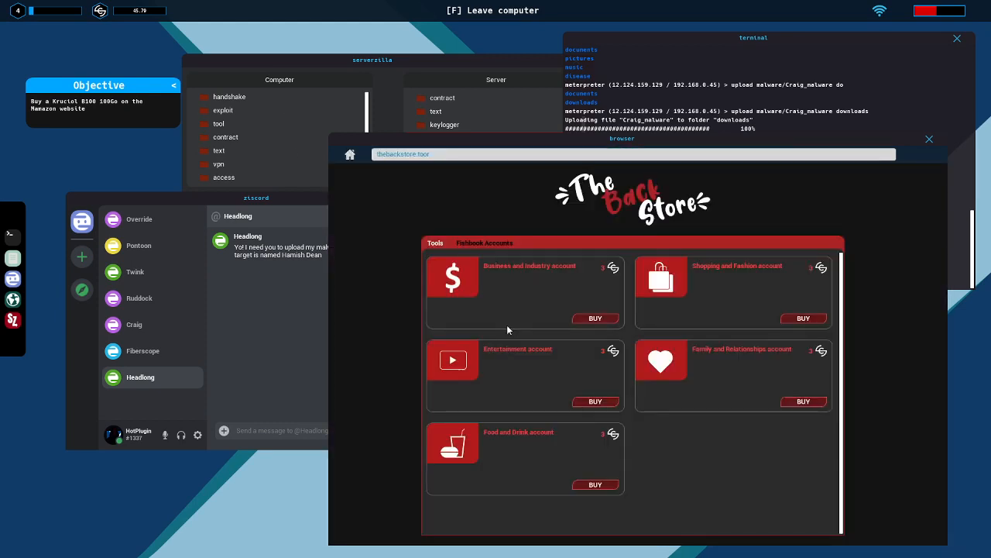
click(803, 402)
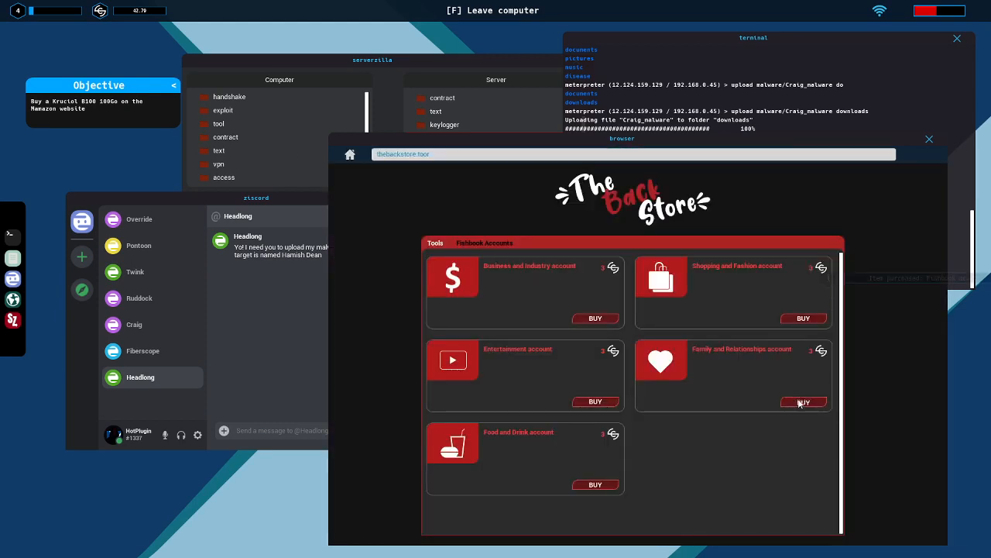
click(803, 401)
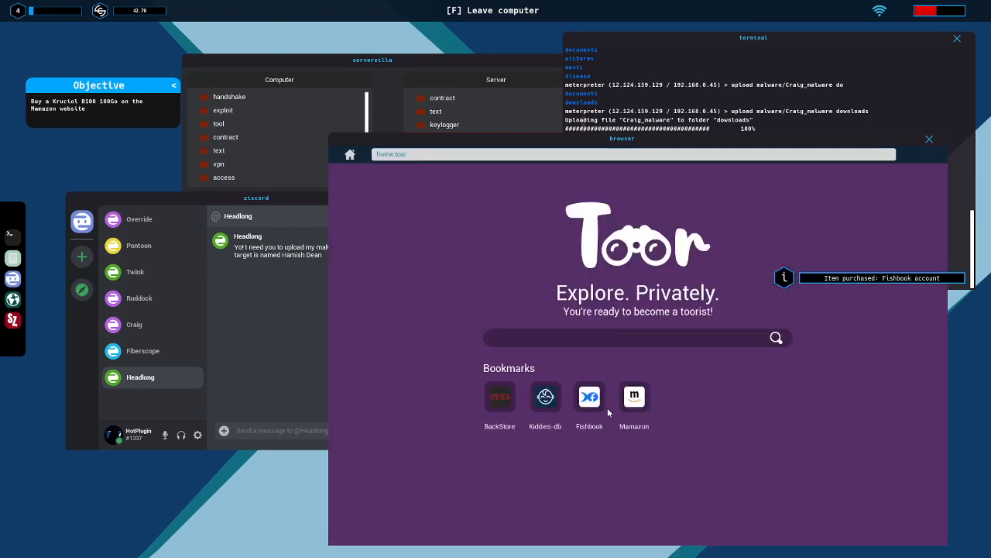
click(589, 396)
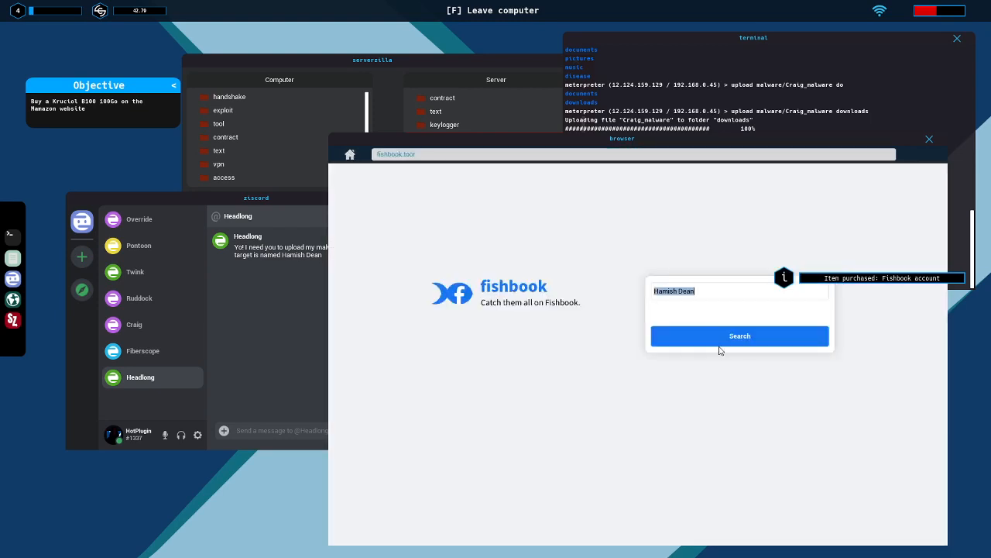
click(740, 334)
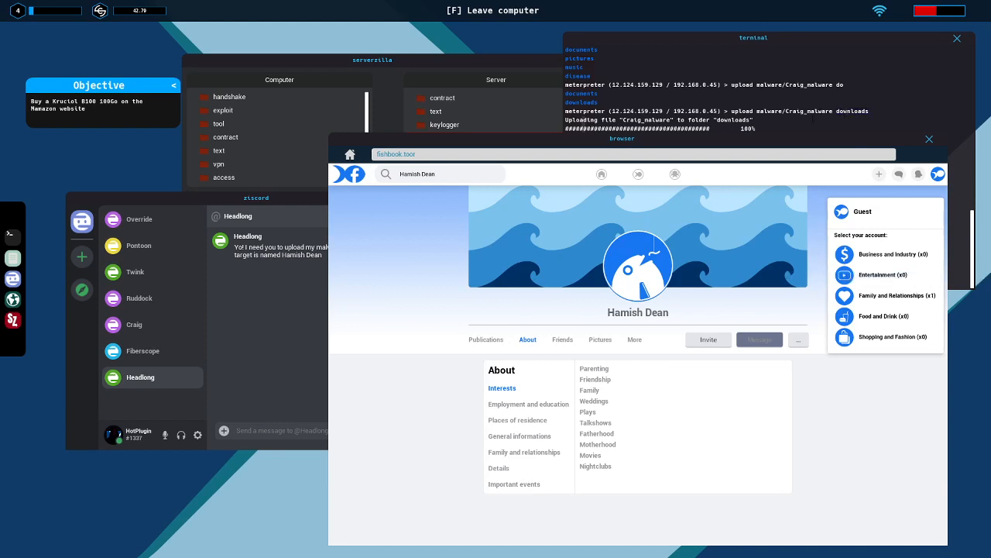
mouse_move(787, 36)
text(nmap 172.118.12.63)
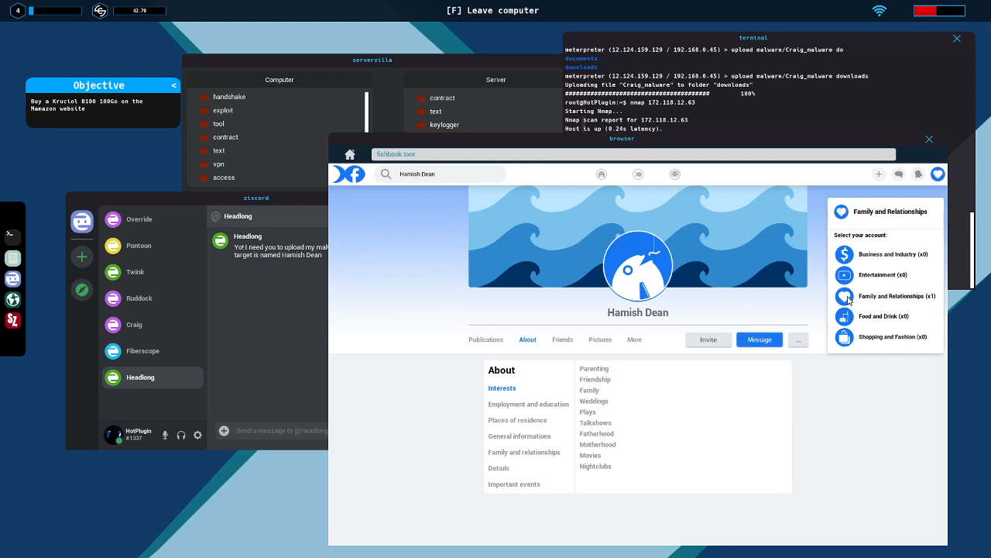
click(759, 339)
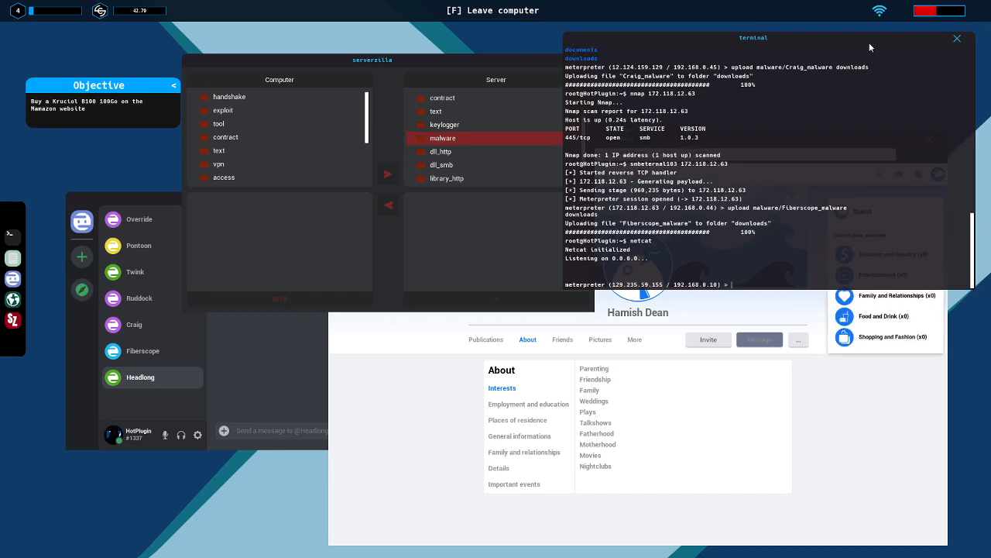
text(upload)
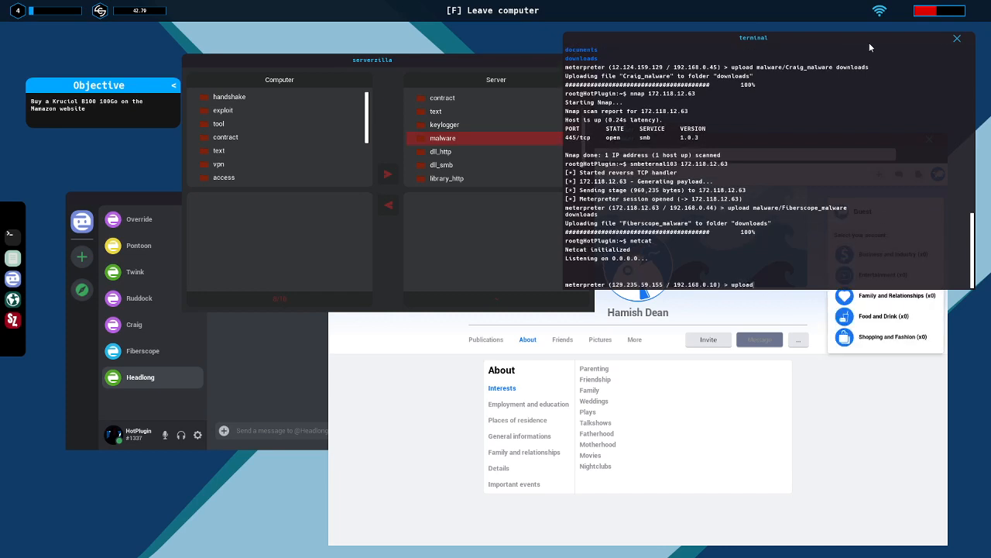
text(malware/Headlong_malware)
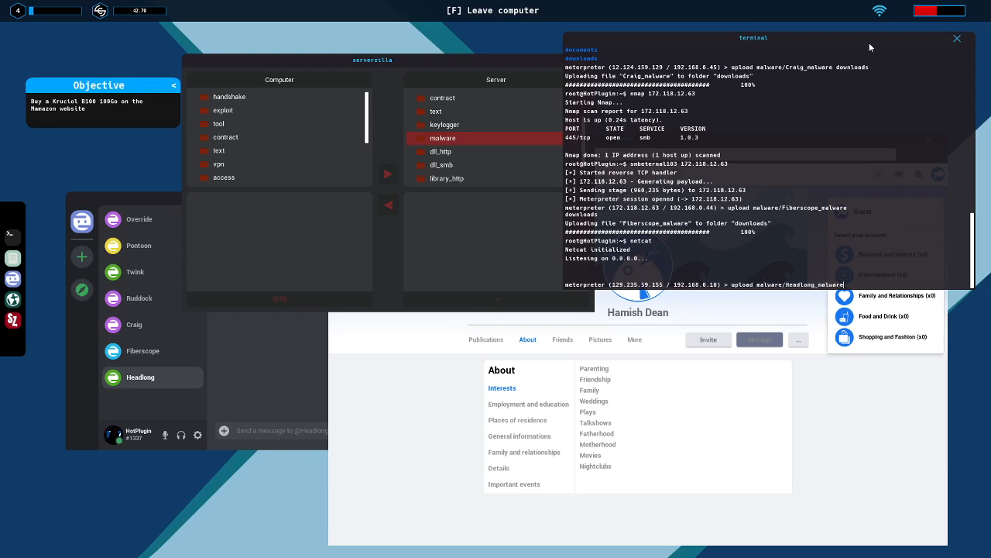
text(doc)
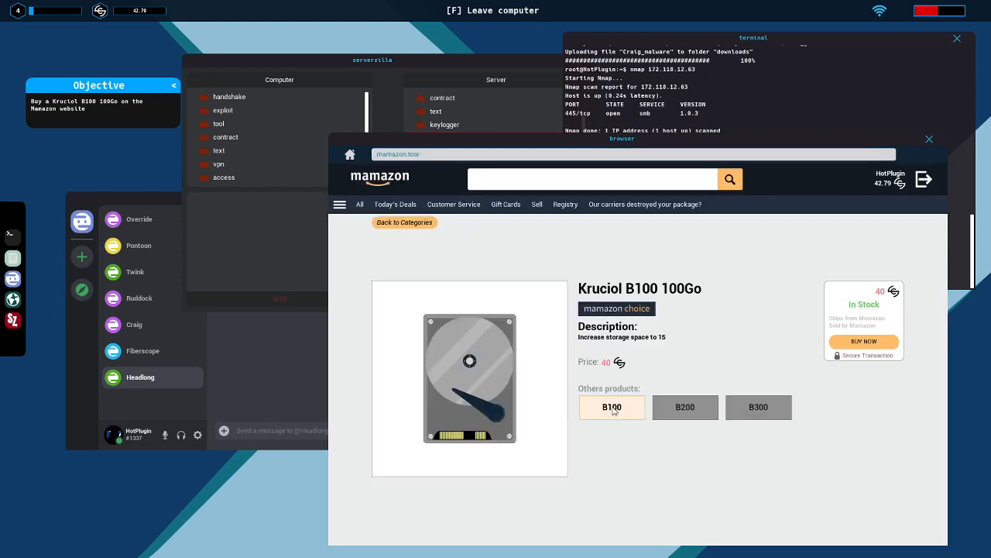
Step: Buy the Kruciol B100 100Go hard drive and select the server's malware folder in Serverzilla
click(864, 343)
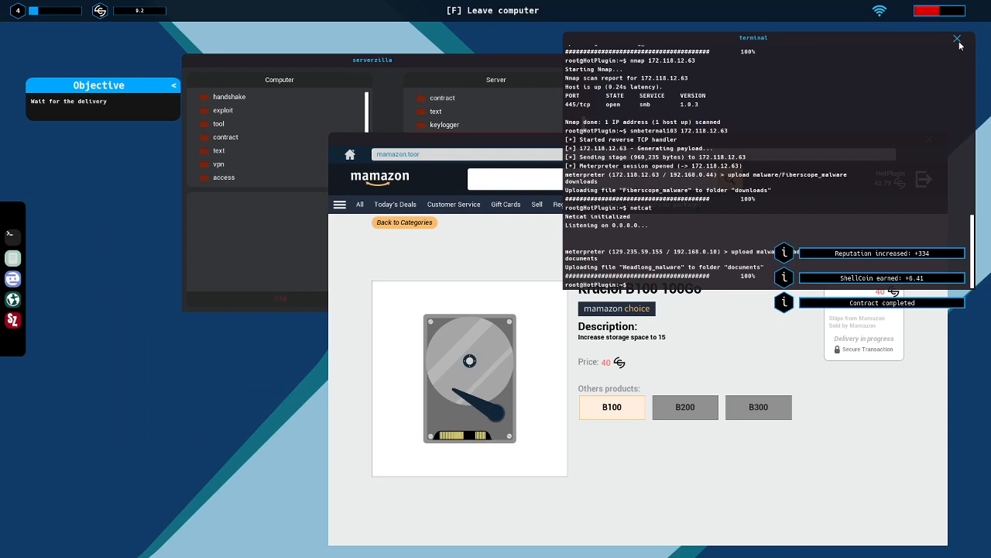
click(957, 39)
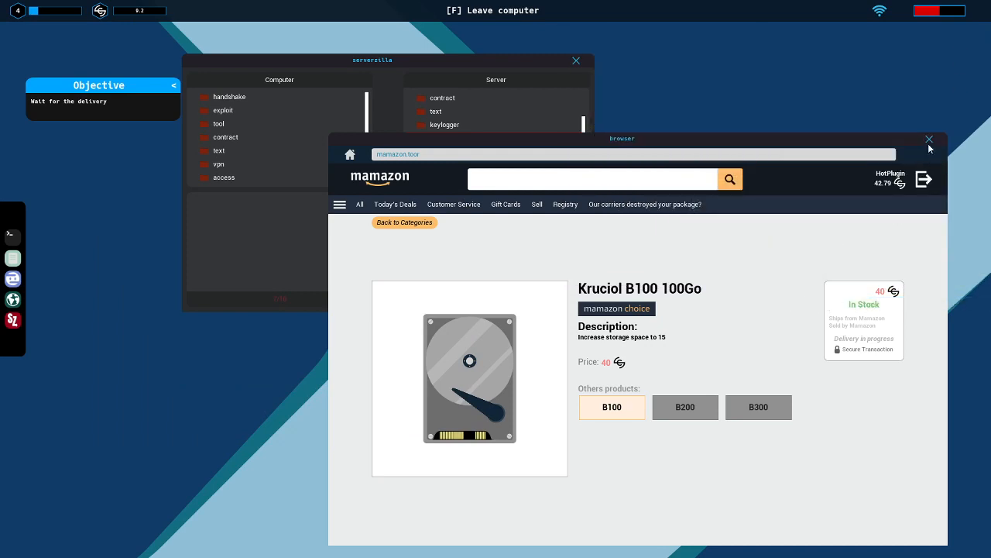
click(929, 140)
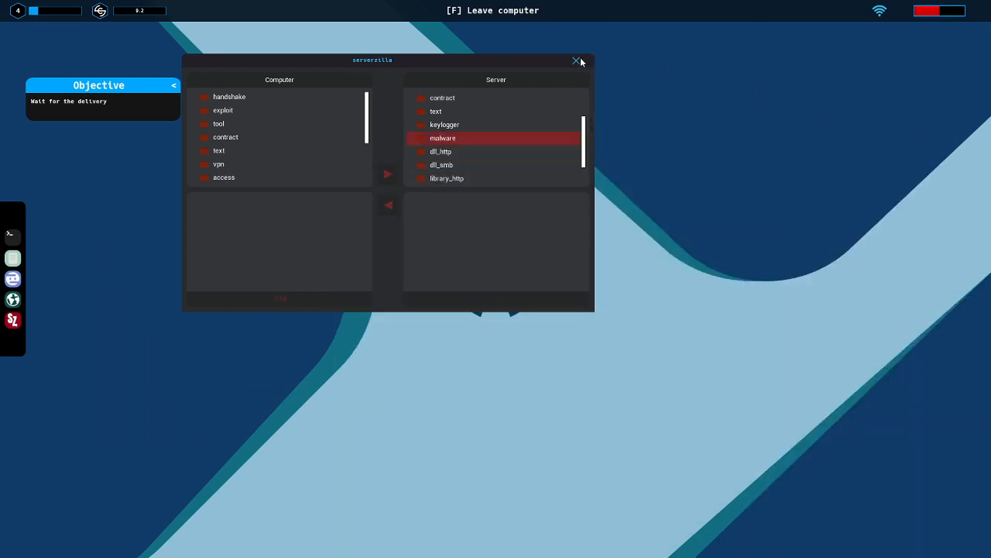
Step: Close the Serverzilla file transfer window
click(576, 62)
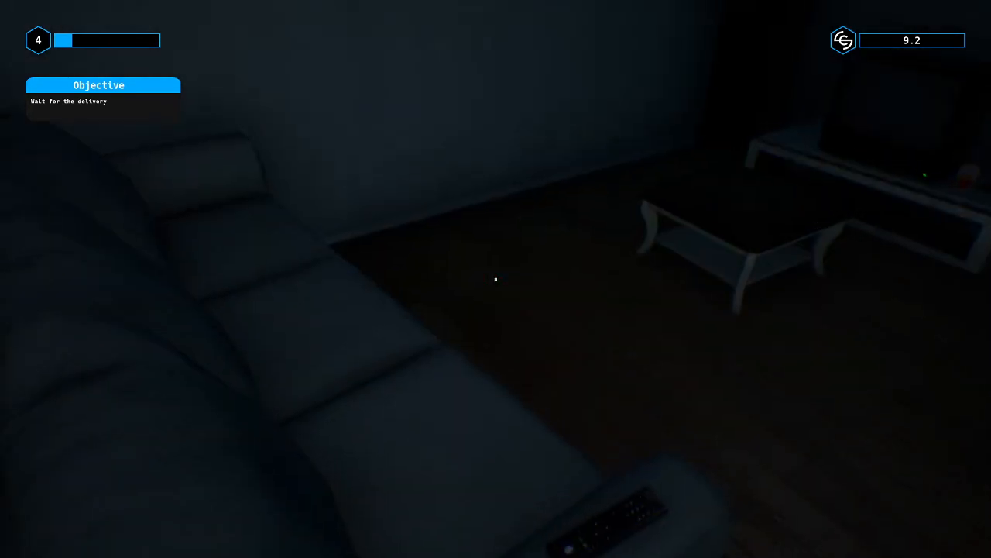
mouse_move(495, 279)
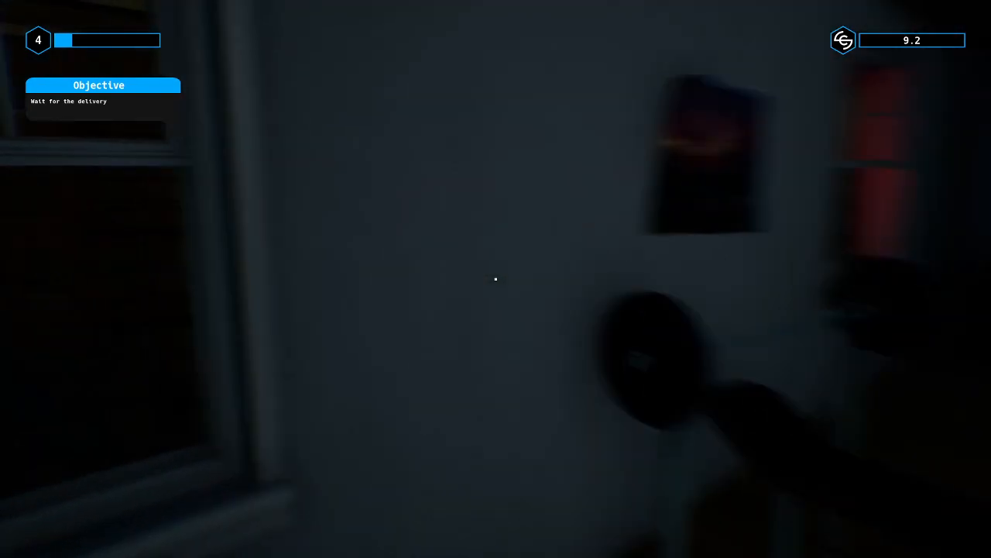
mouse_move(496, 279)
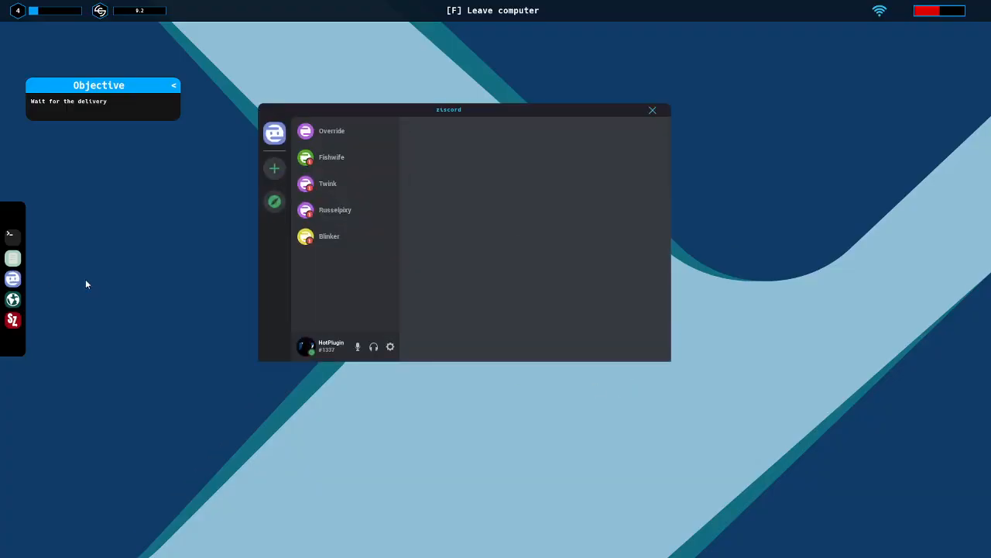
mouse_move(347, 148)
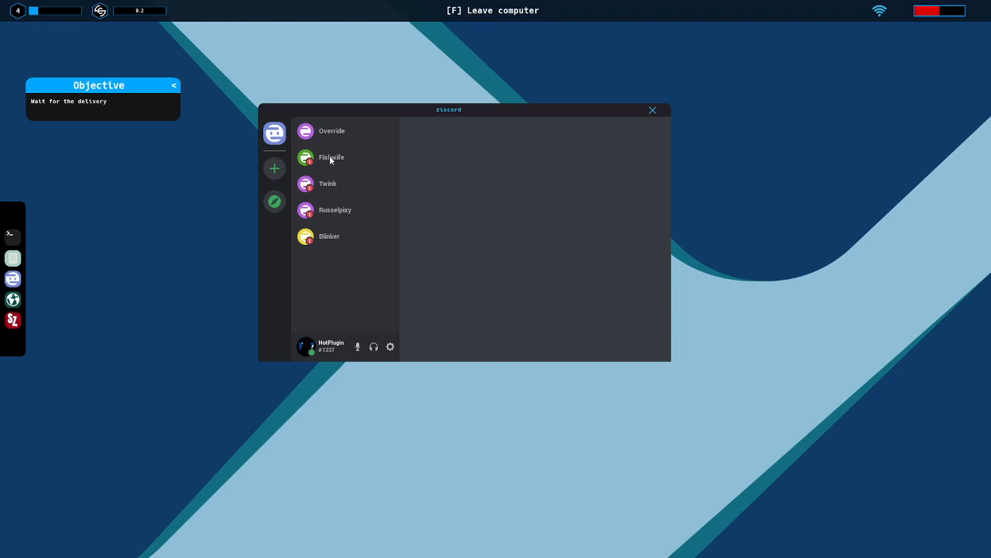
Step: Read Fishwife's request and fetch Fishwife_malware from the server's malware folder
click(332, 158)
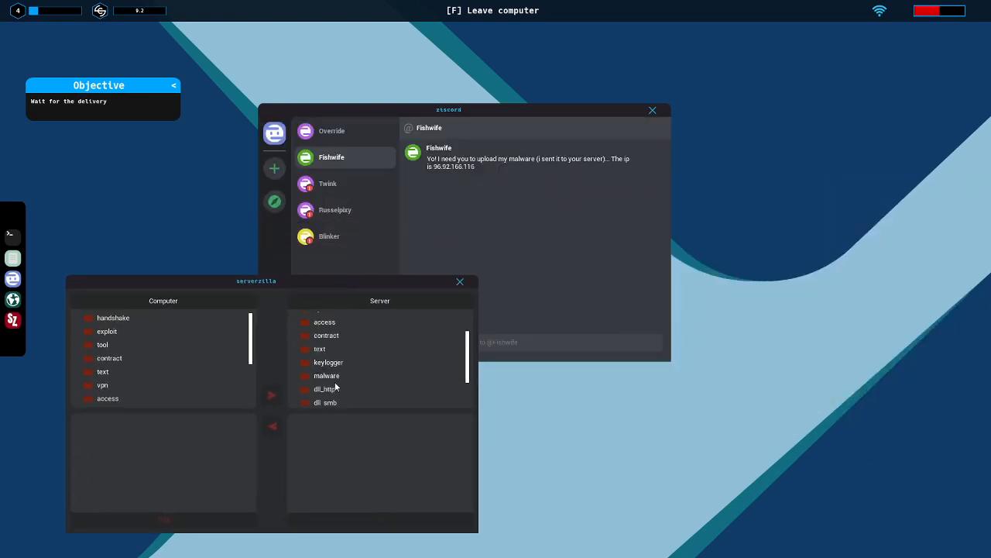
click(325, 376)
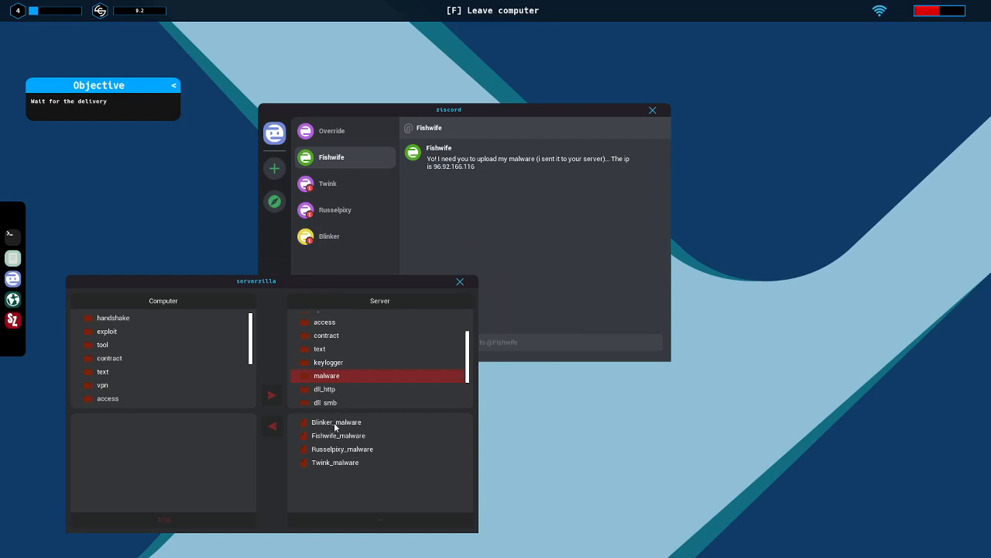
click(337, 436)
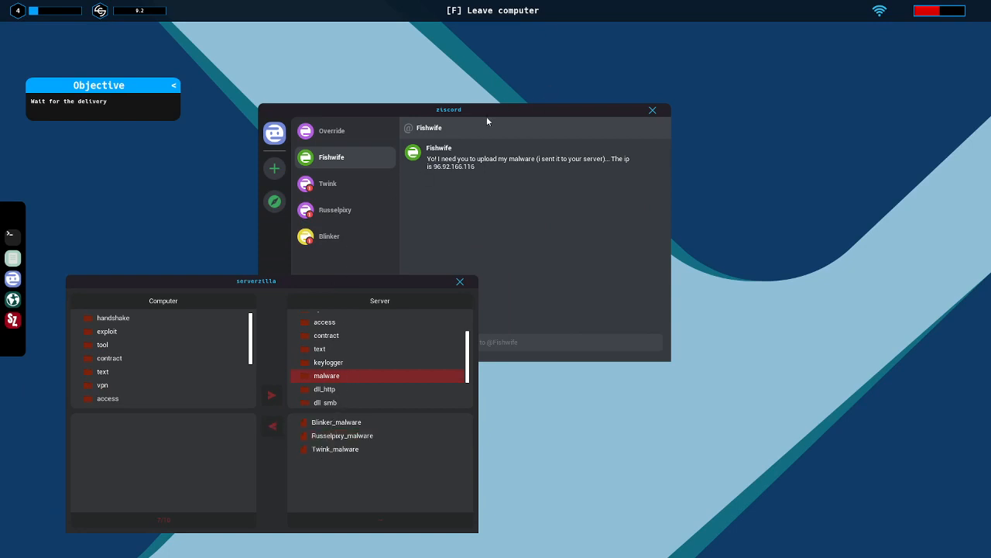
drag(449, 109, 396, 48)
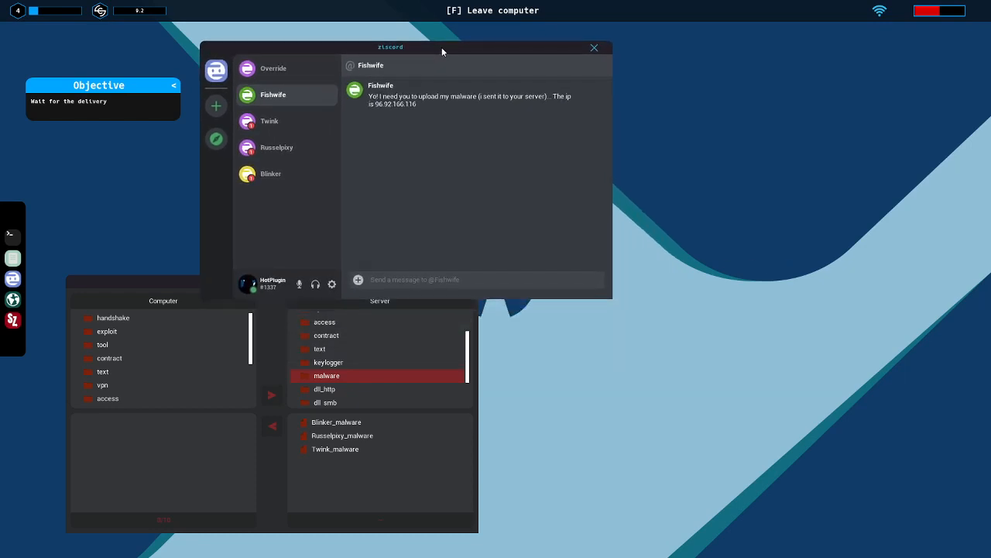
mouse_move(432, 65)
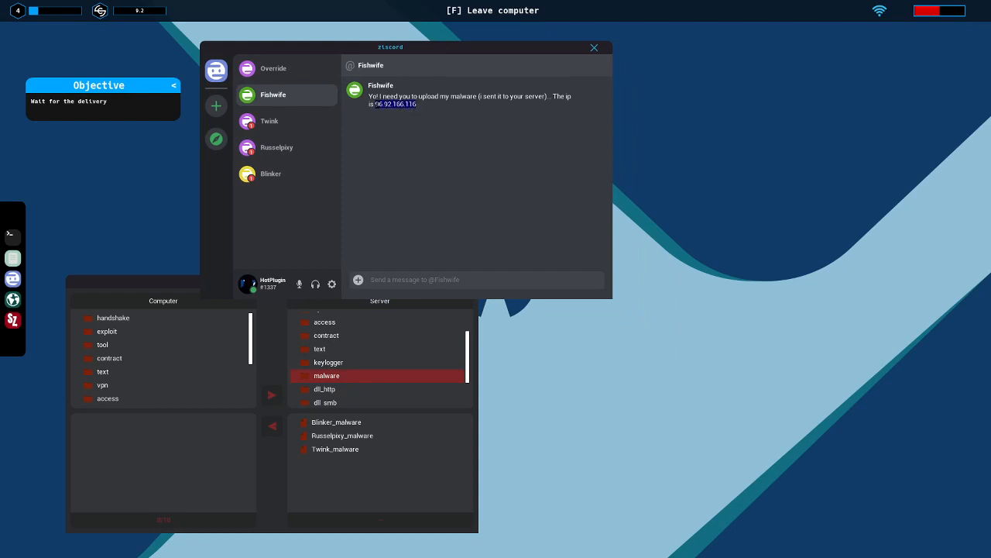
mouse_move(425, 217)
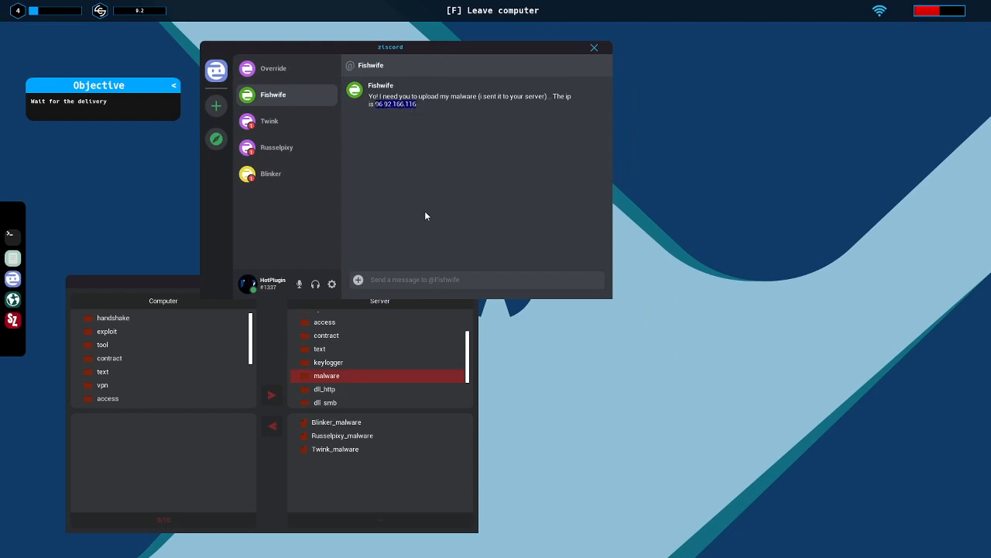
mouse_move(127, 200)
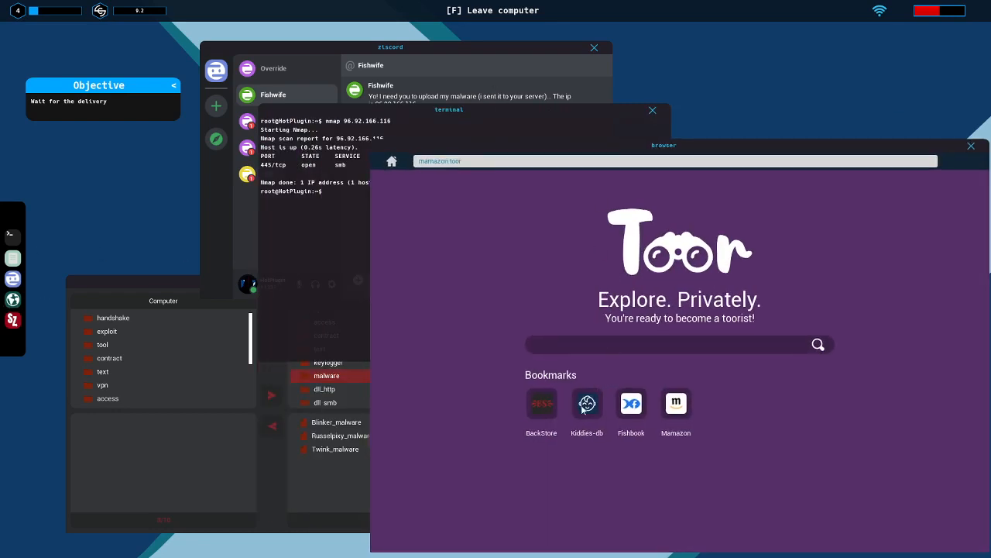
Step: Look up the SMB exploit in Kiddies DB and run smbeternal103 on 96.92.166.116
click(587, 406)
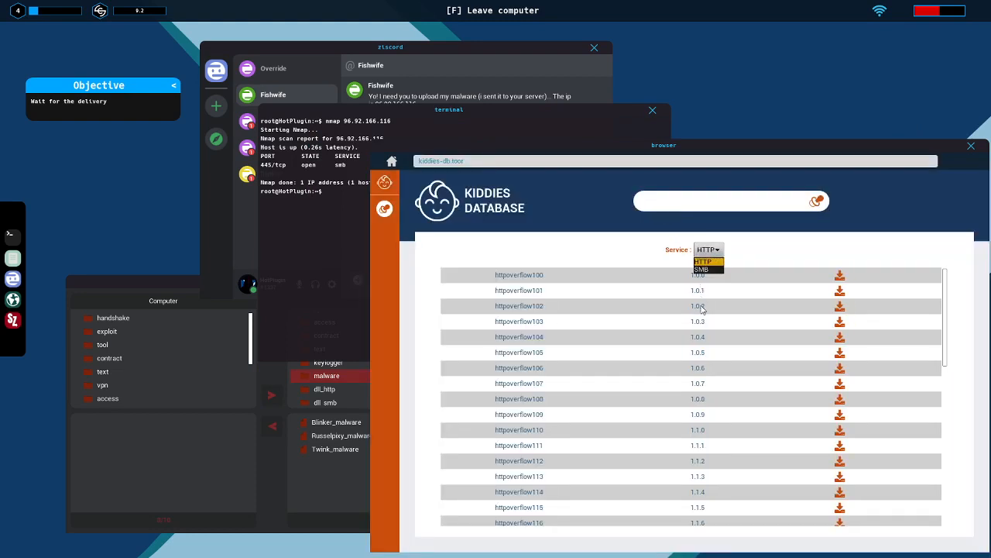
click(702, 270)
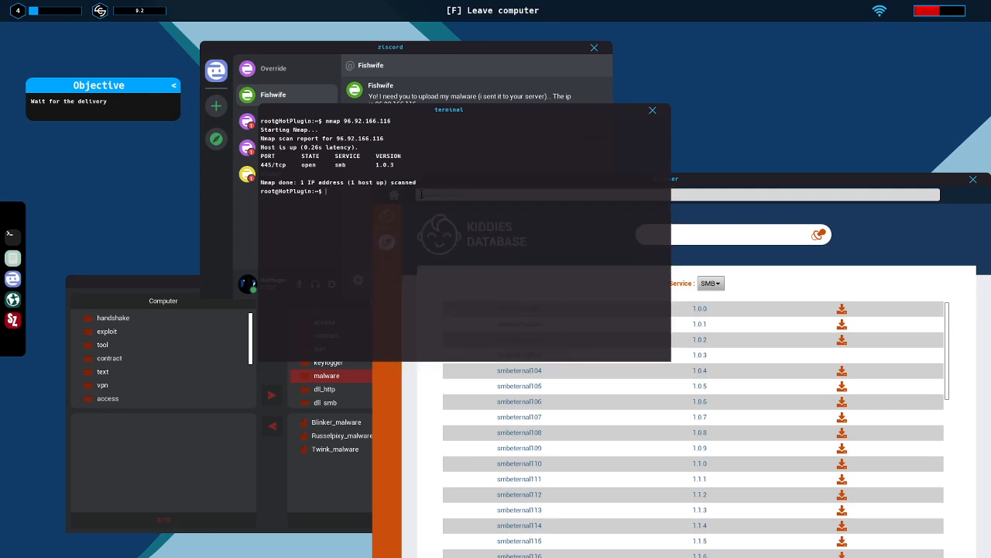
text(smbeternal103 96.92.166.116)
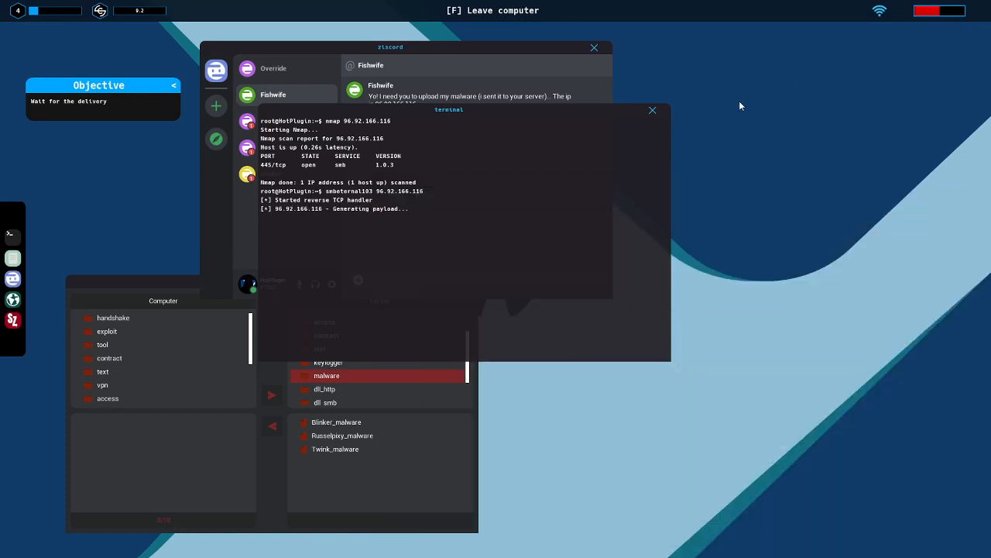
mouse_move(347, 253)
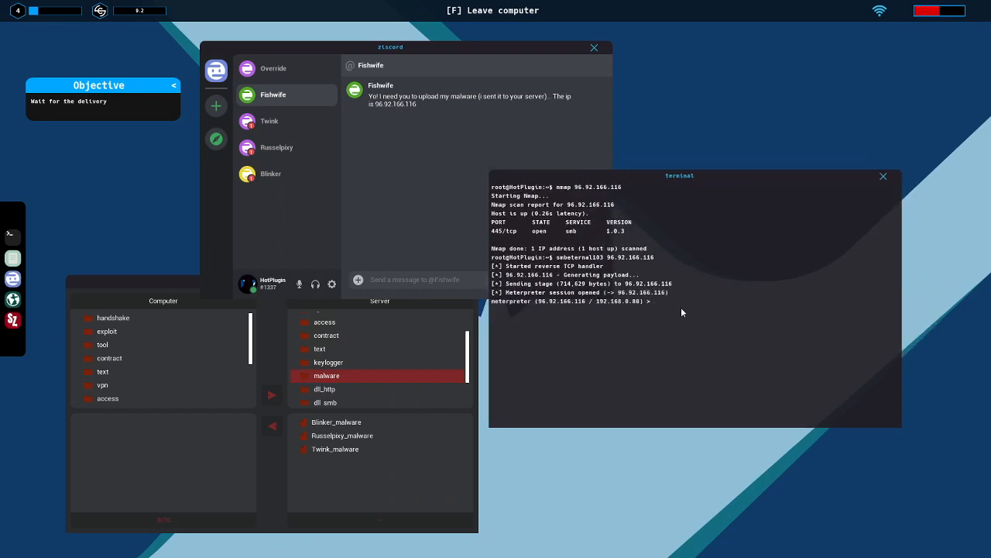
Step: Upload malware/Fishwife_malware into the target's documents folder
text(upload)
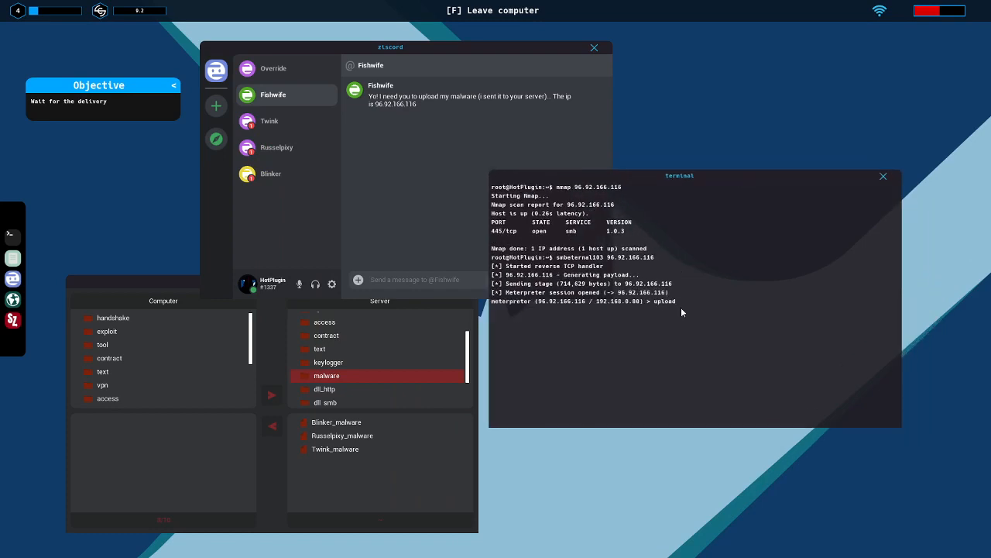
text(malware)
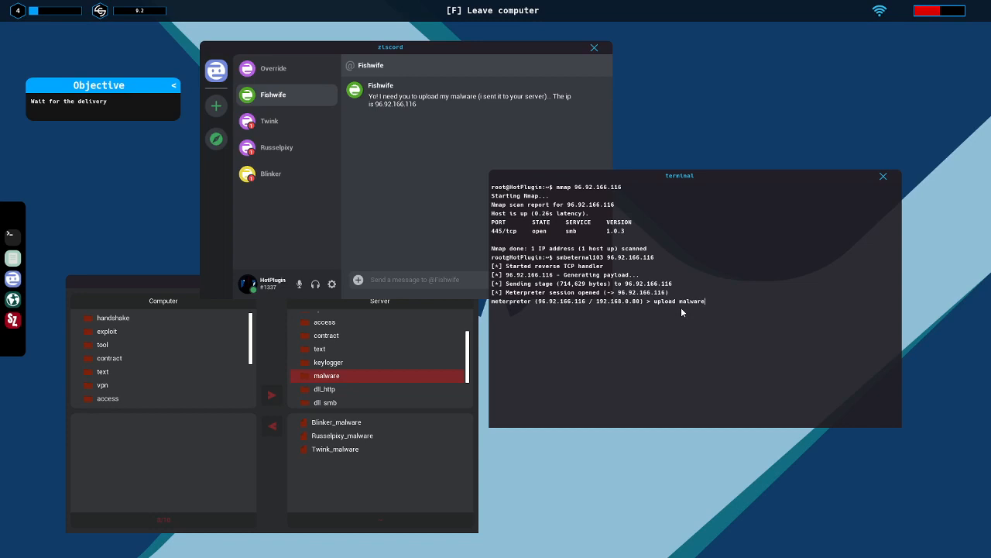
text(/)
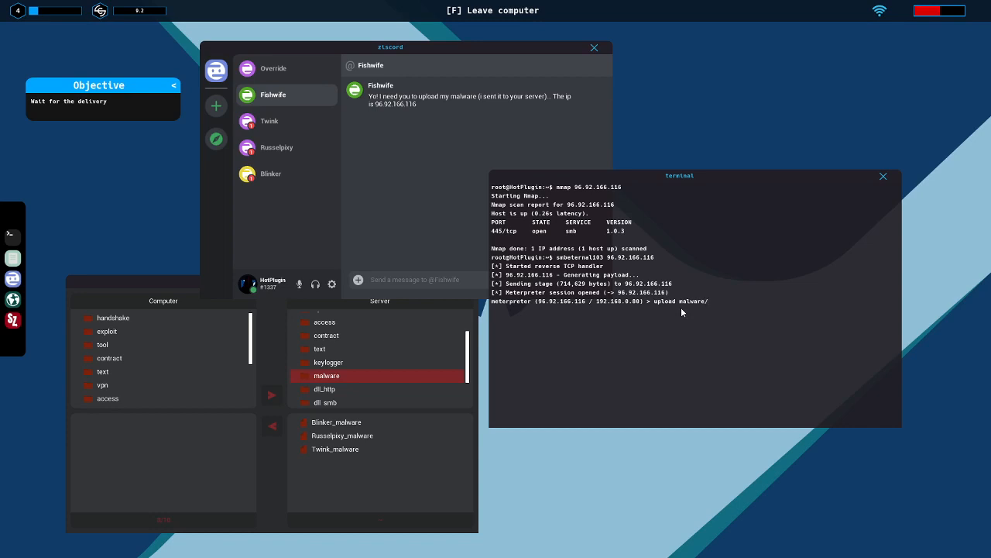
text(Fishwife_malware)
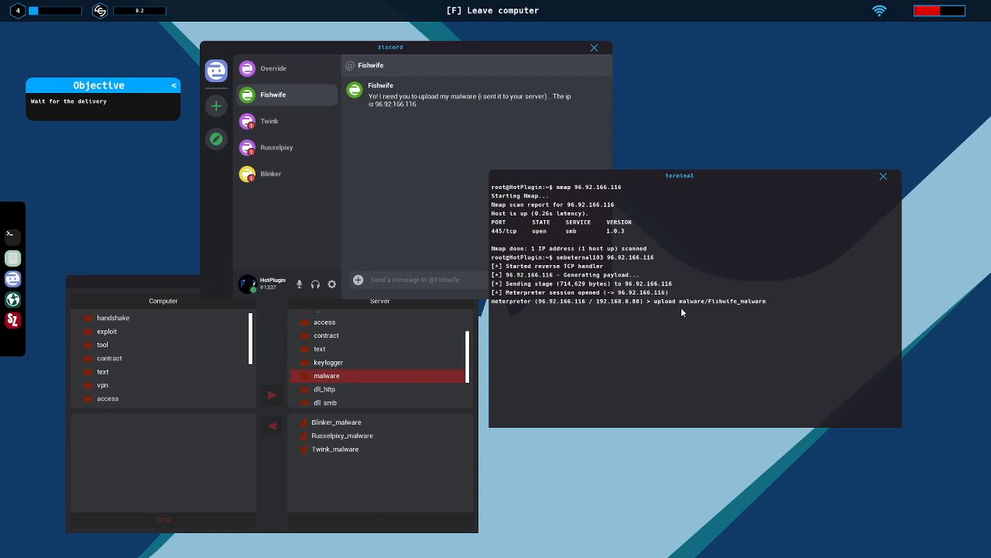
text(documents)
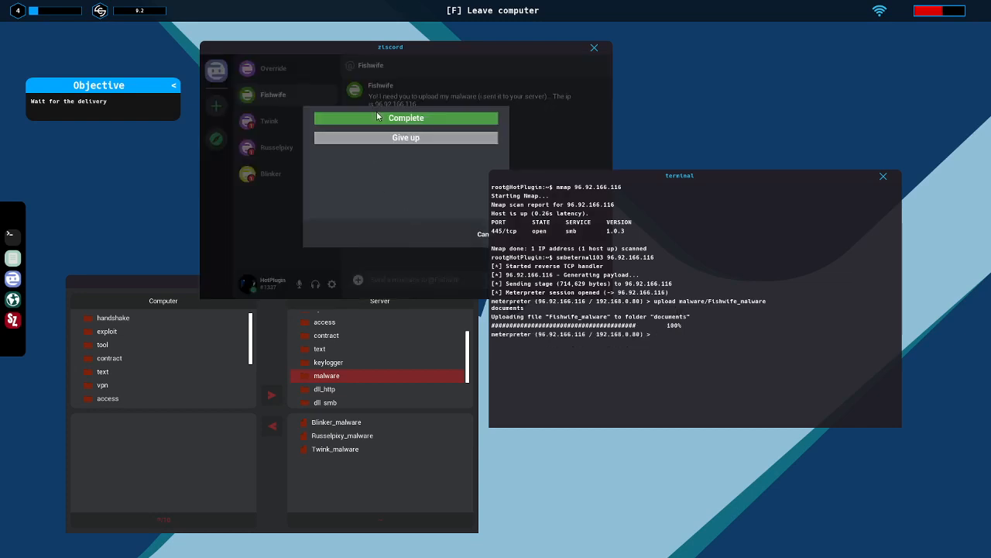
Step: Mark Fishwife's contract as complete in Ziscord
click(406, 117)
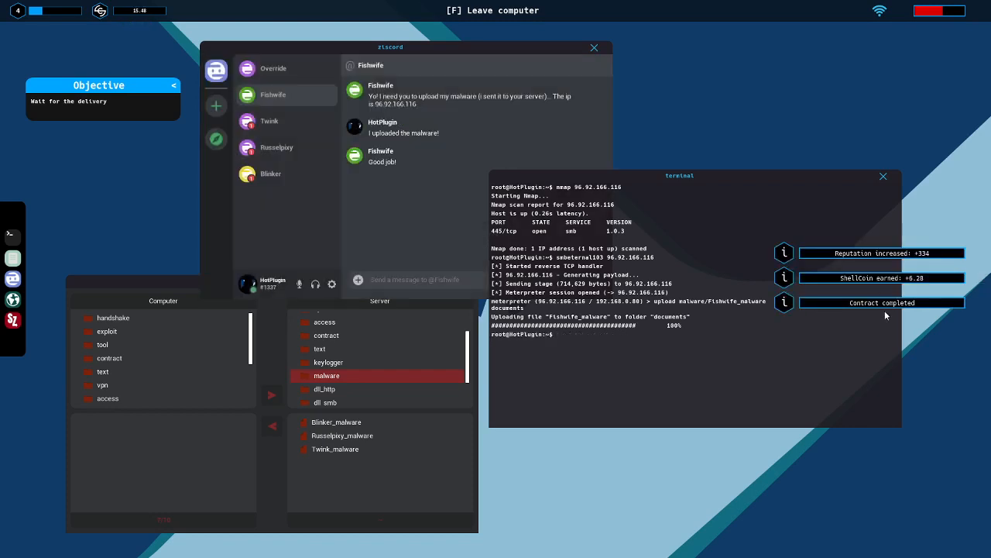
mouse_move(527, 350)
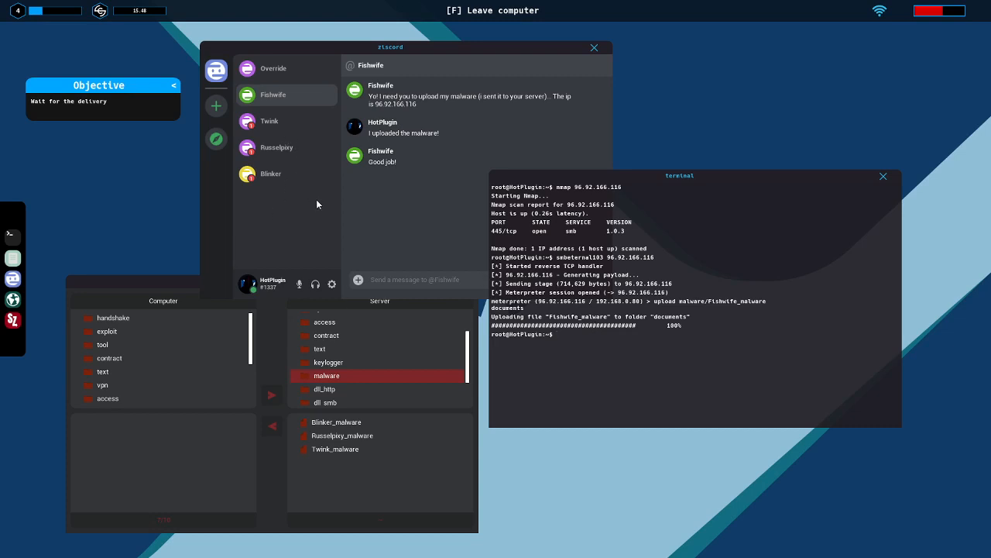
mouse_move(263, 152)
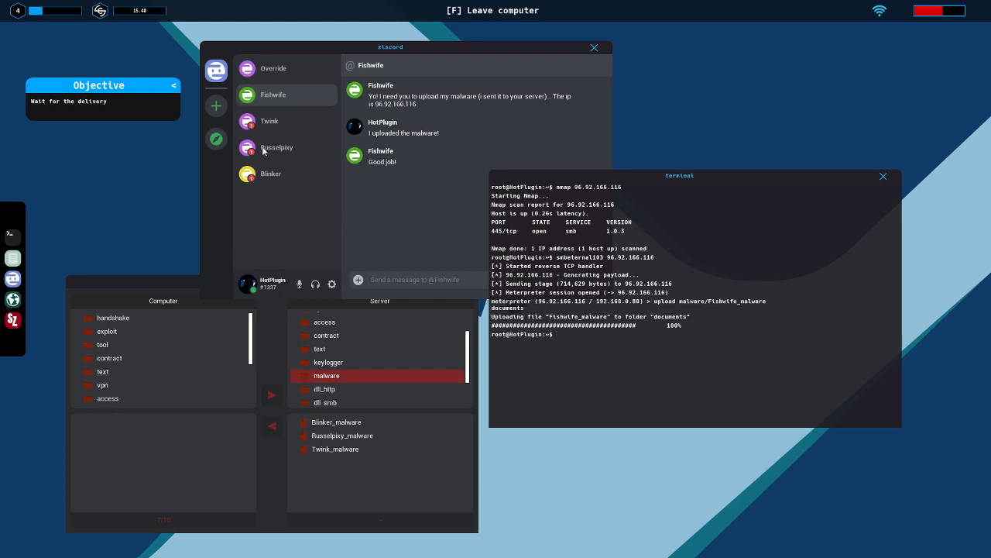
Step: Copy Tabitha Armstrong's name from Twink's message and search her profile on Fishbook
click(269, 121)
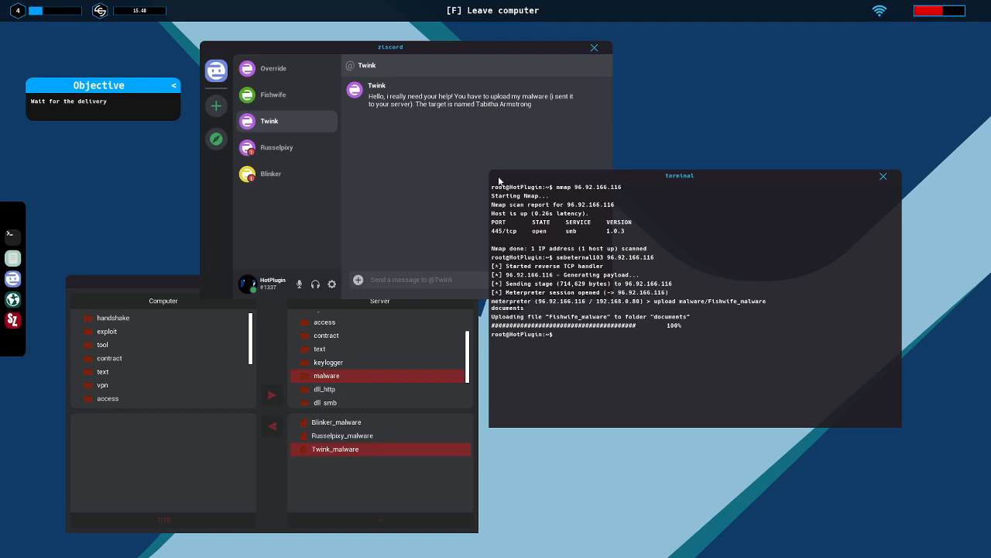
mouse_move(268, 428)
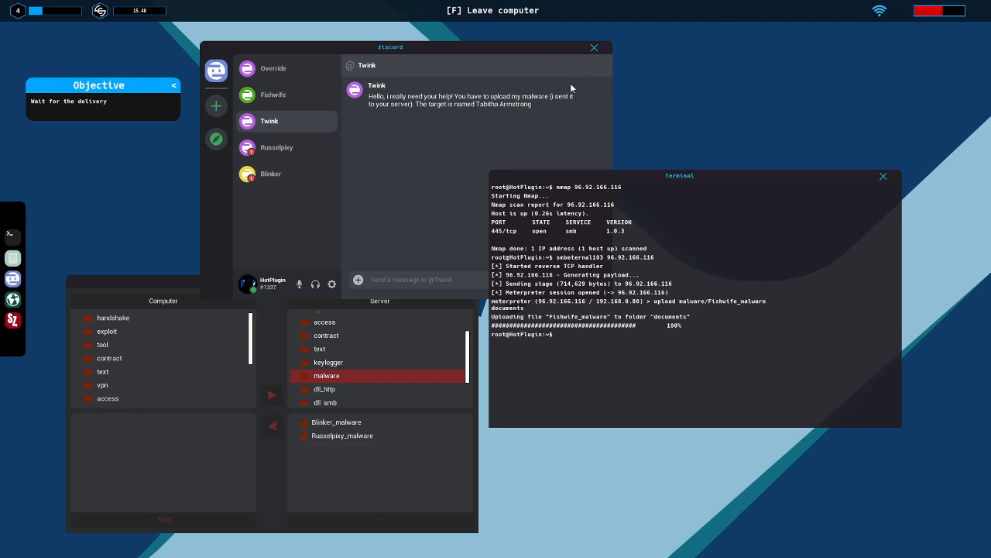
double_click(502, 103)
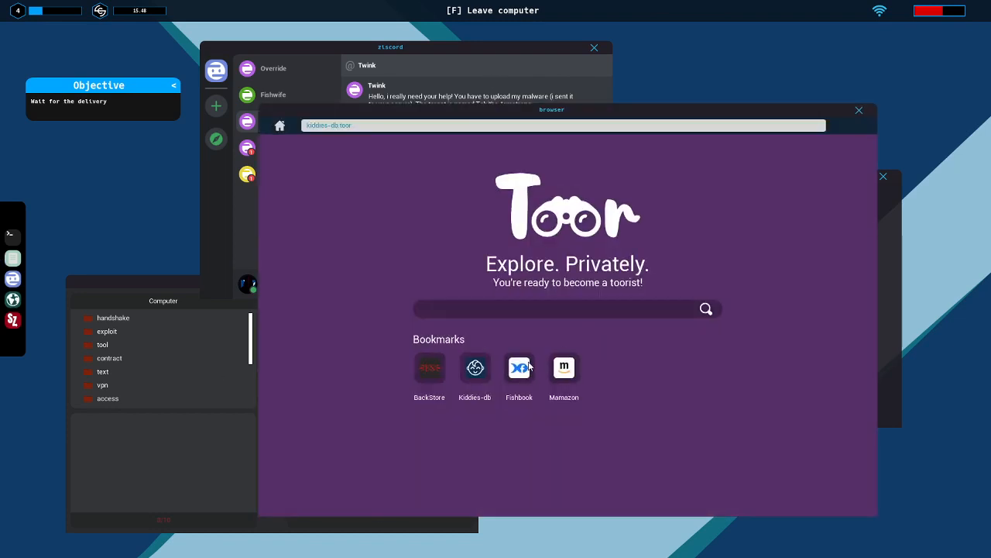
click(519, 368)
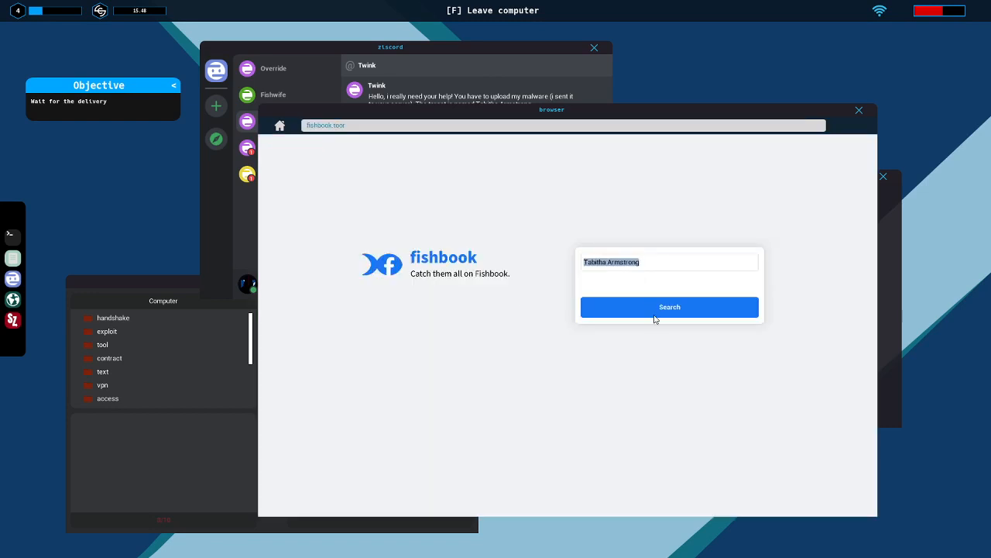
click(670, 307)
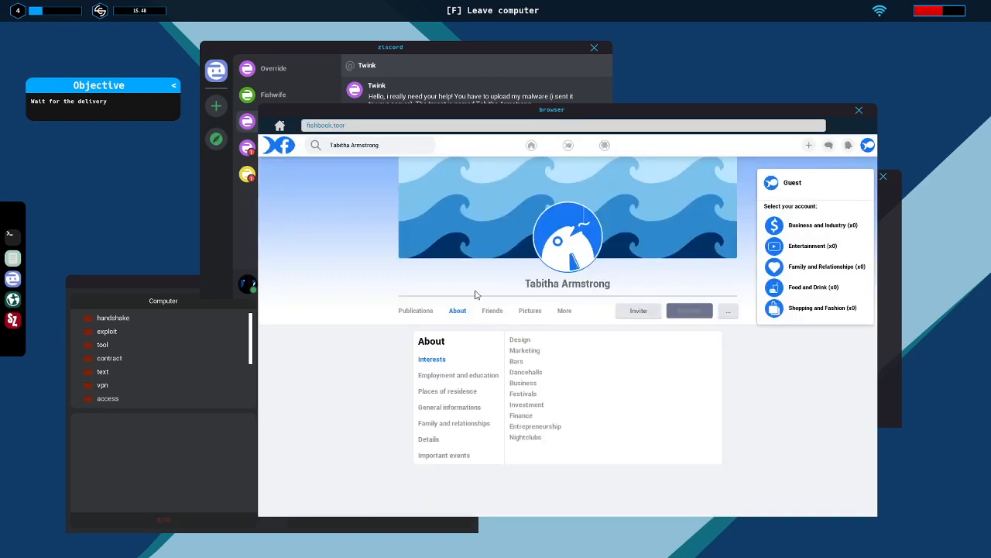
mouse_move(598, 437)
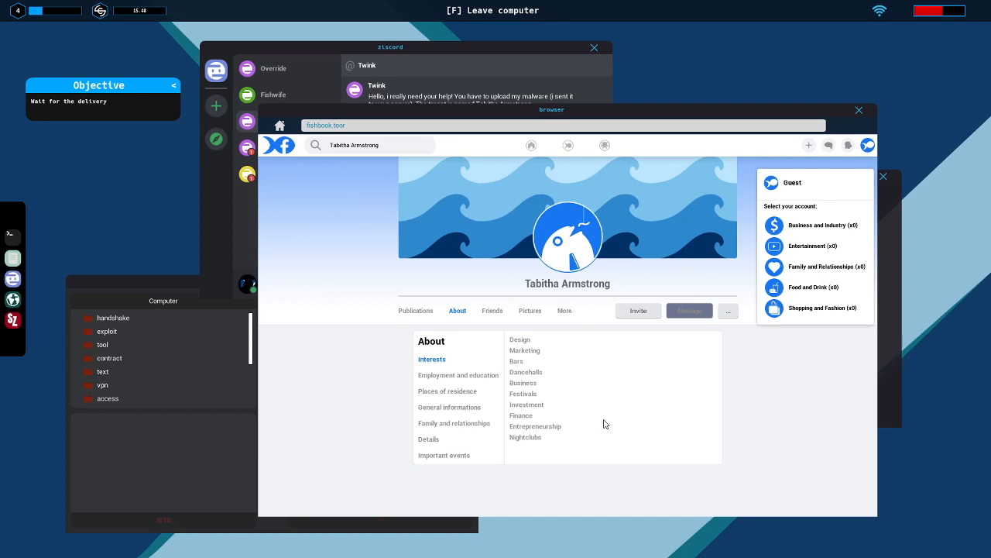
mouse_move(570, 353)
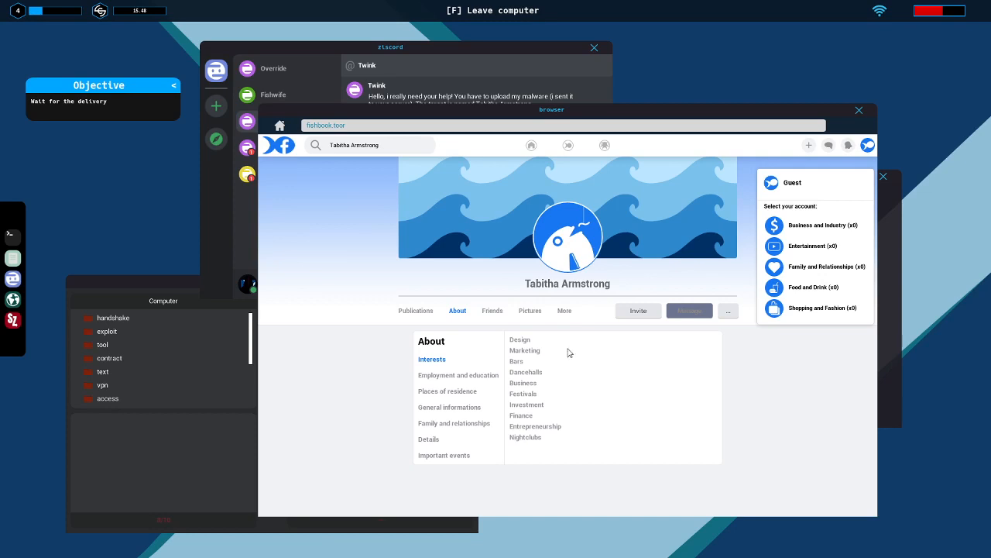
Step: Buy the Fishbook accounts in The Back Store and return to Toor's start page
click(279, 124)
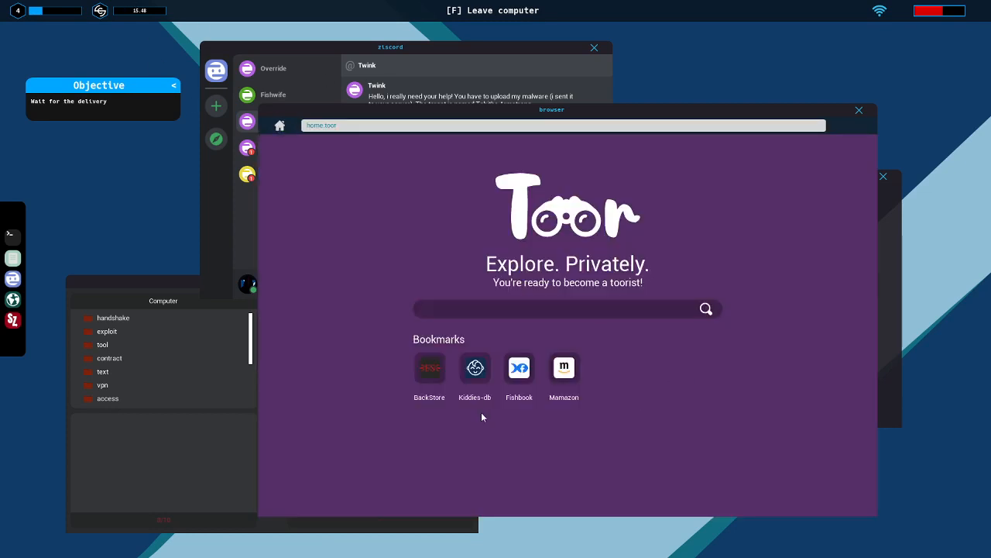
click(429, 367)
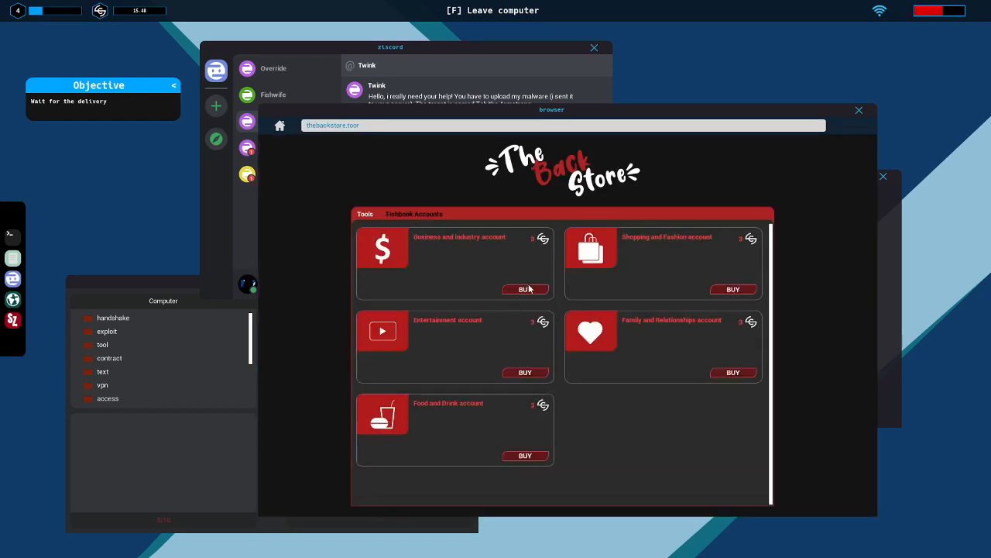
click(525, 290)
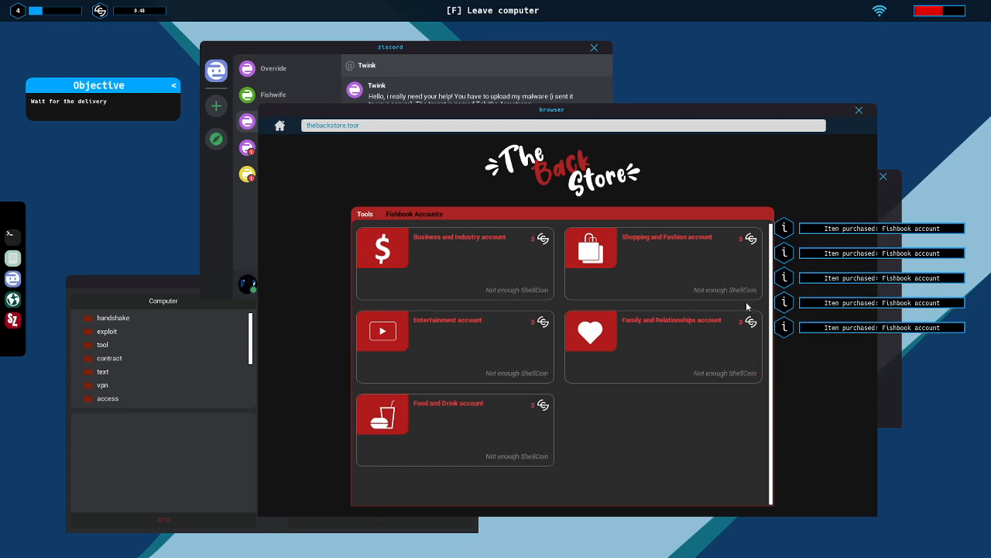
mouse_move(502, 260)
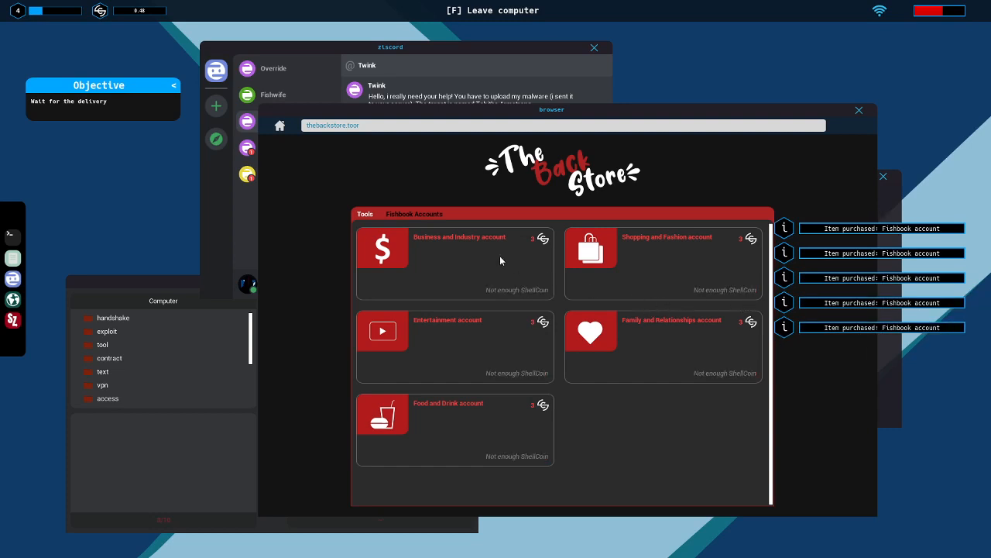
click(279, 125)
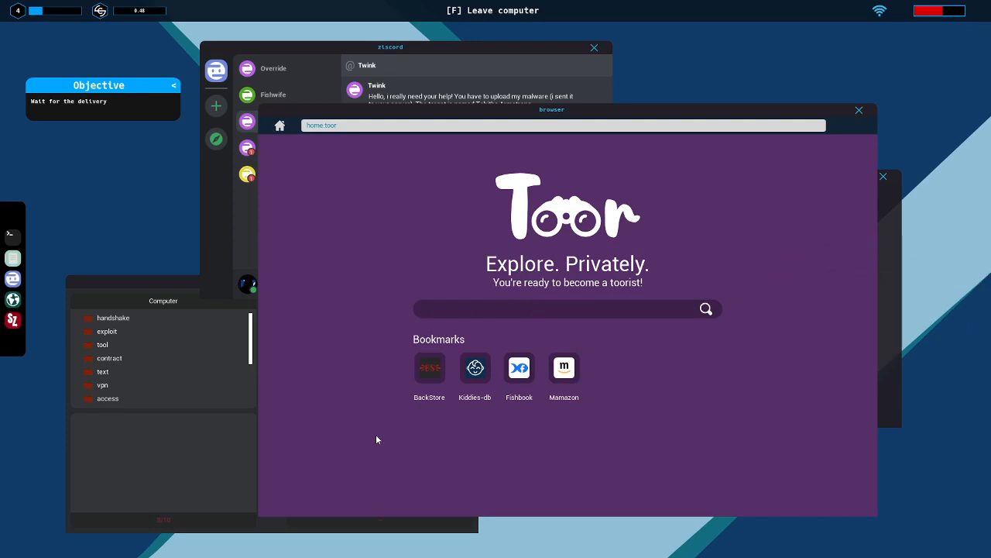
Step: Find Tabitha Armstrong on Fishbook and send her the Business and Industry software-download lure
click(519, 367)
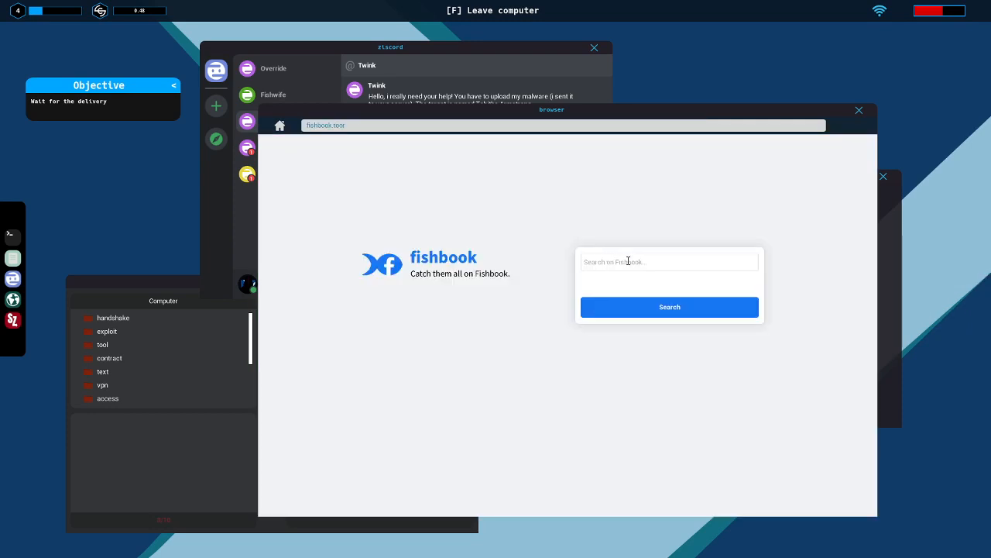
text(Tabitha Armstrong)
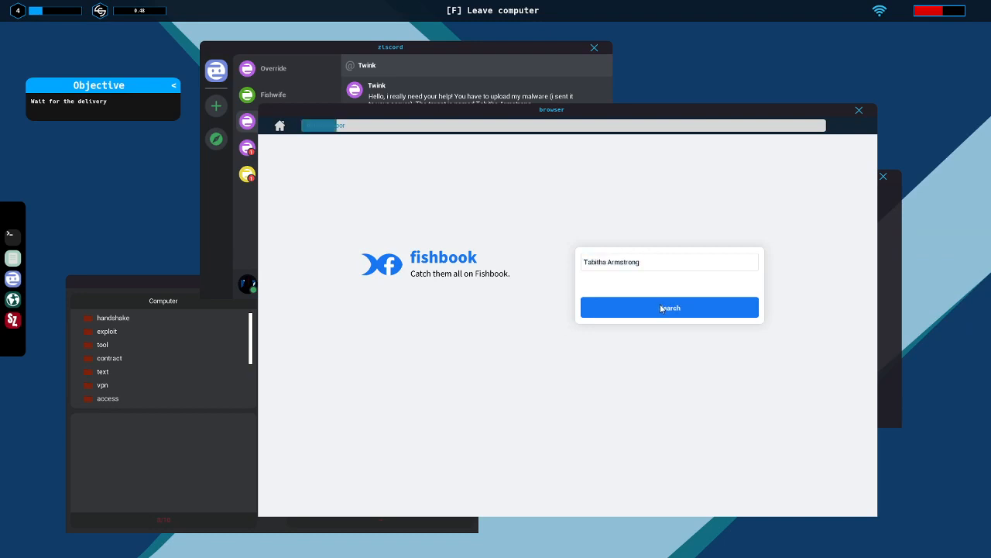
click(669, 307)
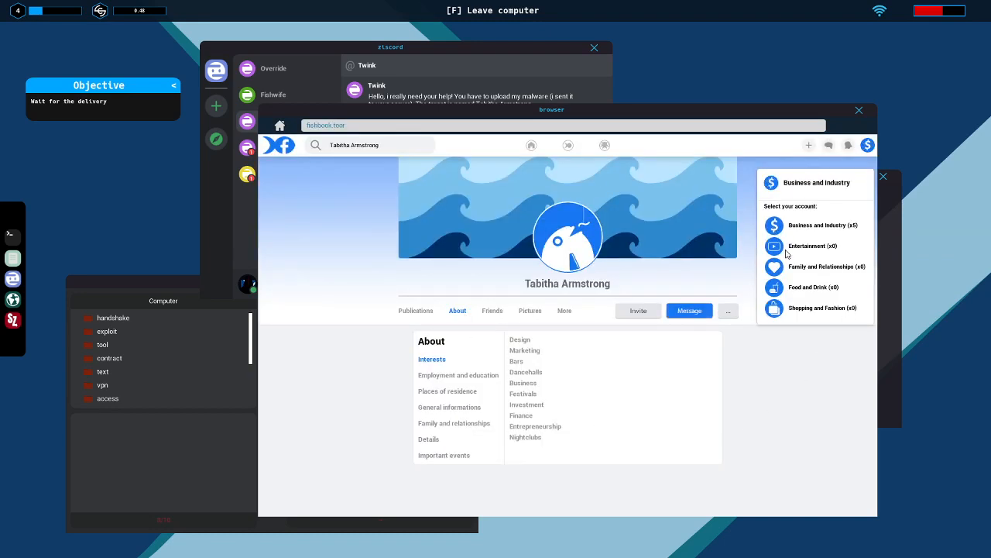
click(688, 310)
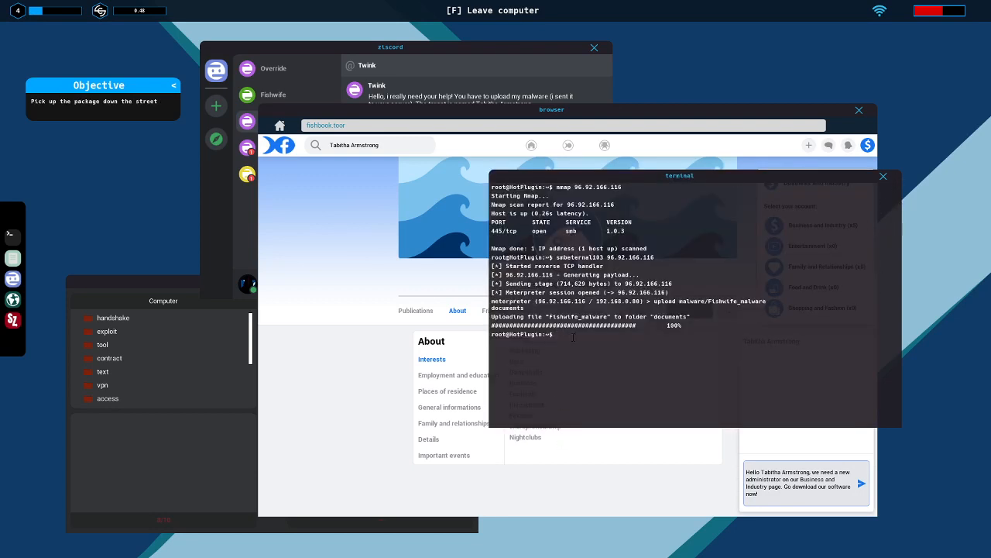
Step: Start a netcat listener in the Terminal to await her connection
text(netcat)
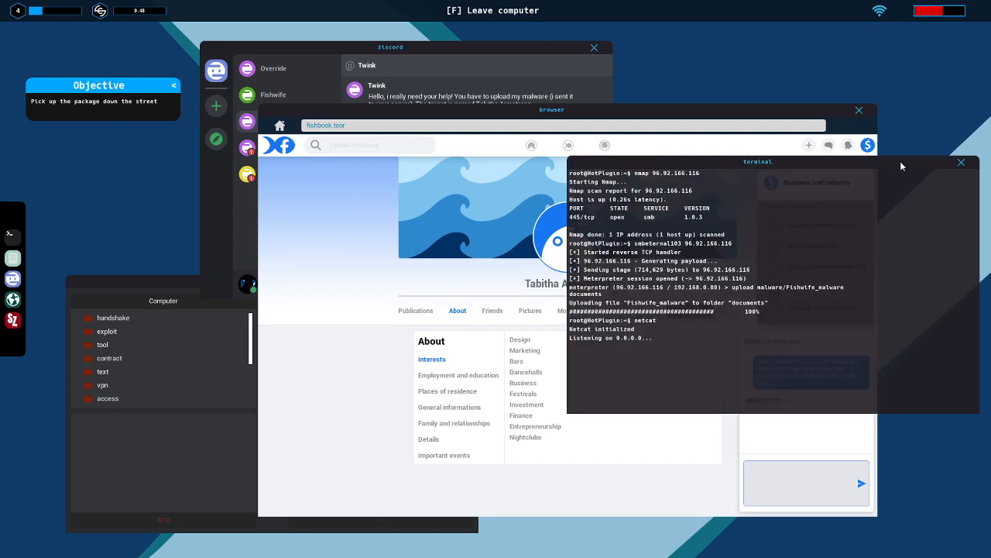
Step: With Twink's chat visible, run 'upload malware/Twink_malware music' to plant the malware in her music folder
drag(757, 163, 750, 101)
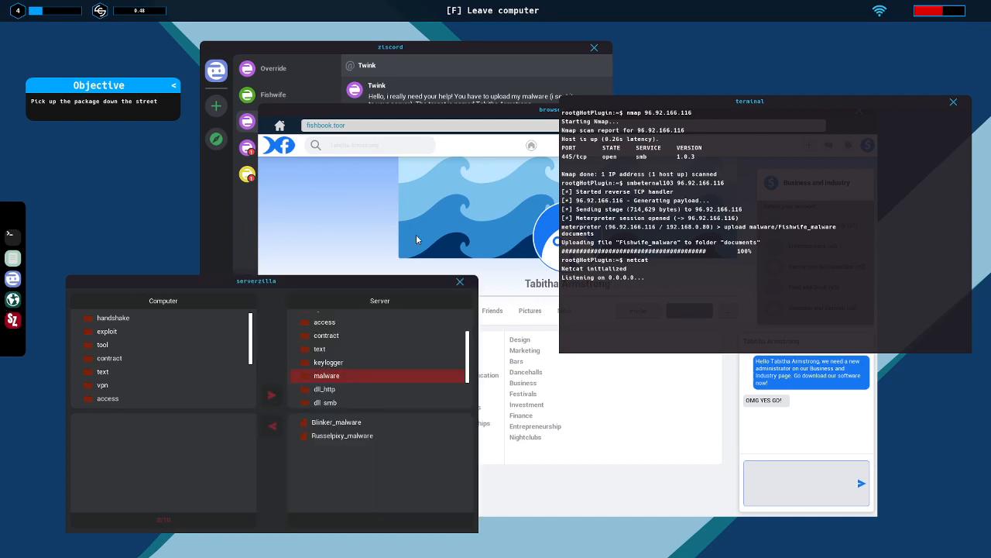
click(269, 120)
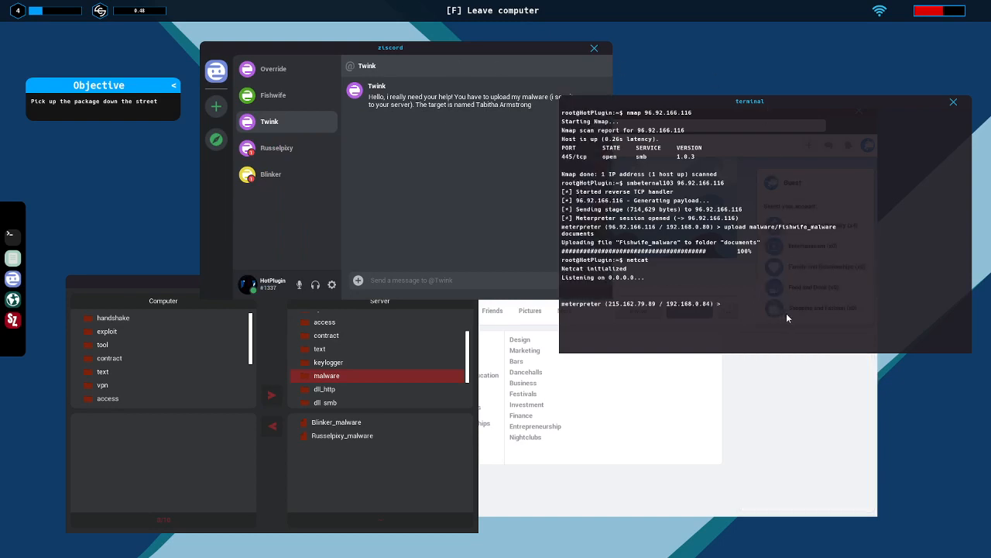
text(upload malware/Twink_malware)
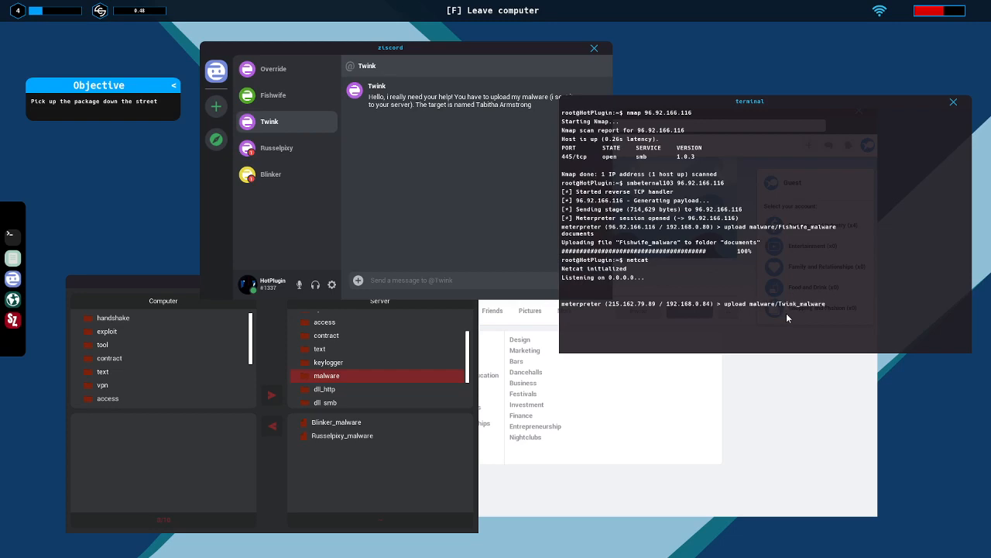
text(music)
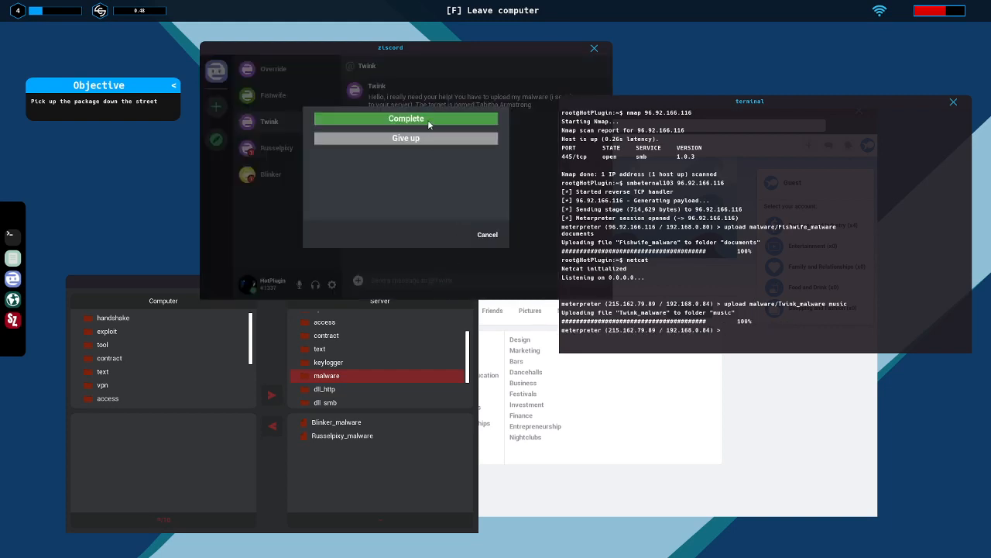
Step: Mark Twink's malware contract as complete, triggering the ShowMe website tip
click(406, 117)
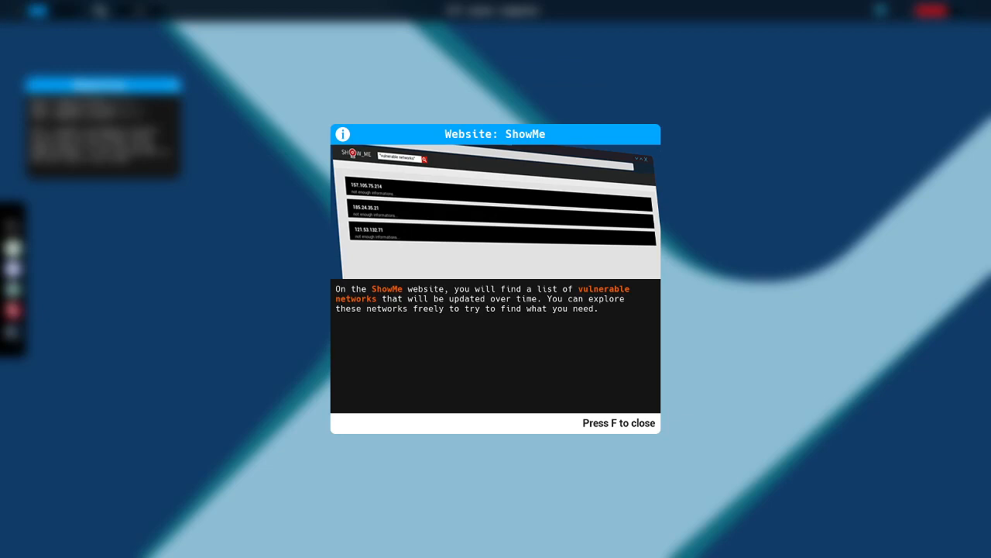
Step: Dismiss the ShowMe tip to reveal the new objective asking for three stolen accounts
key(f)
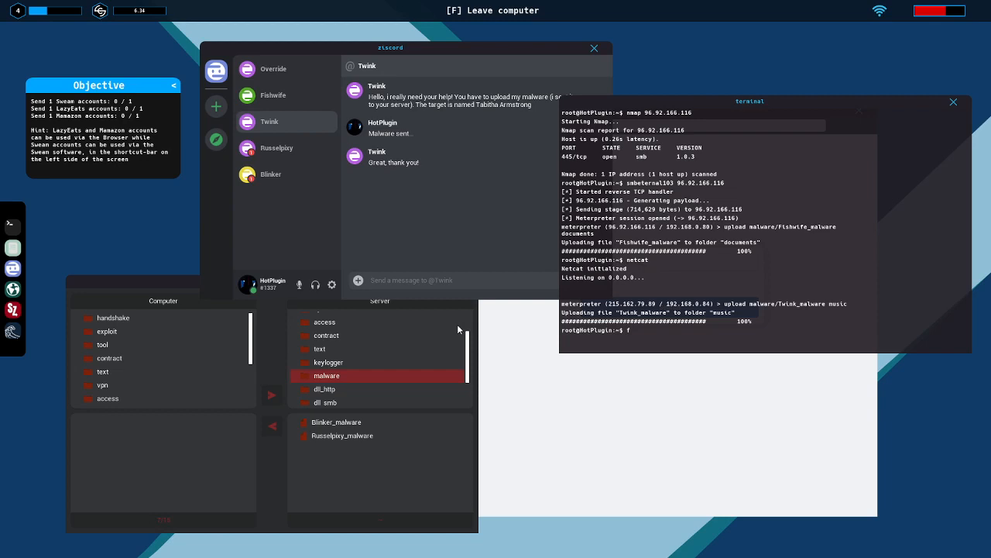
mouse_move(80, 147)
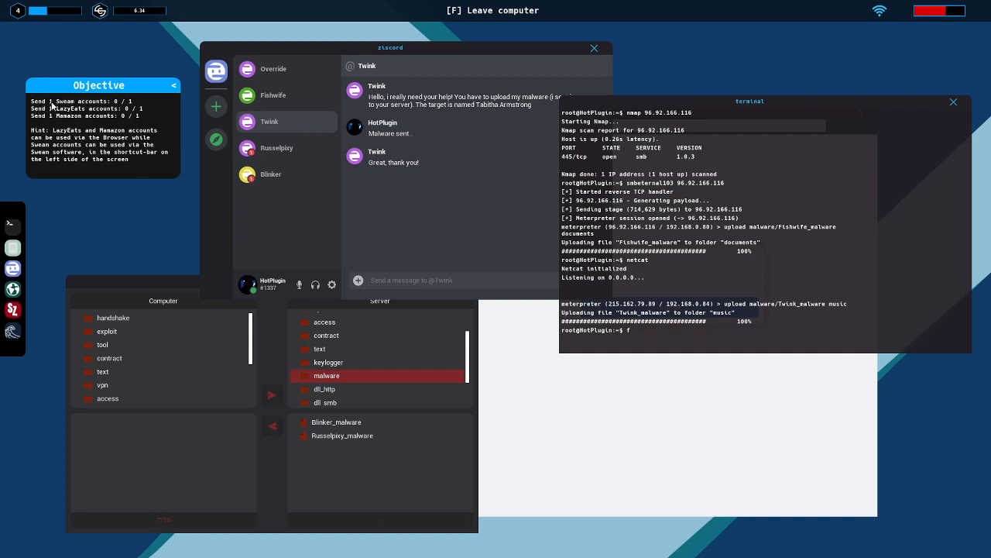
mouse_move(57, 118)
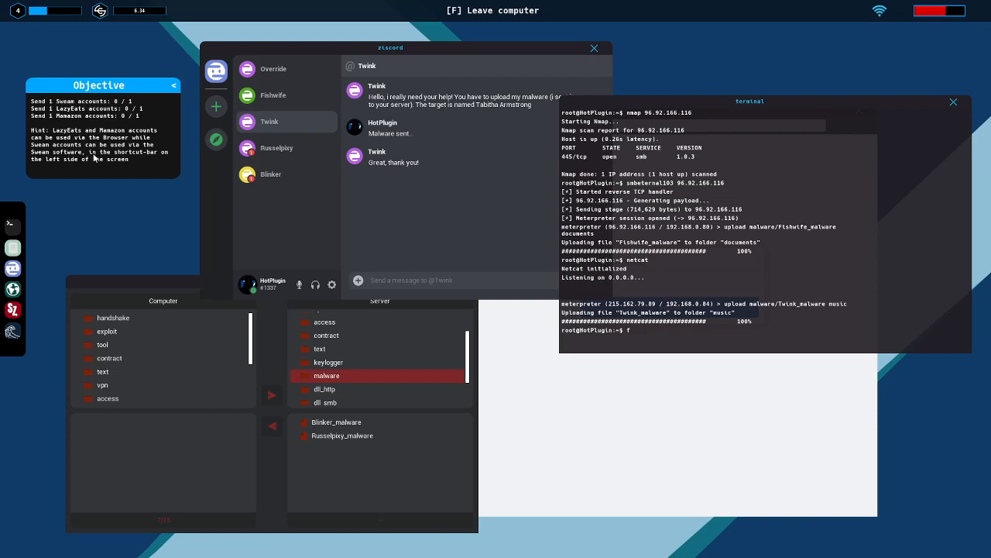
mouse_move(182, 153)
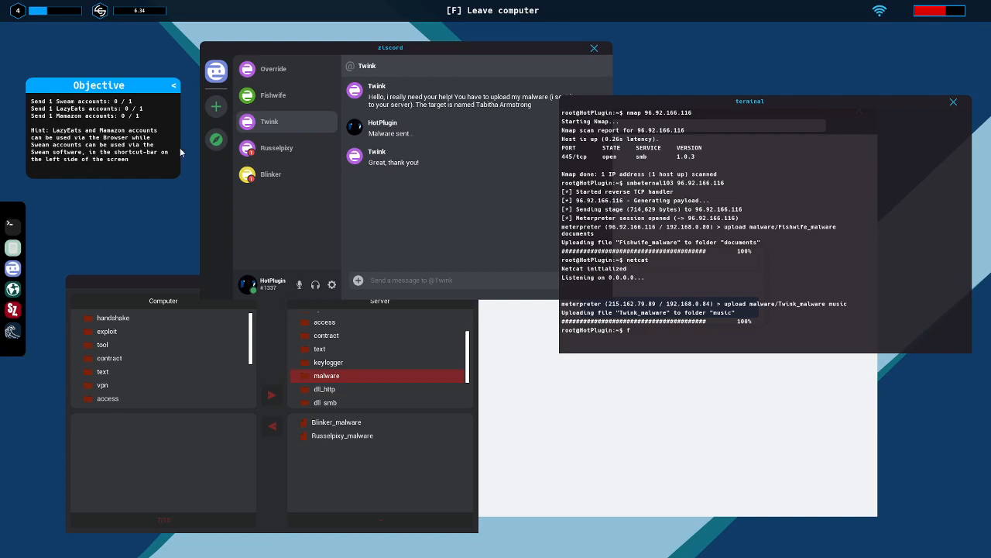
mouse_move(375, 282)
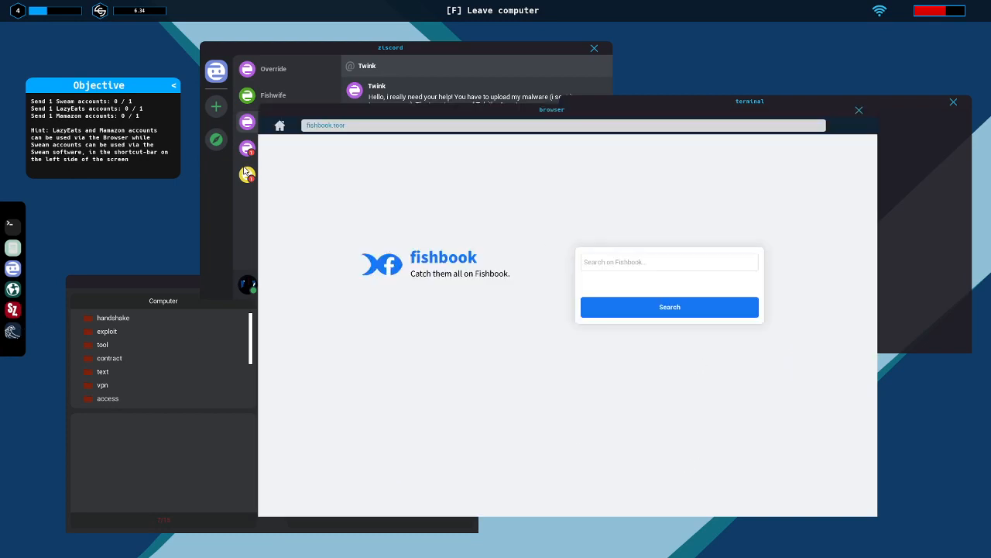
Step: Look up 142.73.171.101 on the ShowMe vulnerable-network list, nmap it, and return to the start page
click(279, 125)
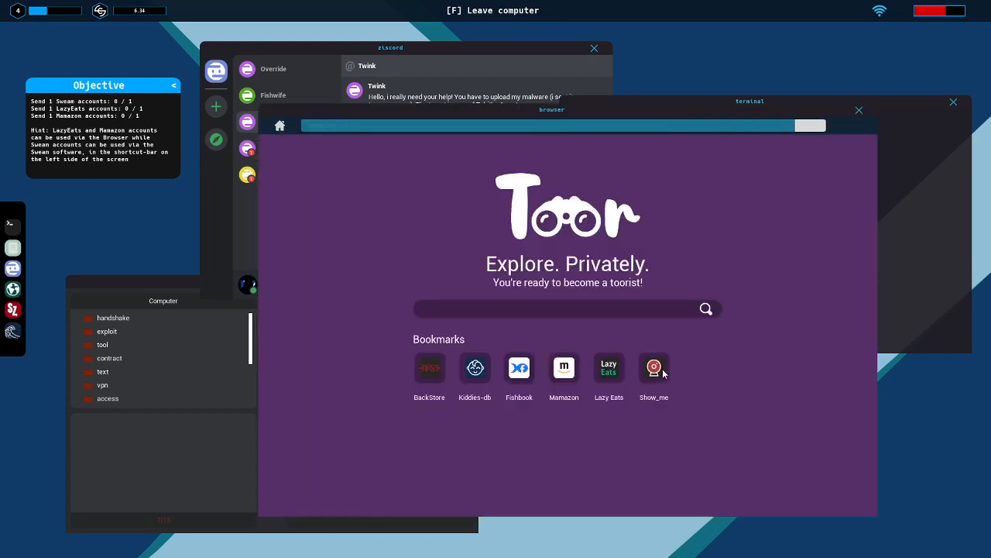
click(654, 367)
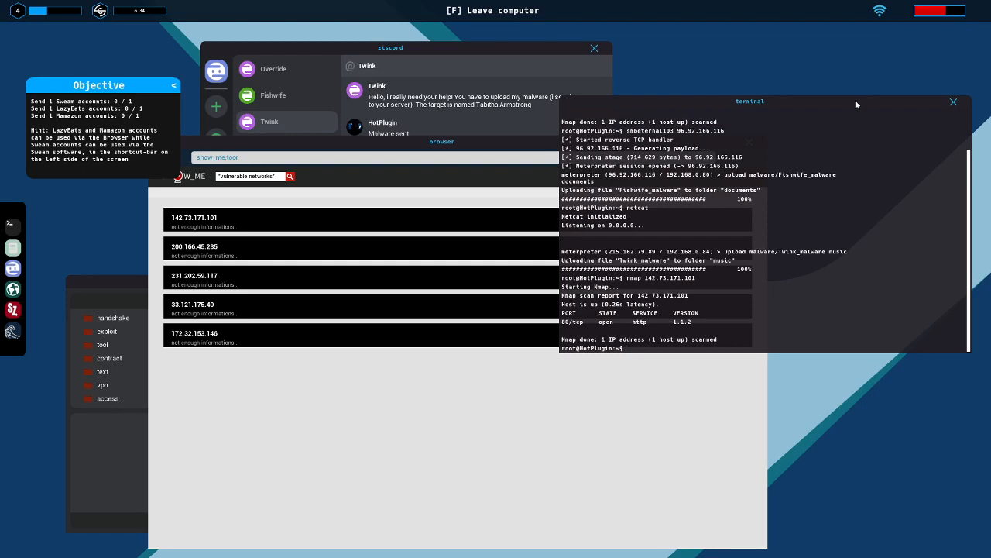
mouse_move(24, 300)
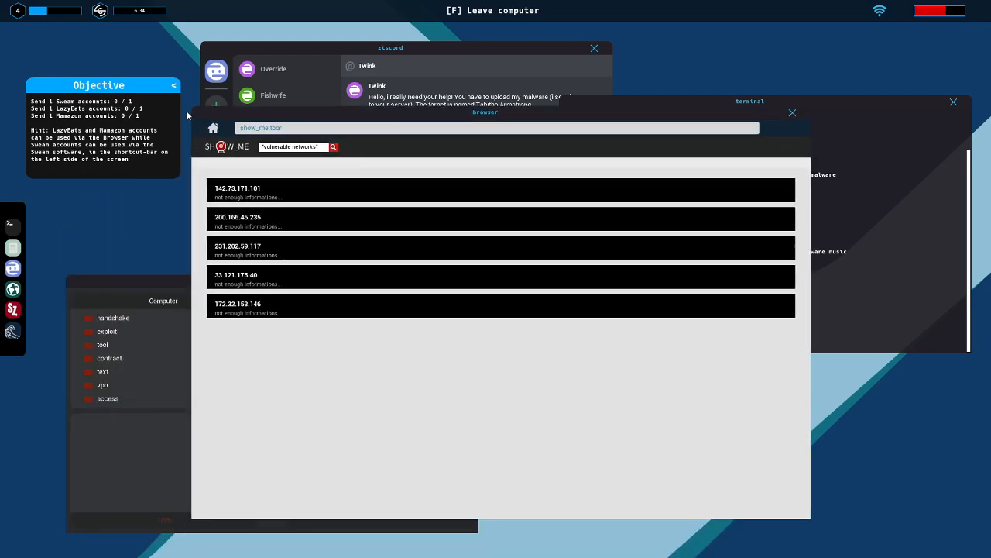
click(214, 127)
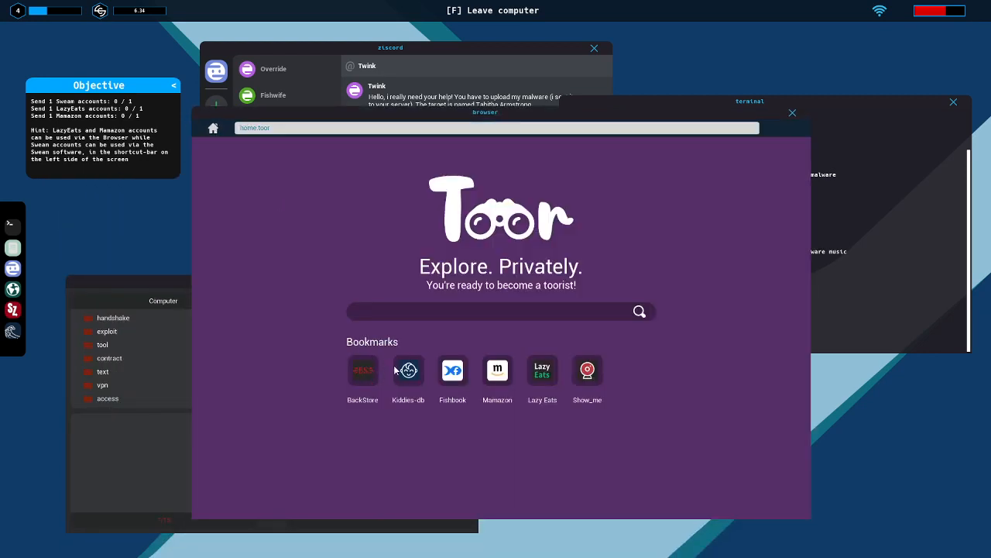
Step: Download httpoverflow112 from Kiddies DB, exploit 142.73.171.101 with it, and list its folders
click(409, 369)
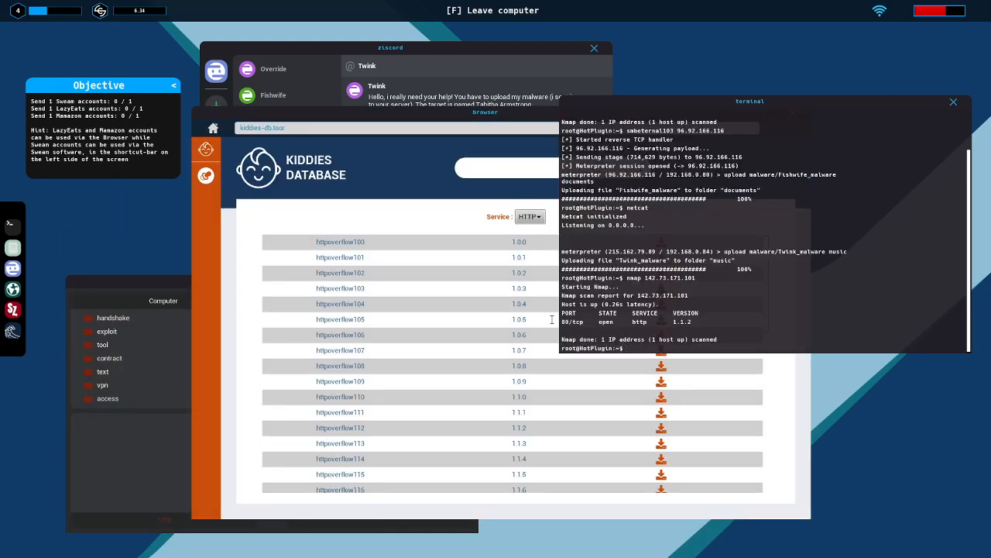
mouse_move(582, 311)
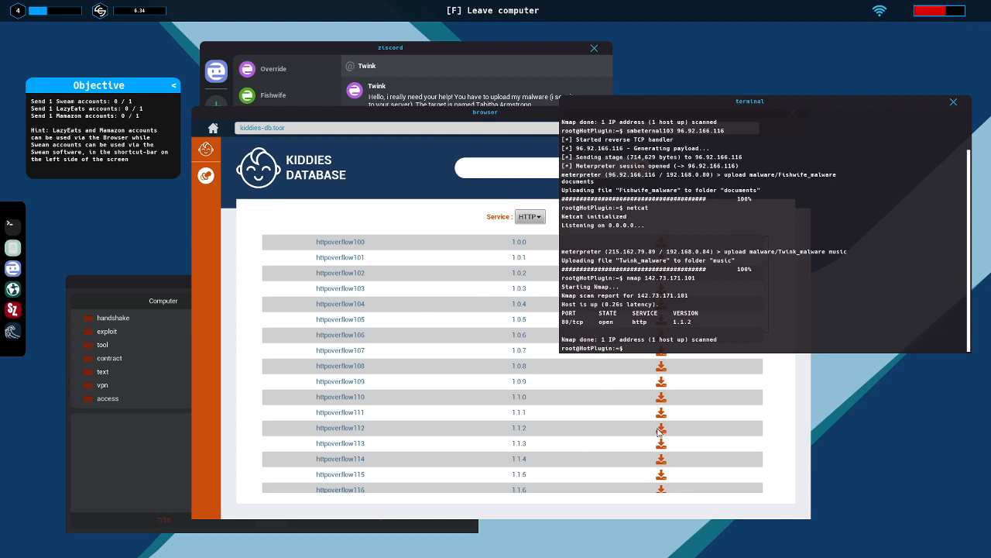
click(660, 428)
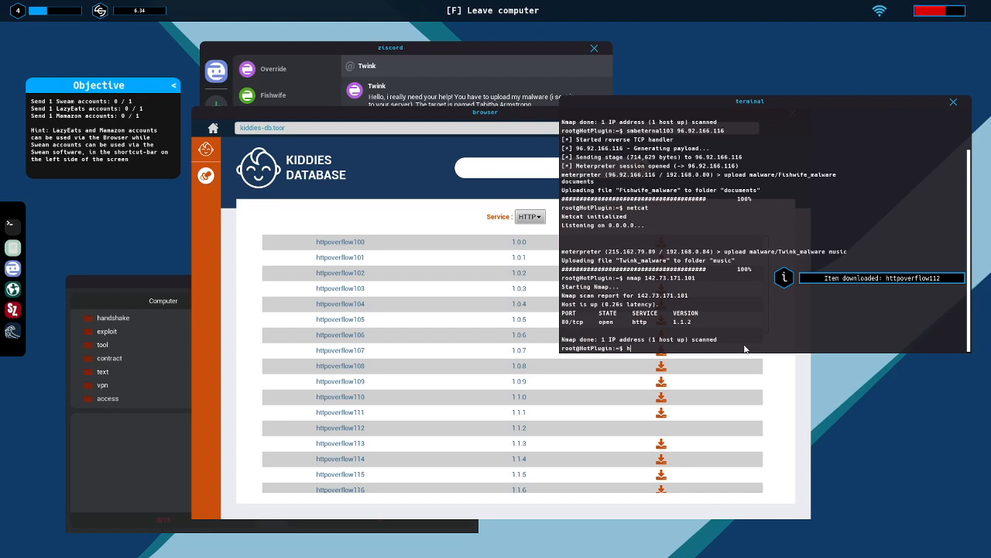
text(httpoverflow112 142.73.171.101)
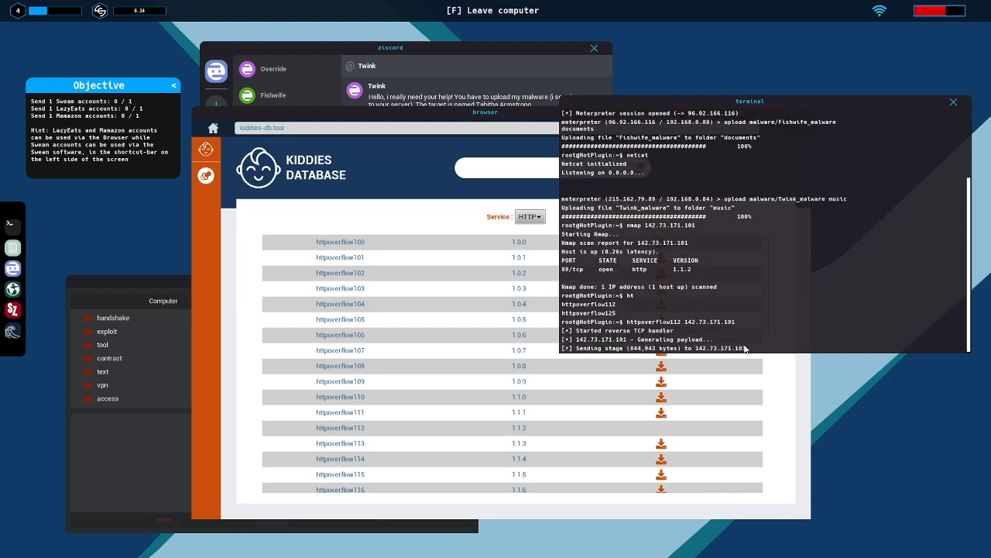
text(ls d)
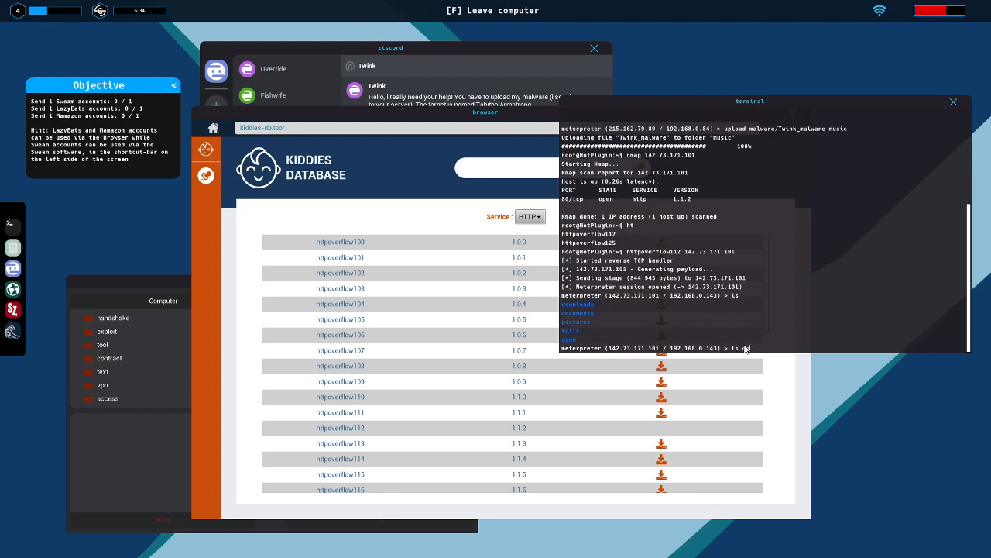
Step: Browse downloads, documents/march.txt, pictures and music, reading music/allege.txt on the remote machine
text(ls downloads)
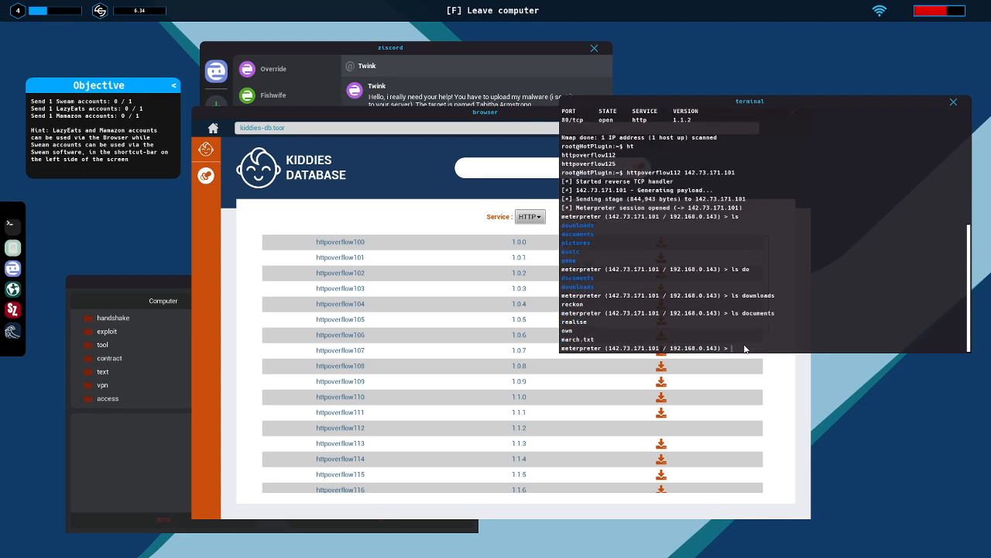
text(cat documents/march.txt)
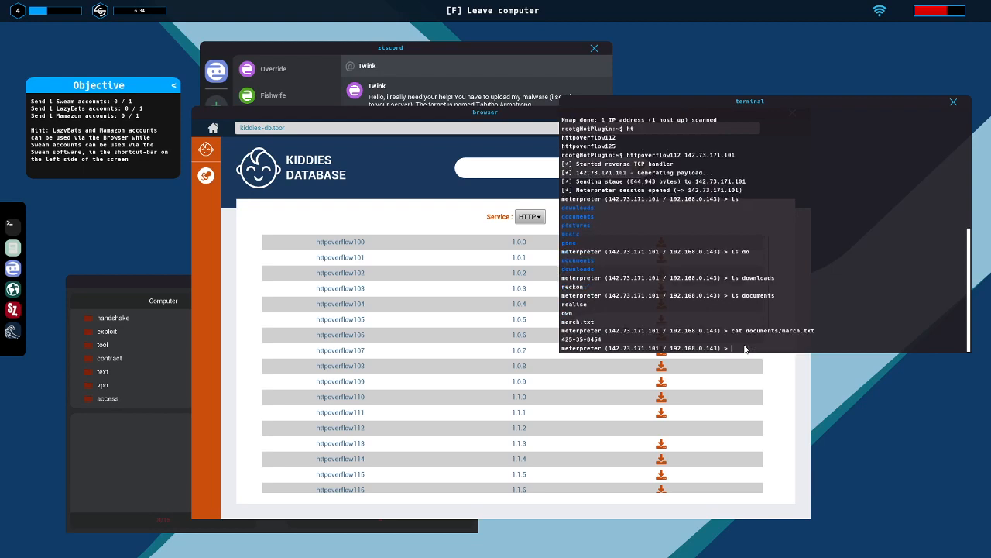
text(get)
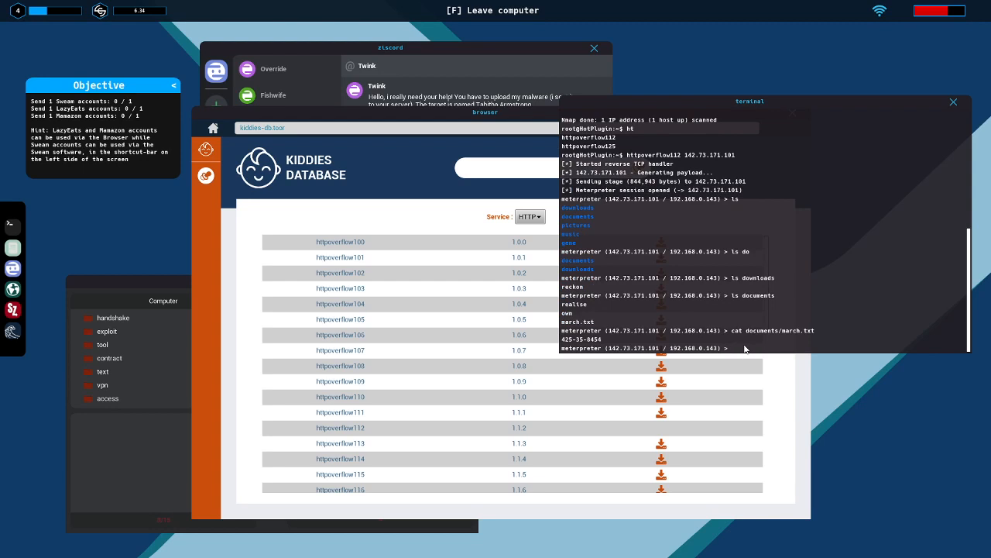
text(ls pictures)
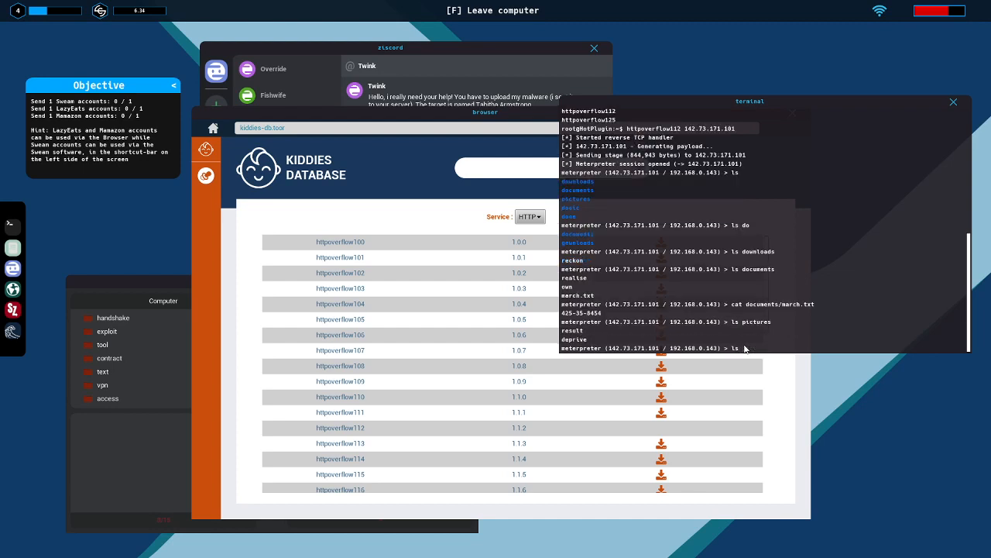
text(ls music)
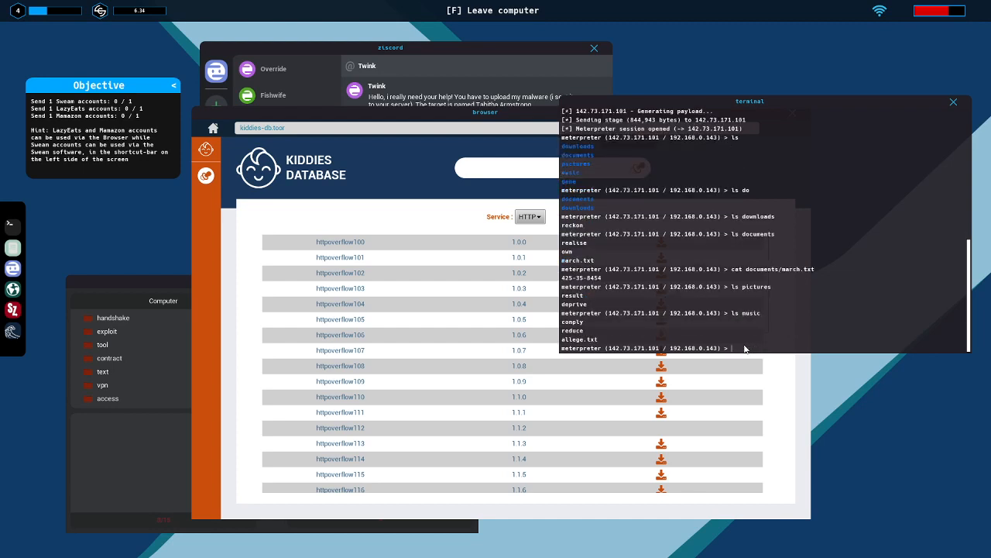
text(cat music/allege.txt)
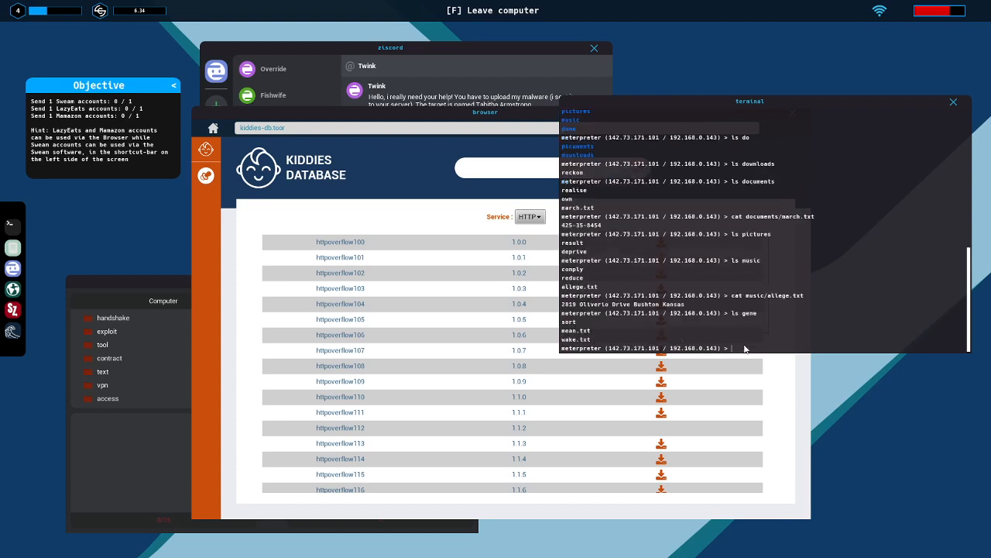
Step: Read gene/mean.txt, revealing the stored account username and password
text(c)
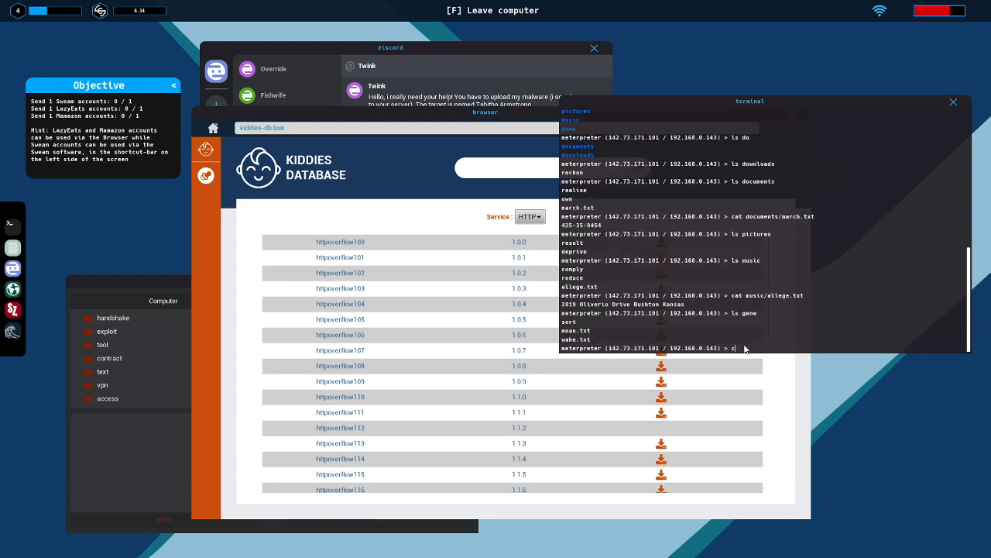
text(at gene)
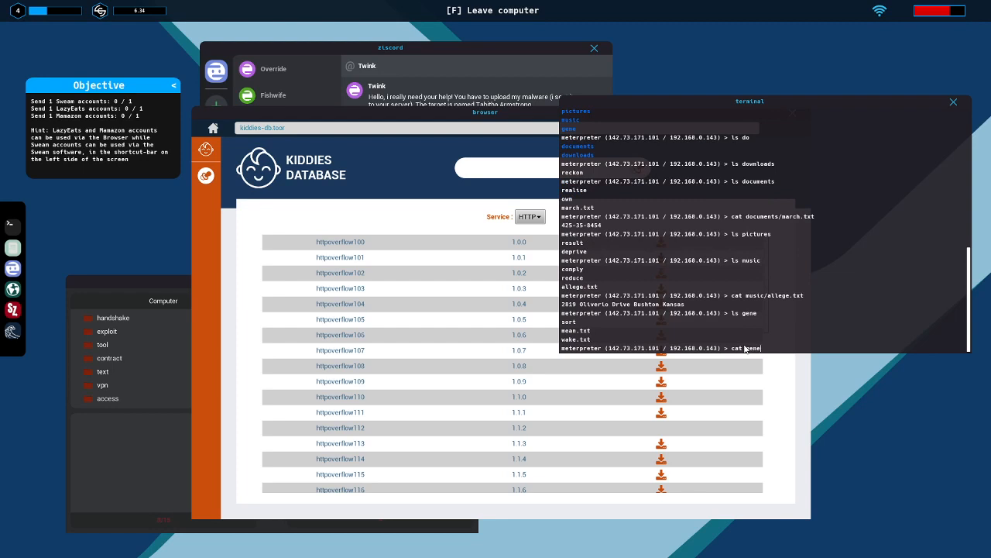
text(/mean.txt)
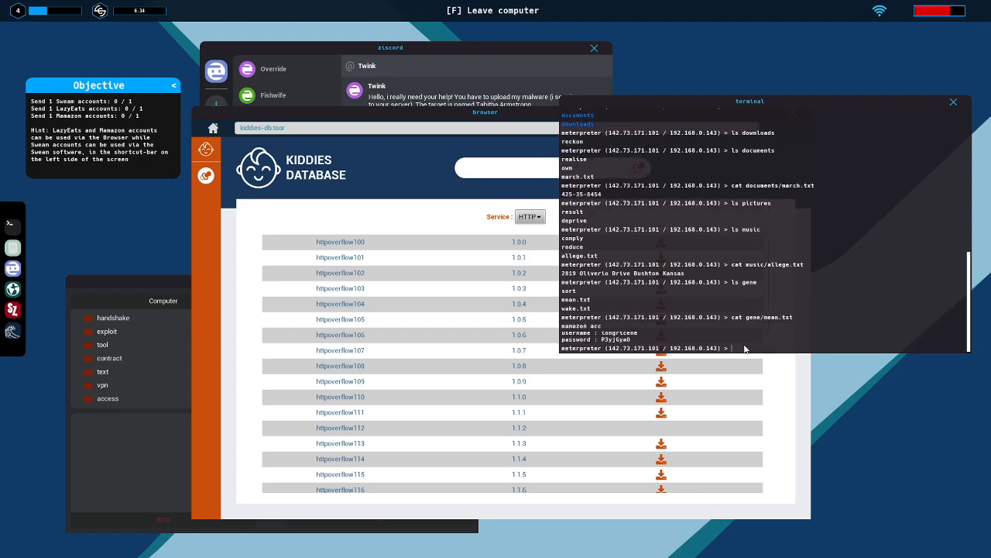
Step: Download gene/mean.txt, read gene/wake.txt, and disconnect the meterpreter session
text(get)
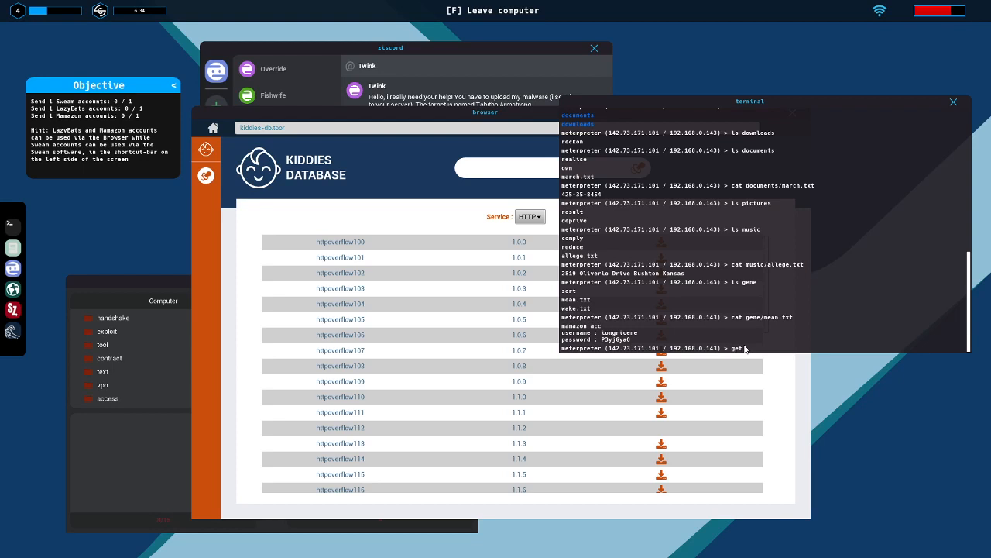
text(gene/mean.txt)
text(cat)
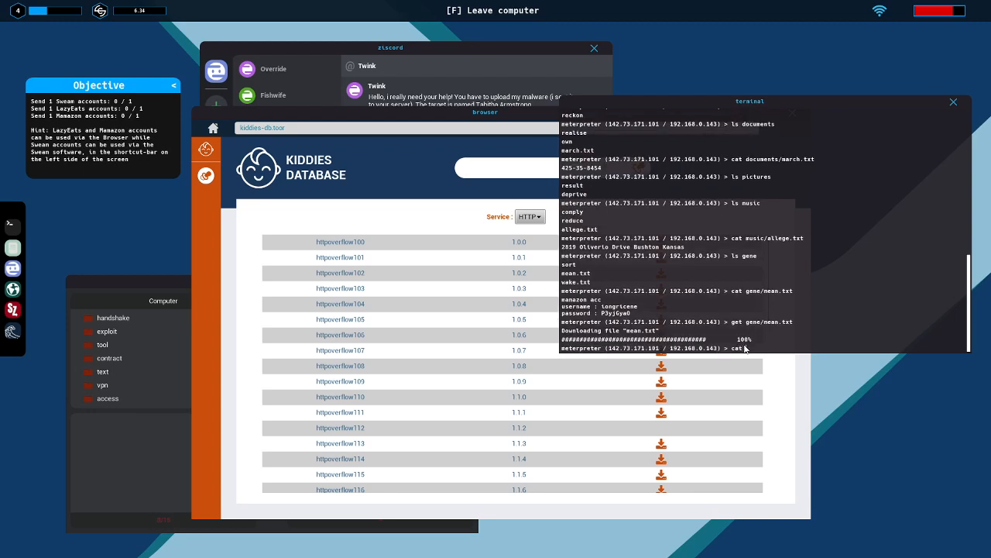
text(gene/wake.txt)
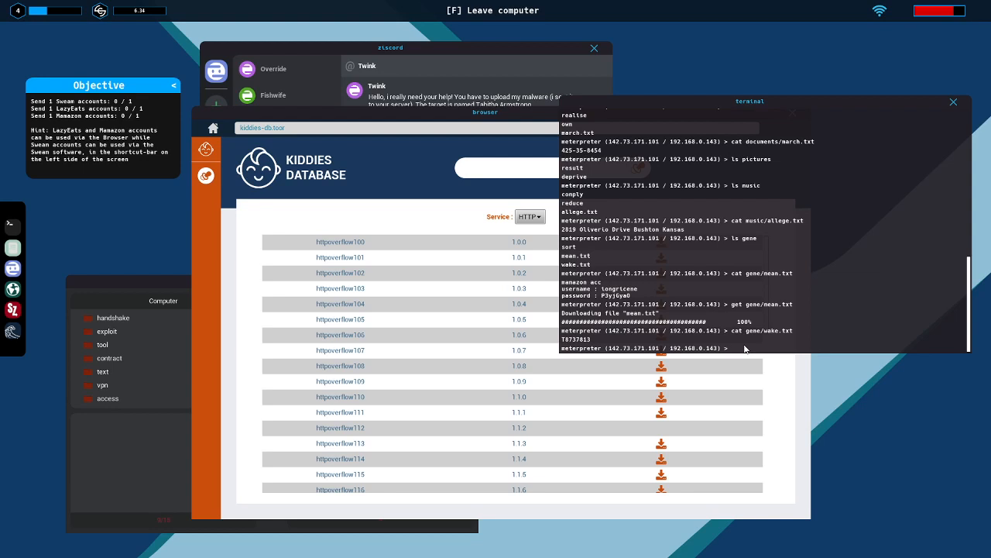
text(disconnect)
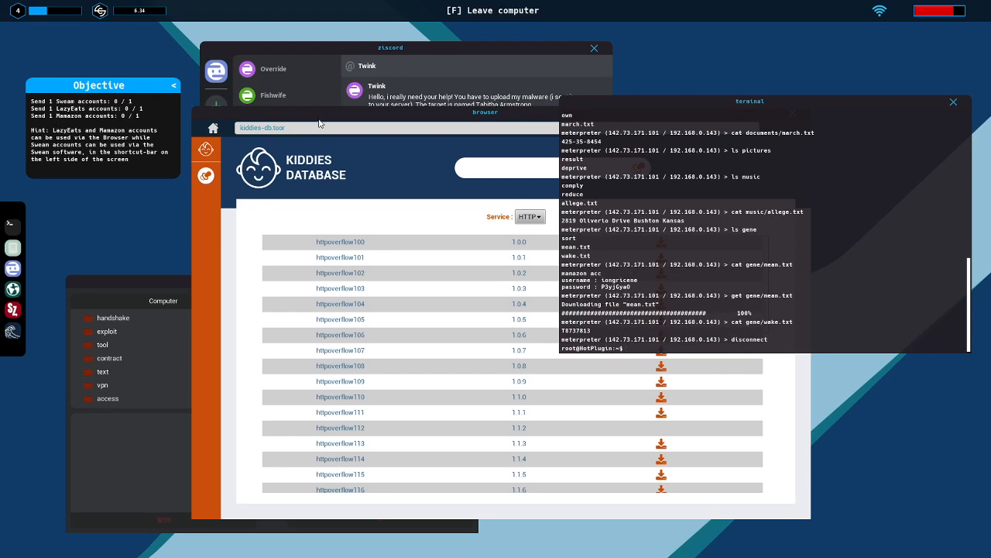
Step: Review the five IPs on the ShowMe vulnerable-network list and return to Toor's start page
click(214, 127)
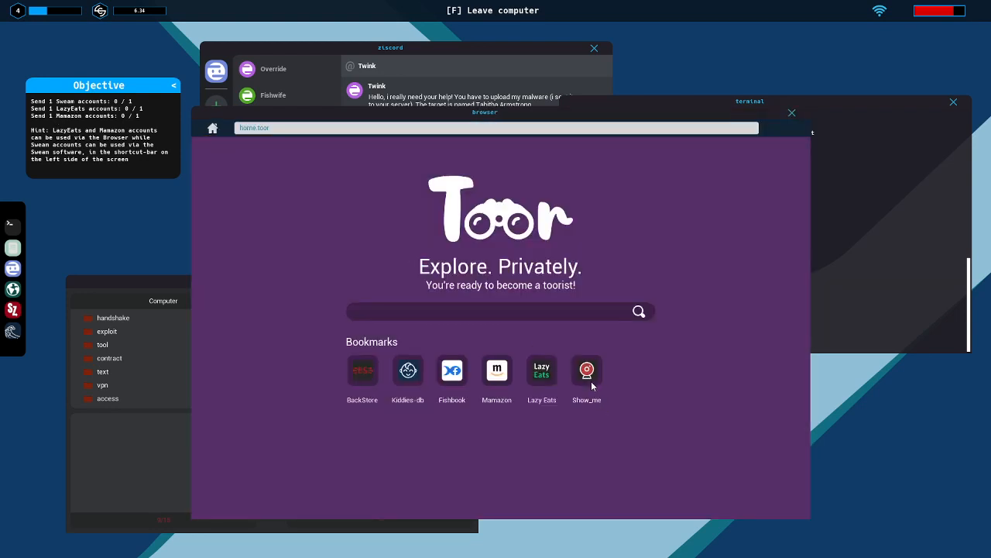
click(586, 368)
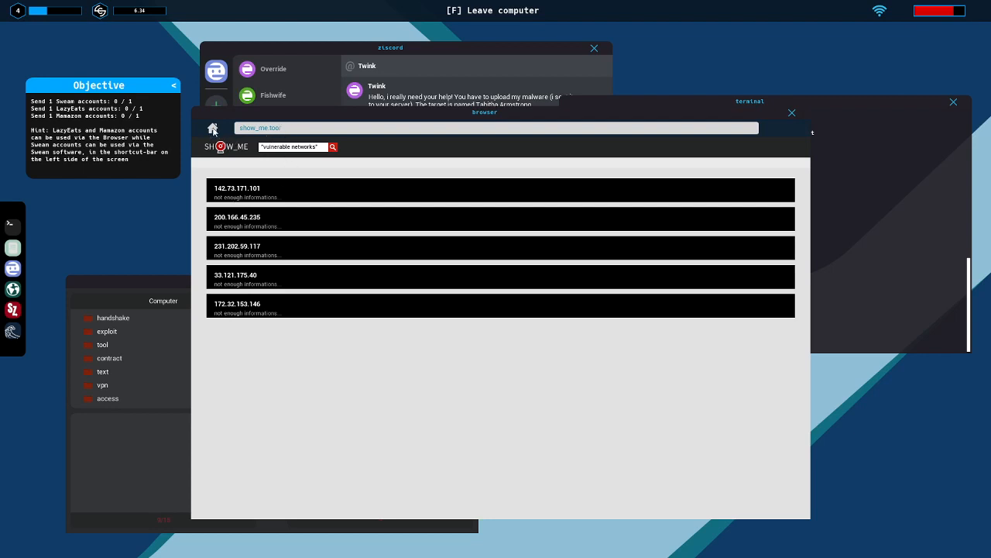
click(213, 127)
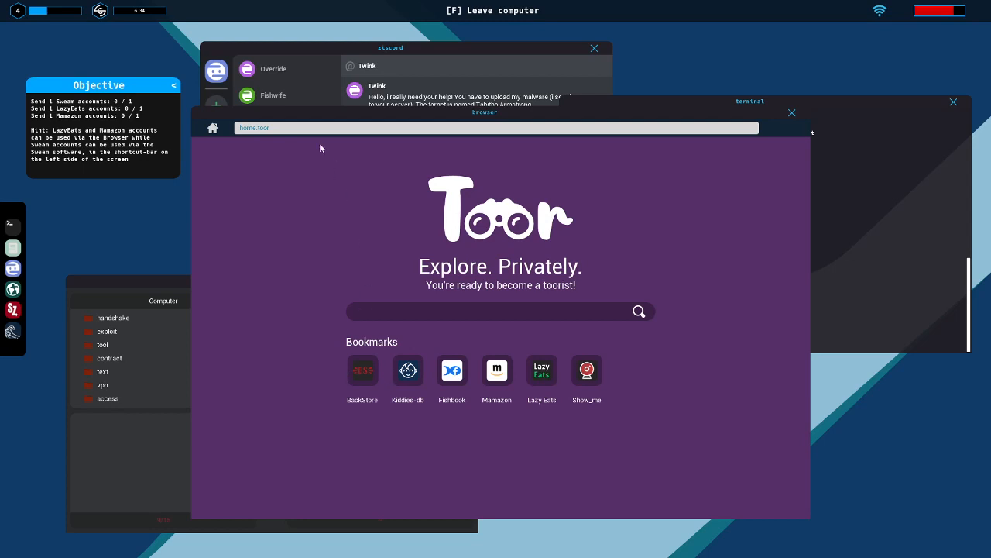
mouse_move(347, 166)
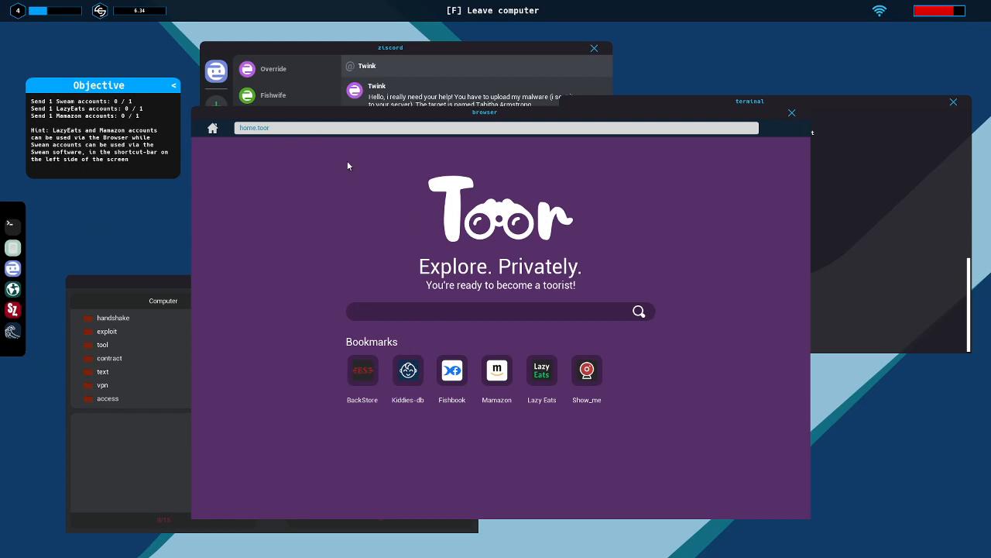
mouse_move(749, 93)
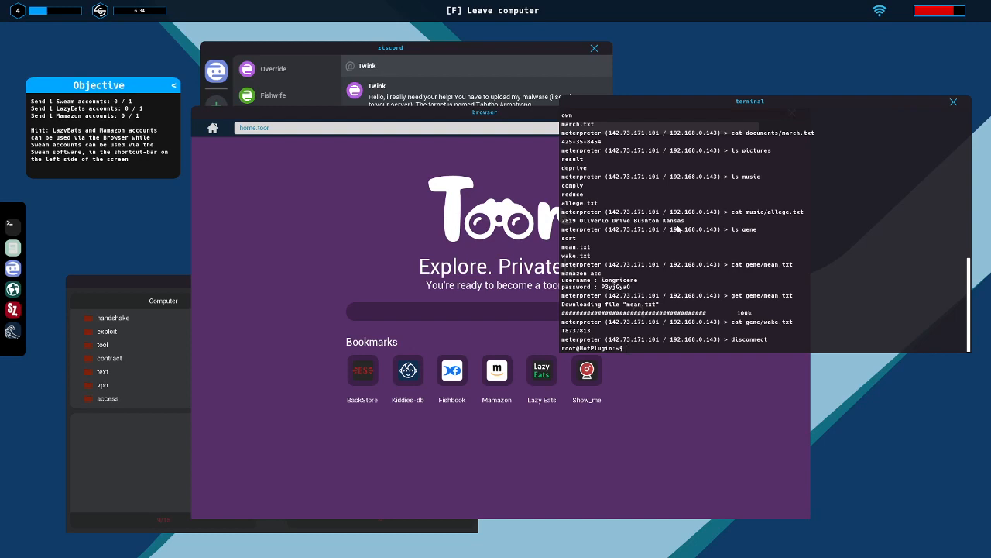
mouse_move(676, 231)
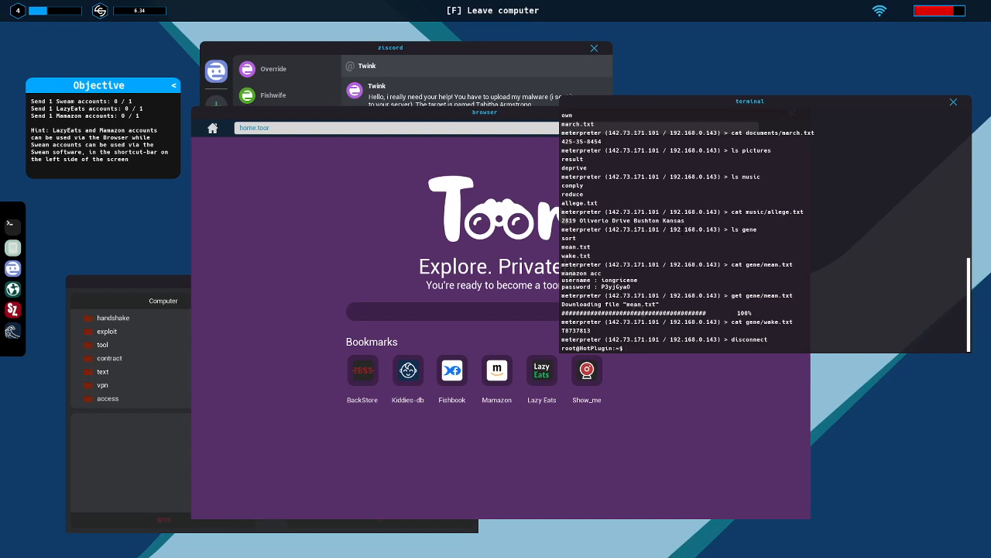
mouse_move(800, 108)
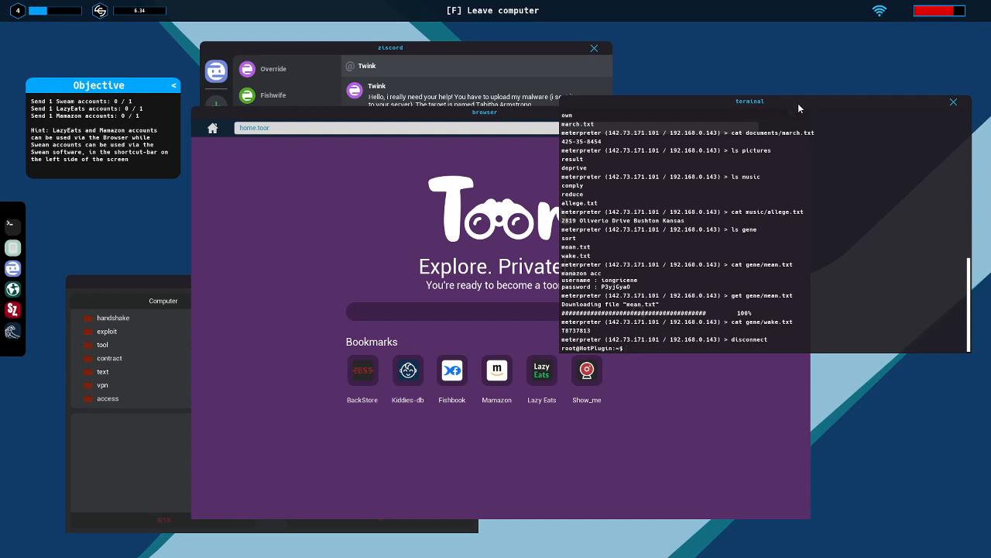
mouse_move(802, 112)
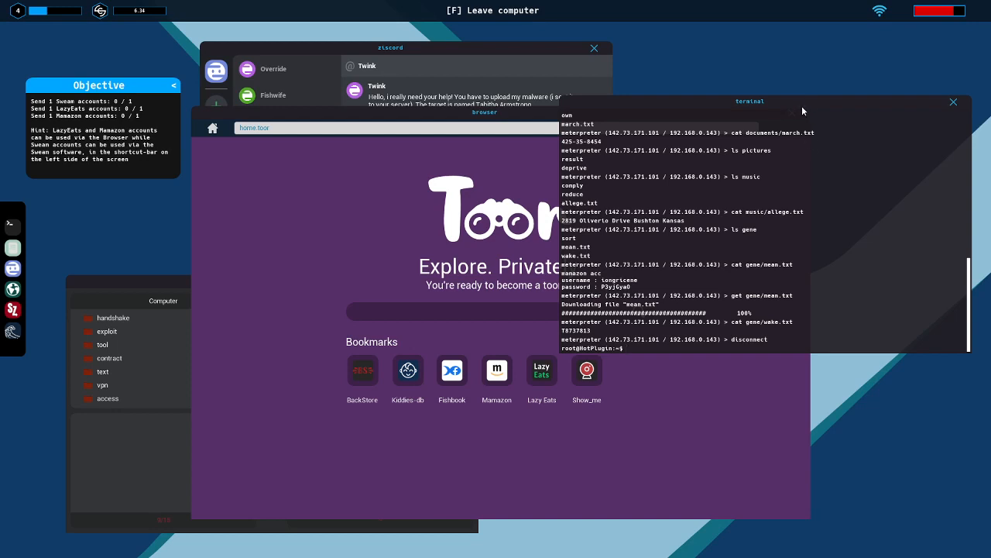